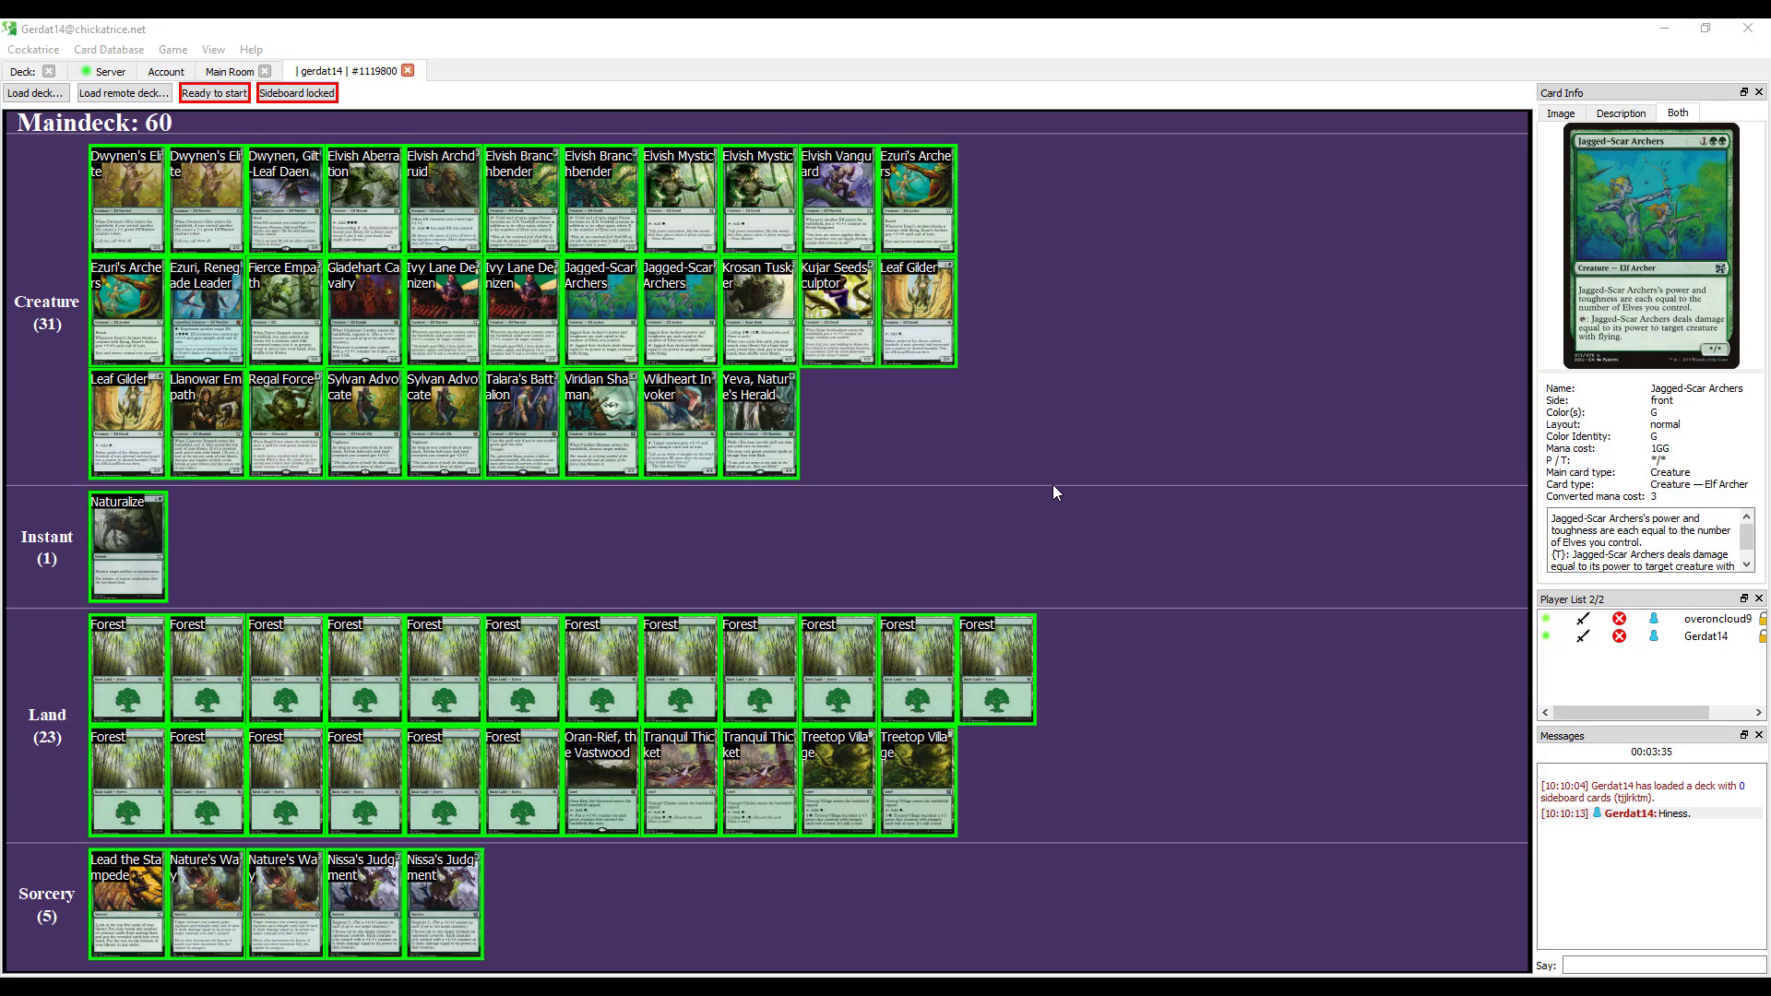
mouse_move(1060, 496)
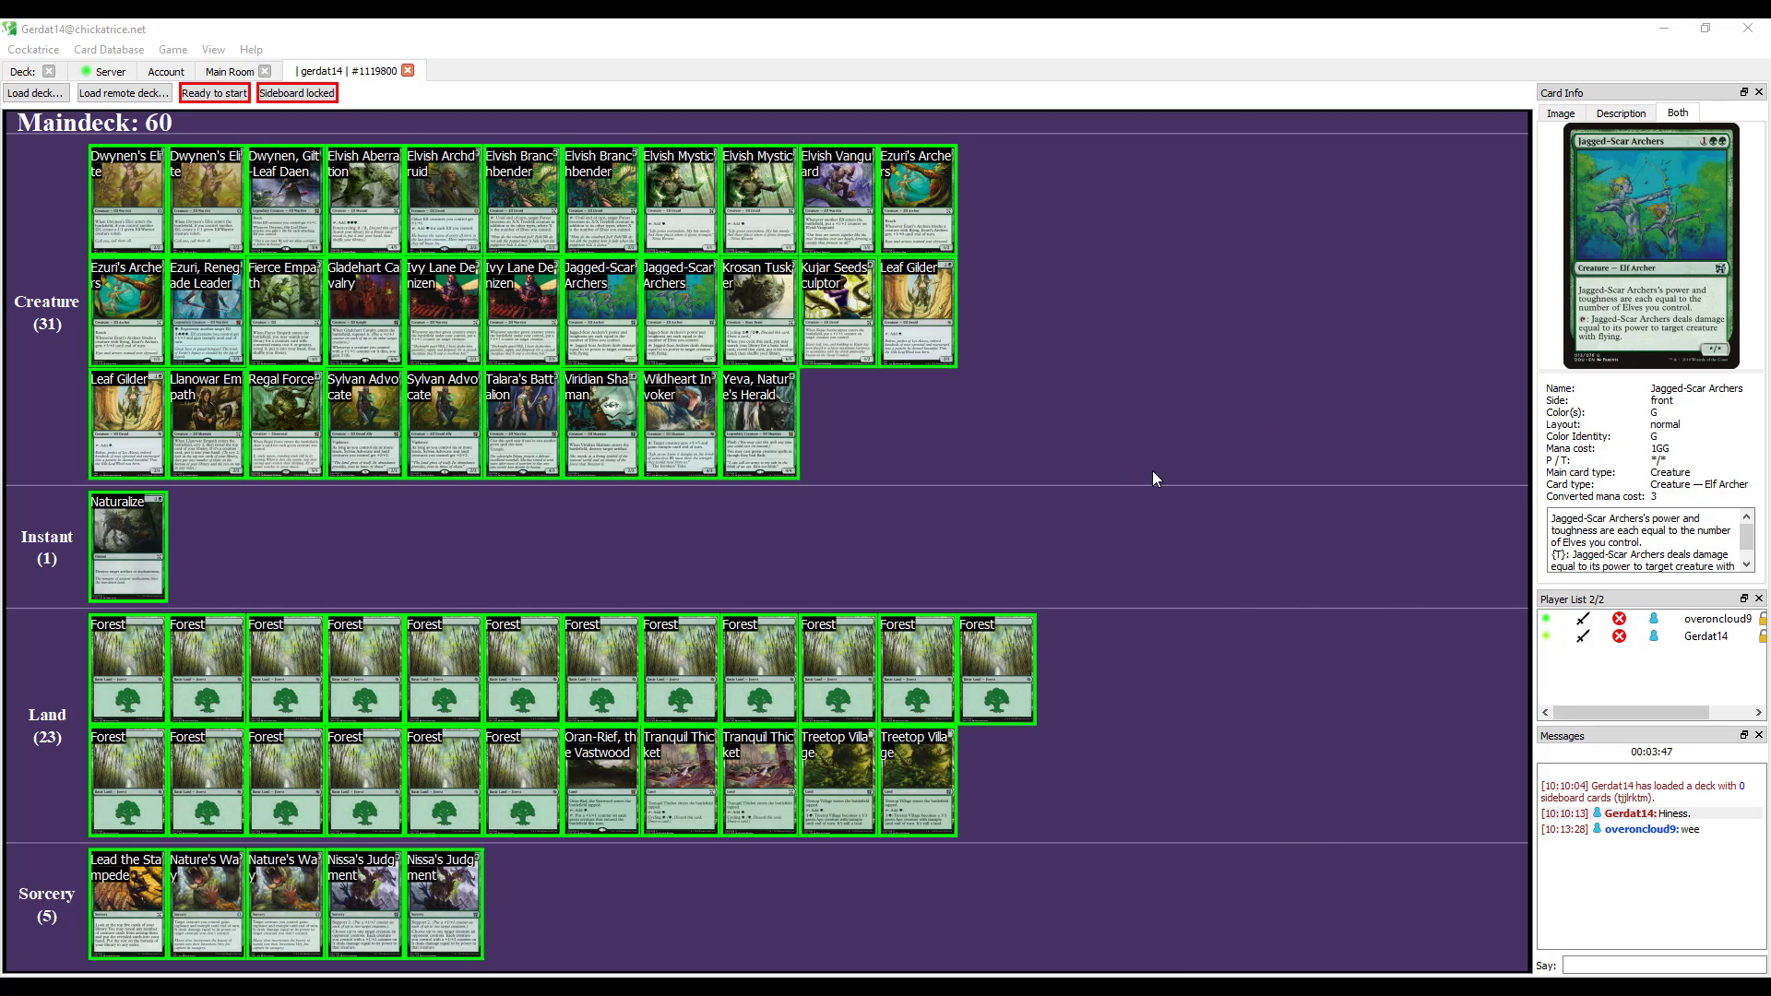
mouse_move(1255, 704)
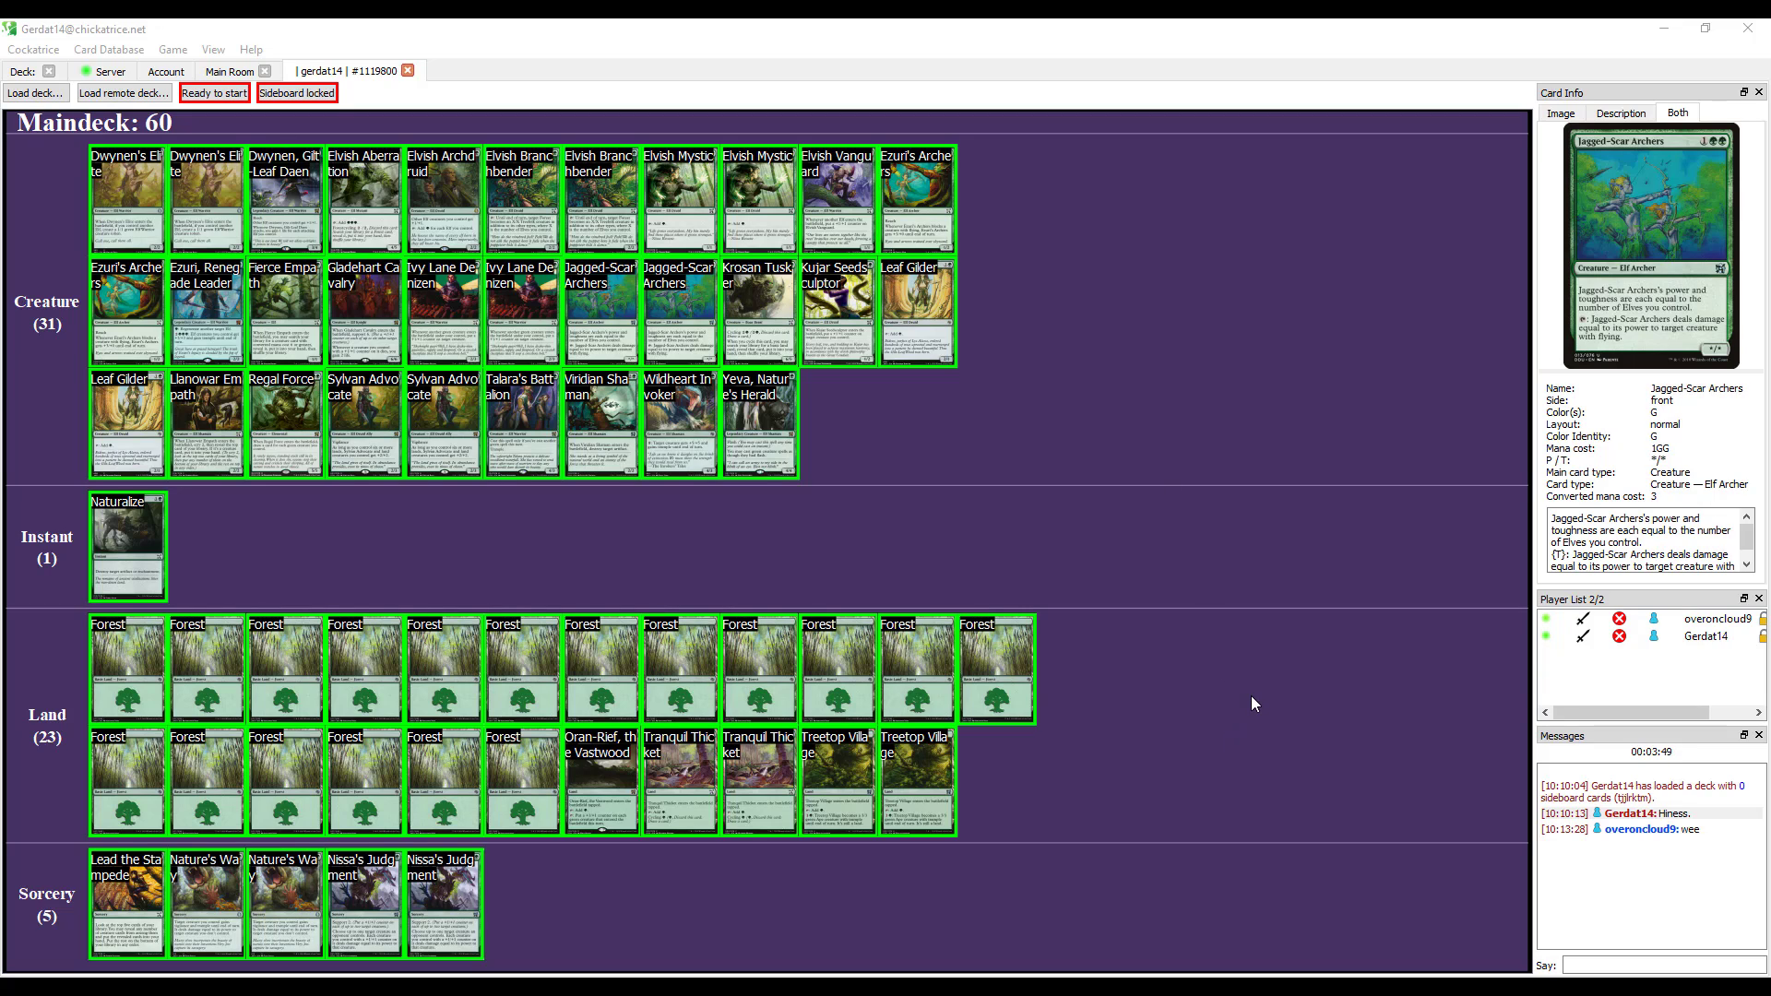
mouse_move(1195, 716)
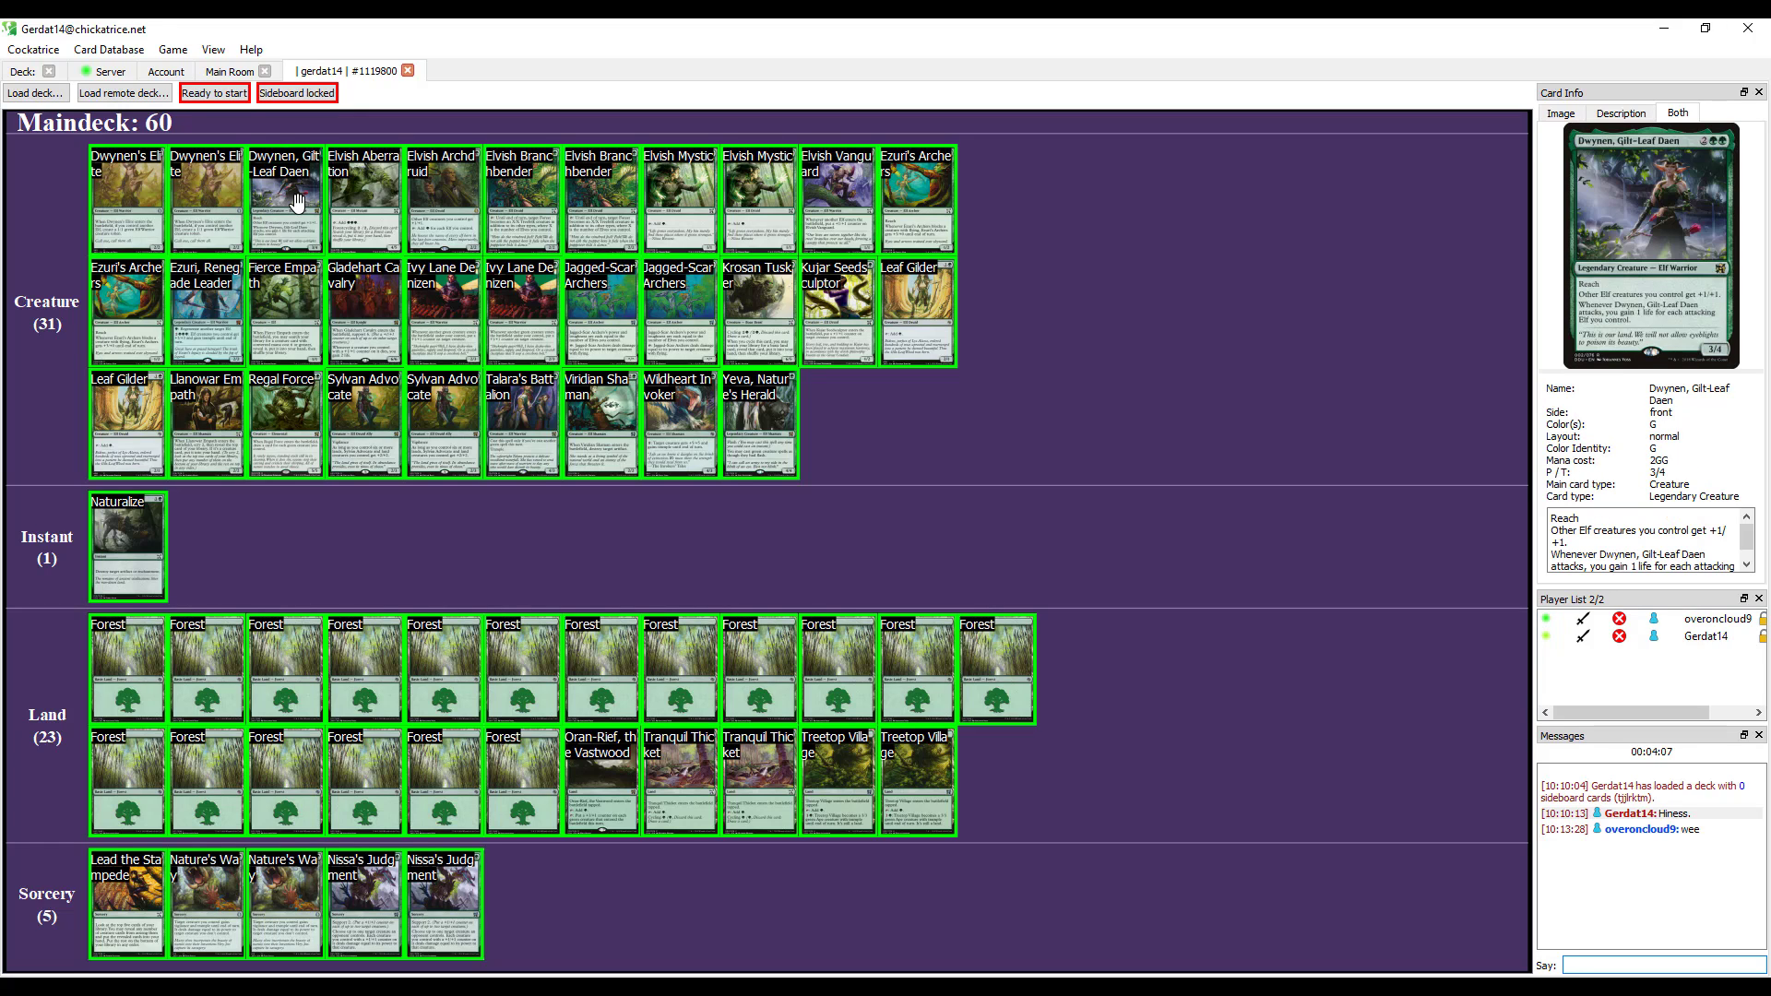
mouse_move(365, 194)
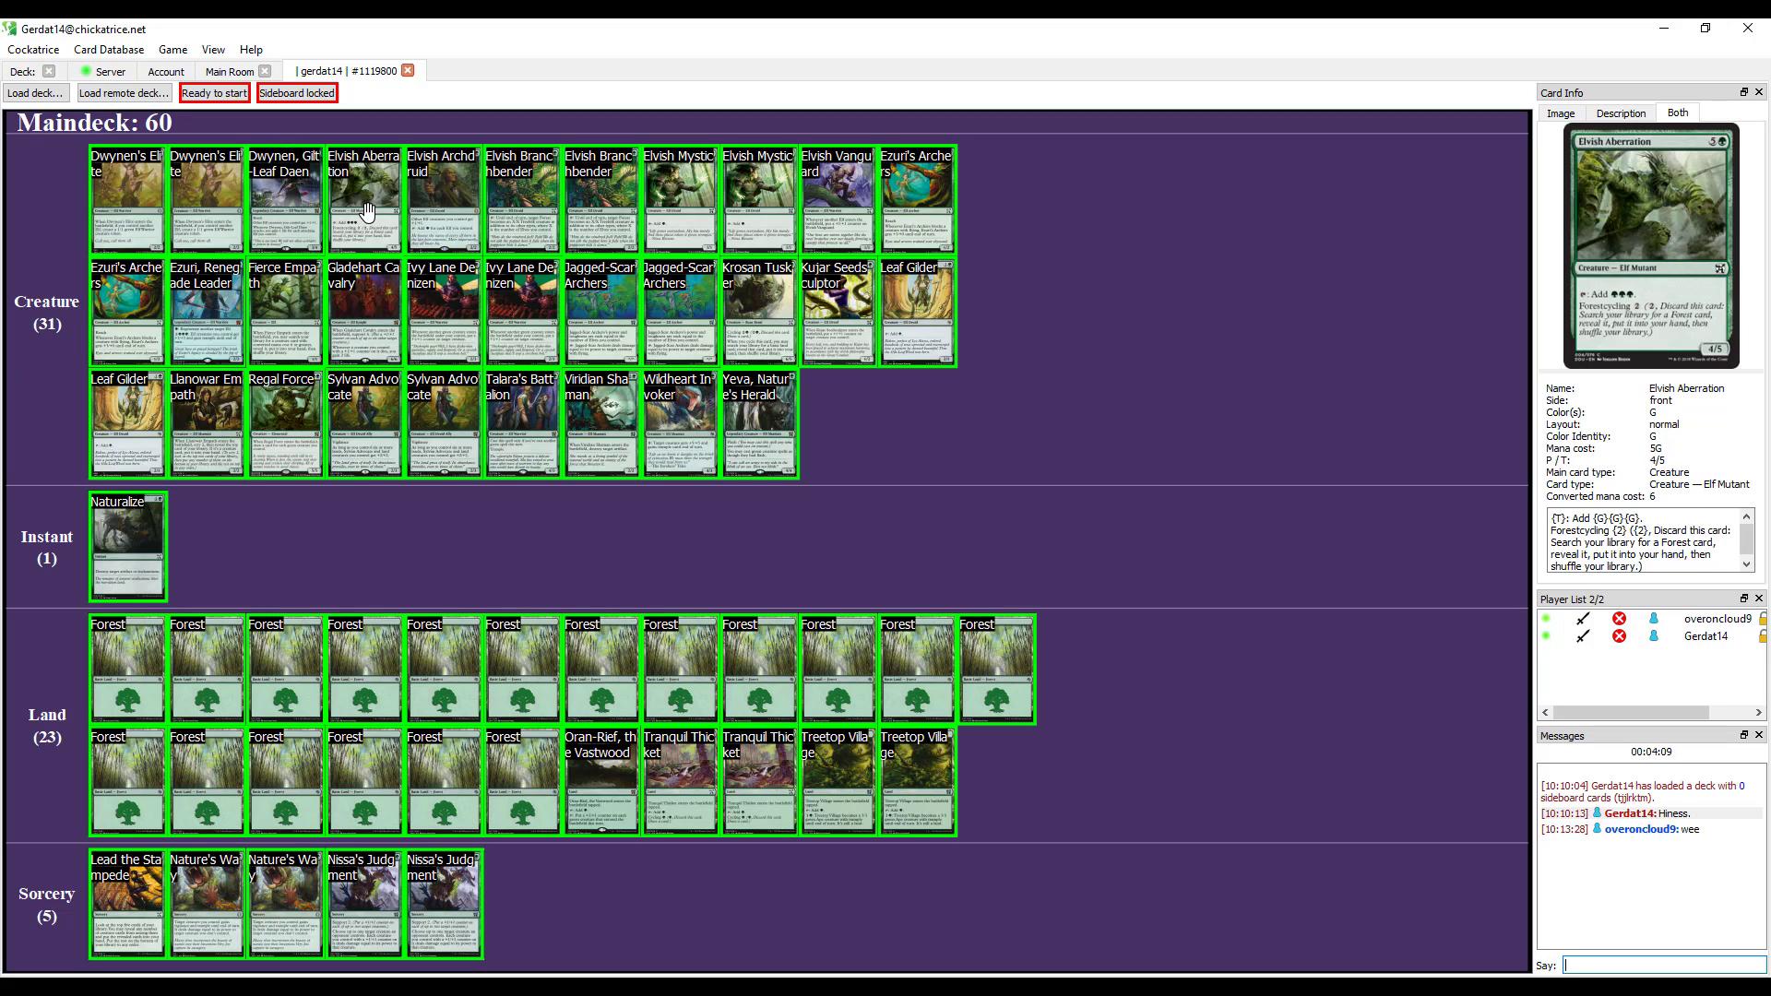
mouse_move(545, 224)
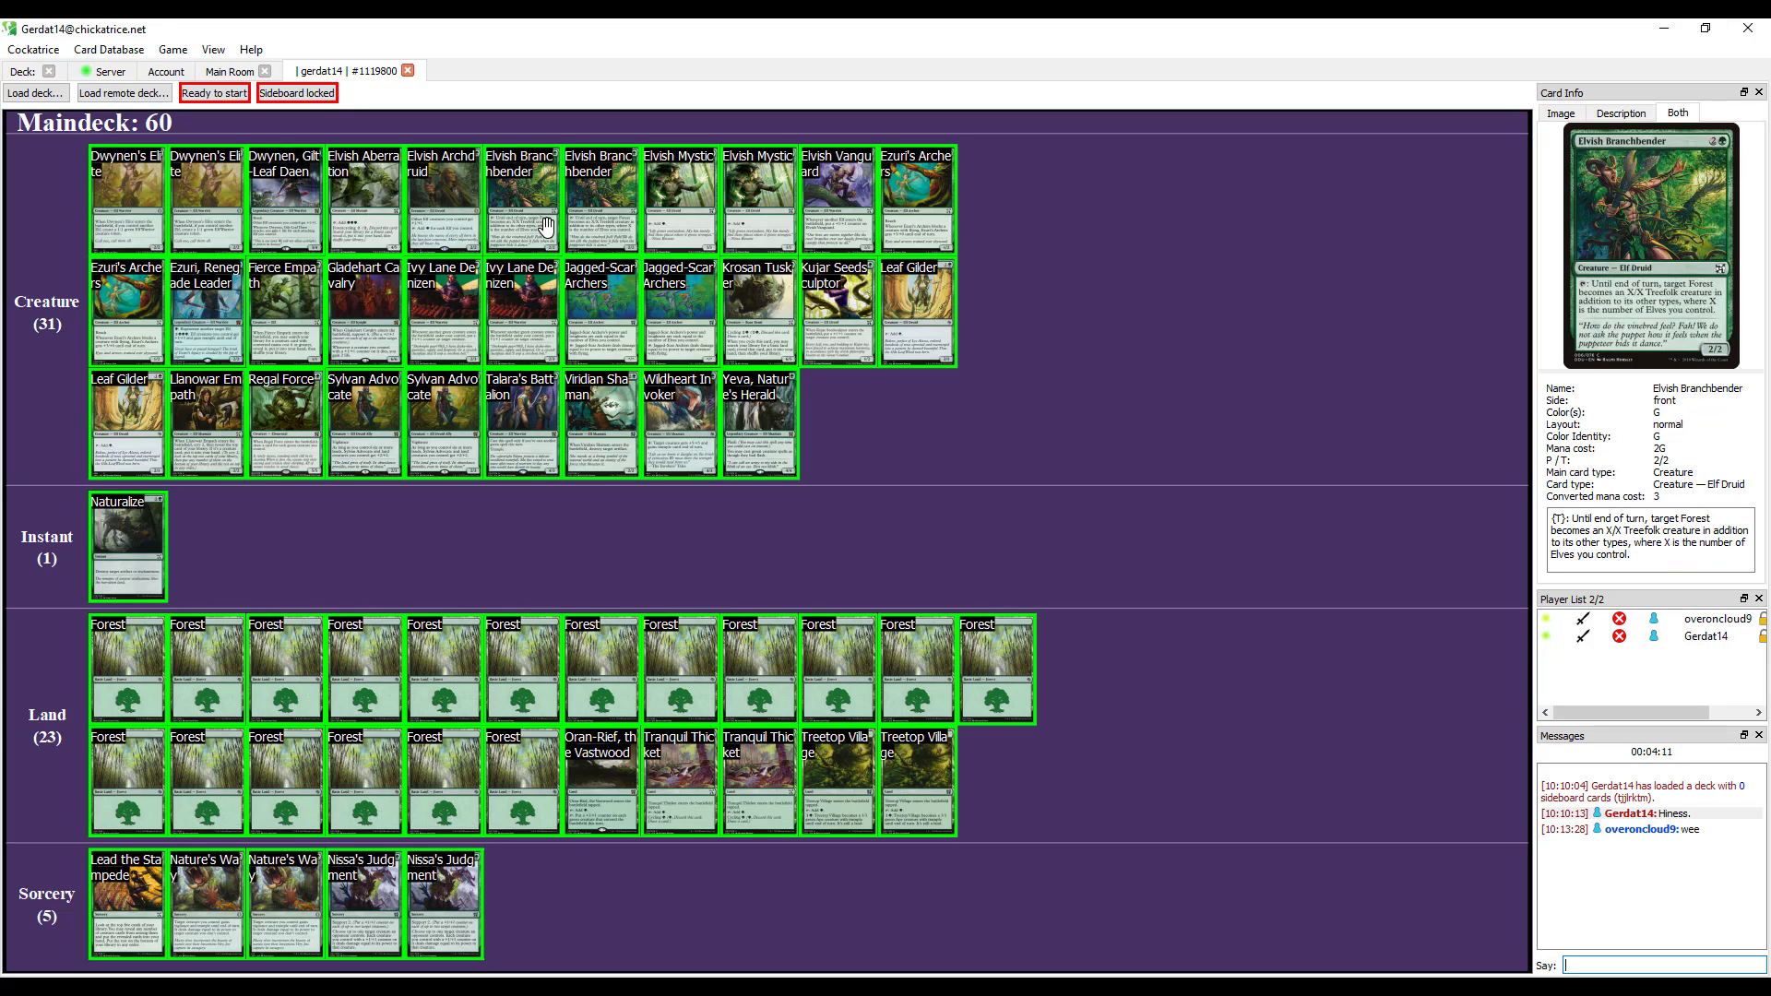
mouse_move(669, 213)
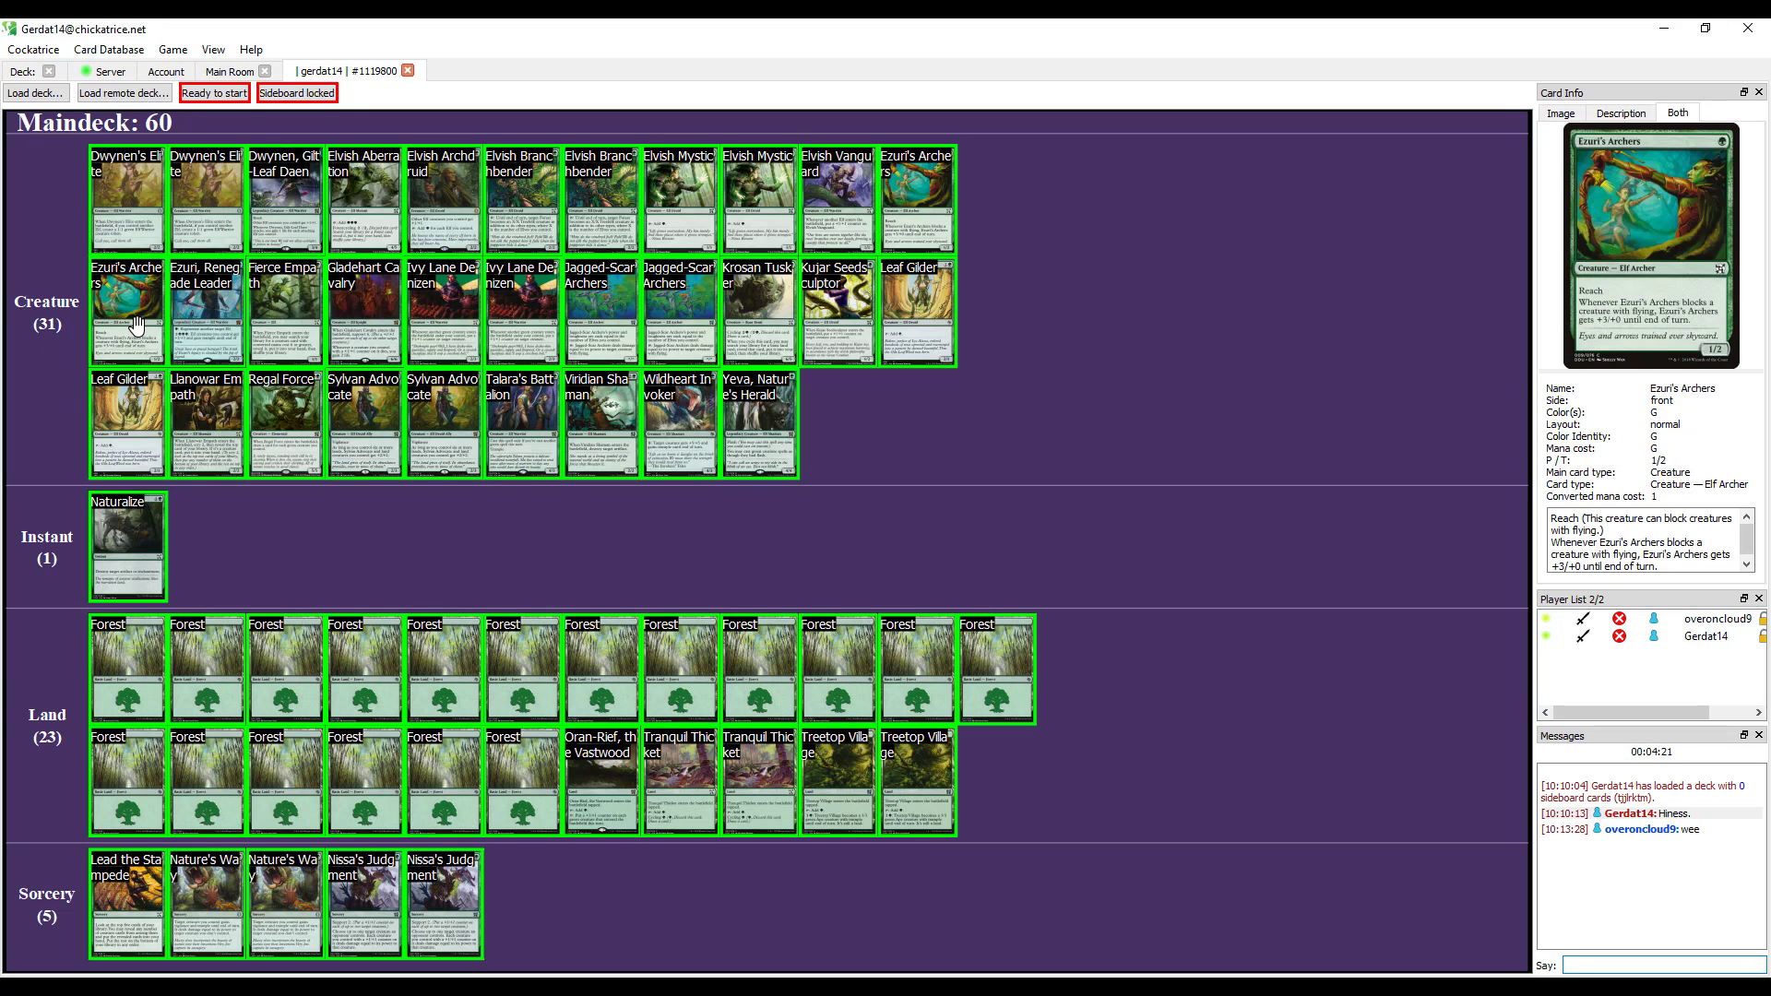
mouse_move(282, 317)
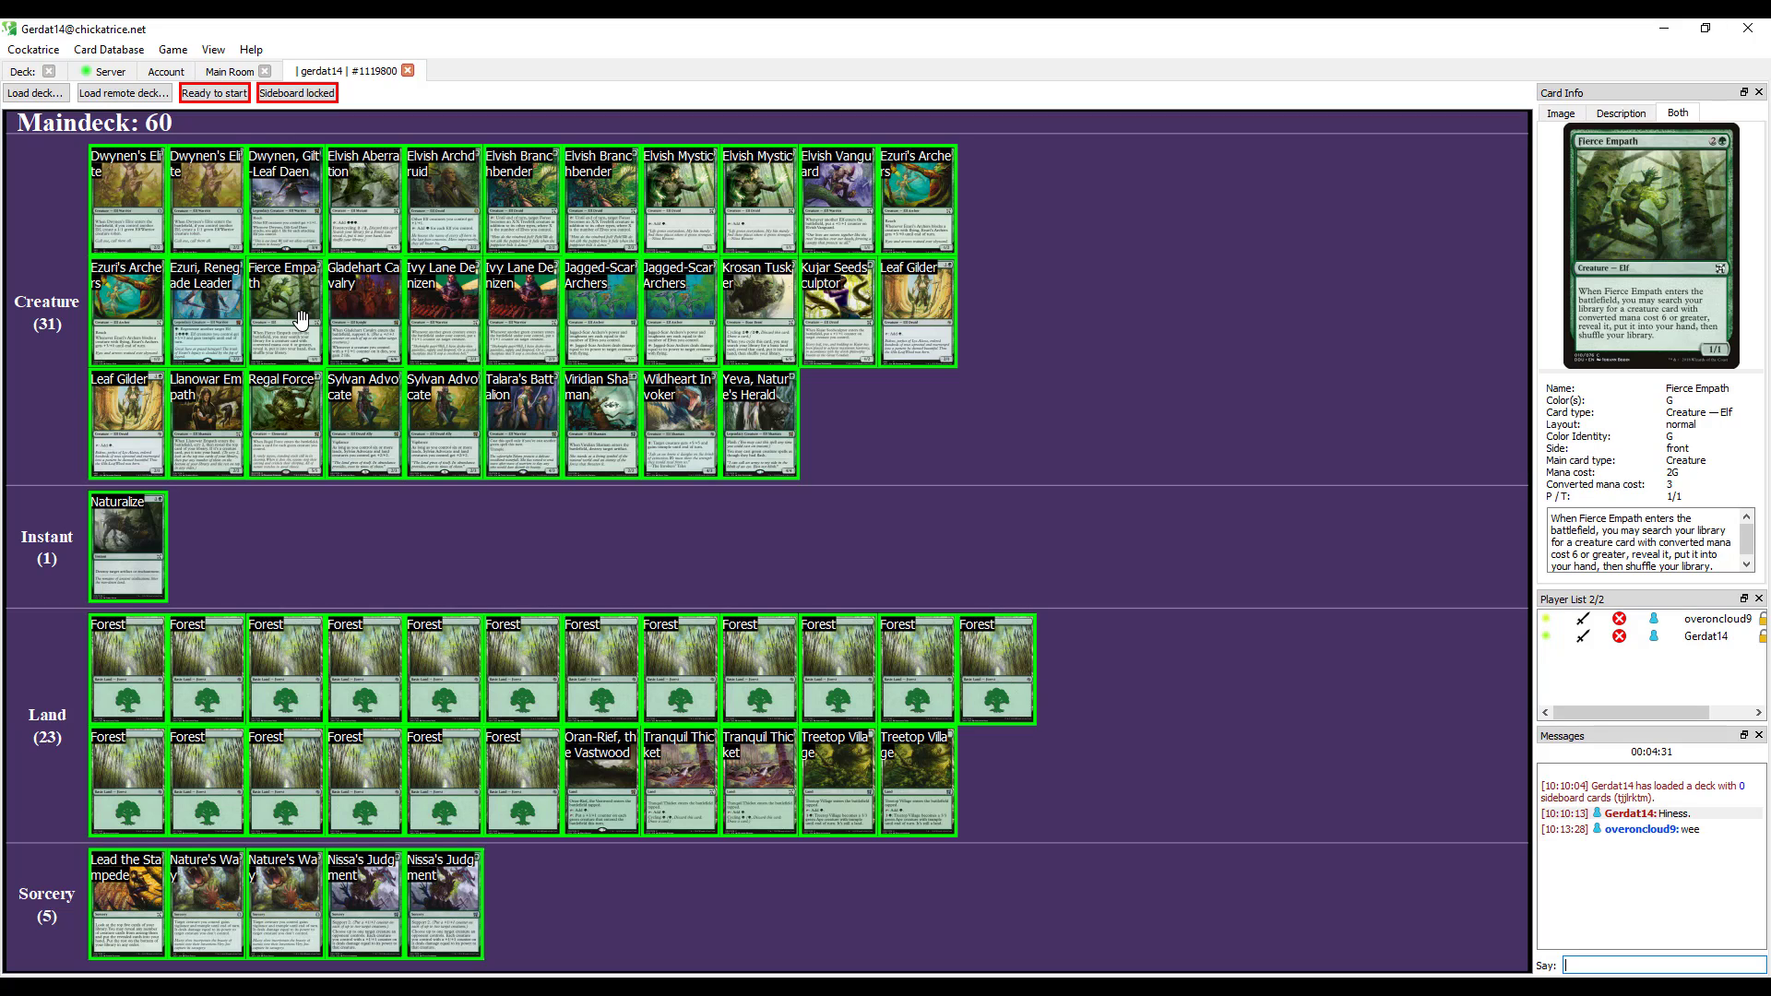
mouse_move(364, 309)
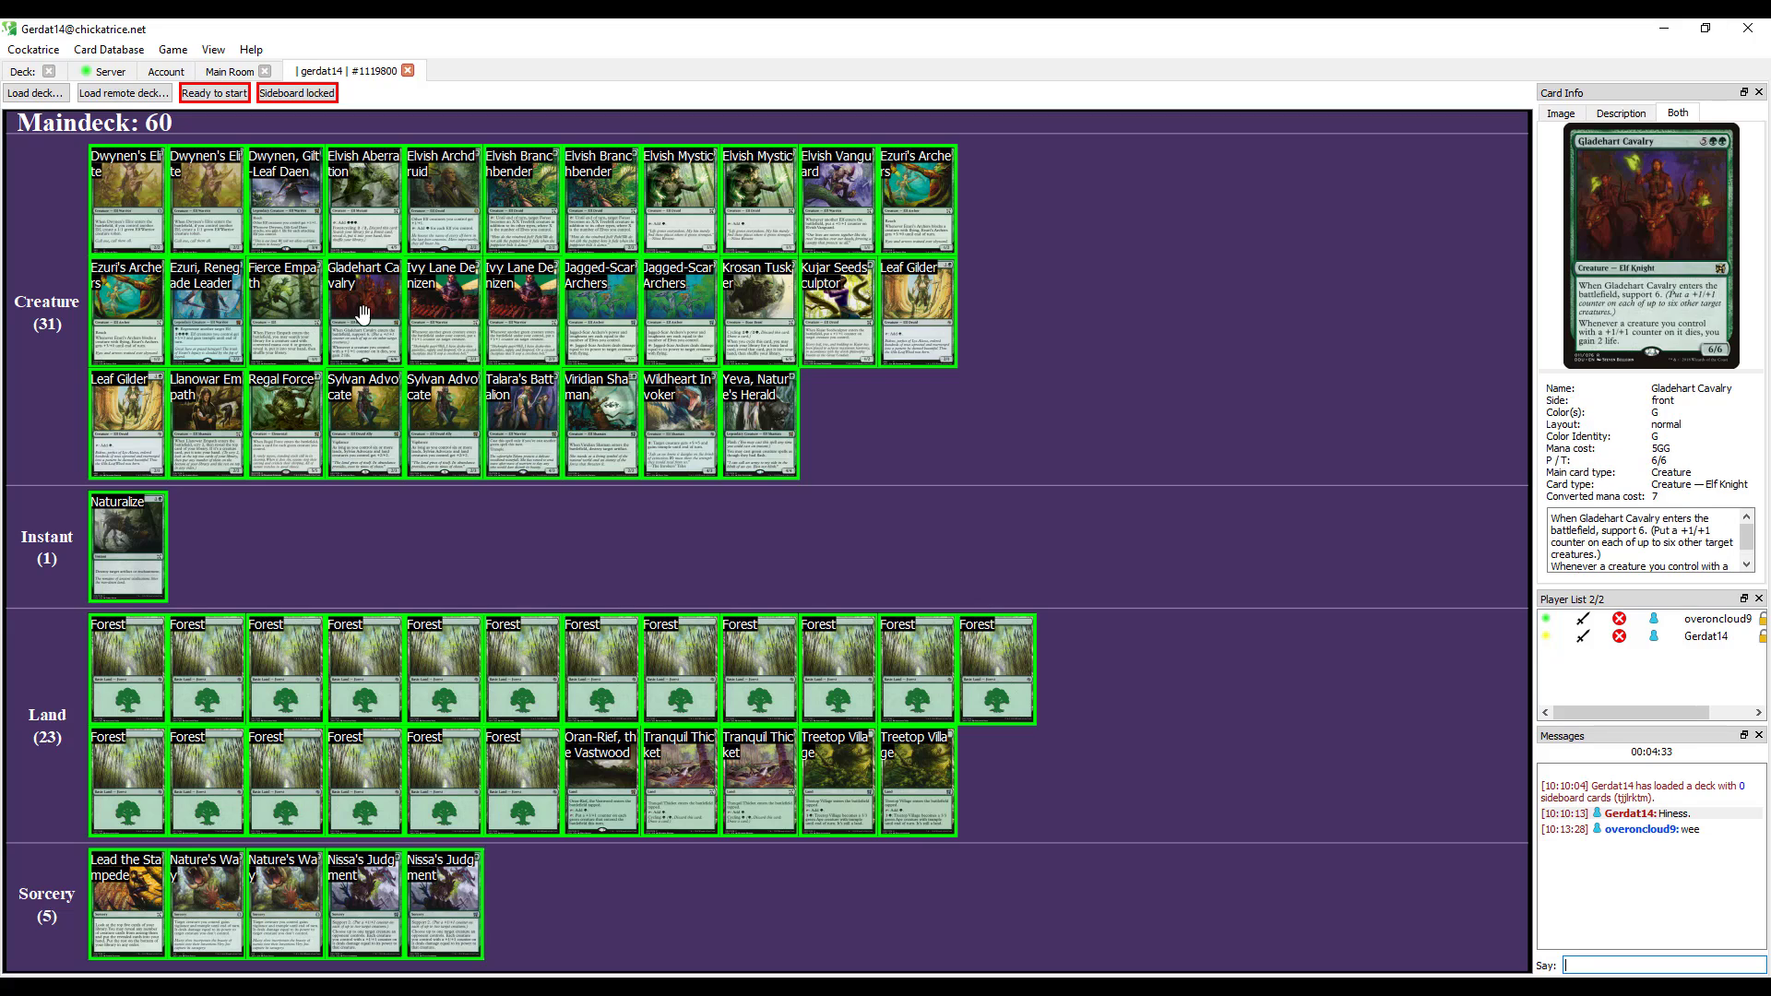
mouse_move(448, 314)
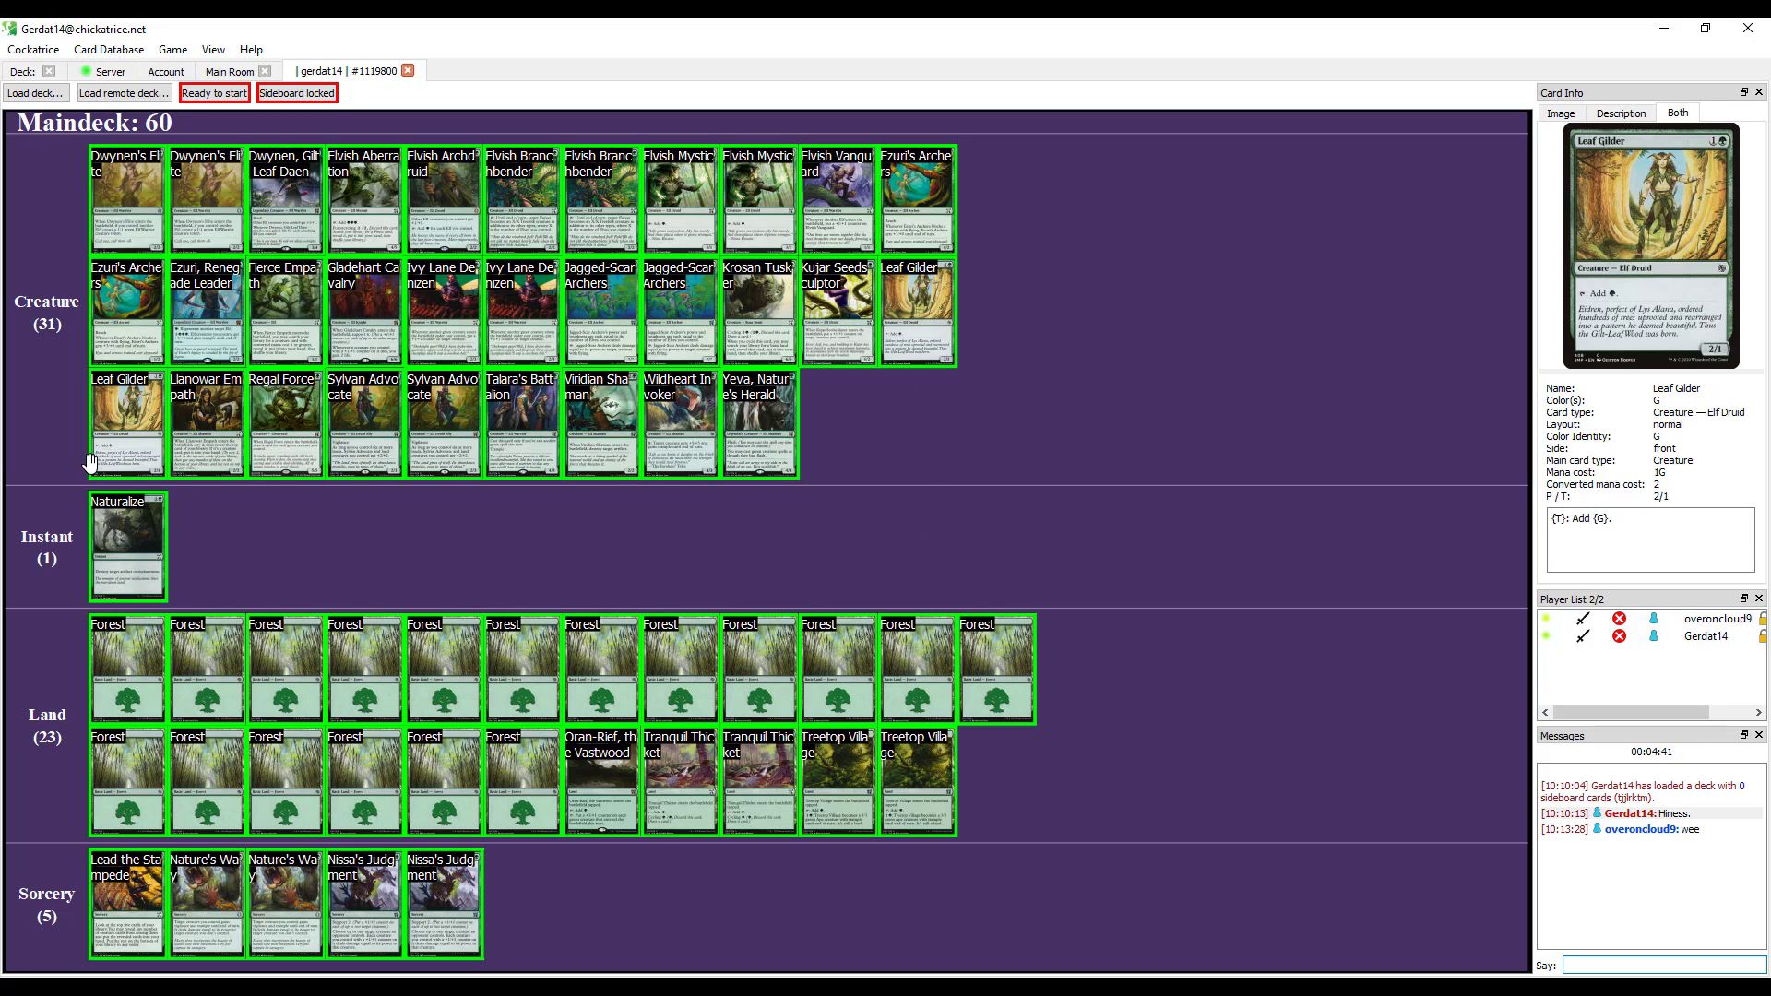
Mark myself ready to start the match and confirm the 20-sided die roll.
left_click(759, 418)
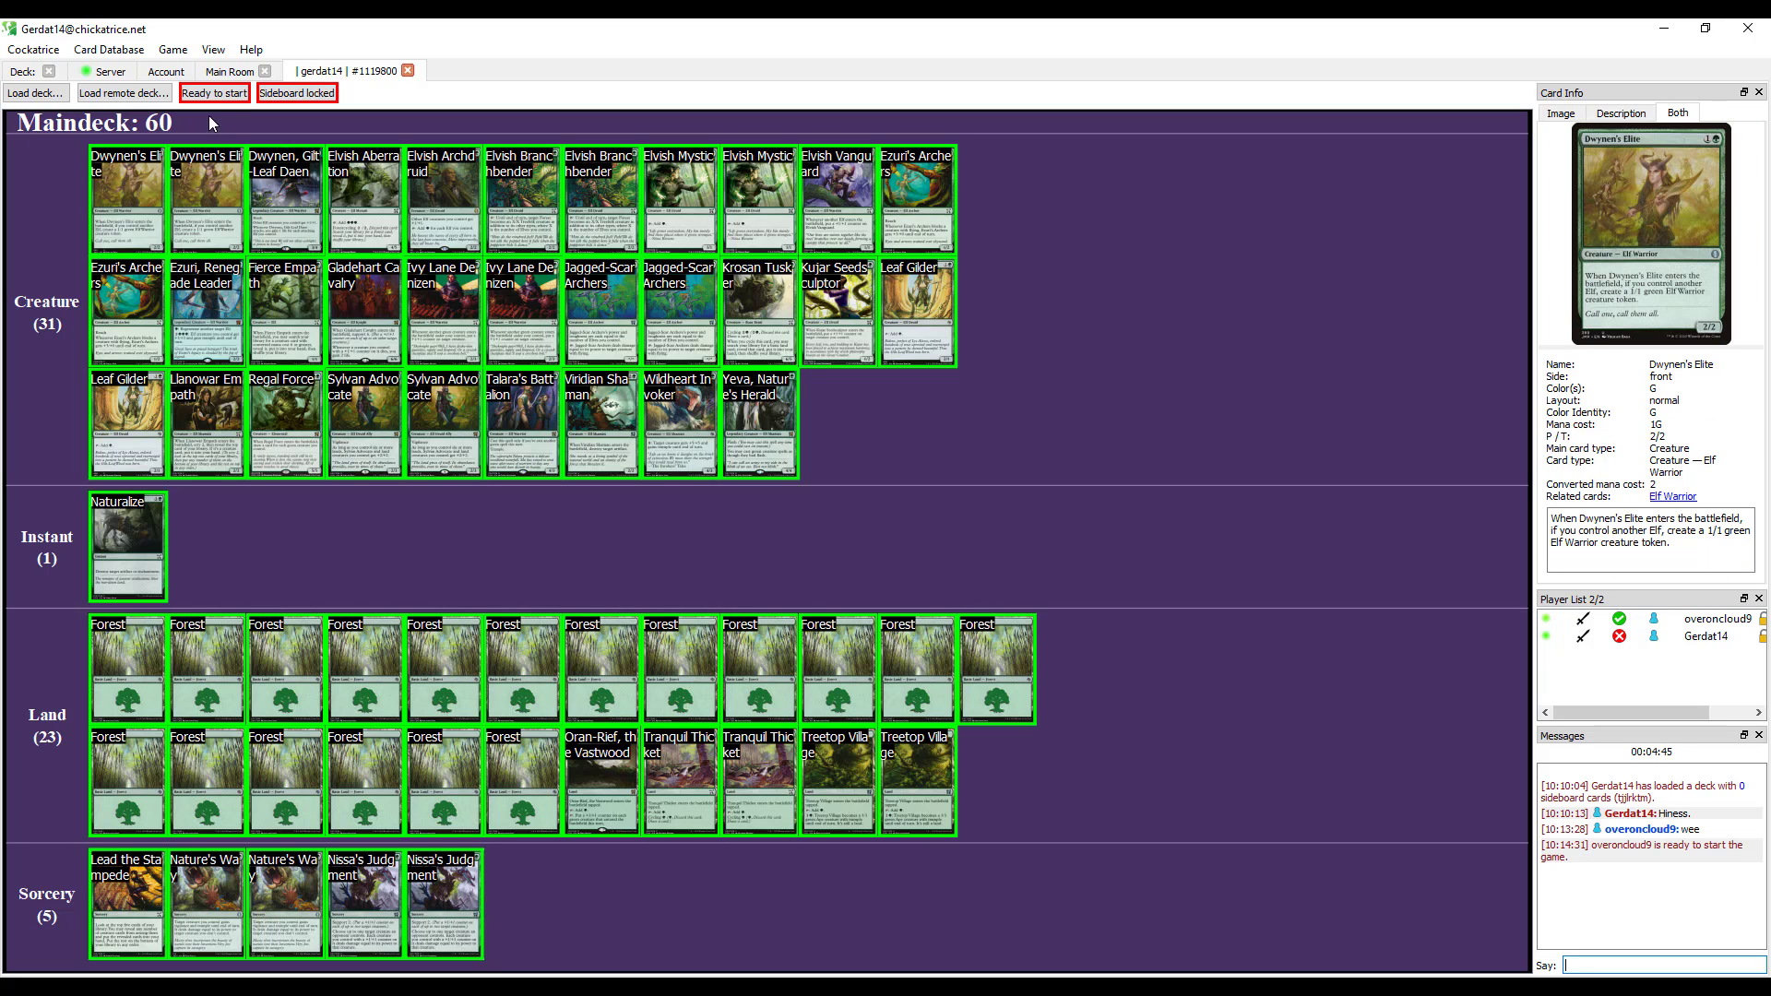
left_click(216, 94)
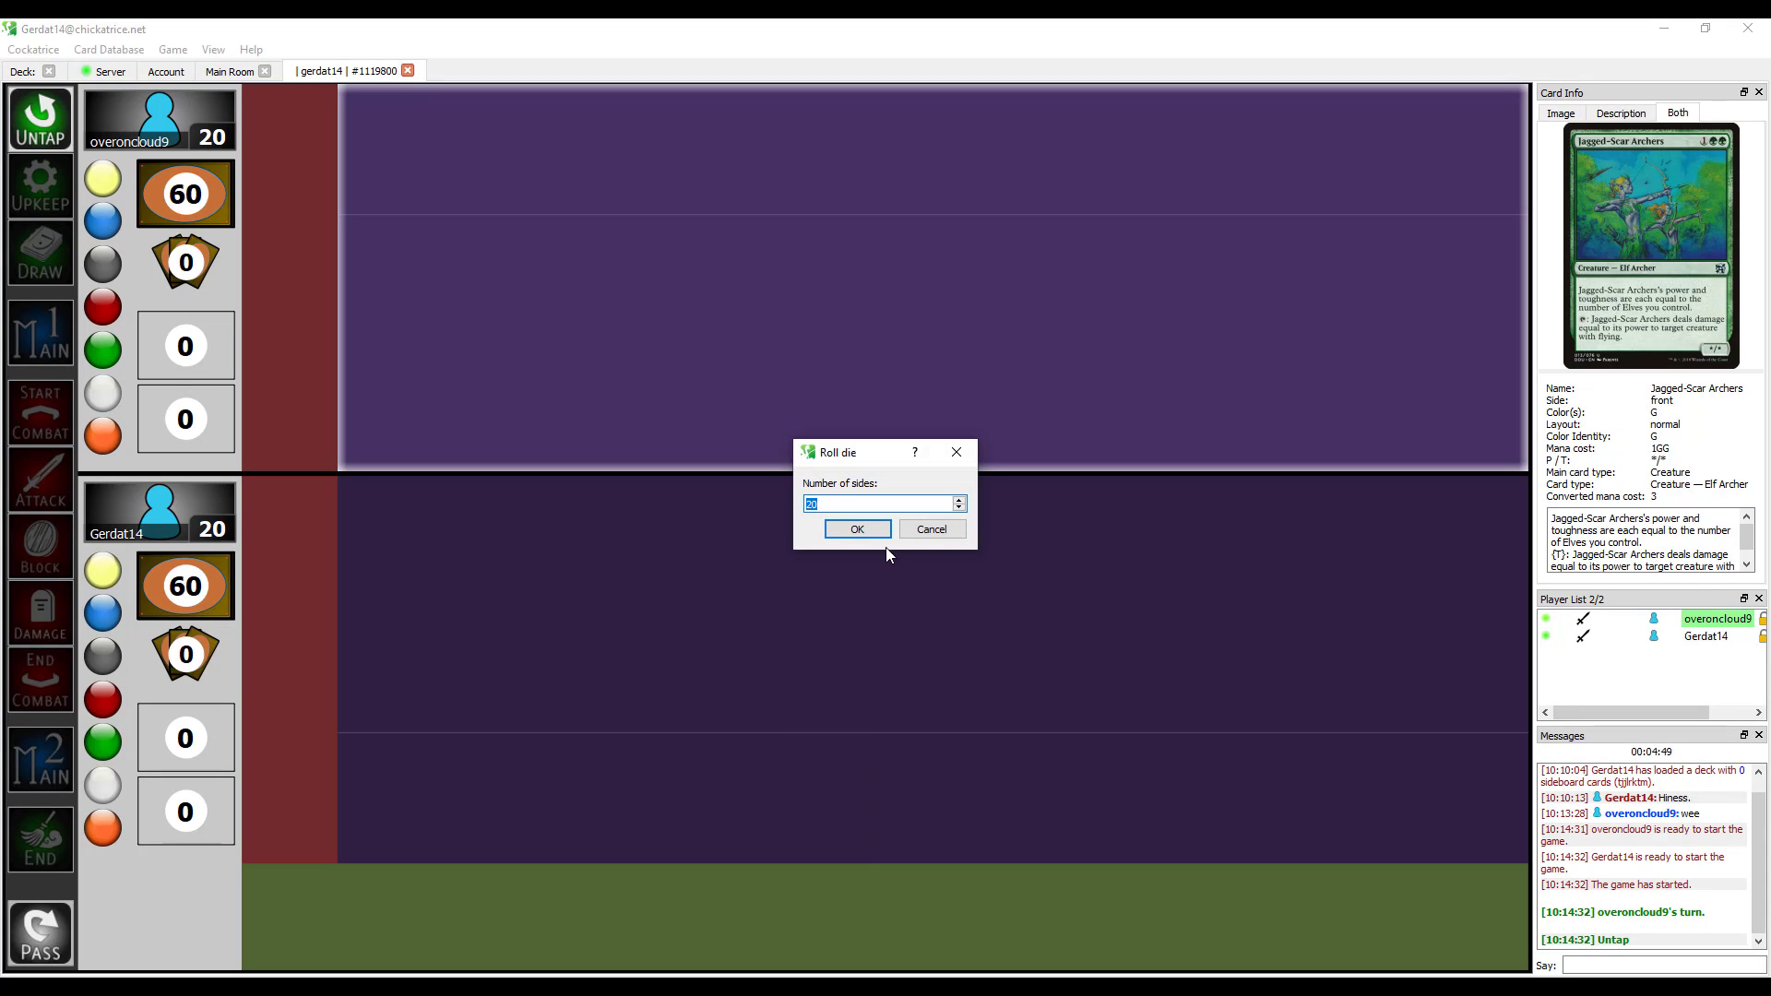
left_click(857, 530)
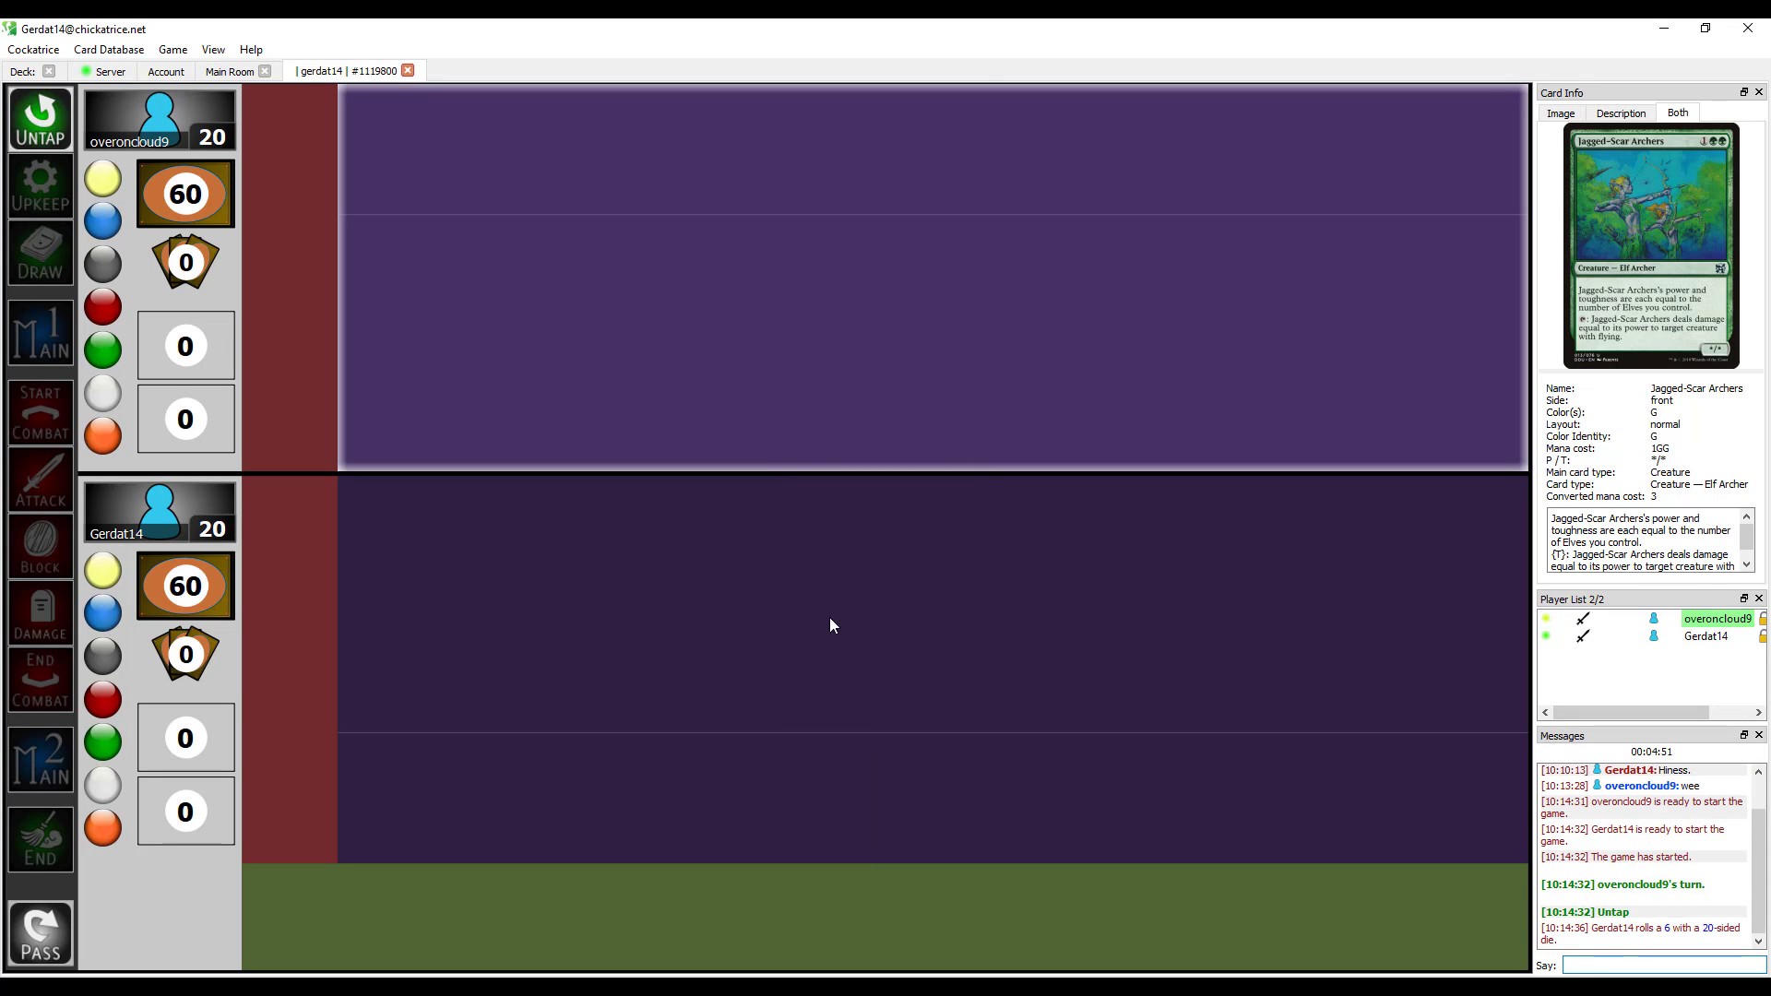
Draw the opening hand, mulligan to six, and put Nature's Way on the library bottom.
right_click(608, 598)
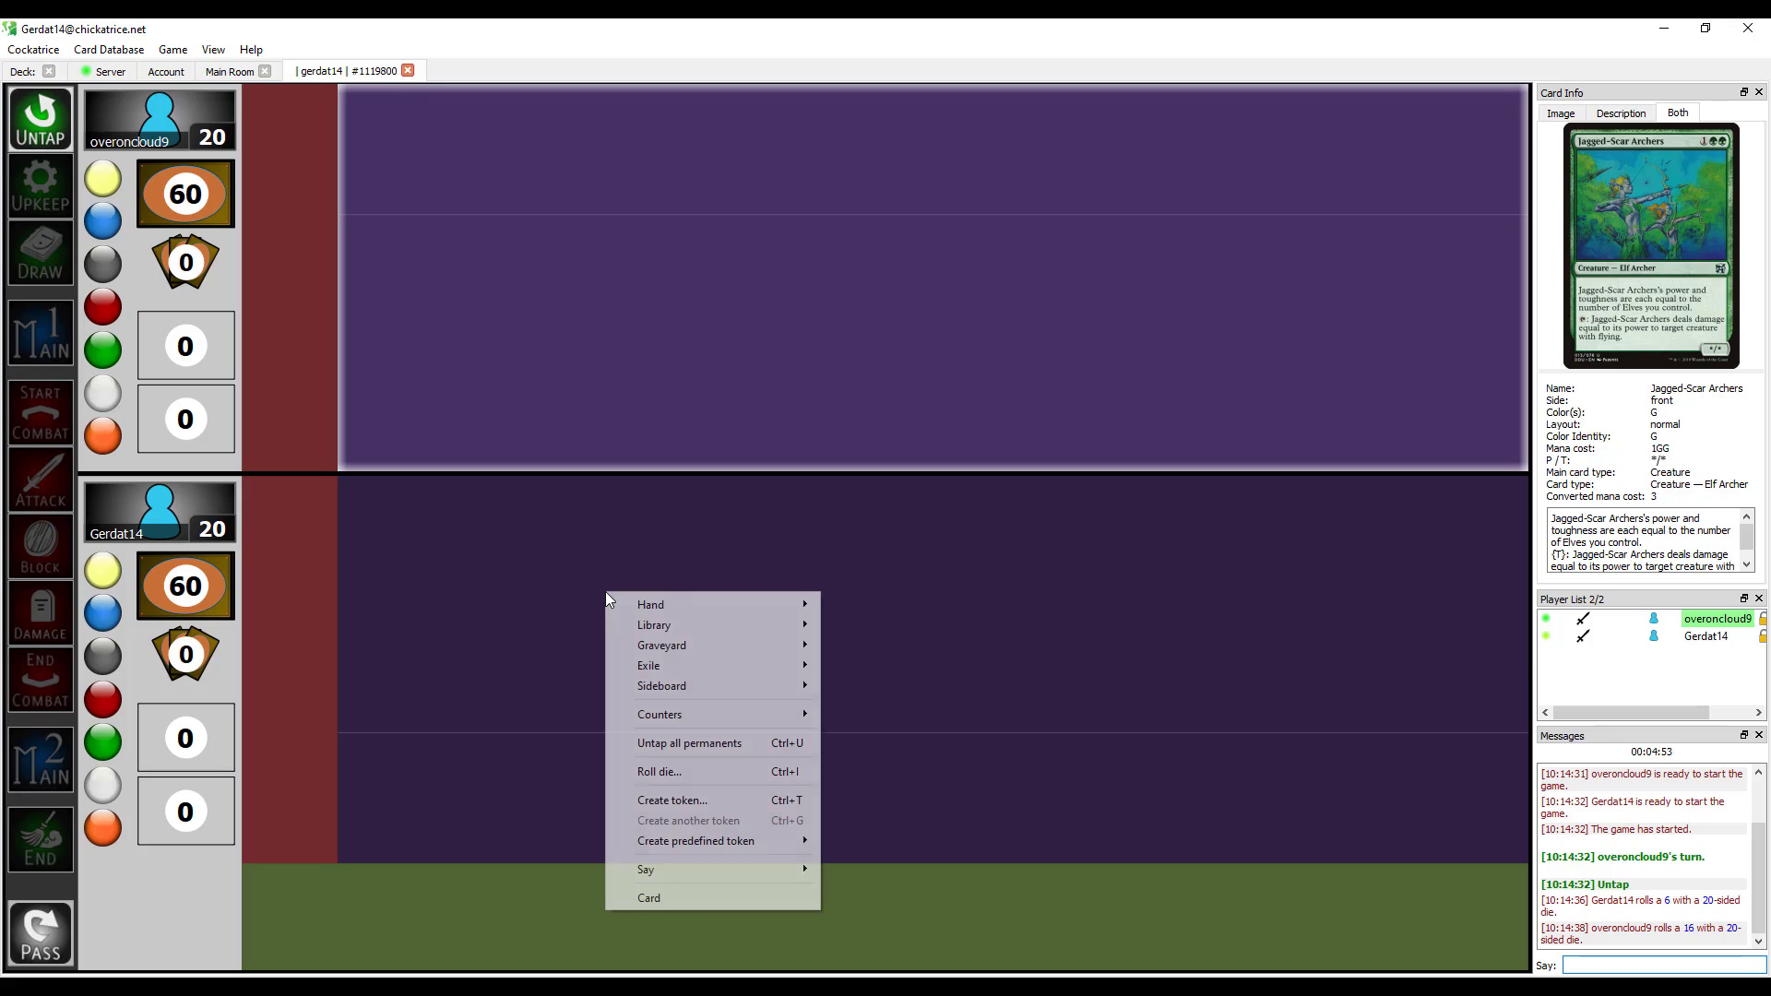
mouse_move(687, 604)
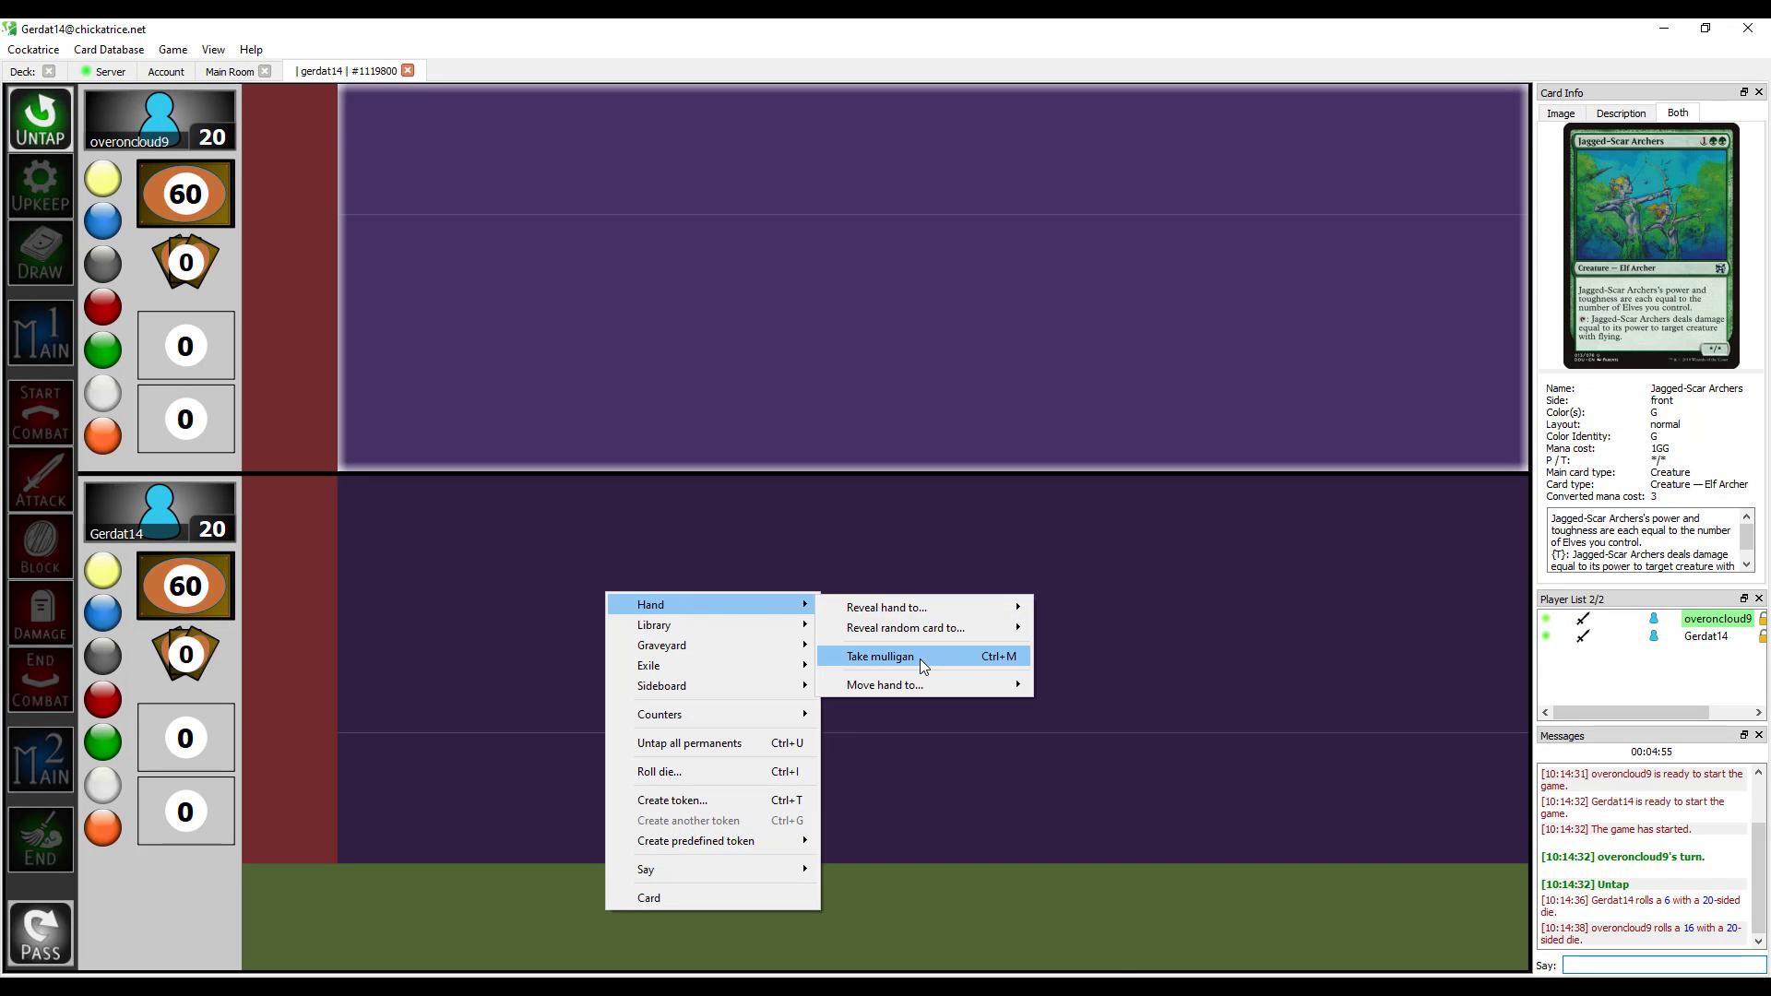
left_click(880, 656)
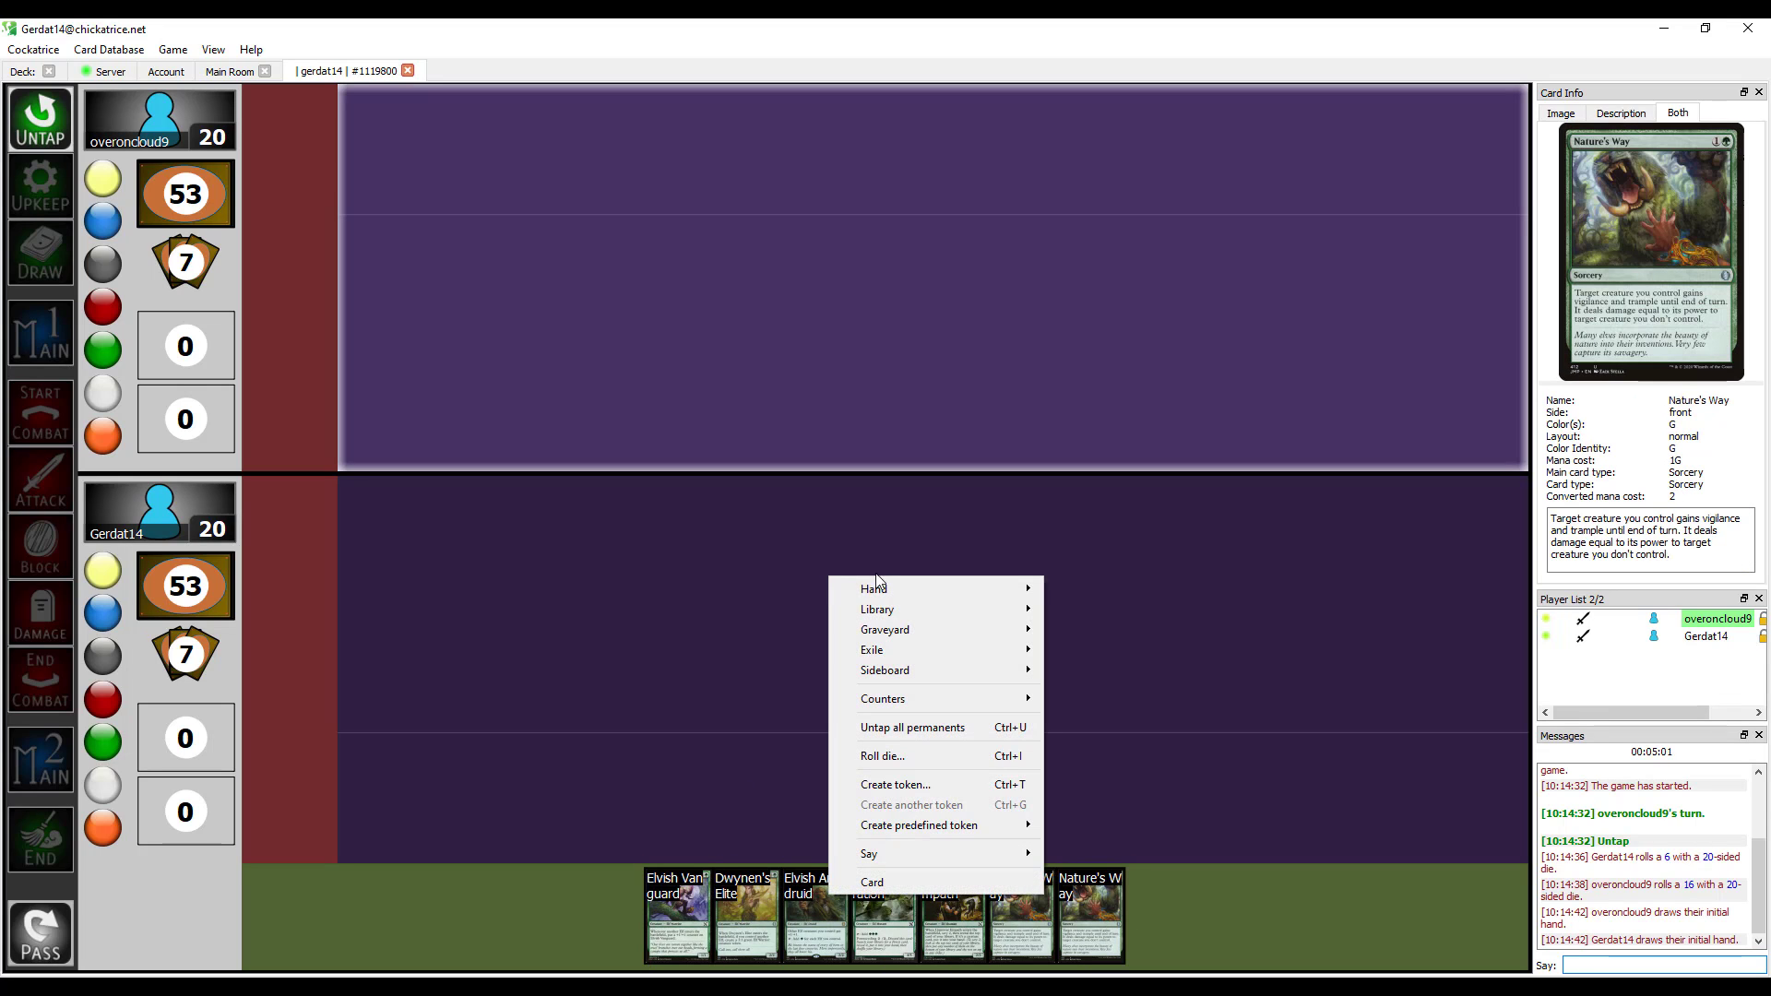
left_click(1126, 615)
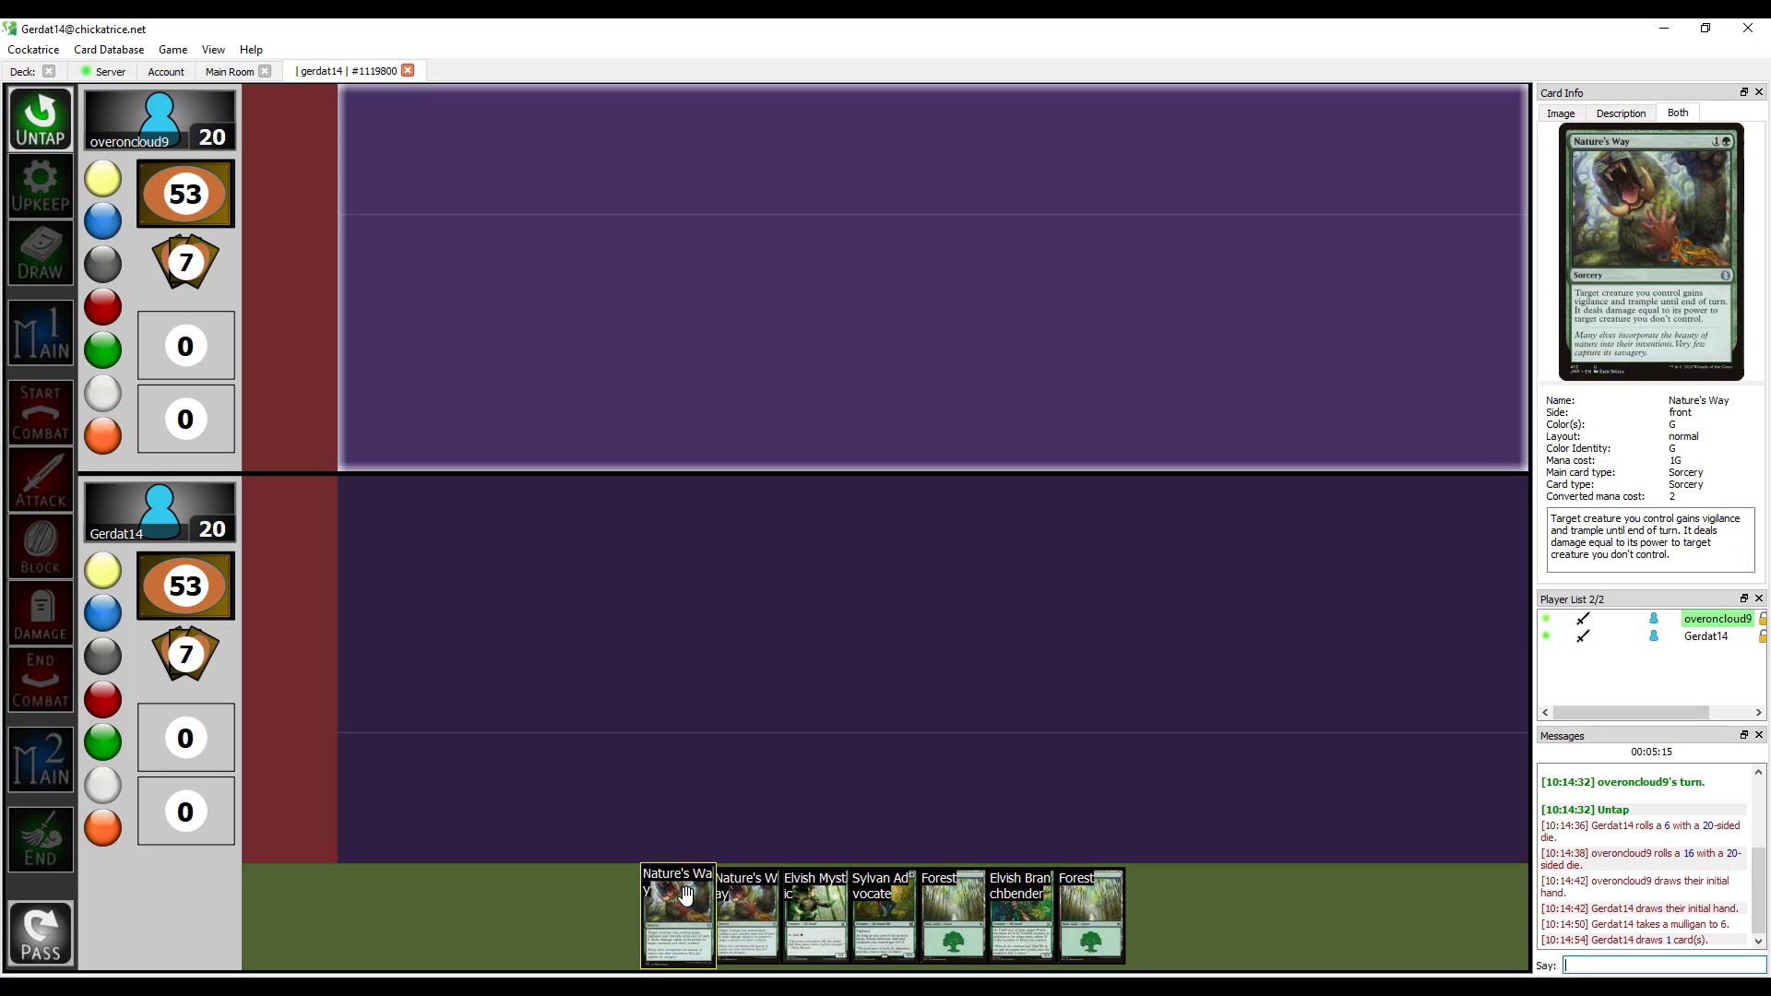
right_click(678, 914)
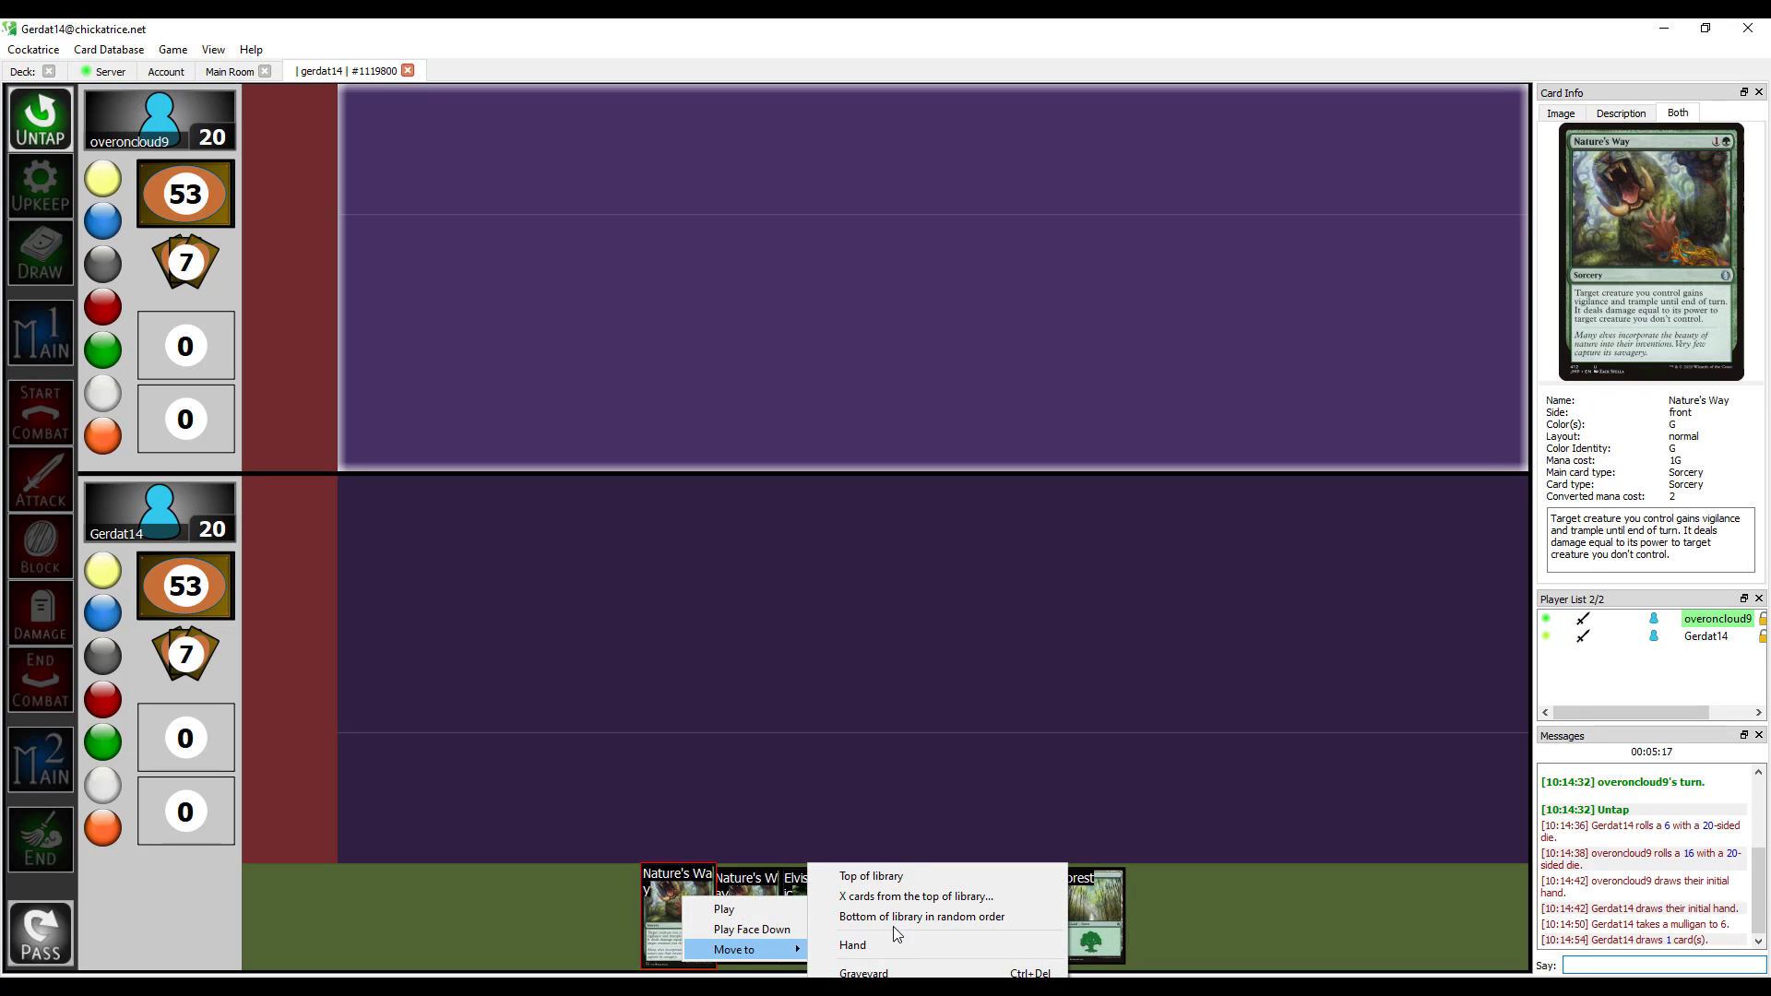
left_click(922, 916)
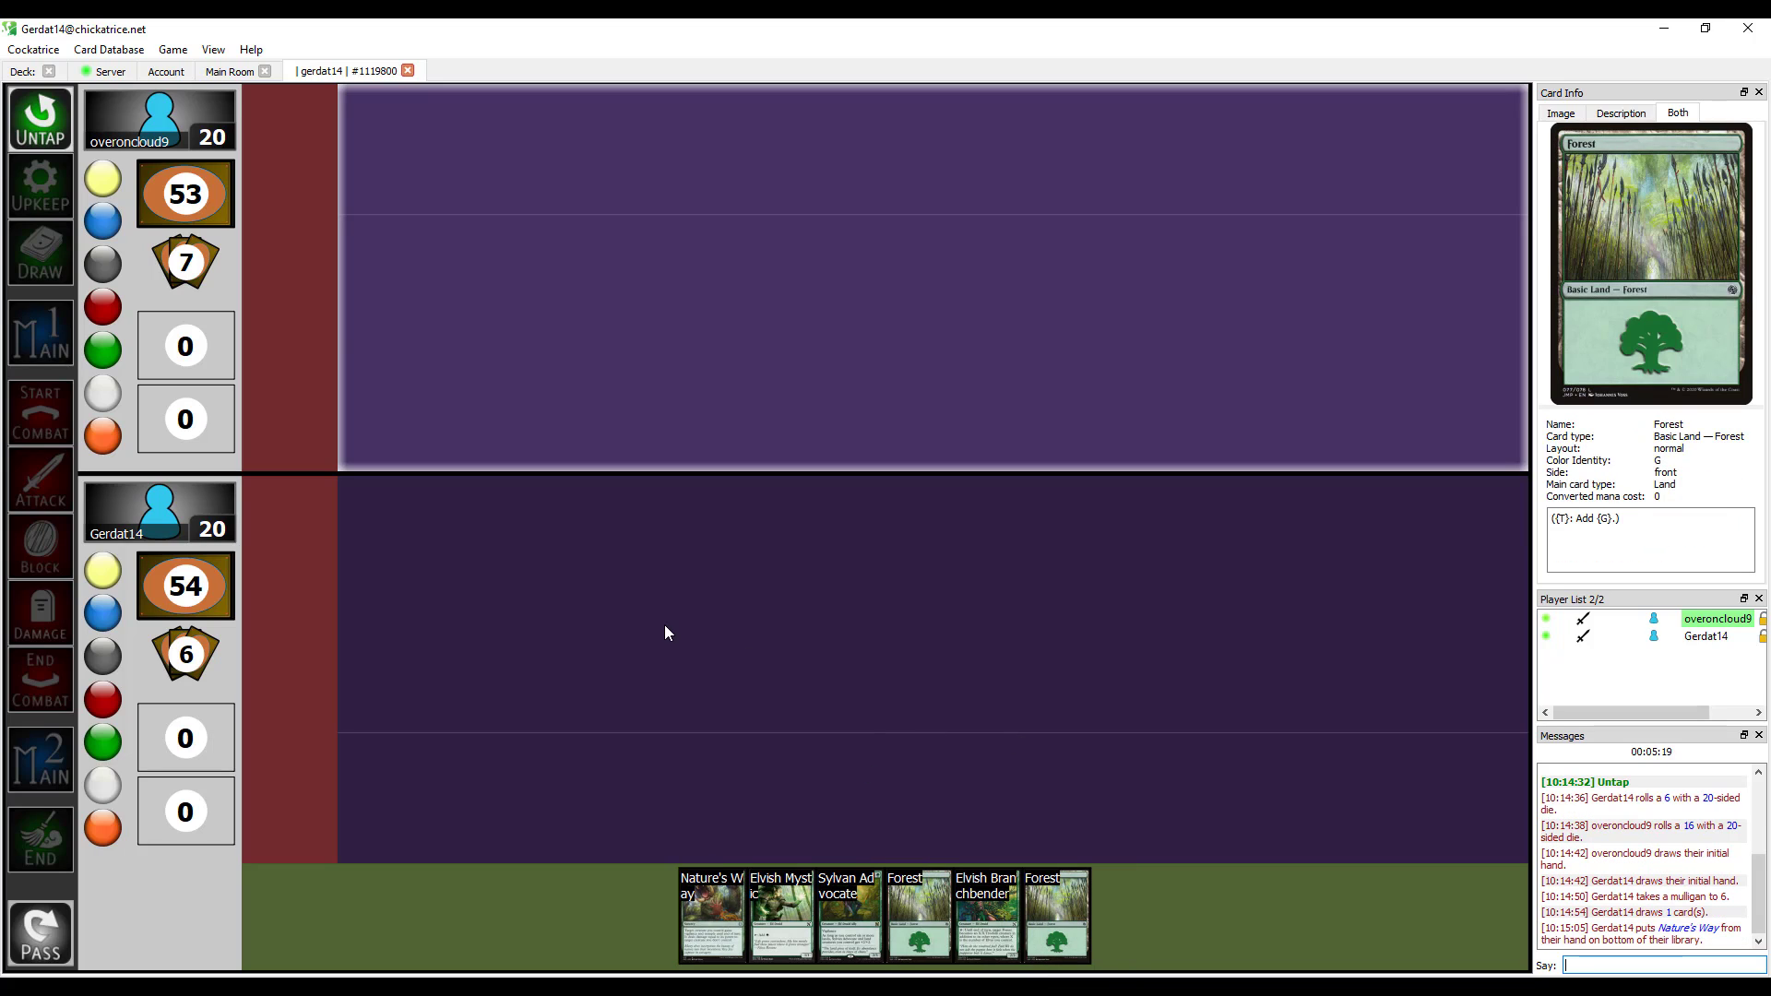
mouse_move(810, 660)
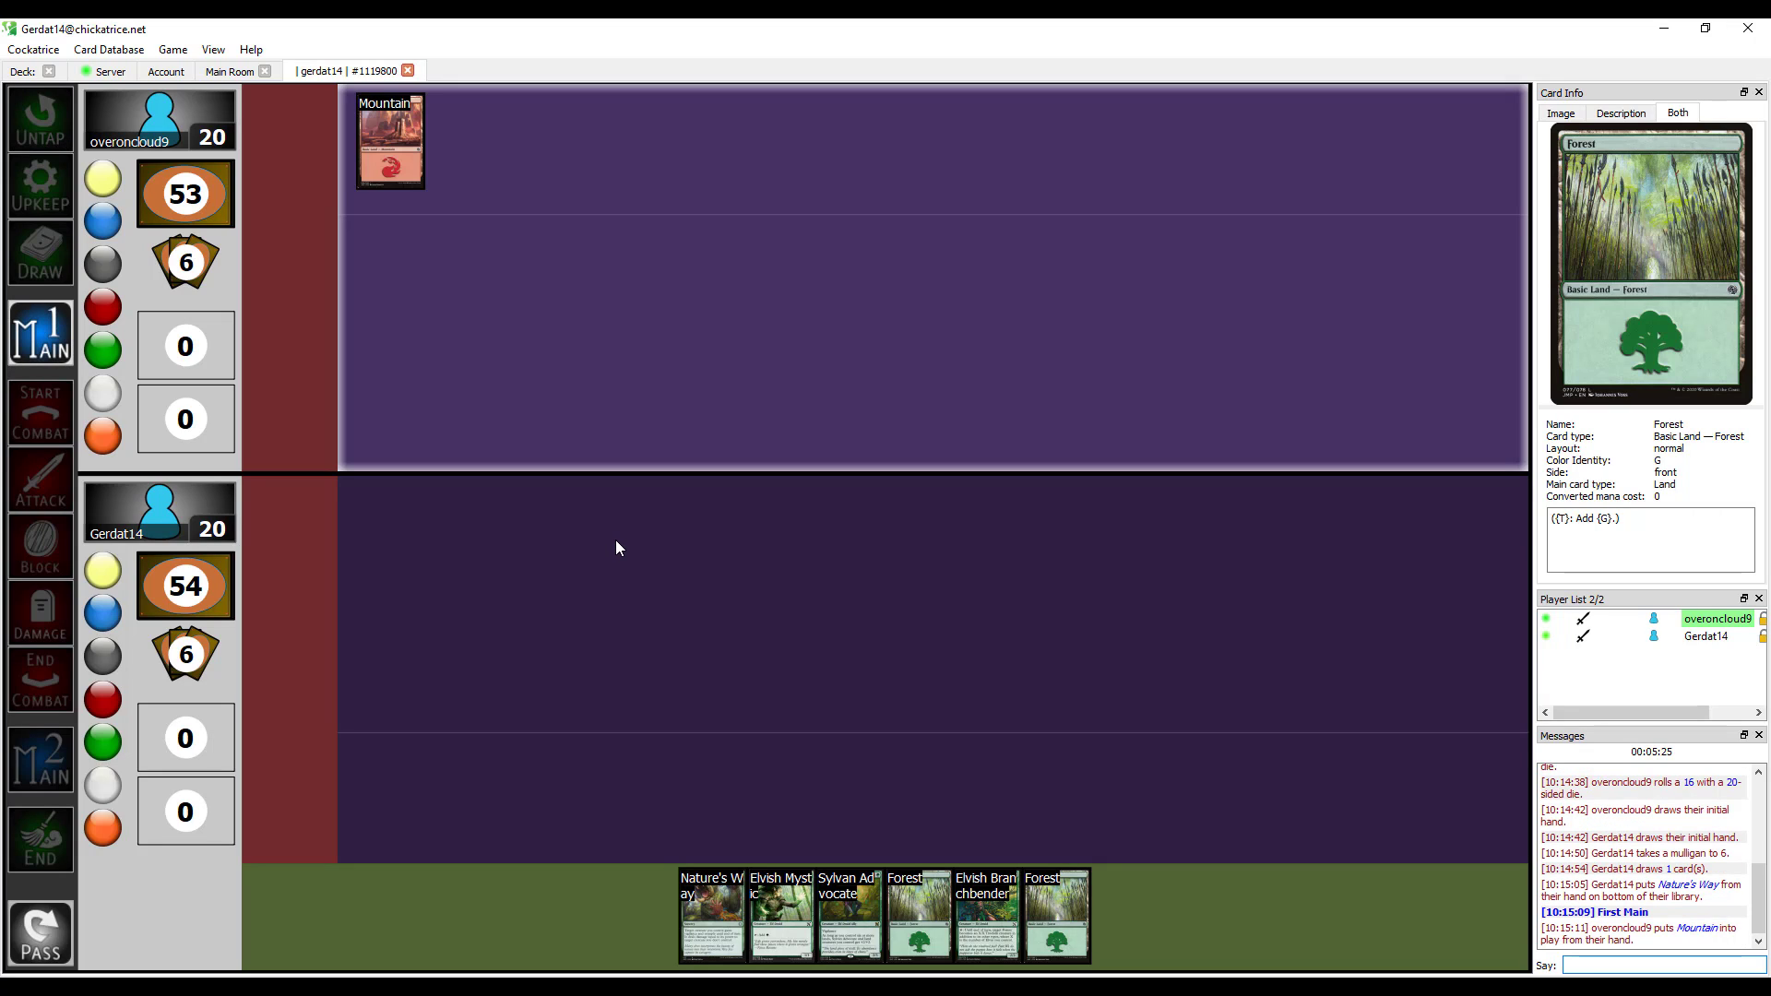
Advance through my turn with Forest and Elvish Mystic out, then pass to the opponent.
left_click(40, 839)
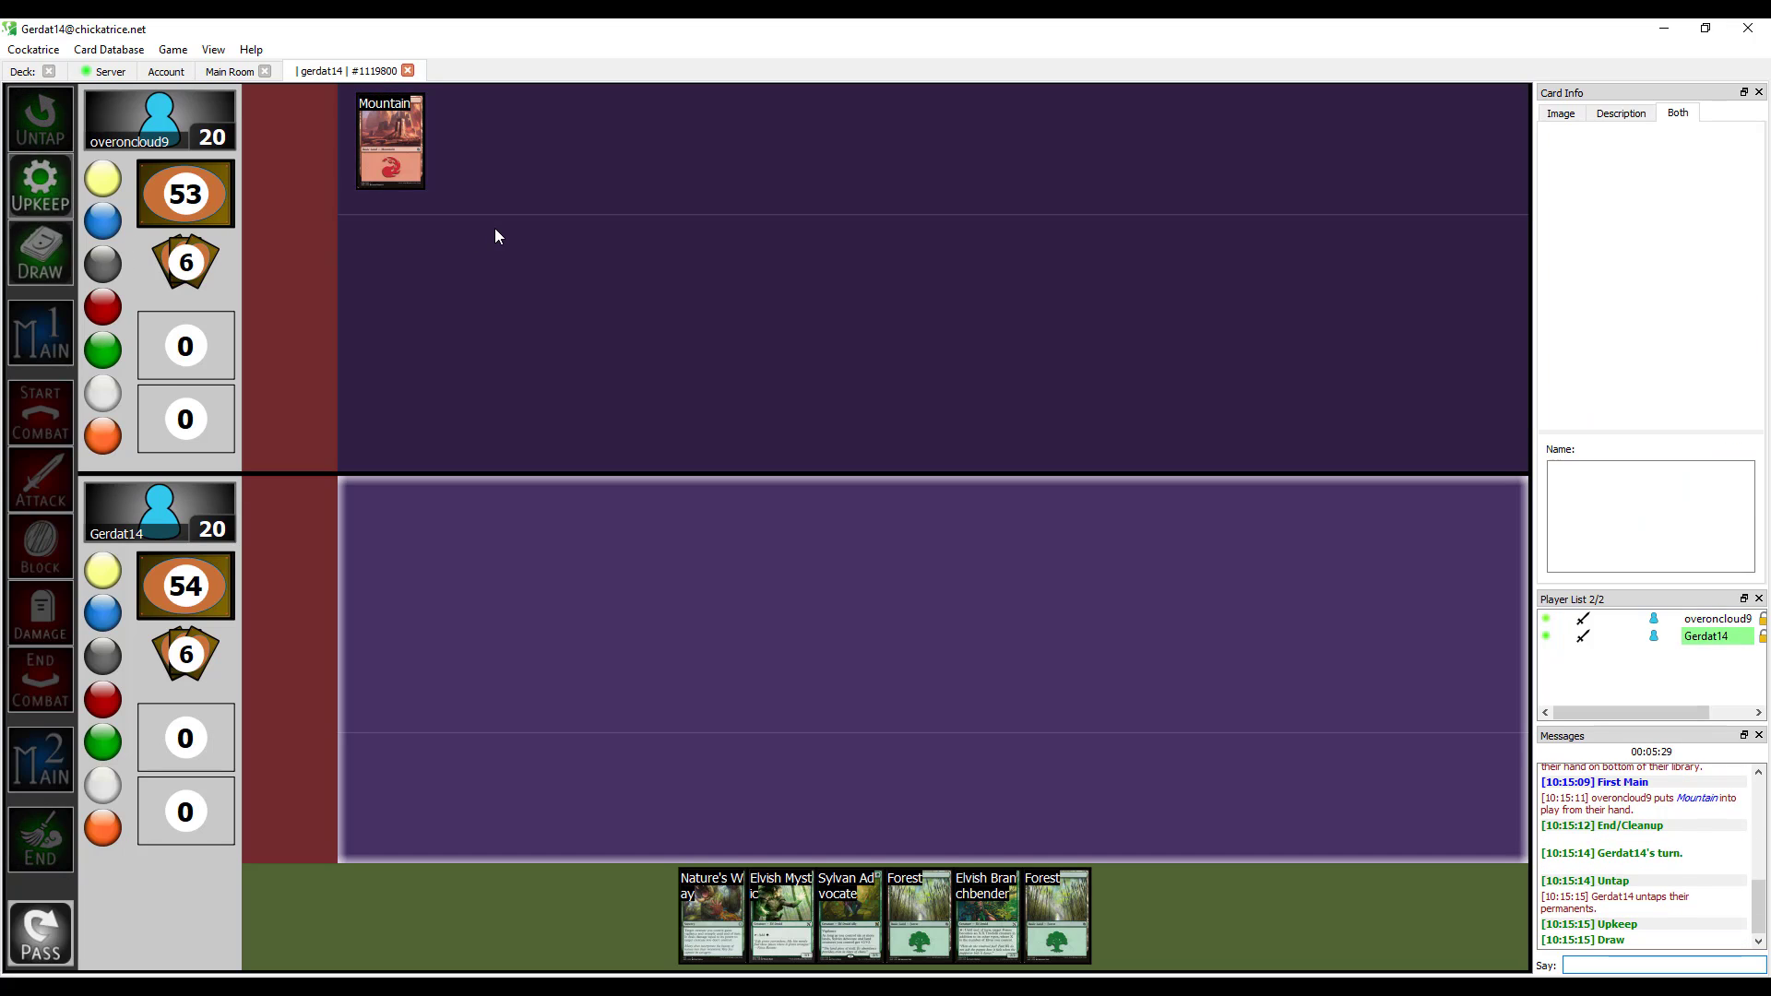
left_click(39, 255)
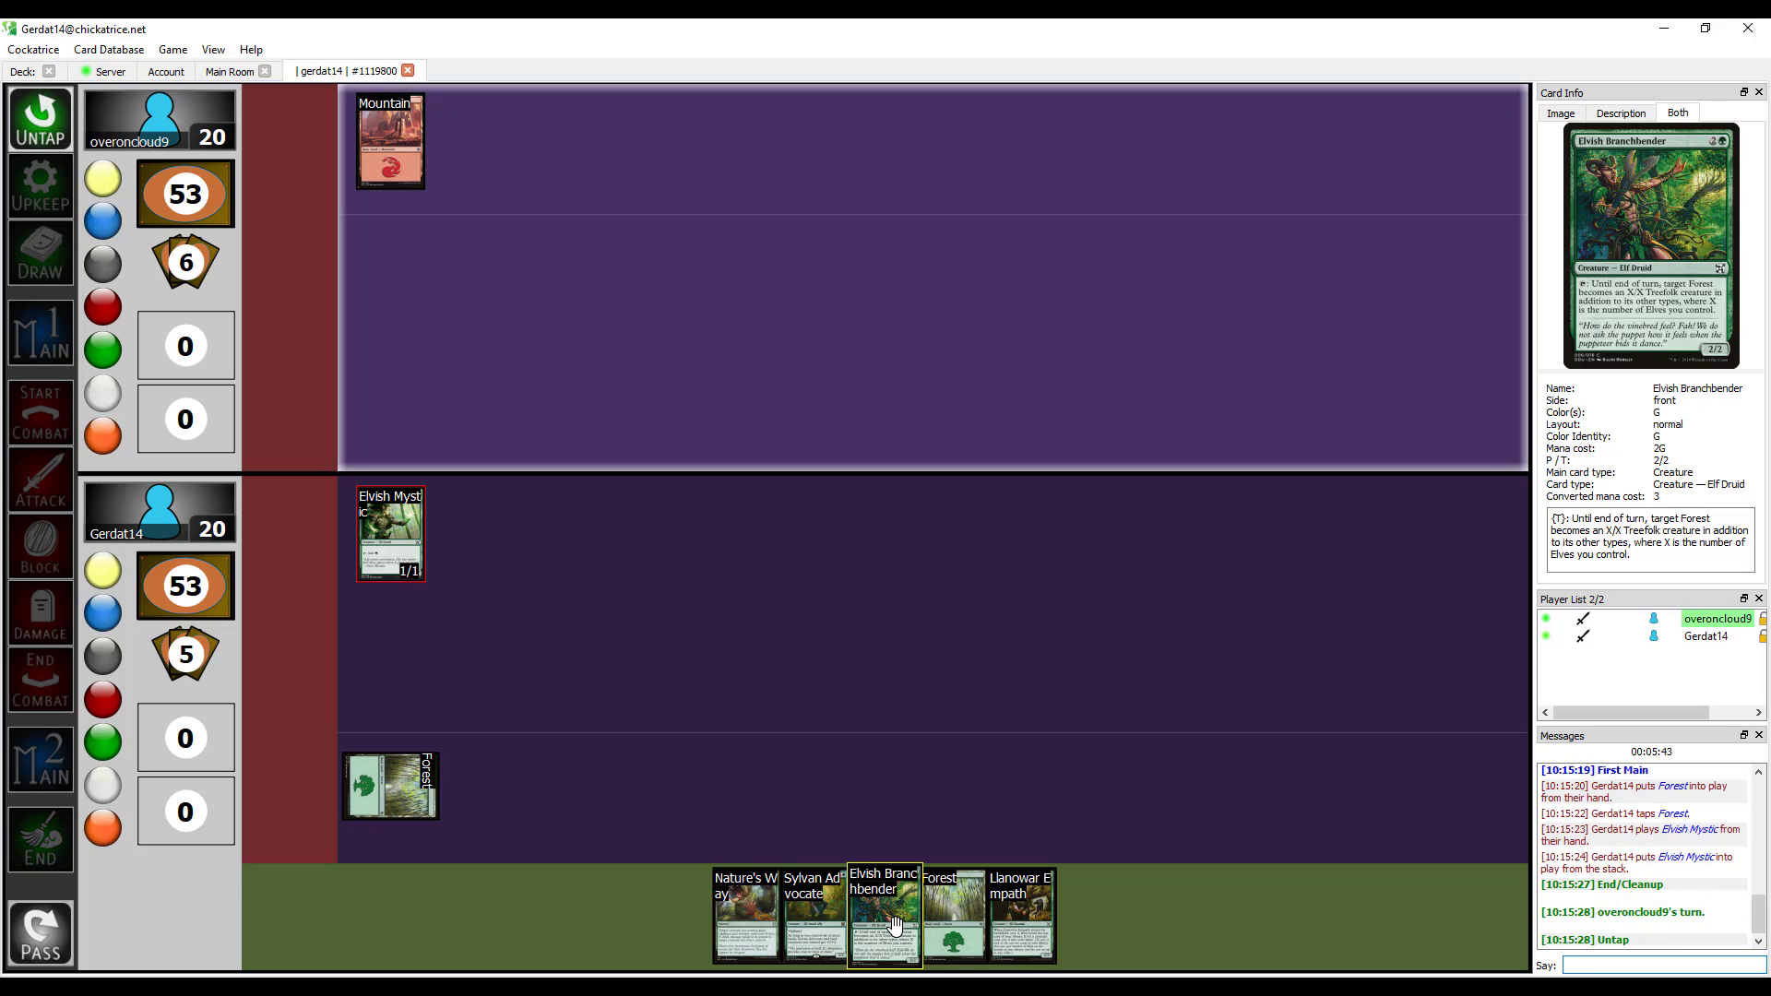
mouse_move(805, 918)
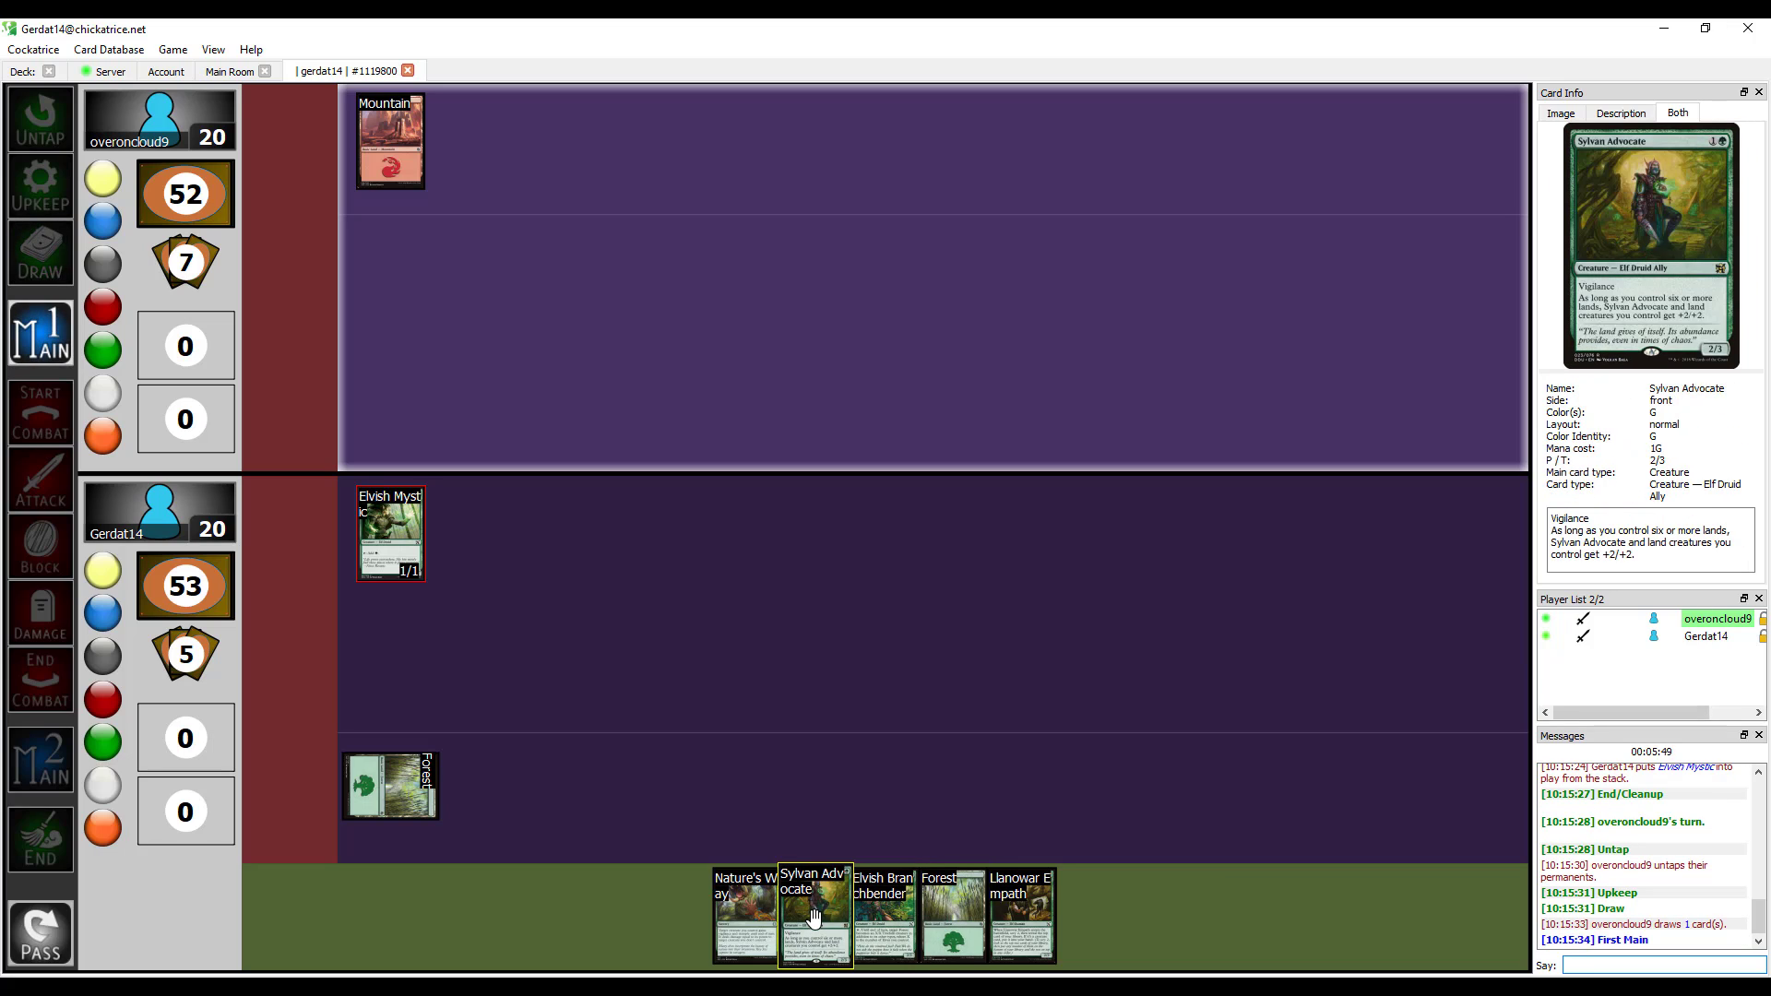
mouse_move(528, 640)
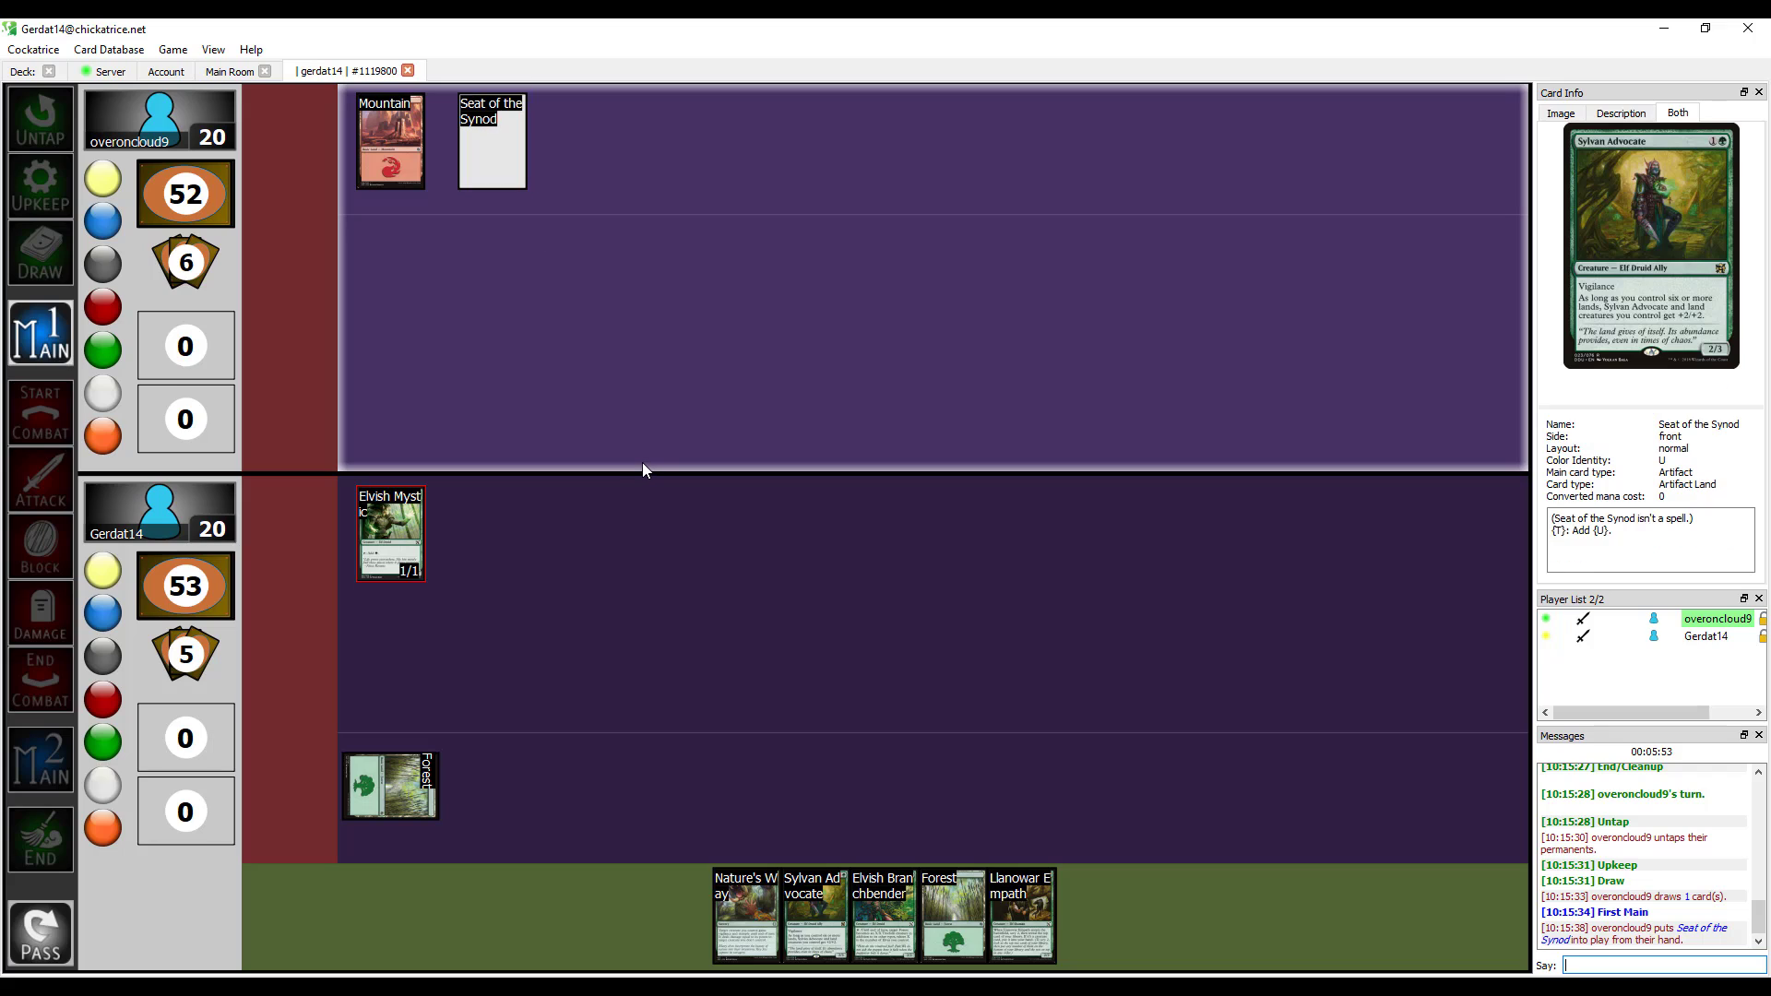
left_click(491, 140)
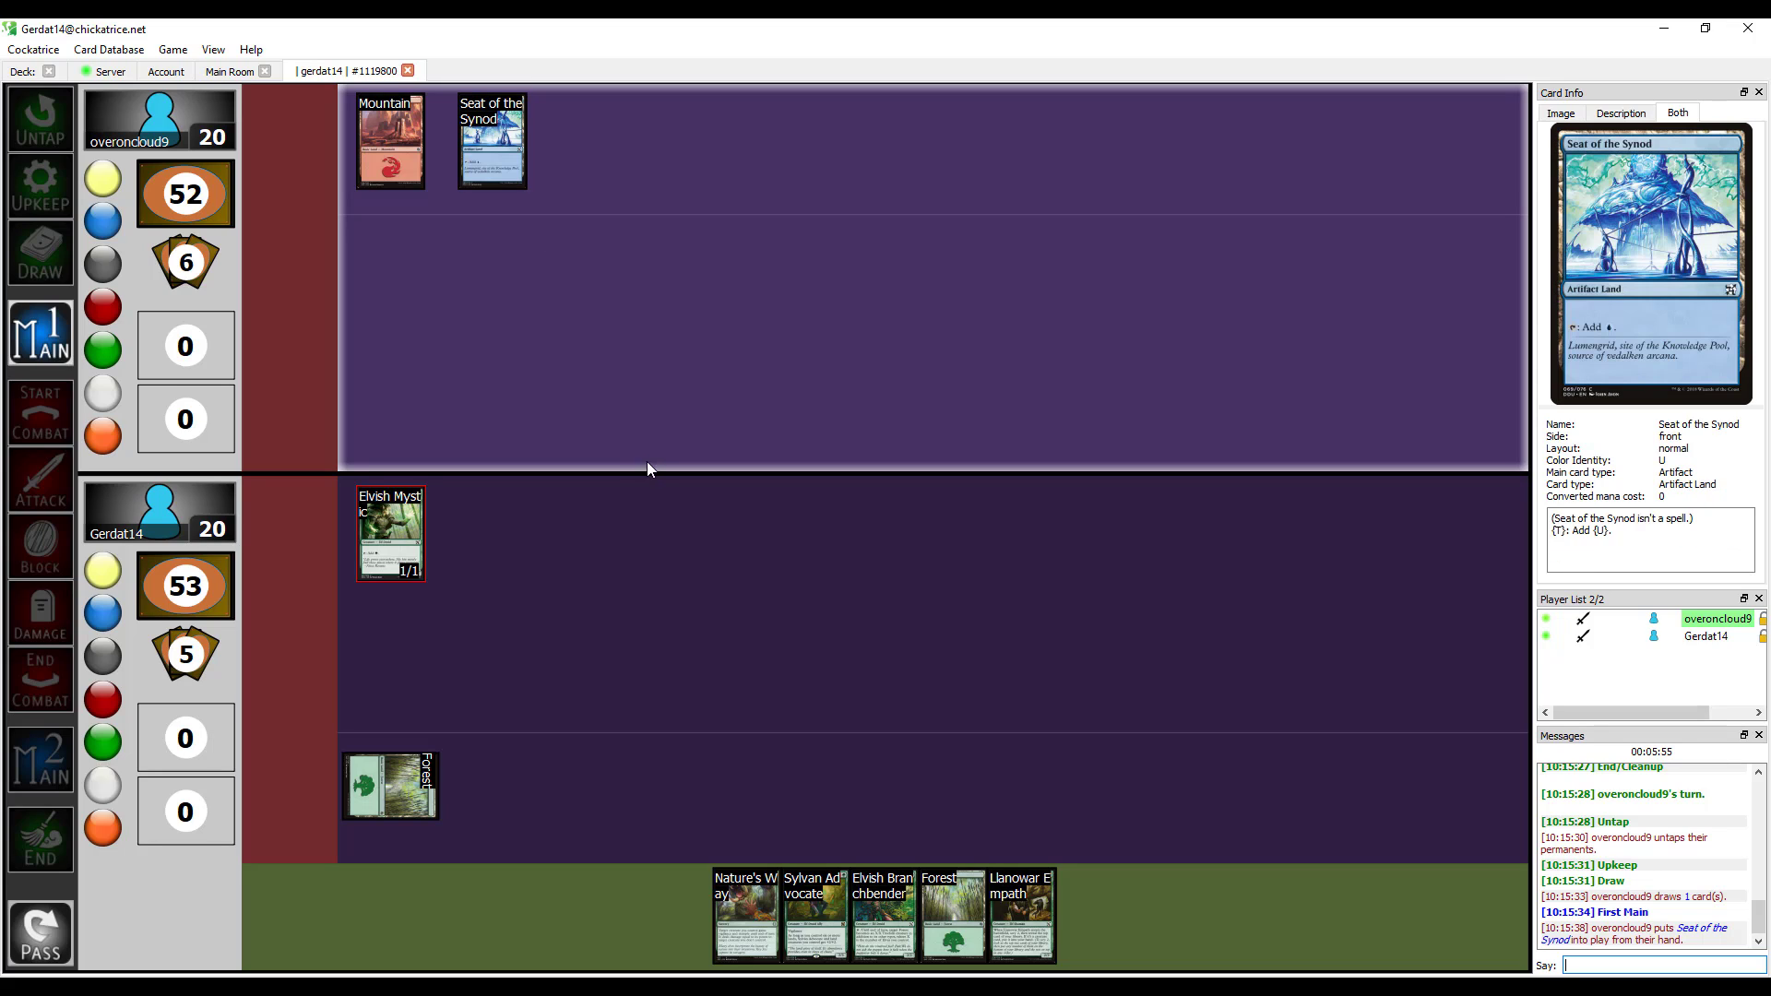
mouse_move(643, 396)
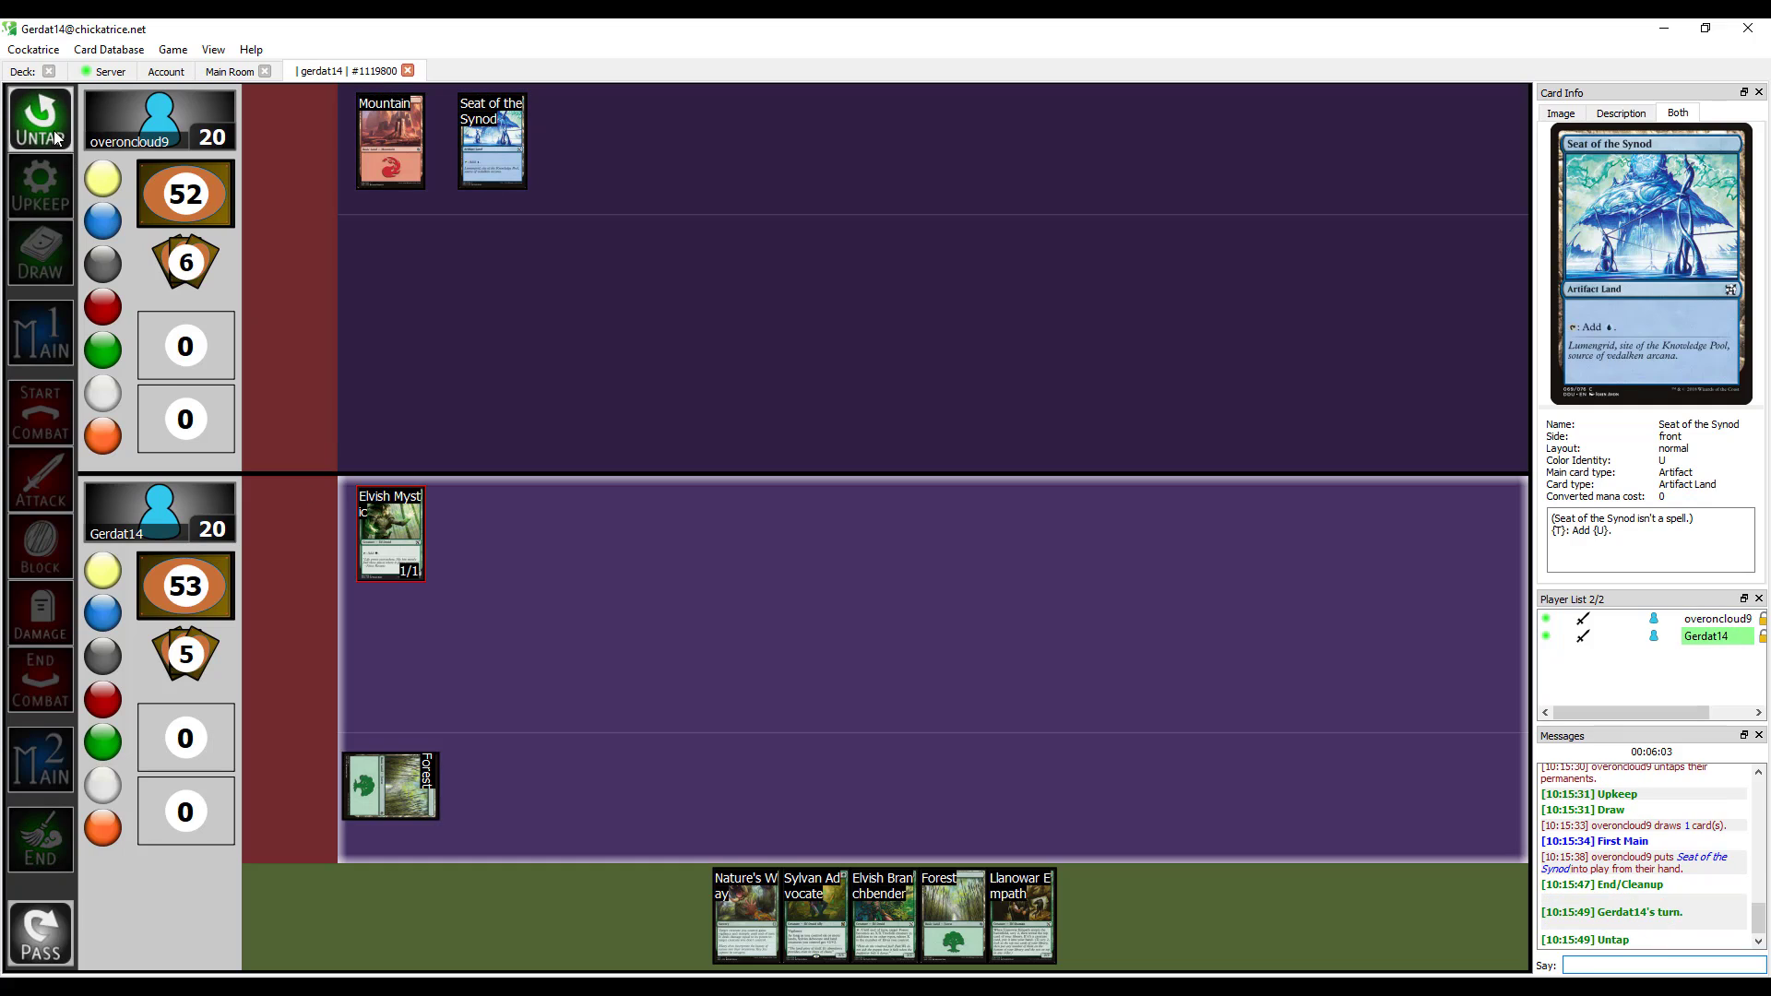
Advance the new turn to its next phase.
left_click(32, 256)
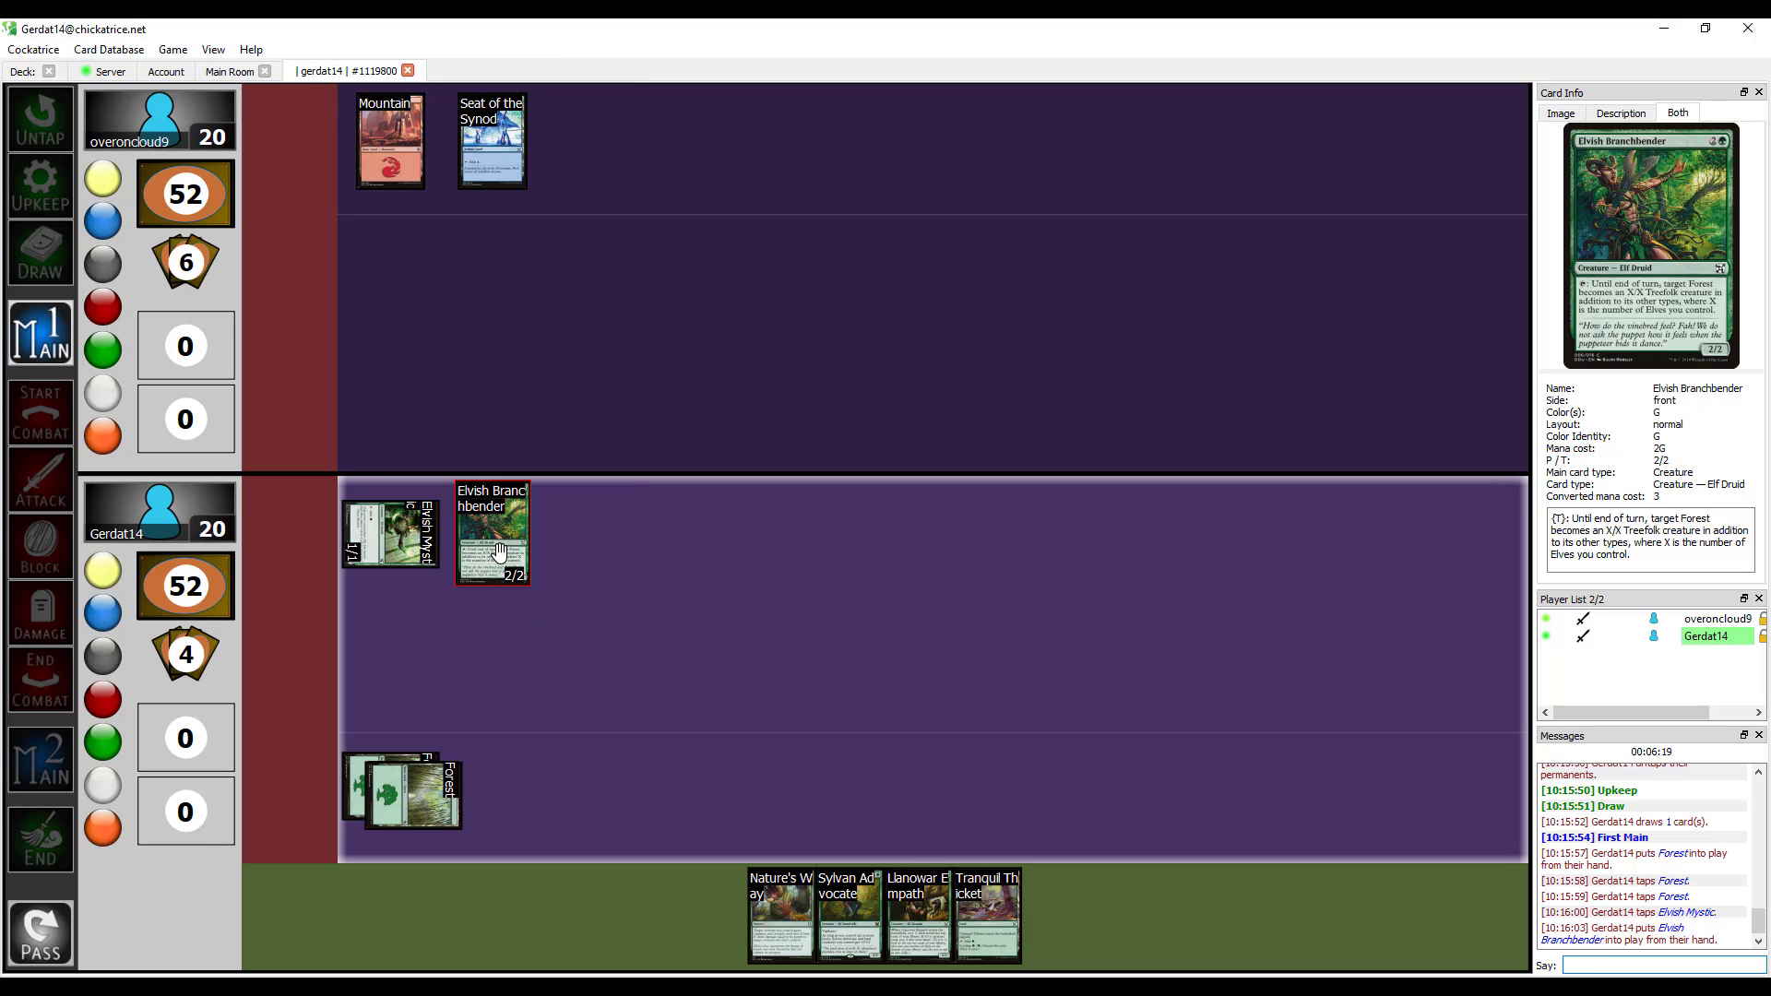
mouse_move(492, 557)
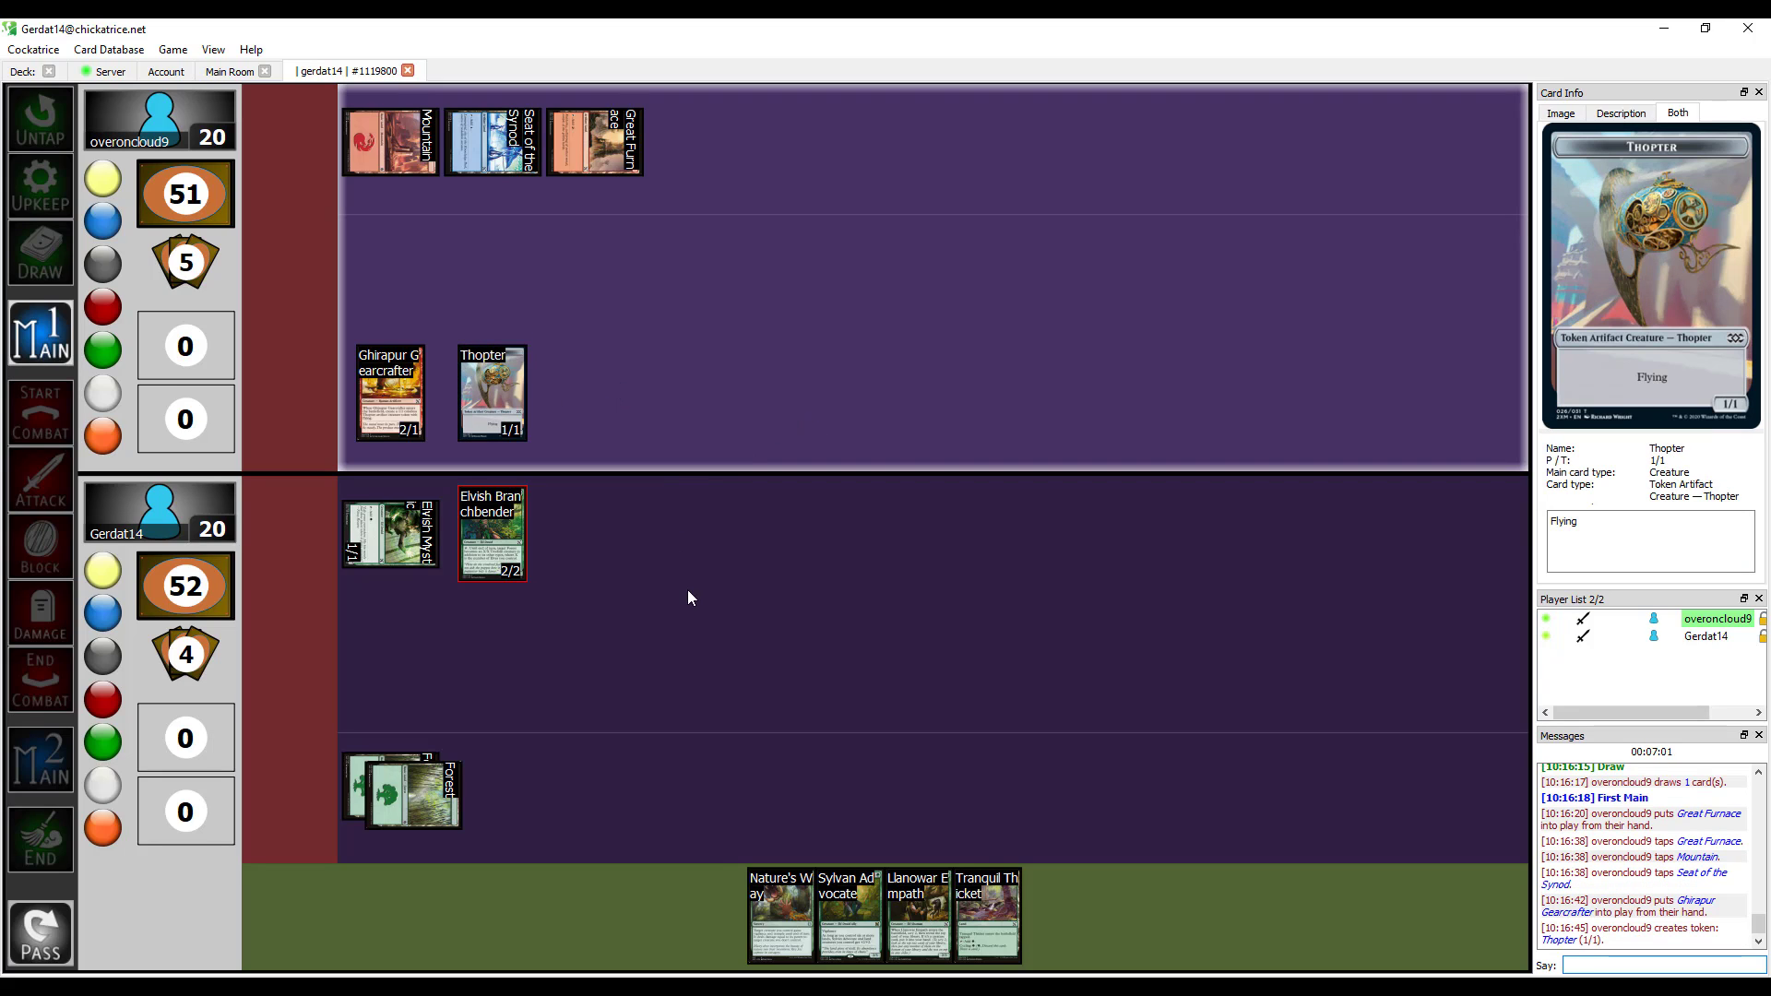
Pass the turn to the opponent after playing Tranquil Thicket and Sylvan Advocate.
left_click(40, 933)
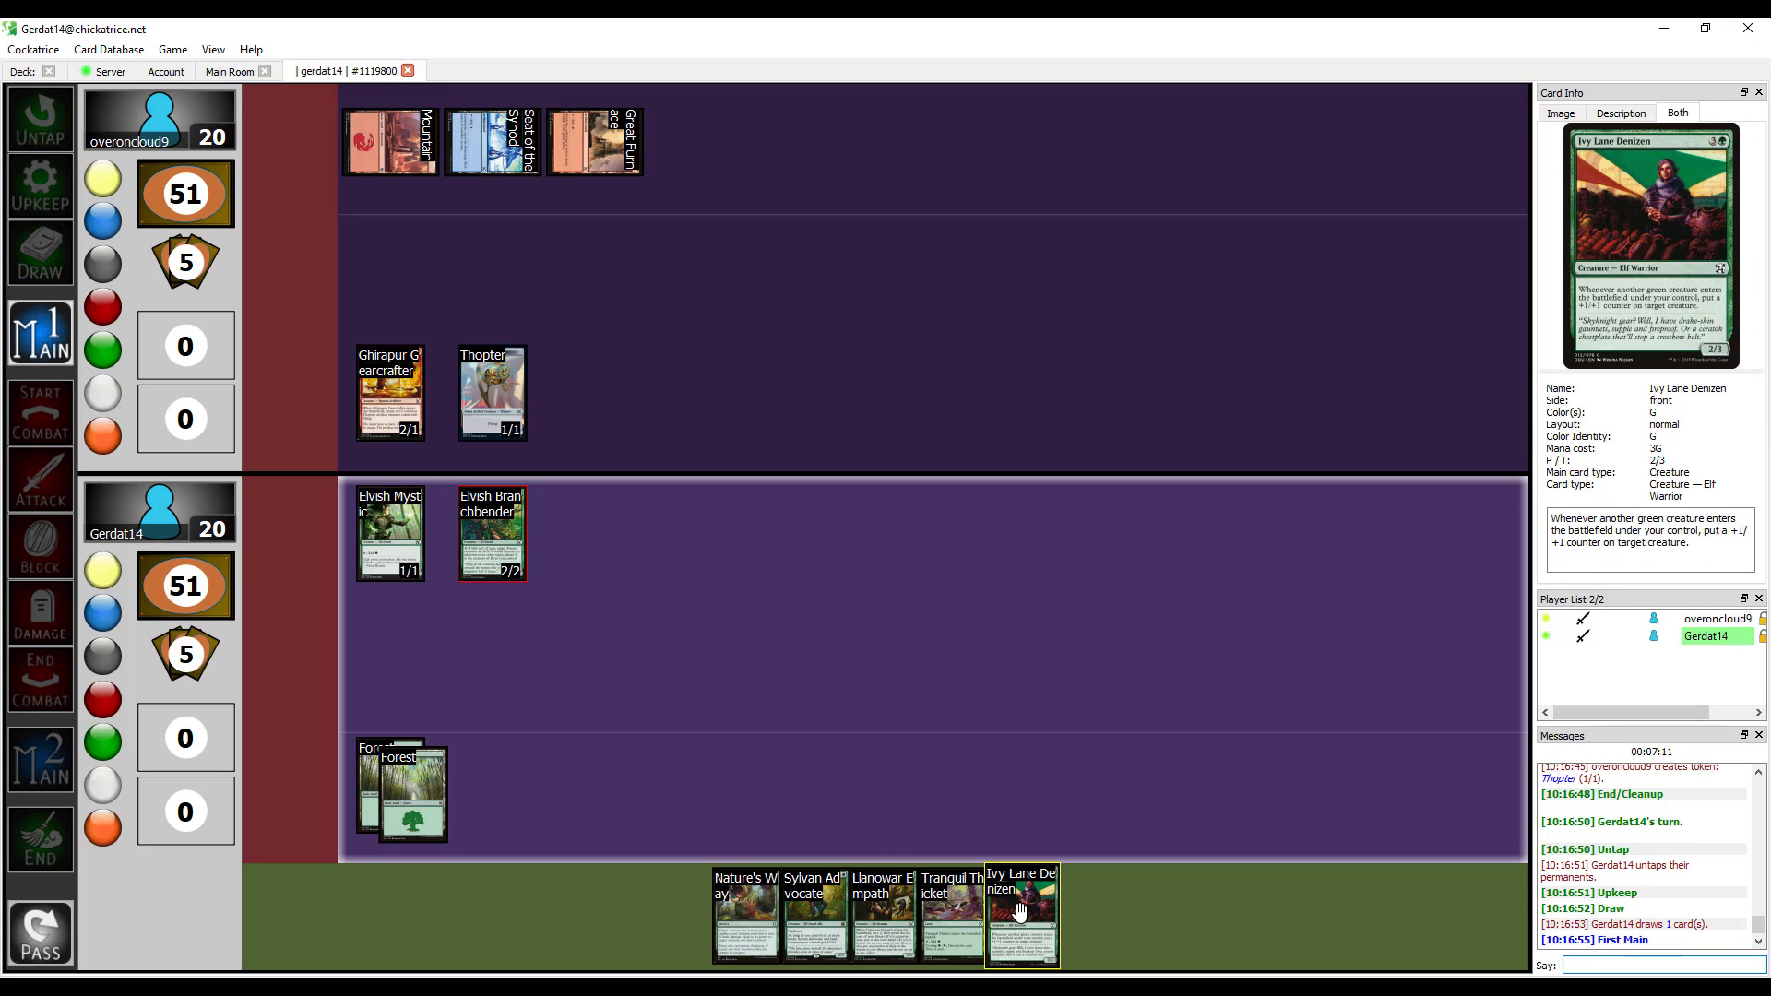
mouse_move(968, 898)
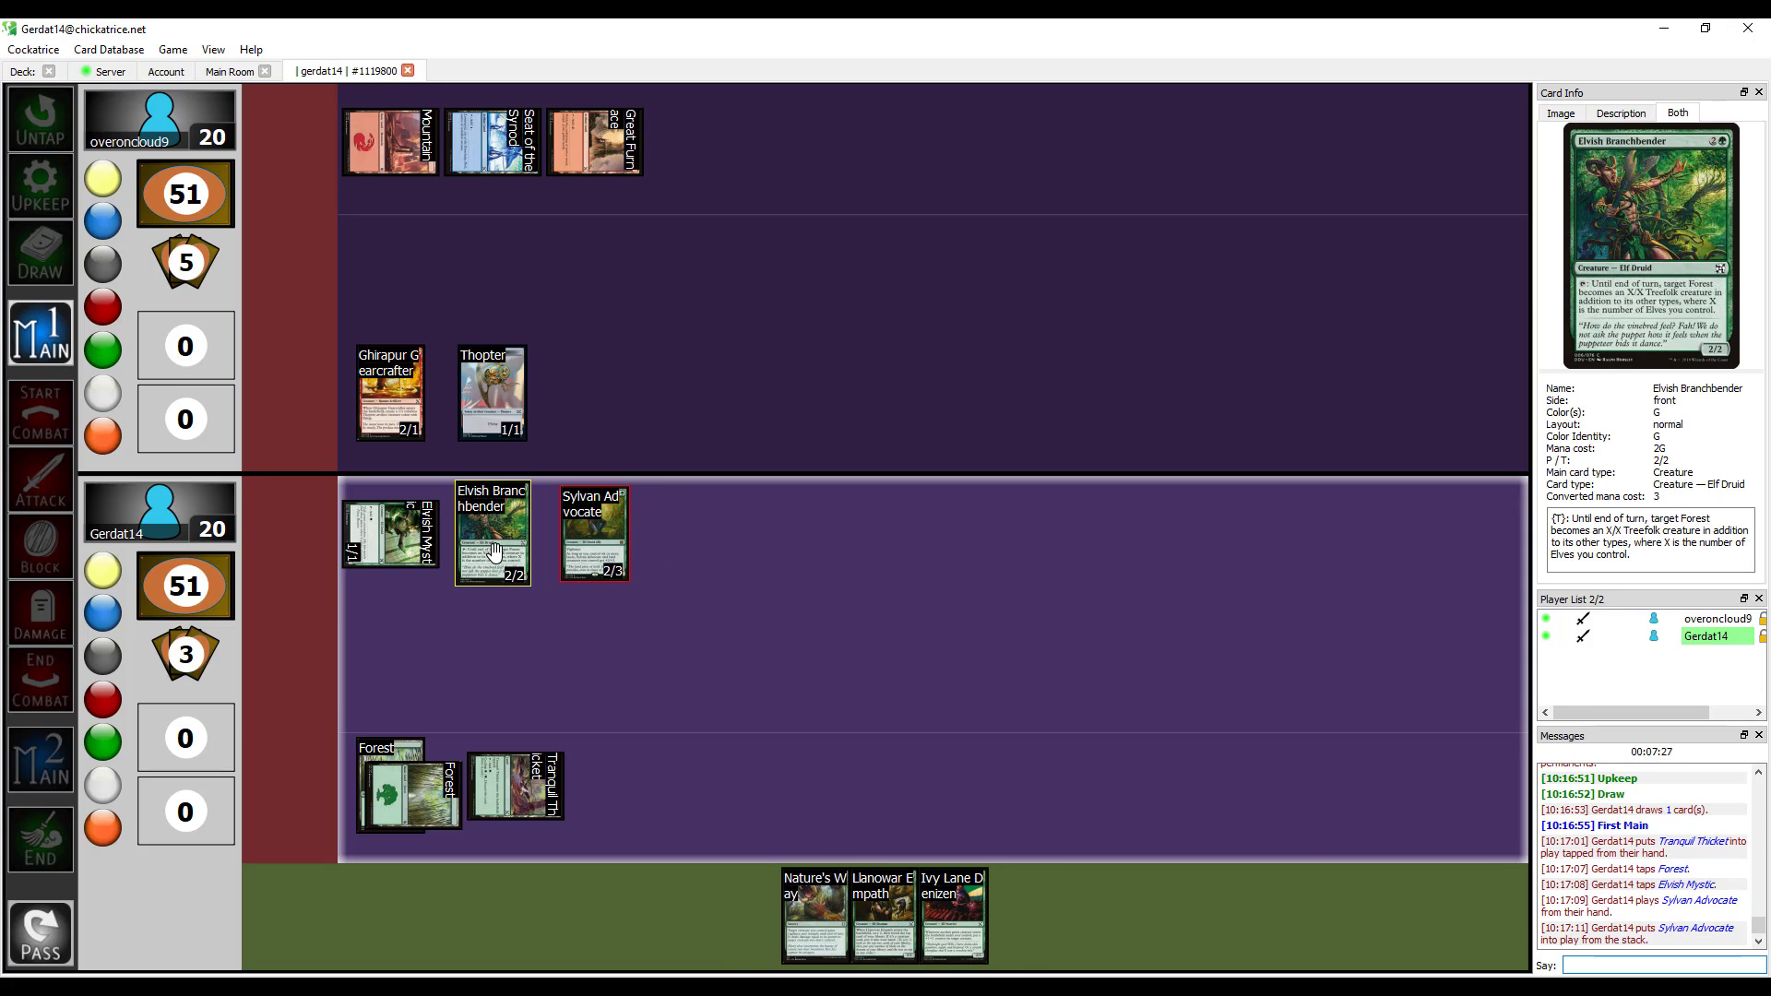
mouse_move(485, 559)
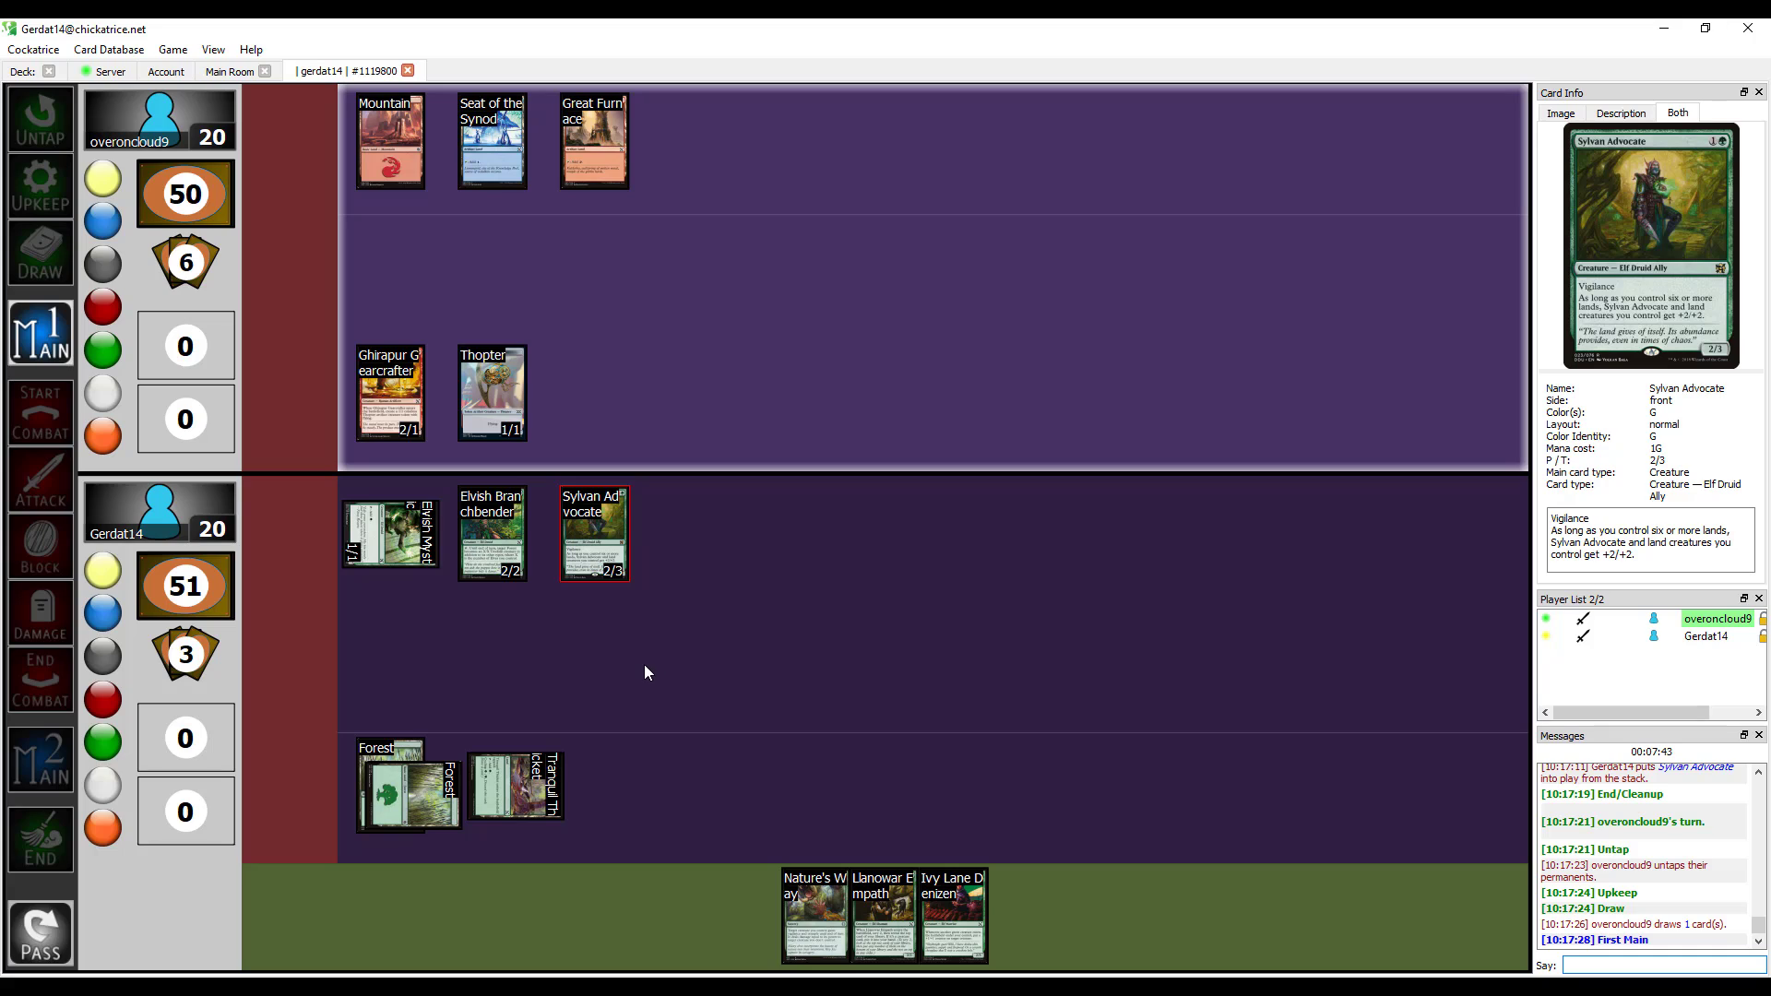
mouse_move(731, 643)
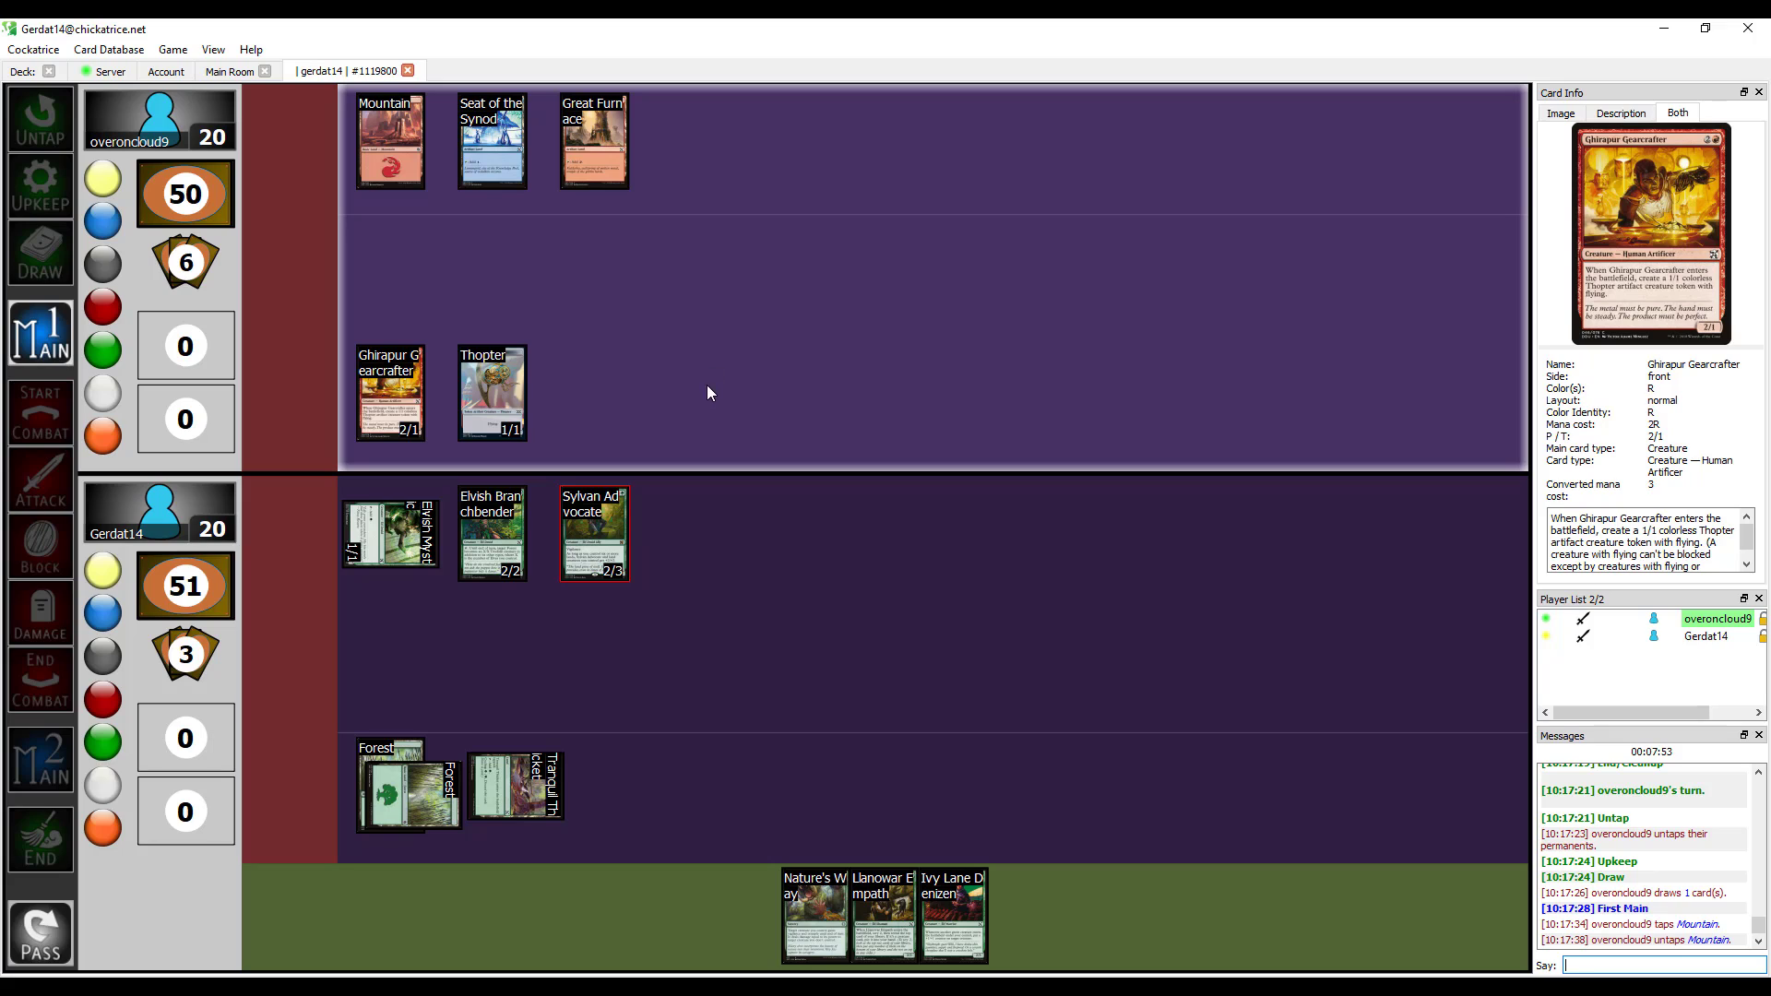
mouse_move(622, 651)
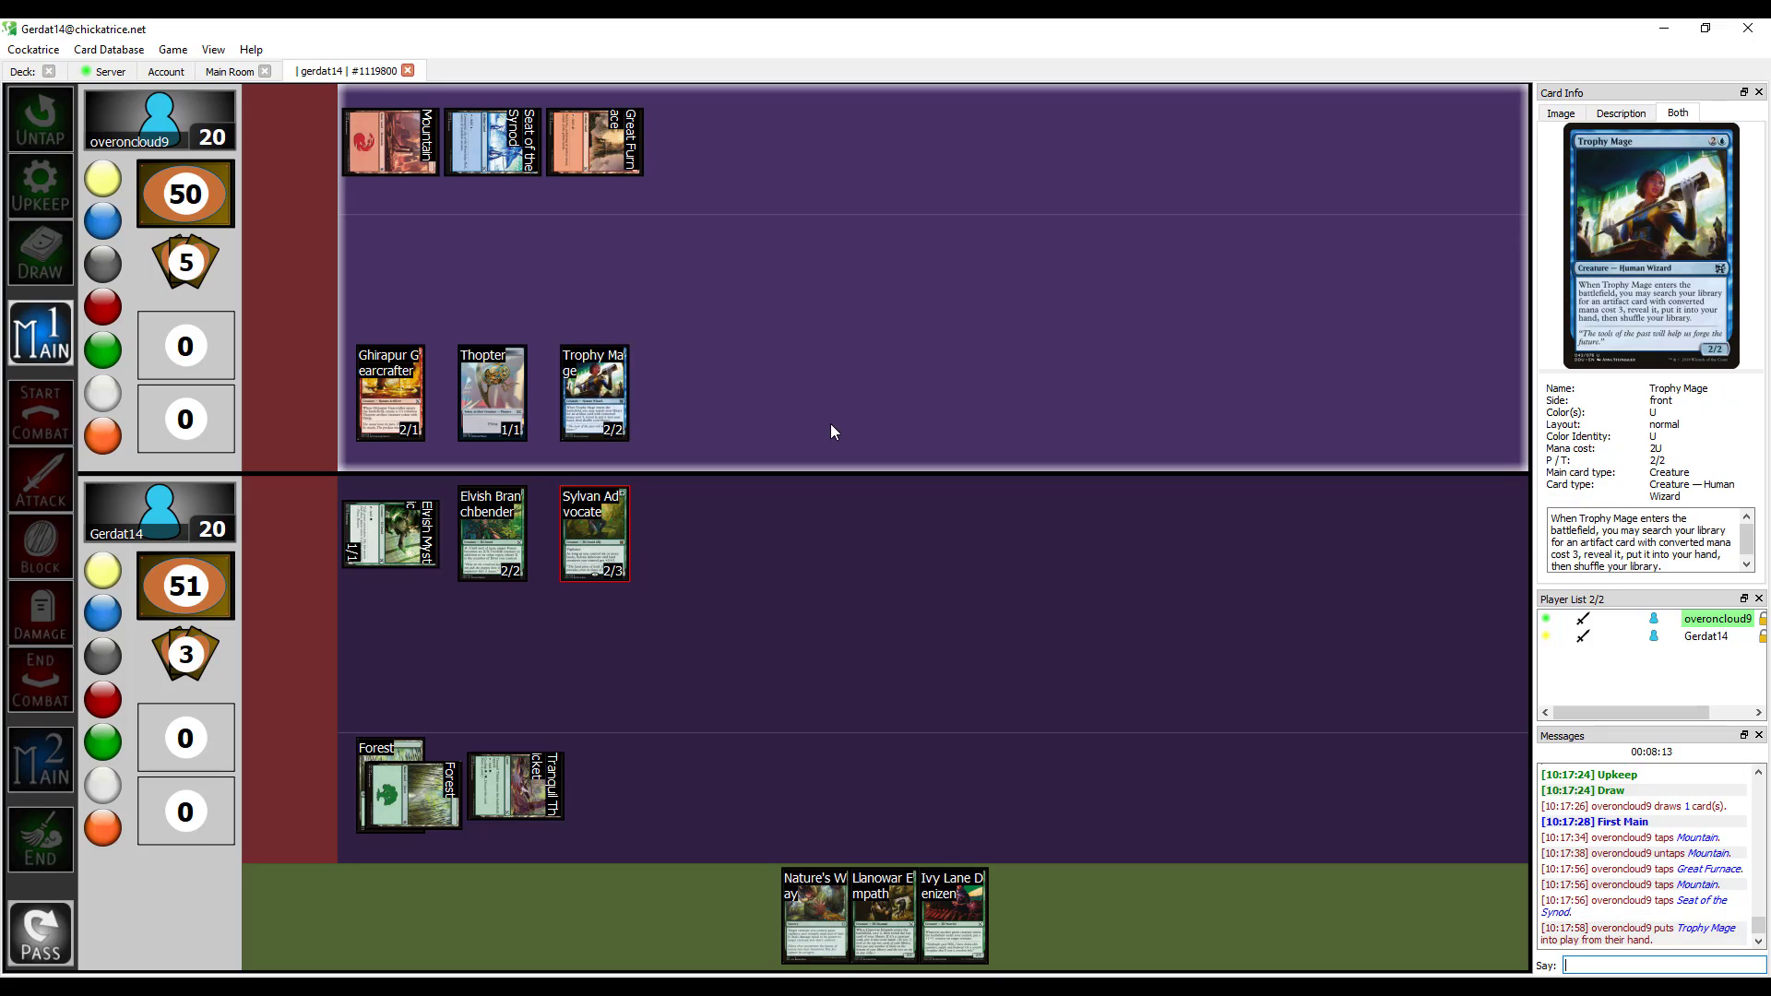
mouse_move(799, 388)
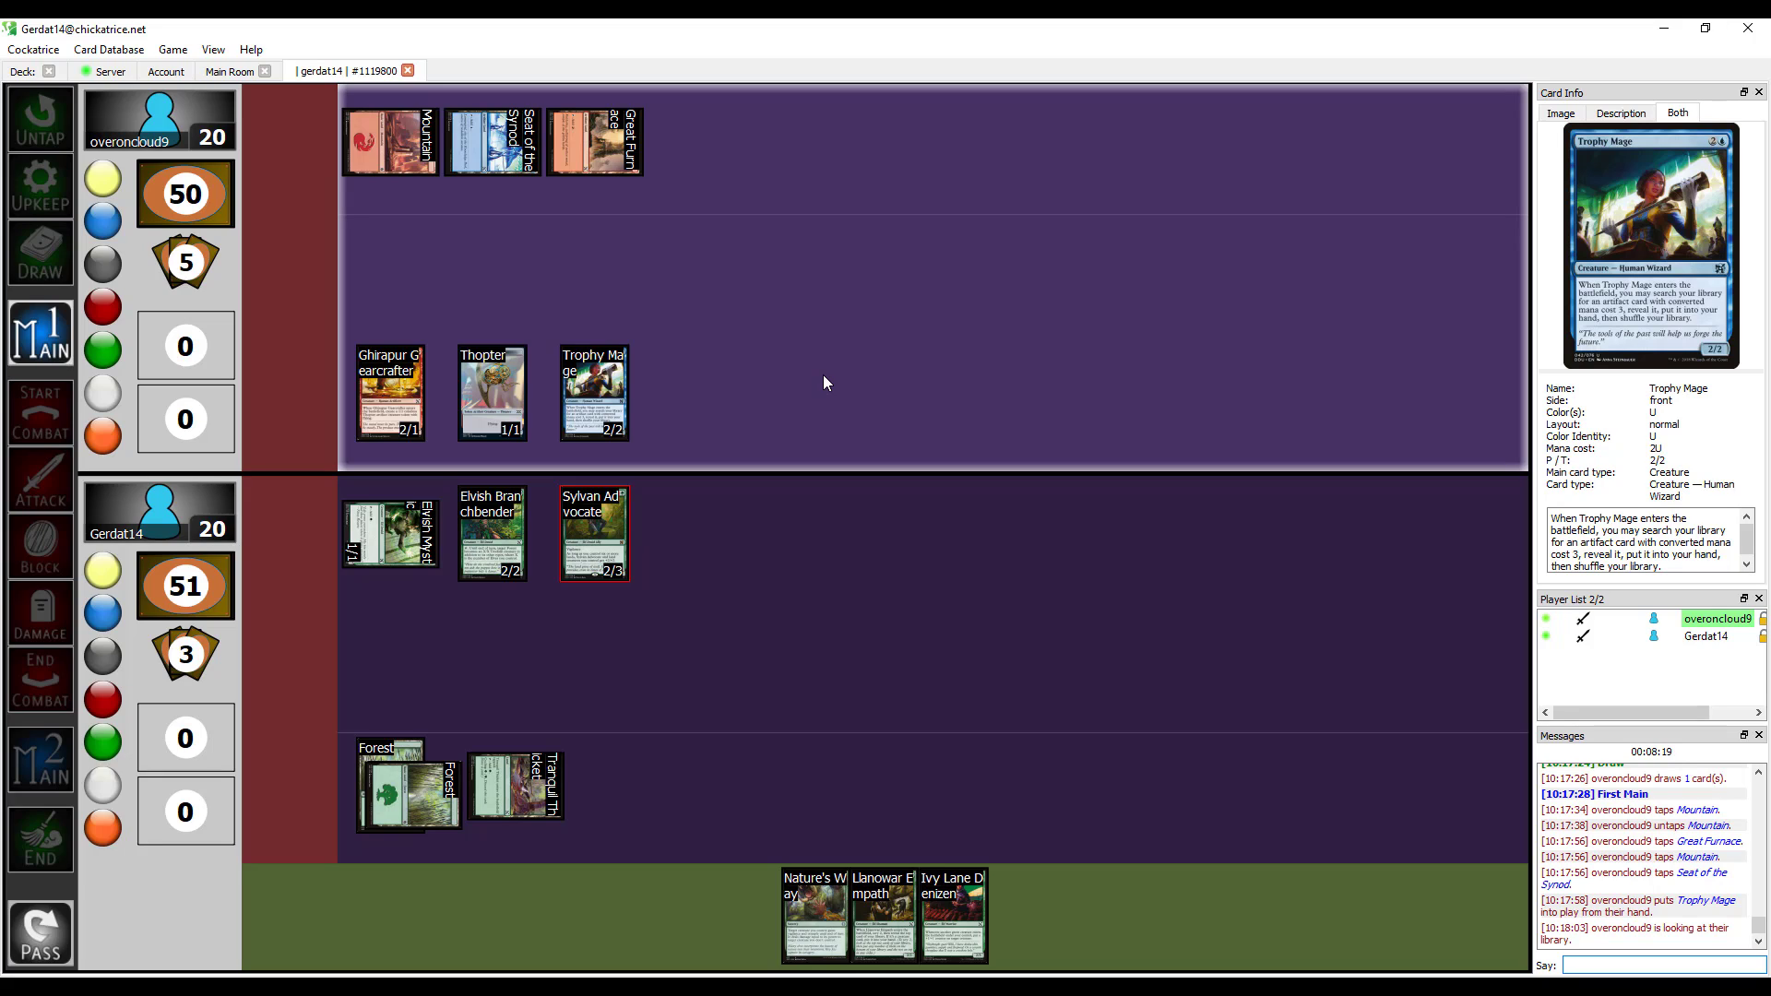
mouse_move(697, 276)
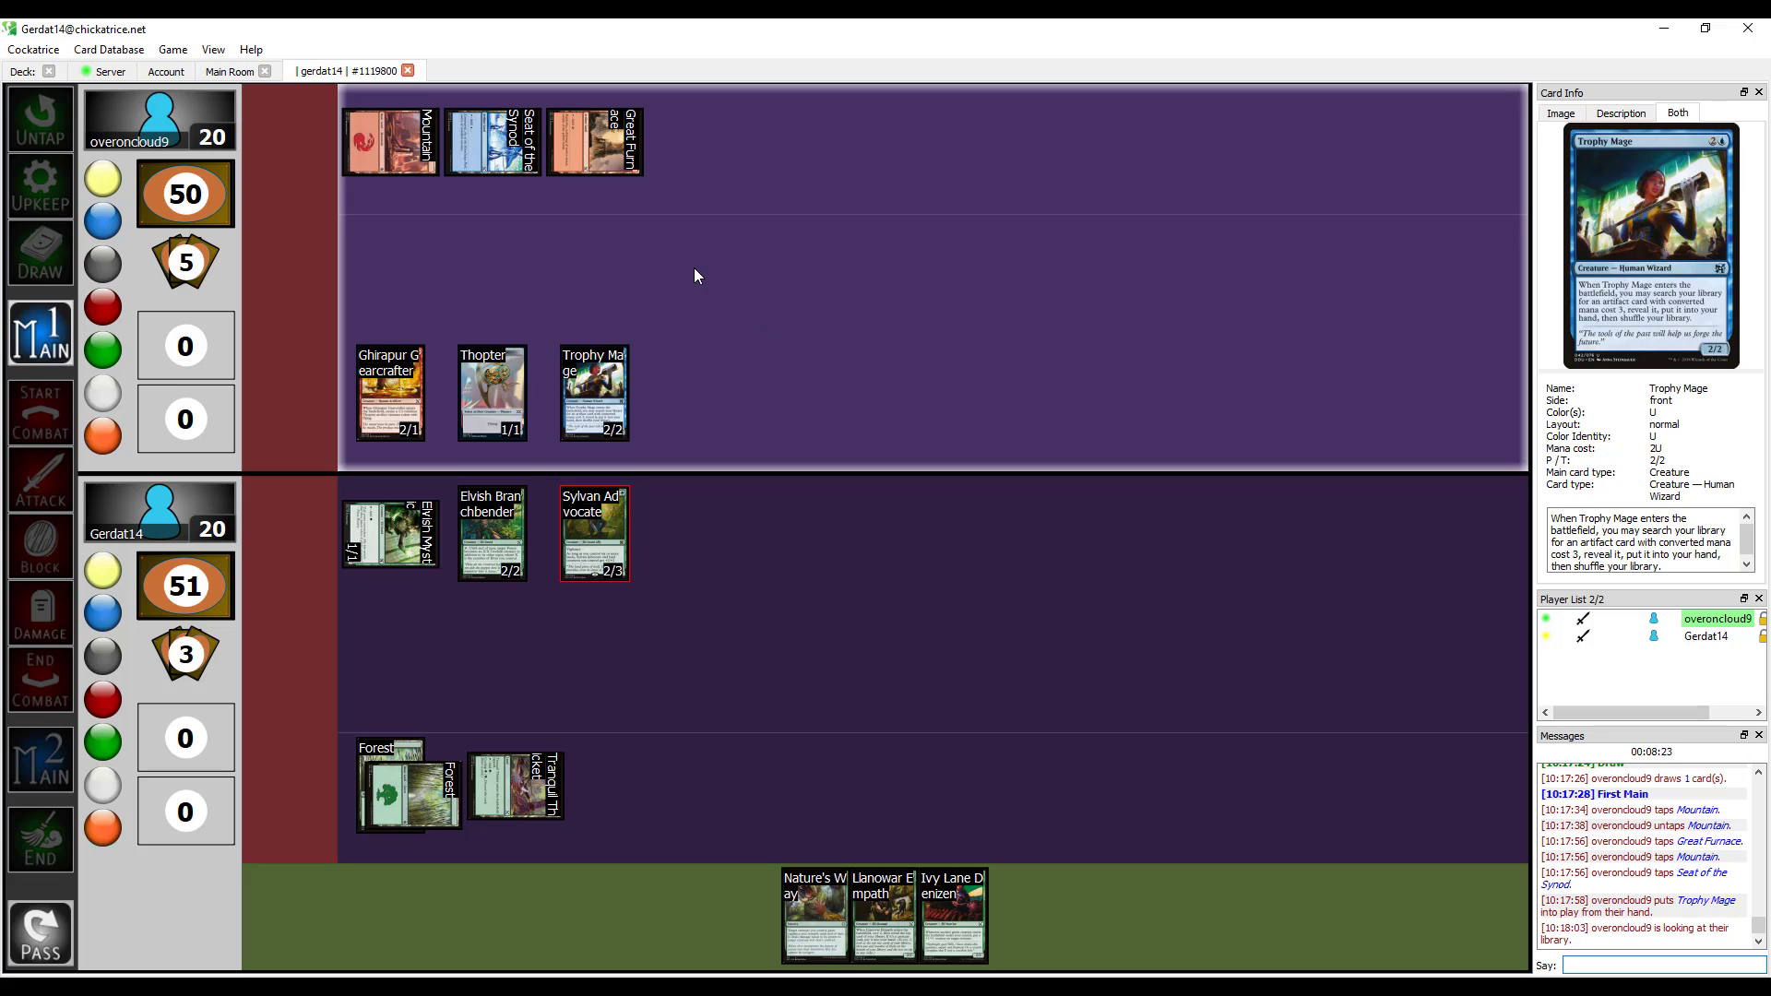
mouse_move(556, 268)
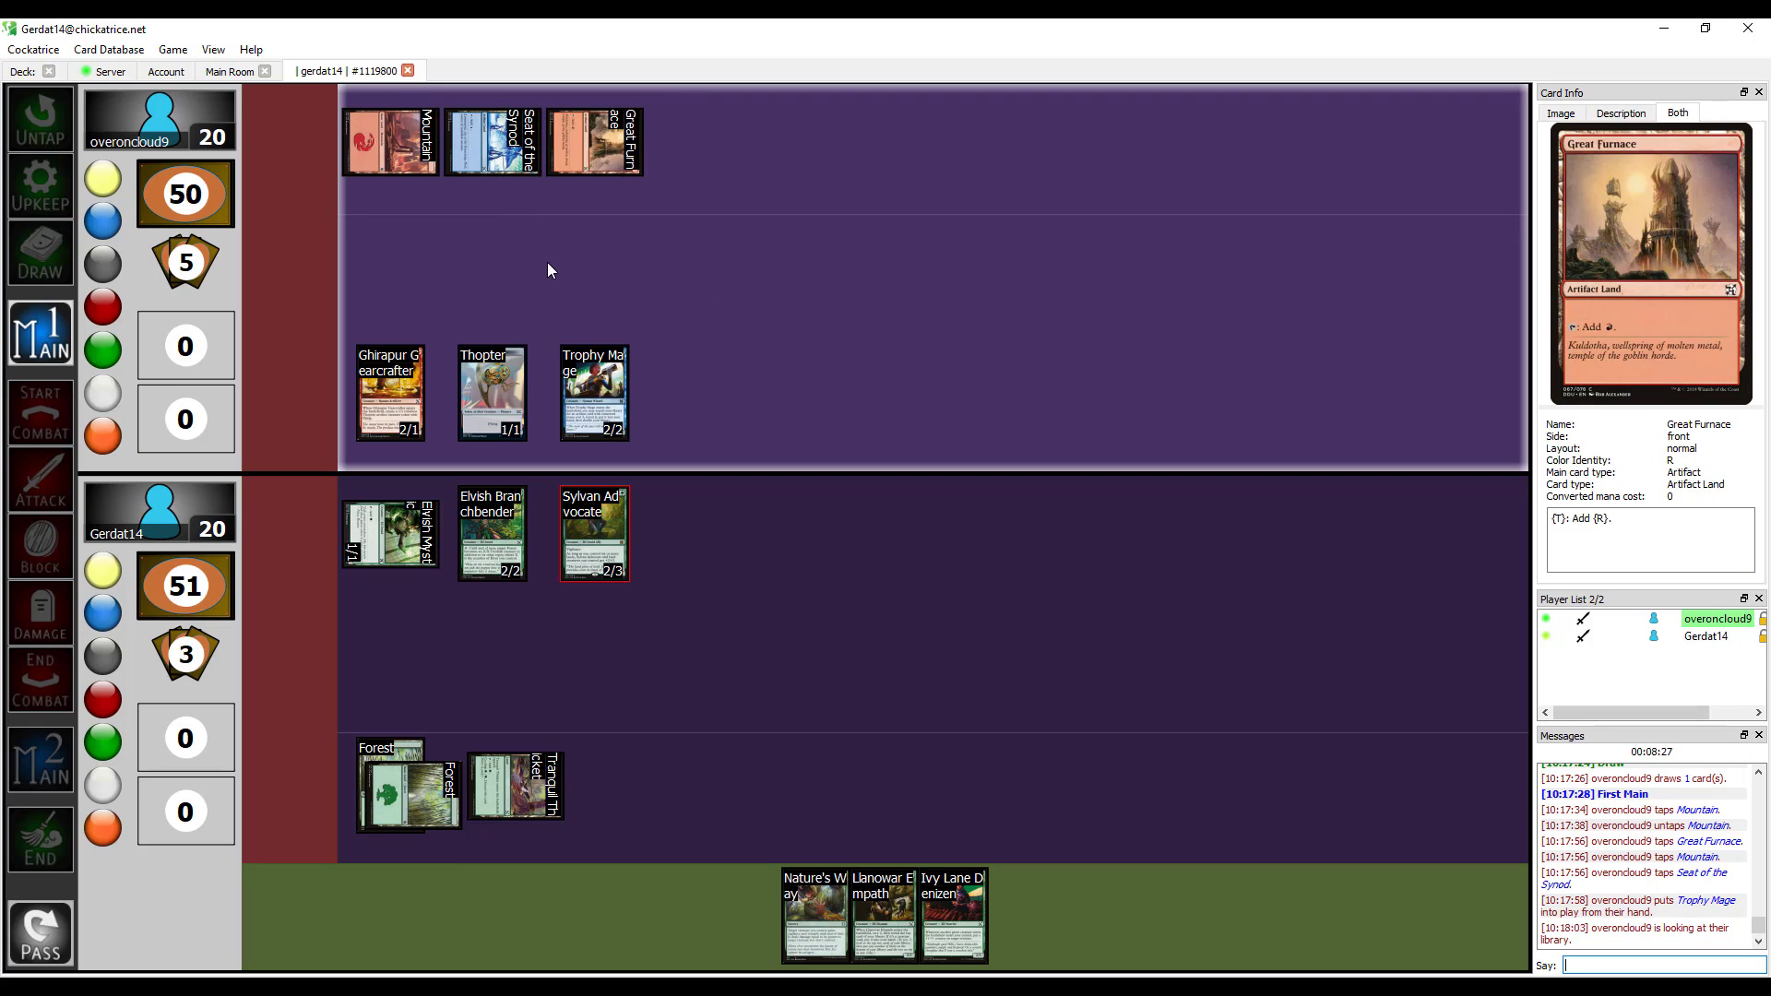
mouse_move(733, 261)
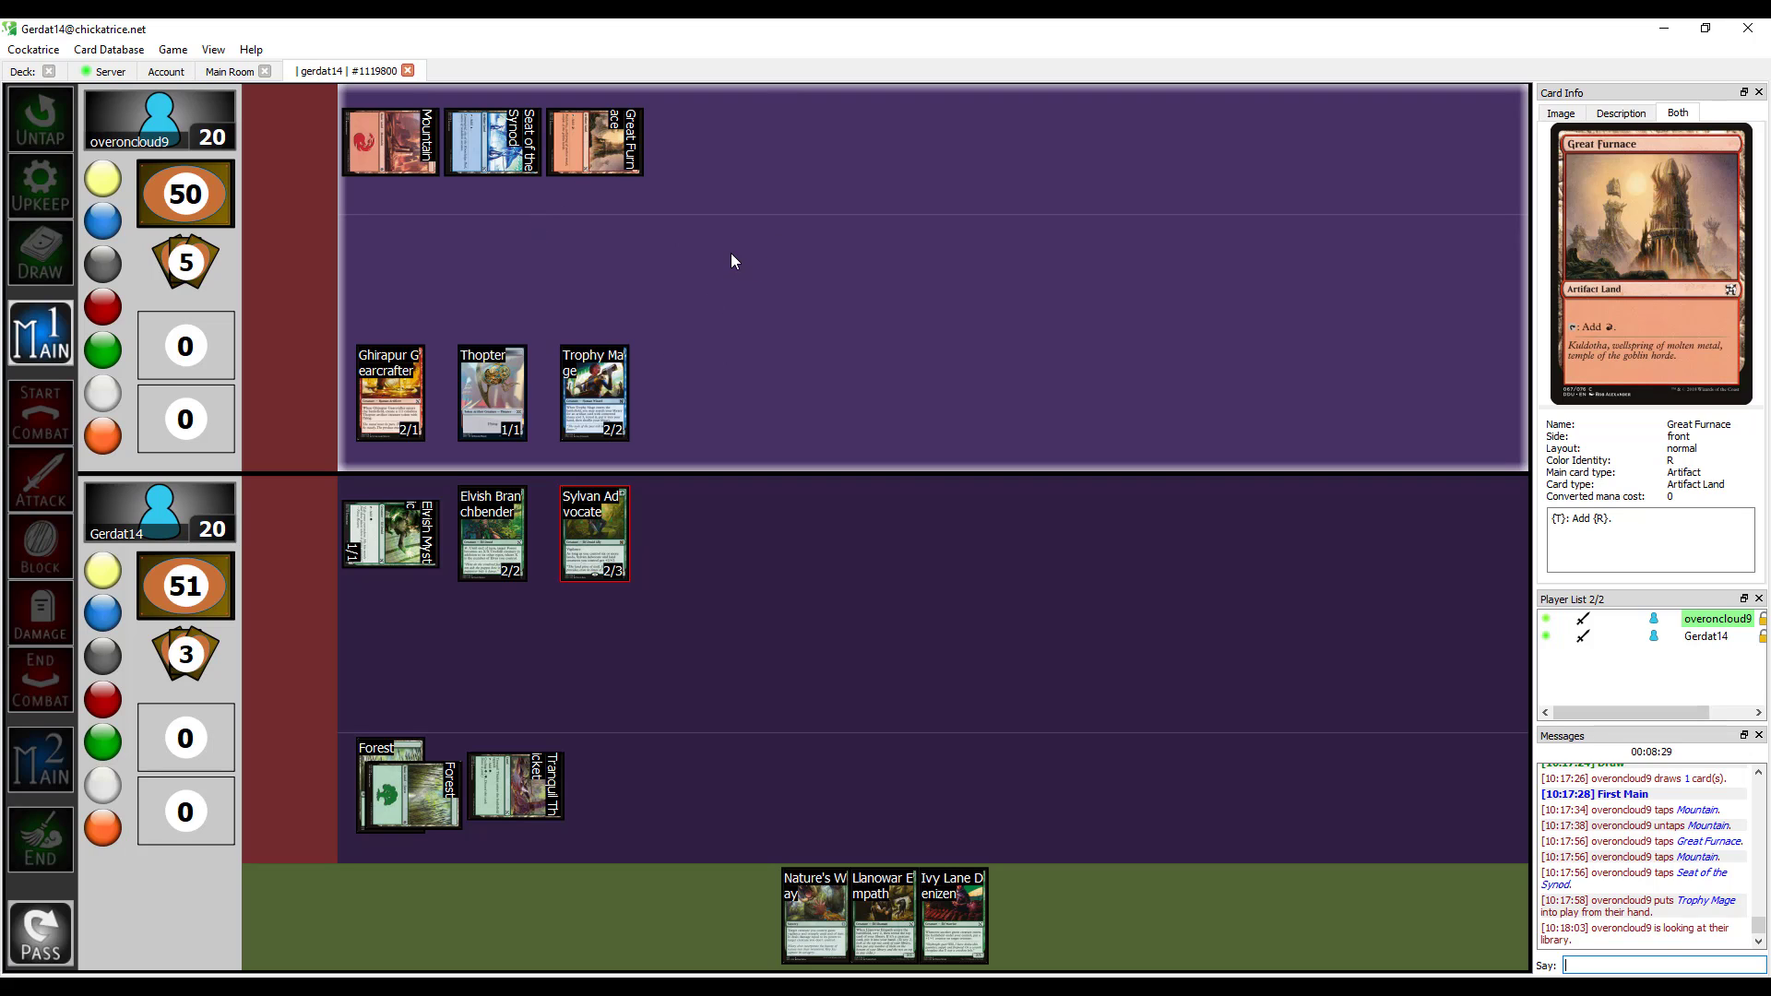
mouse_move(594, 393)
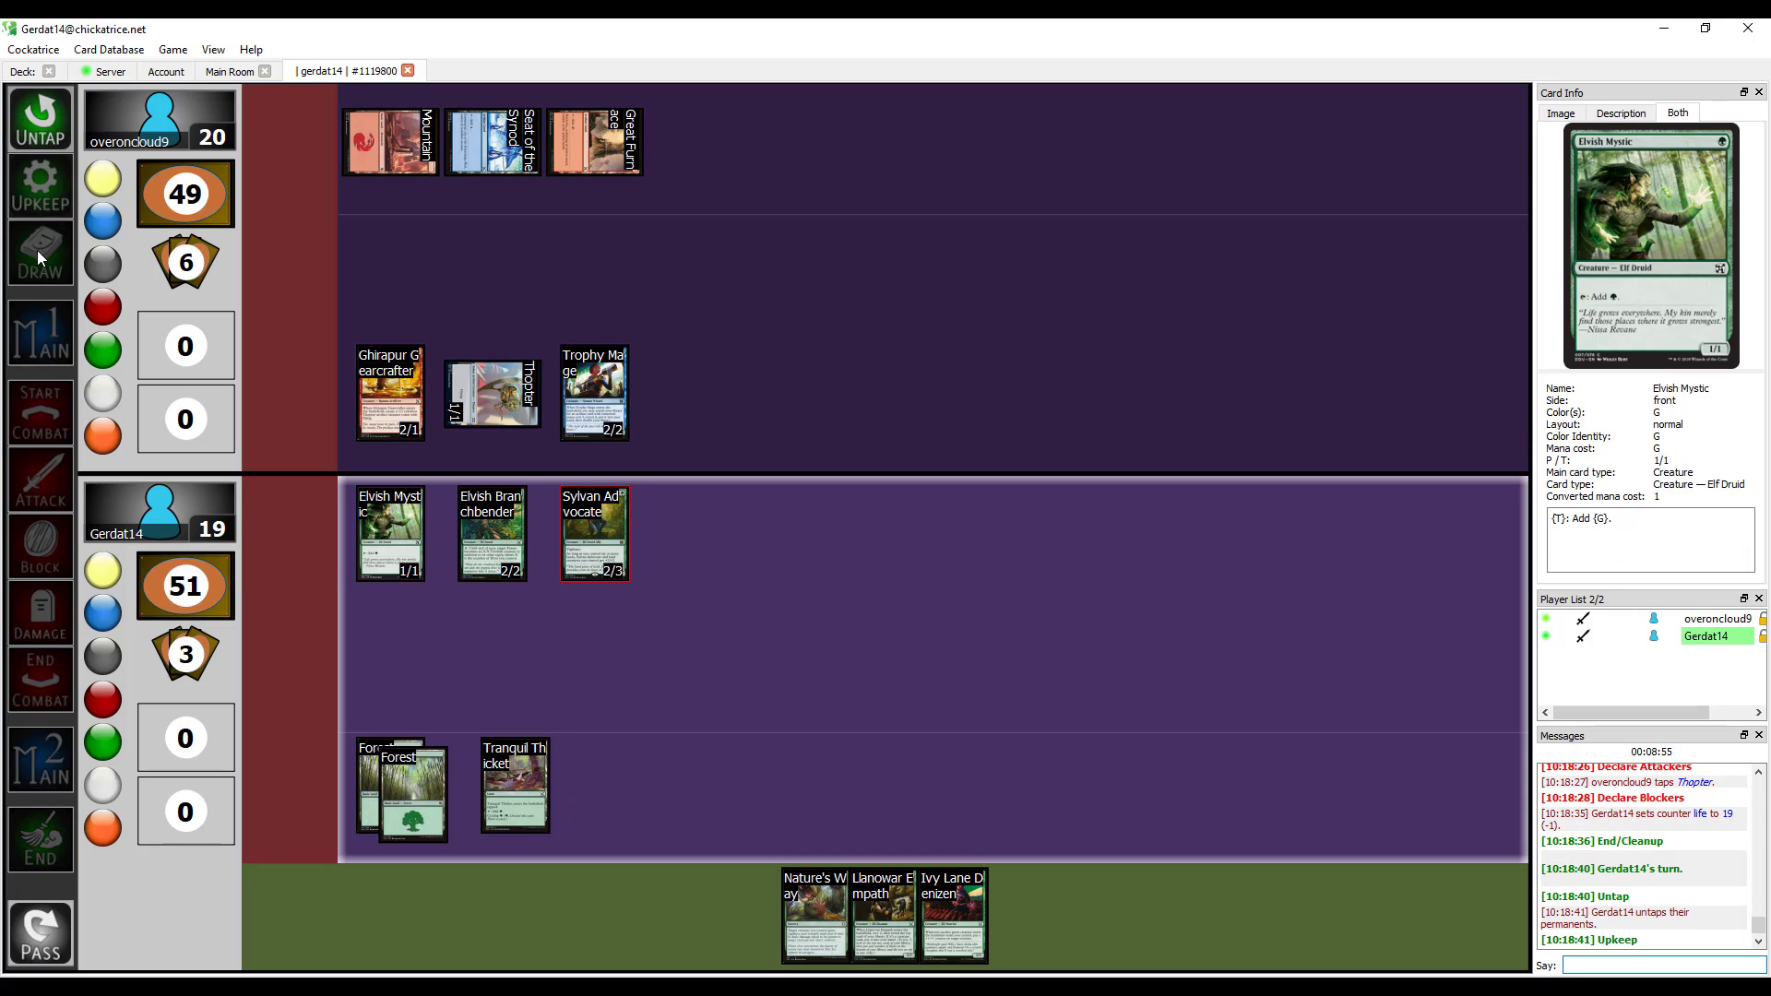
Draw a card, view the top two library cards, and move Ezuri's Archers into hand.
left_click(41, 255)
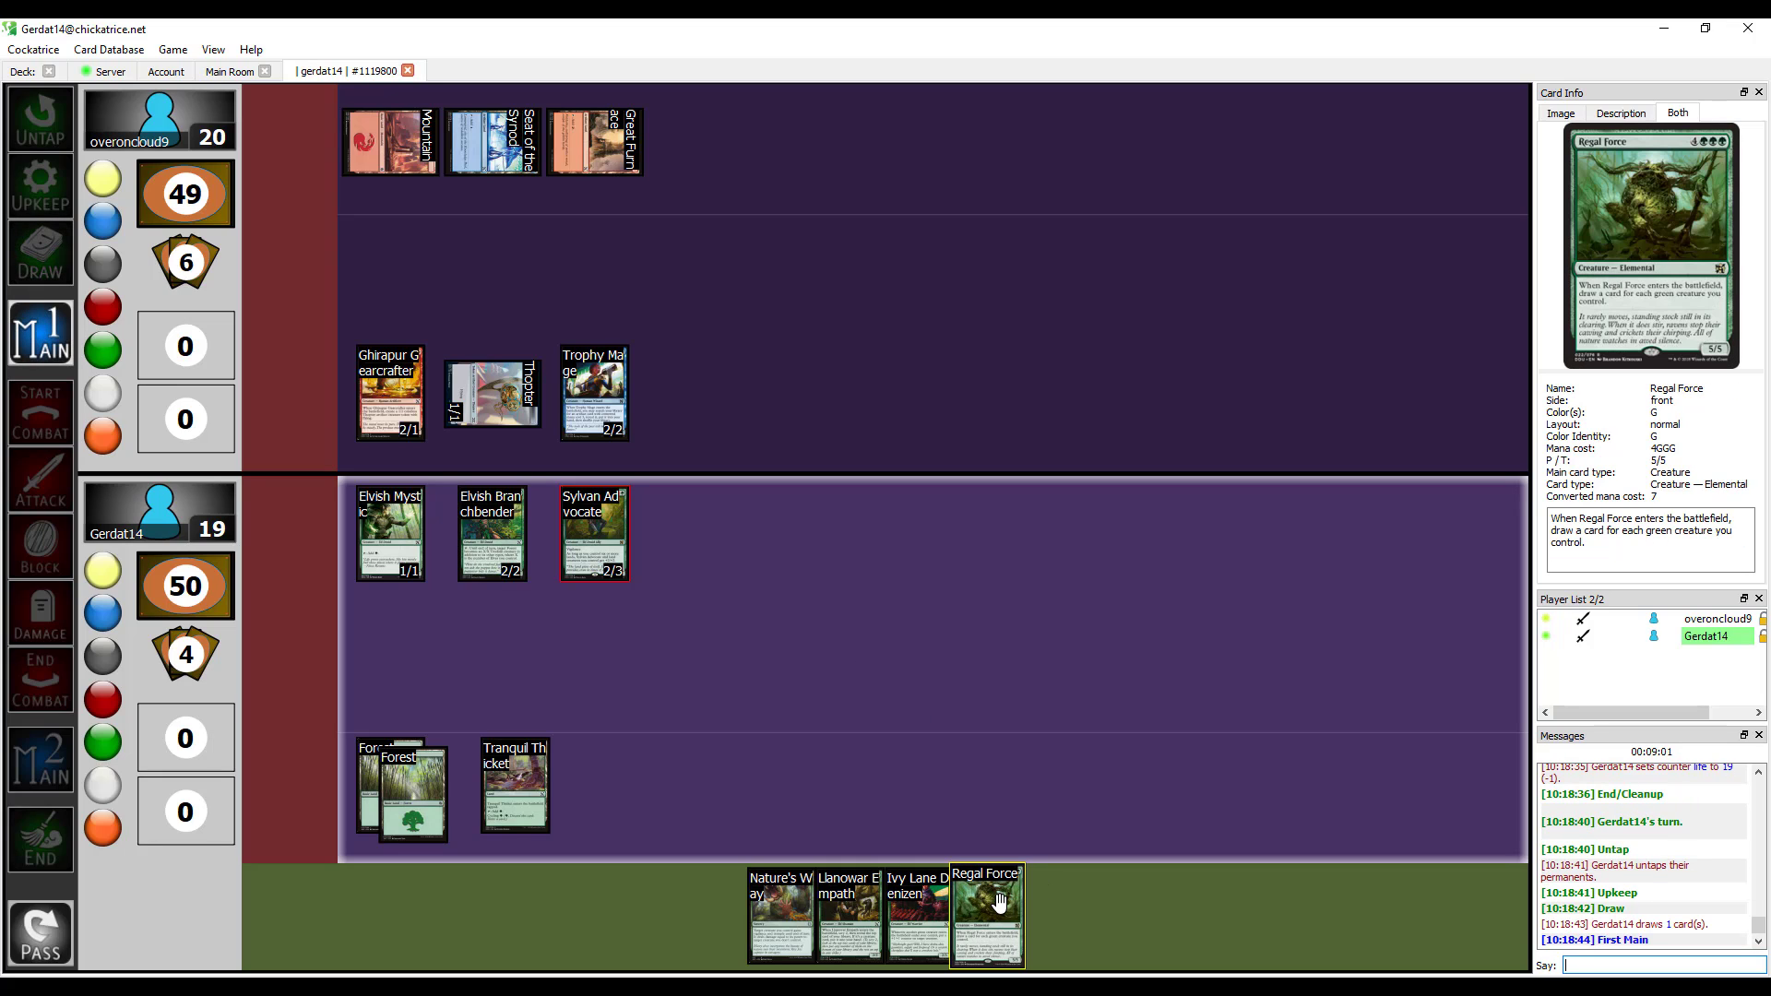
mouse_move(929, 912)
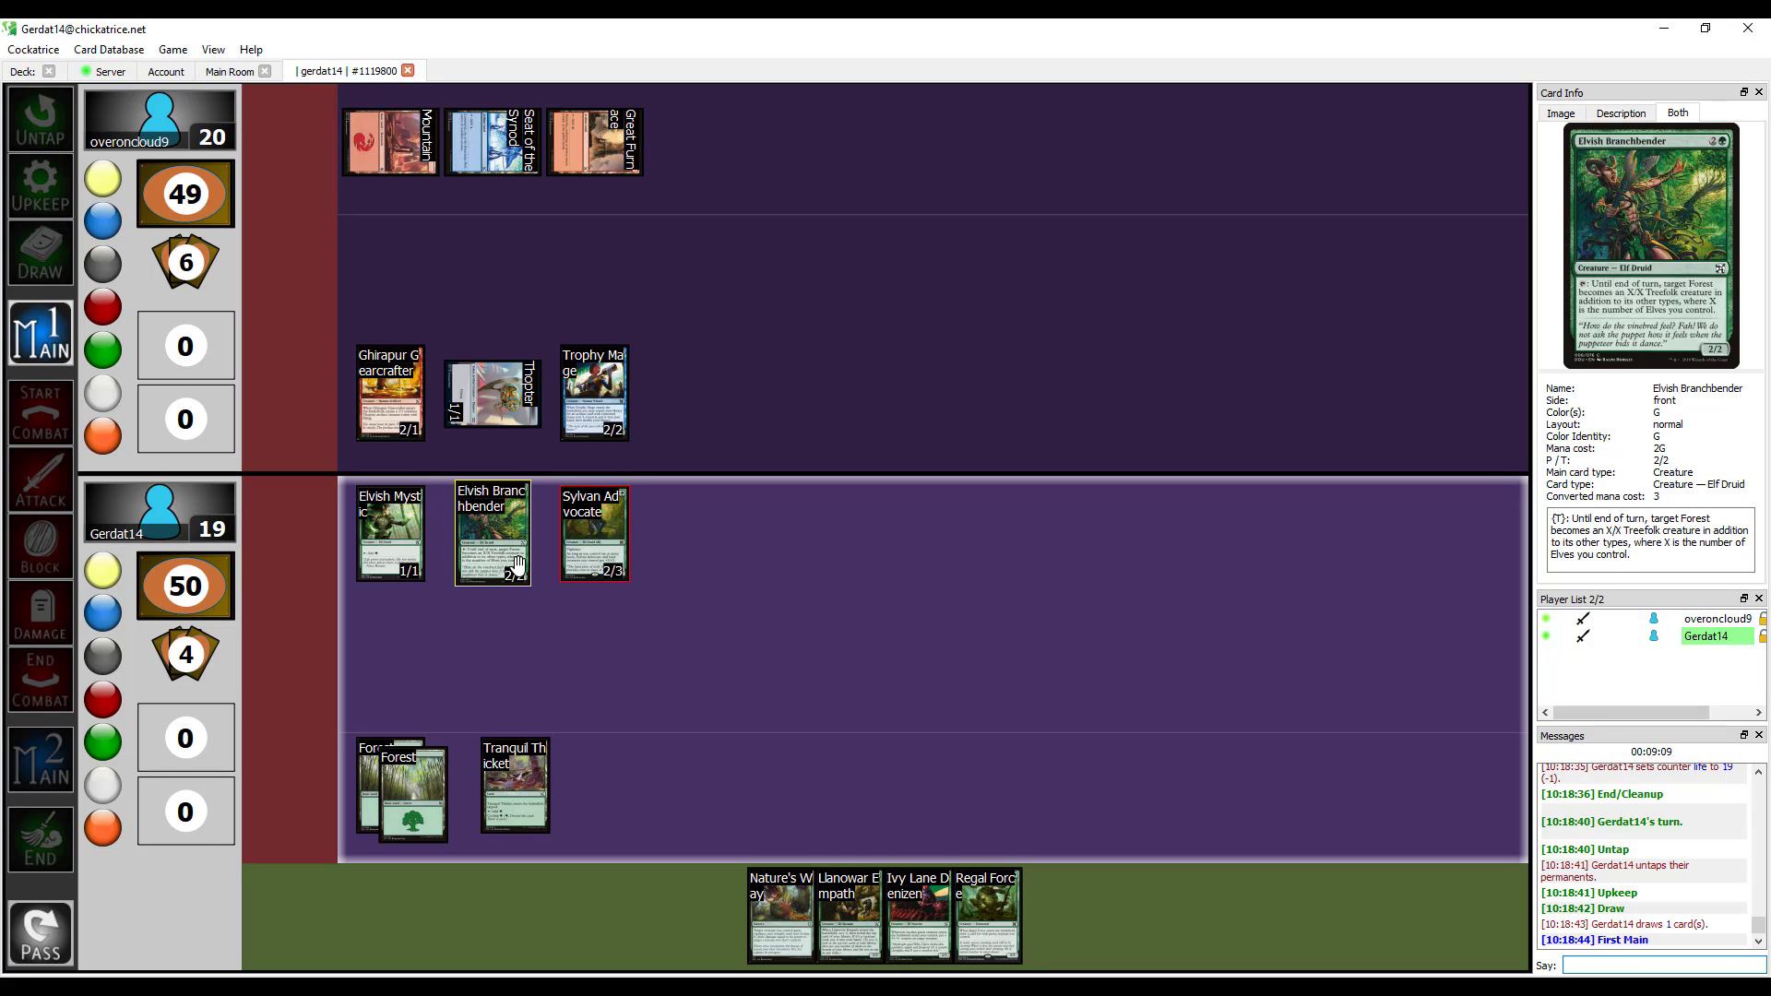
mouse_move(509, 555)
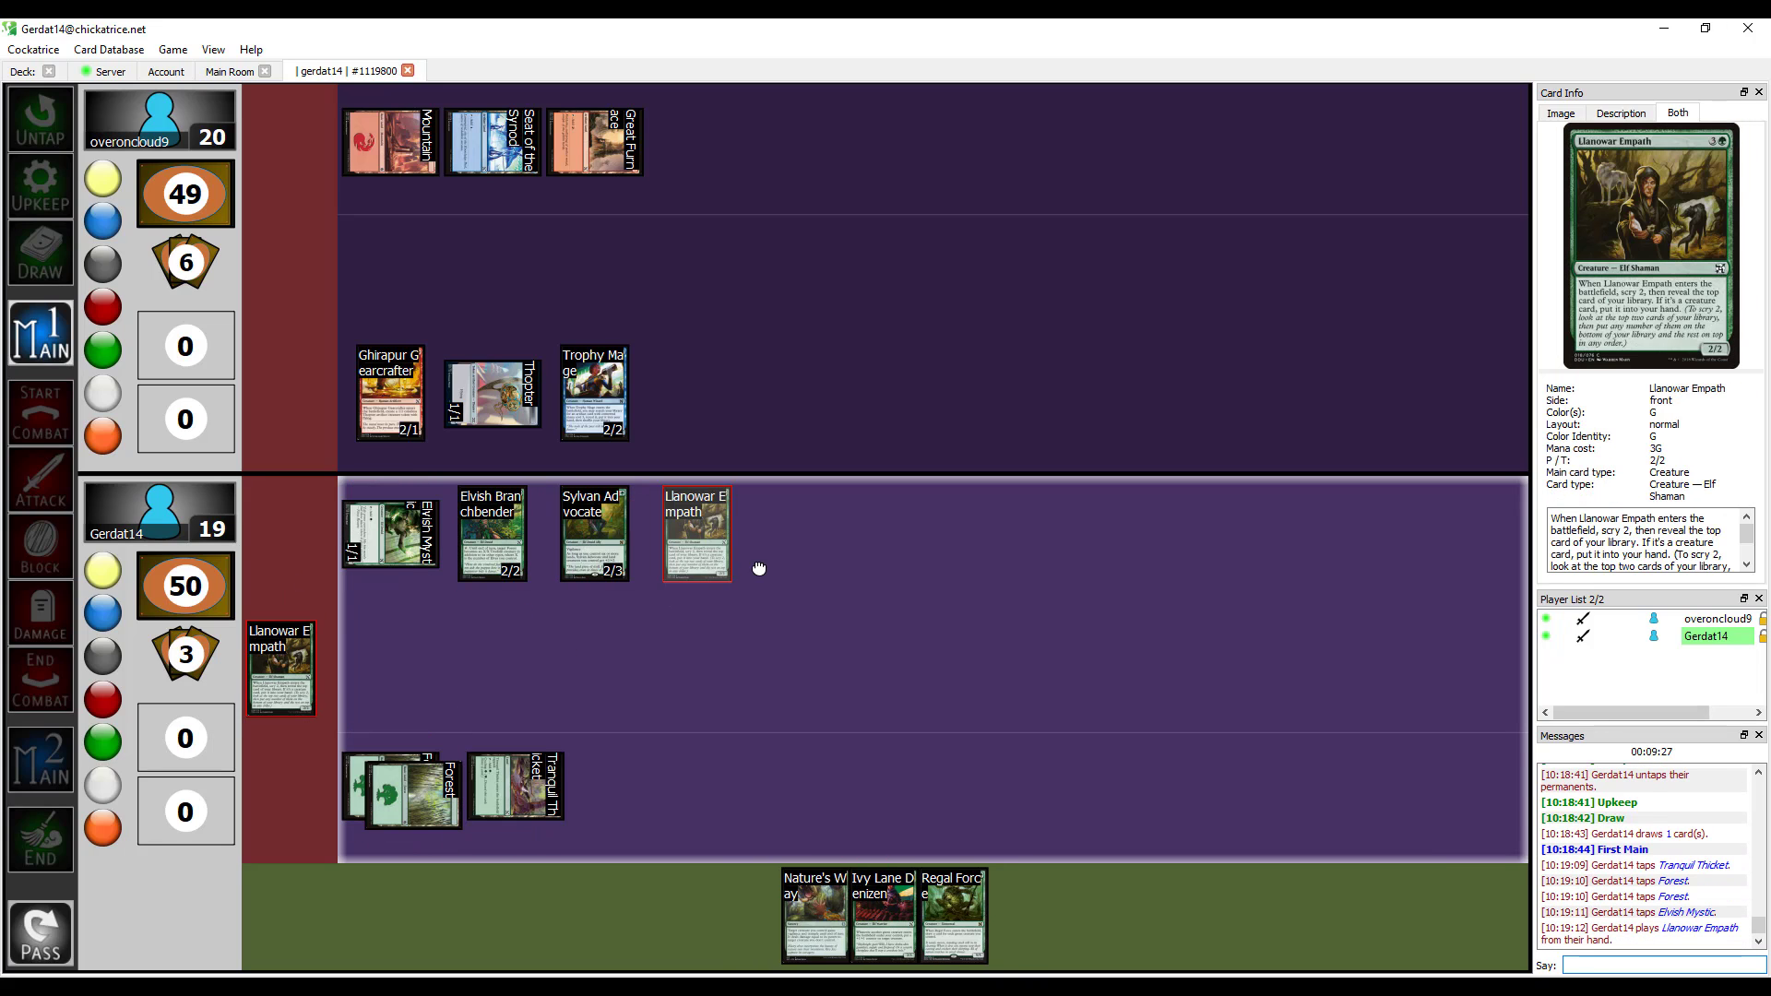
right_click(186, 585)
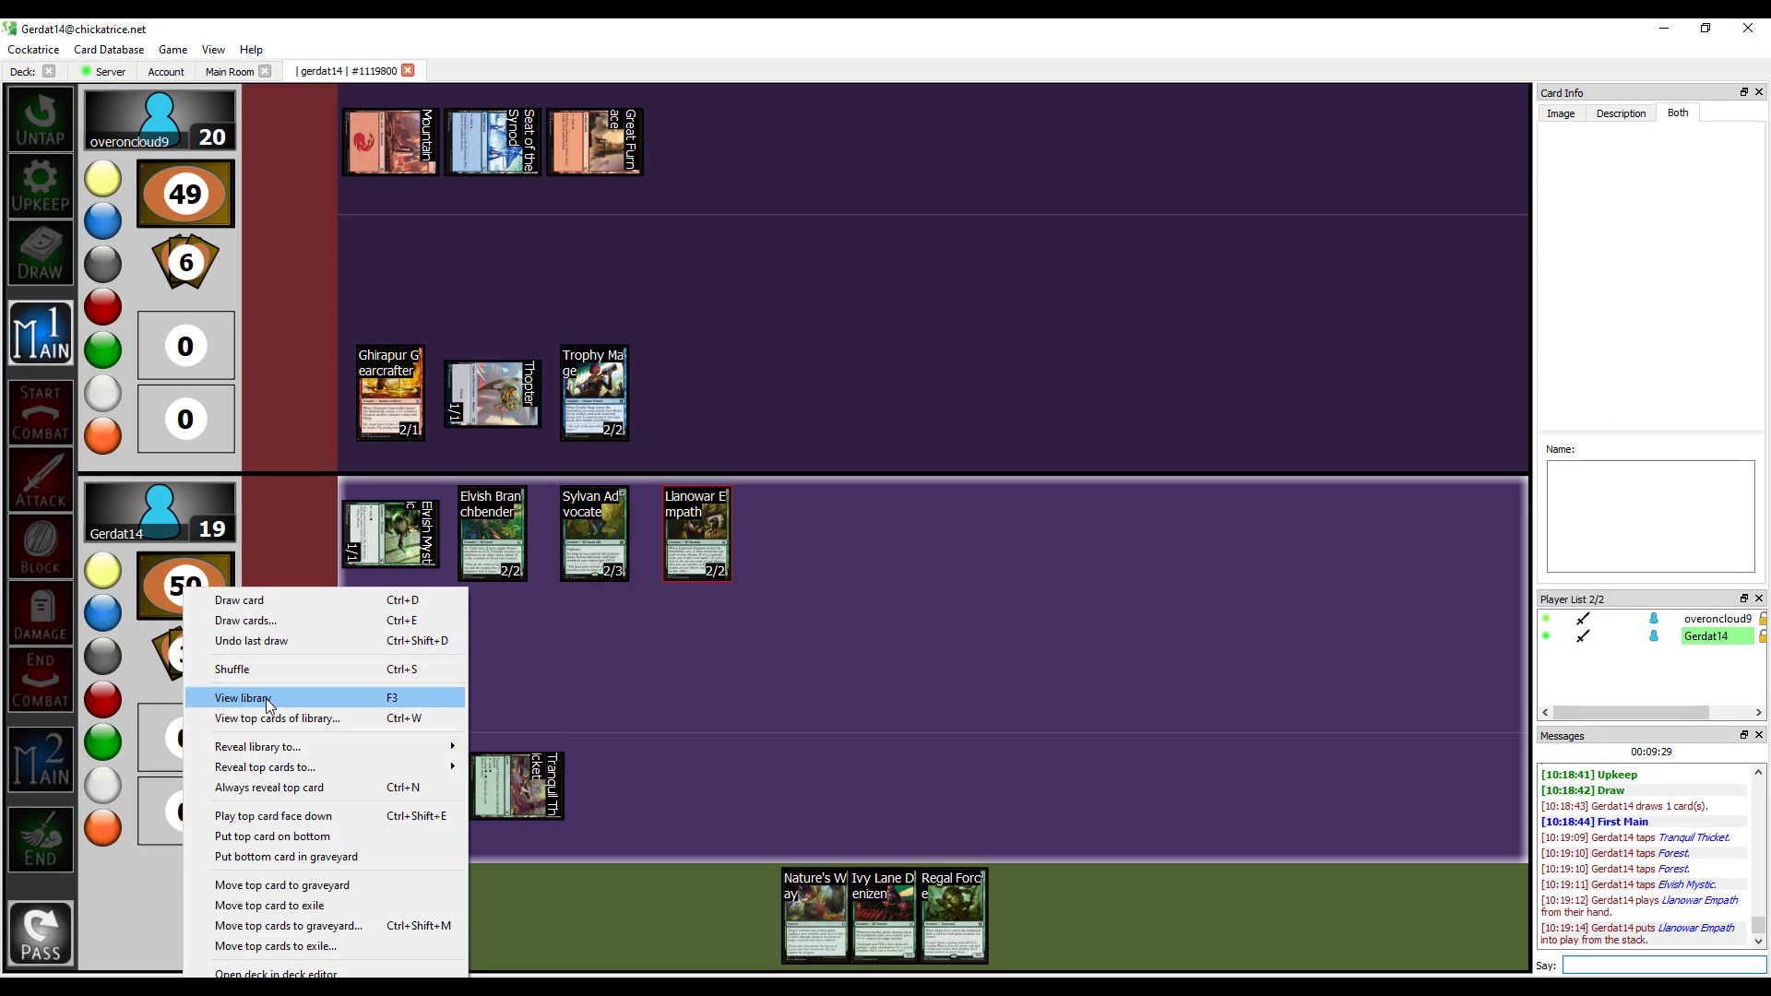
left_click(277, 718)
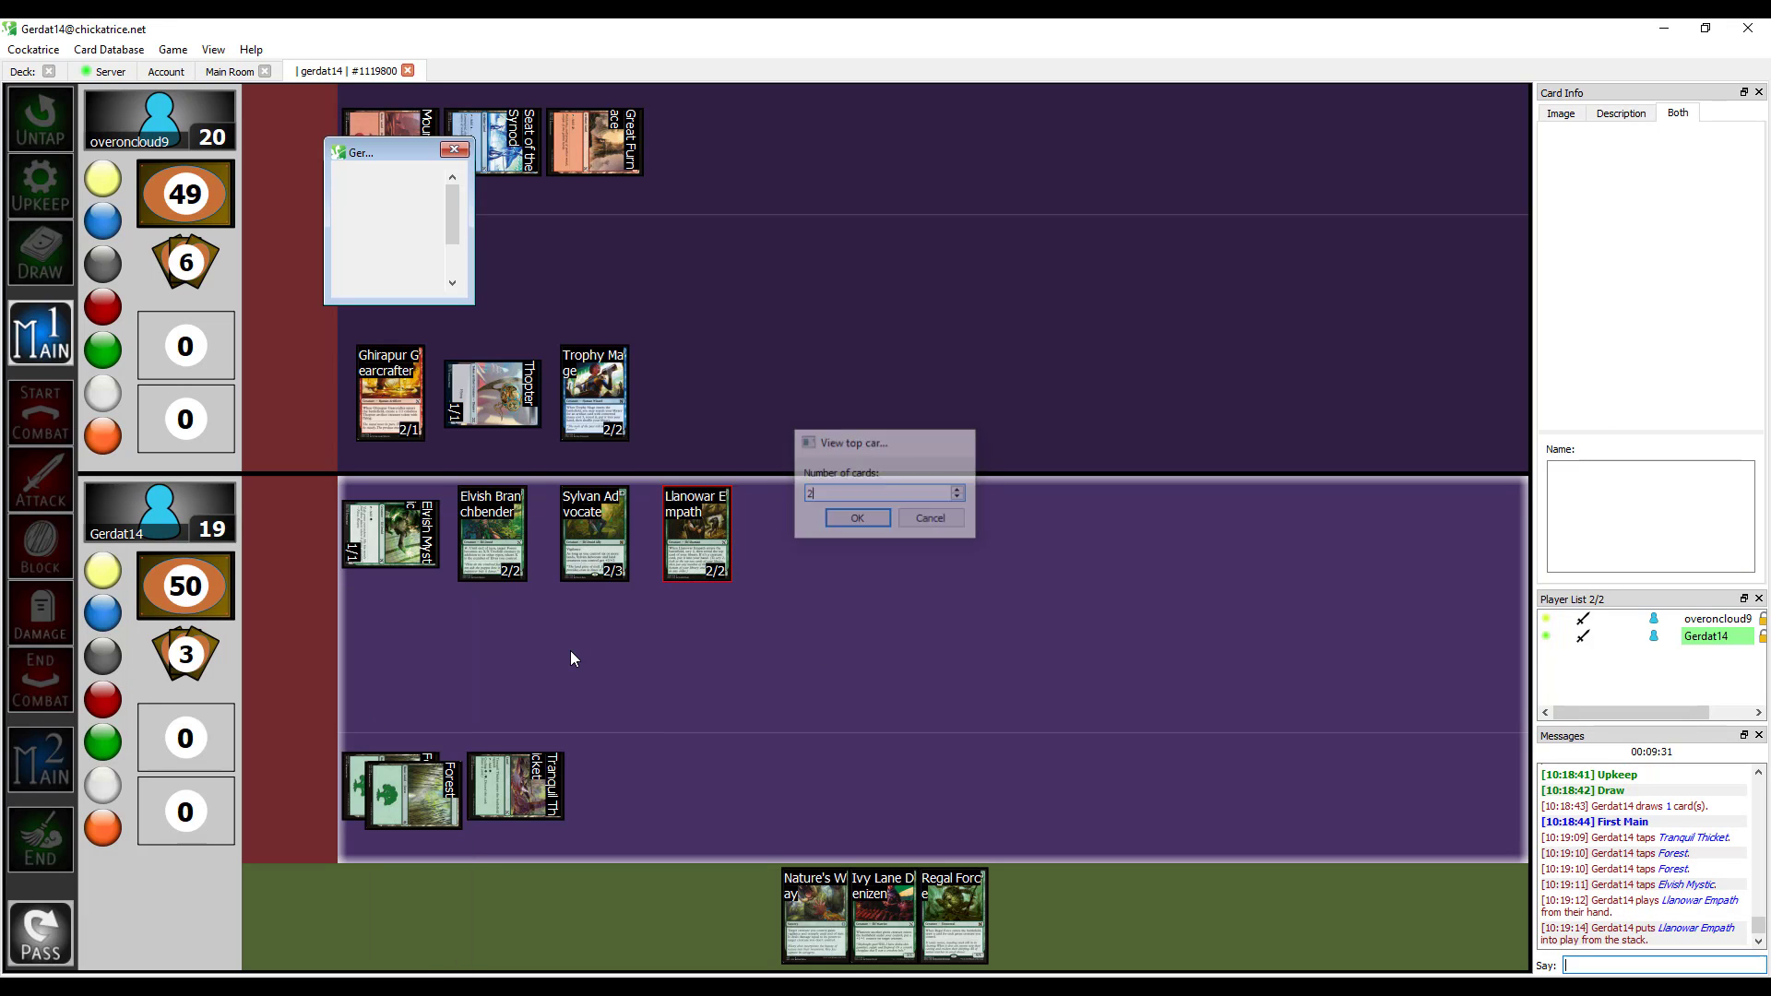
left_click(857, 517)
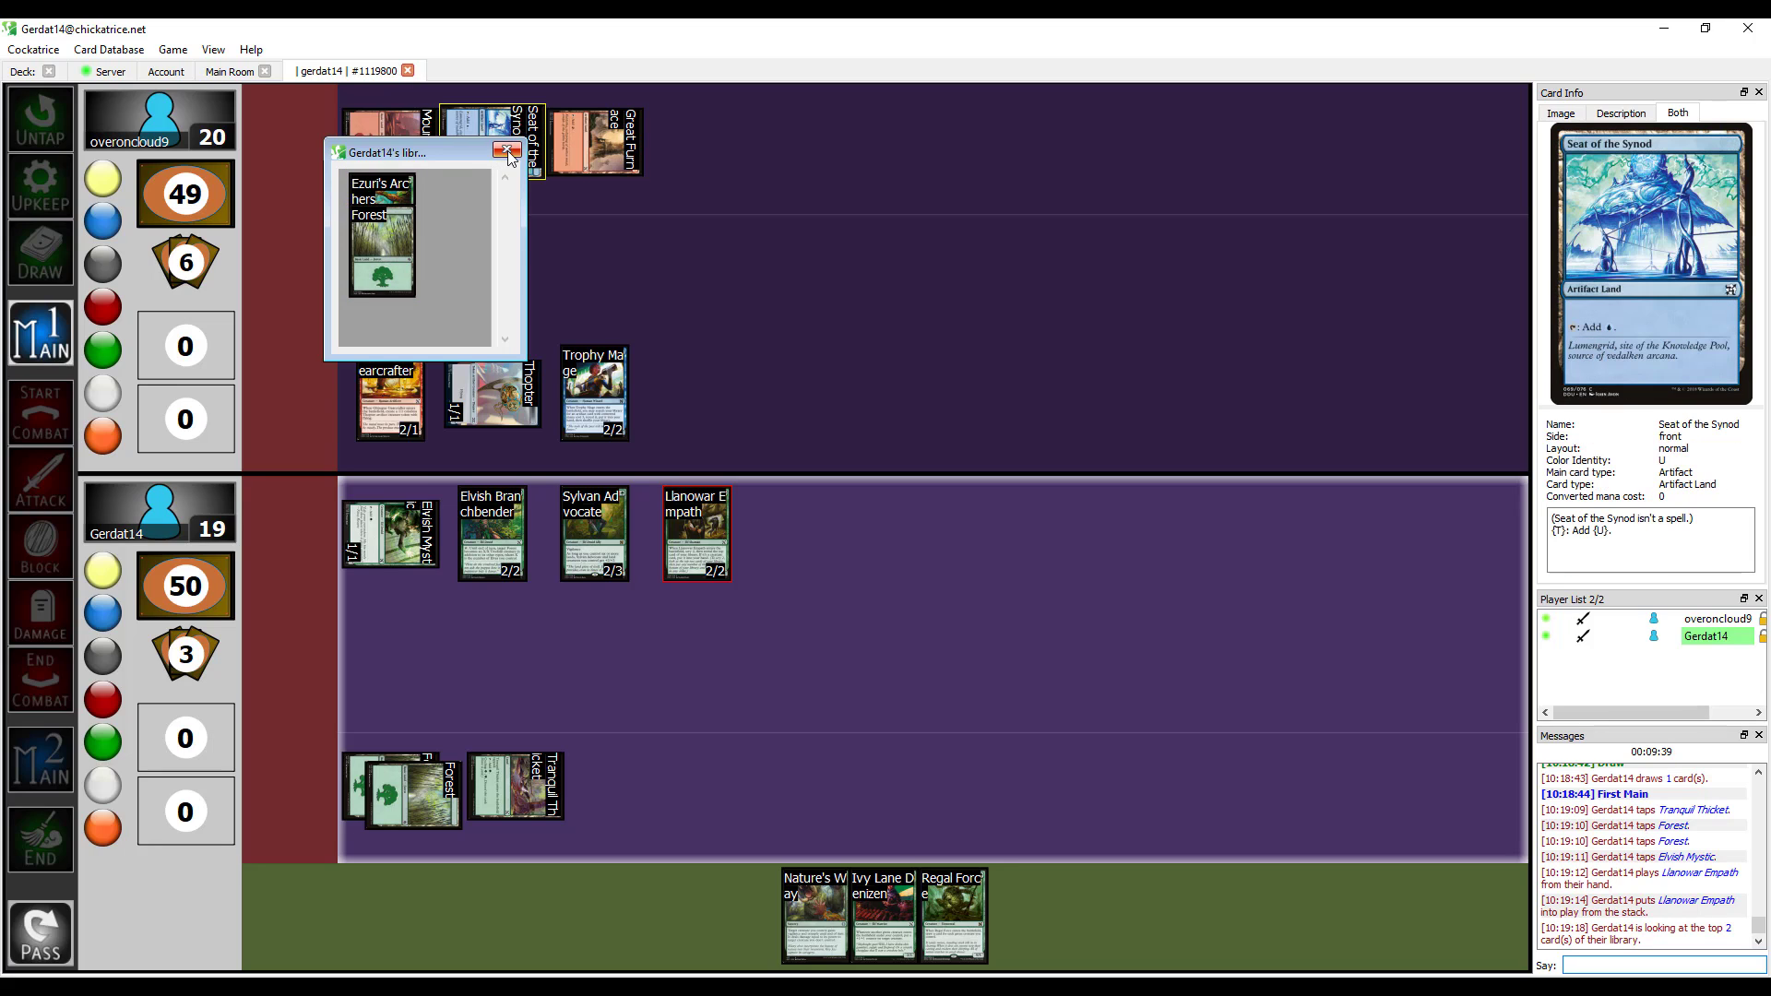
left_click(508, 151)
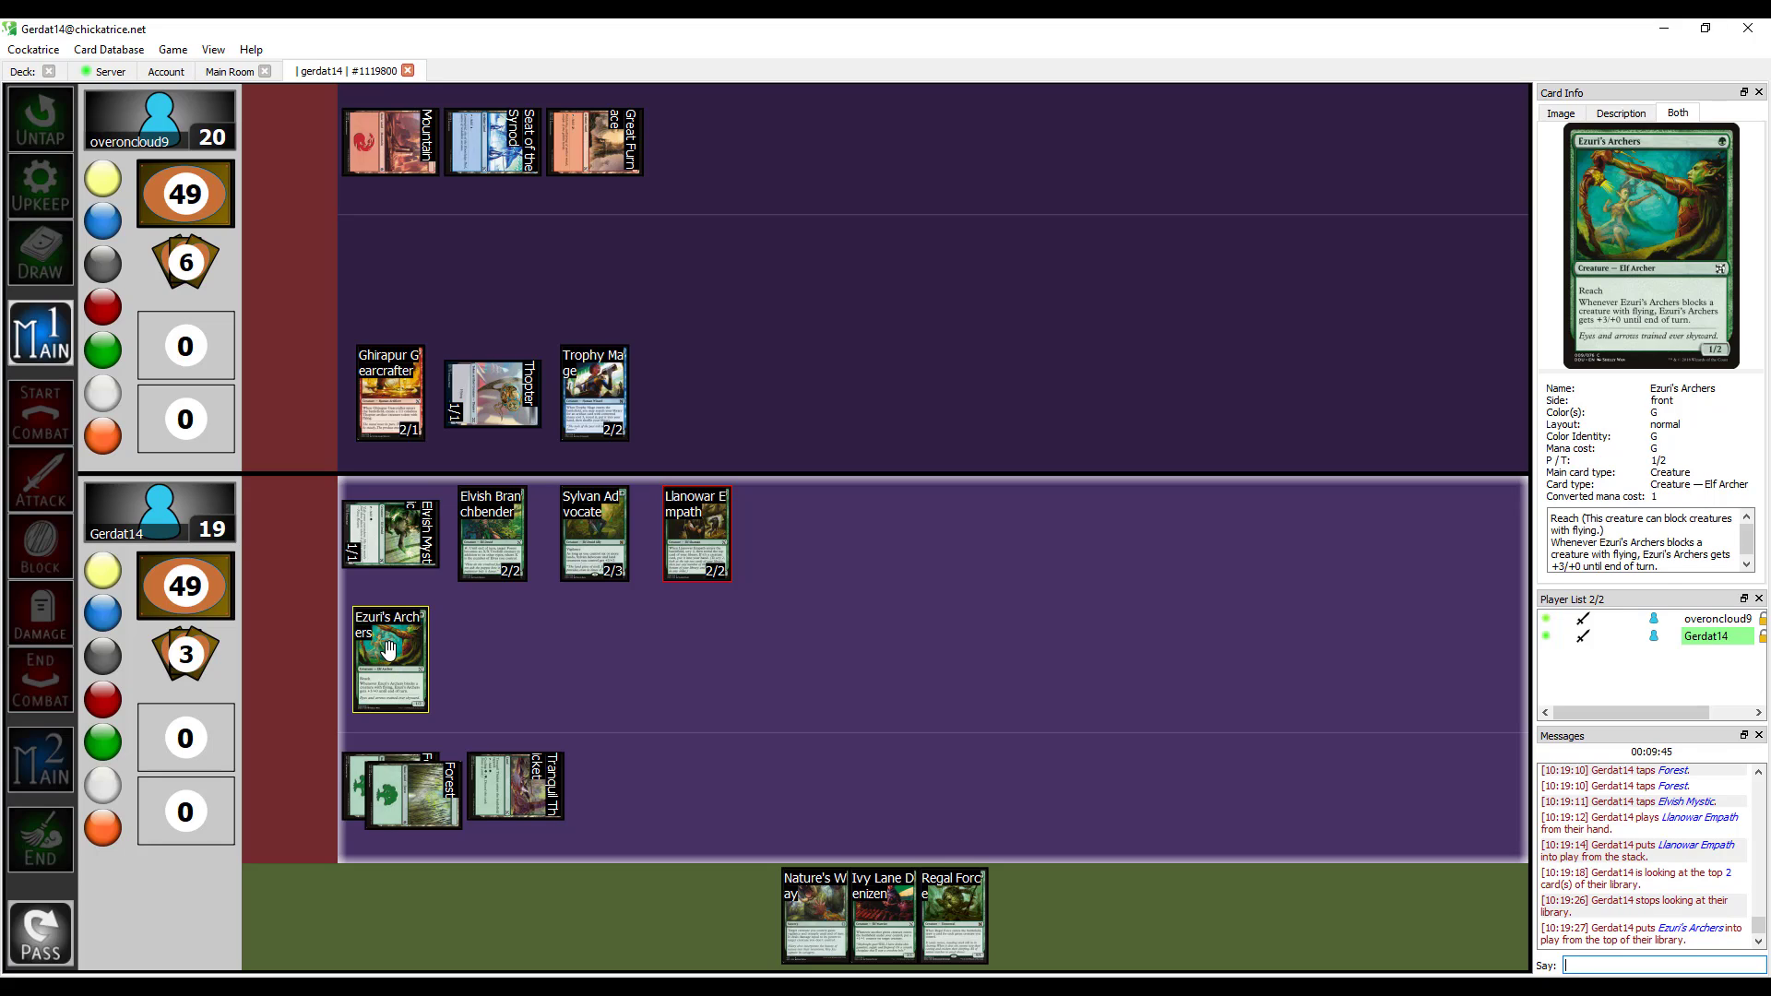
left_click_drag(389, 658, 618, 785)
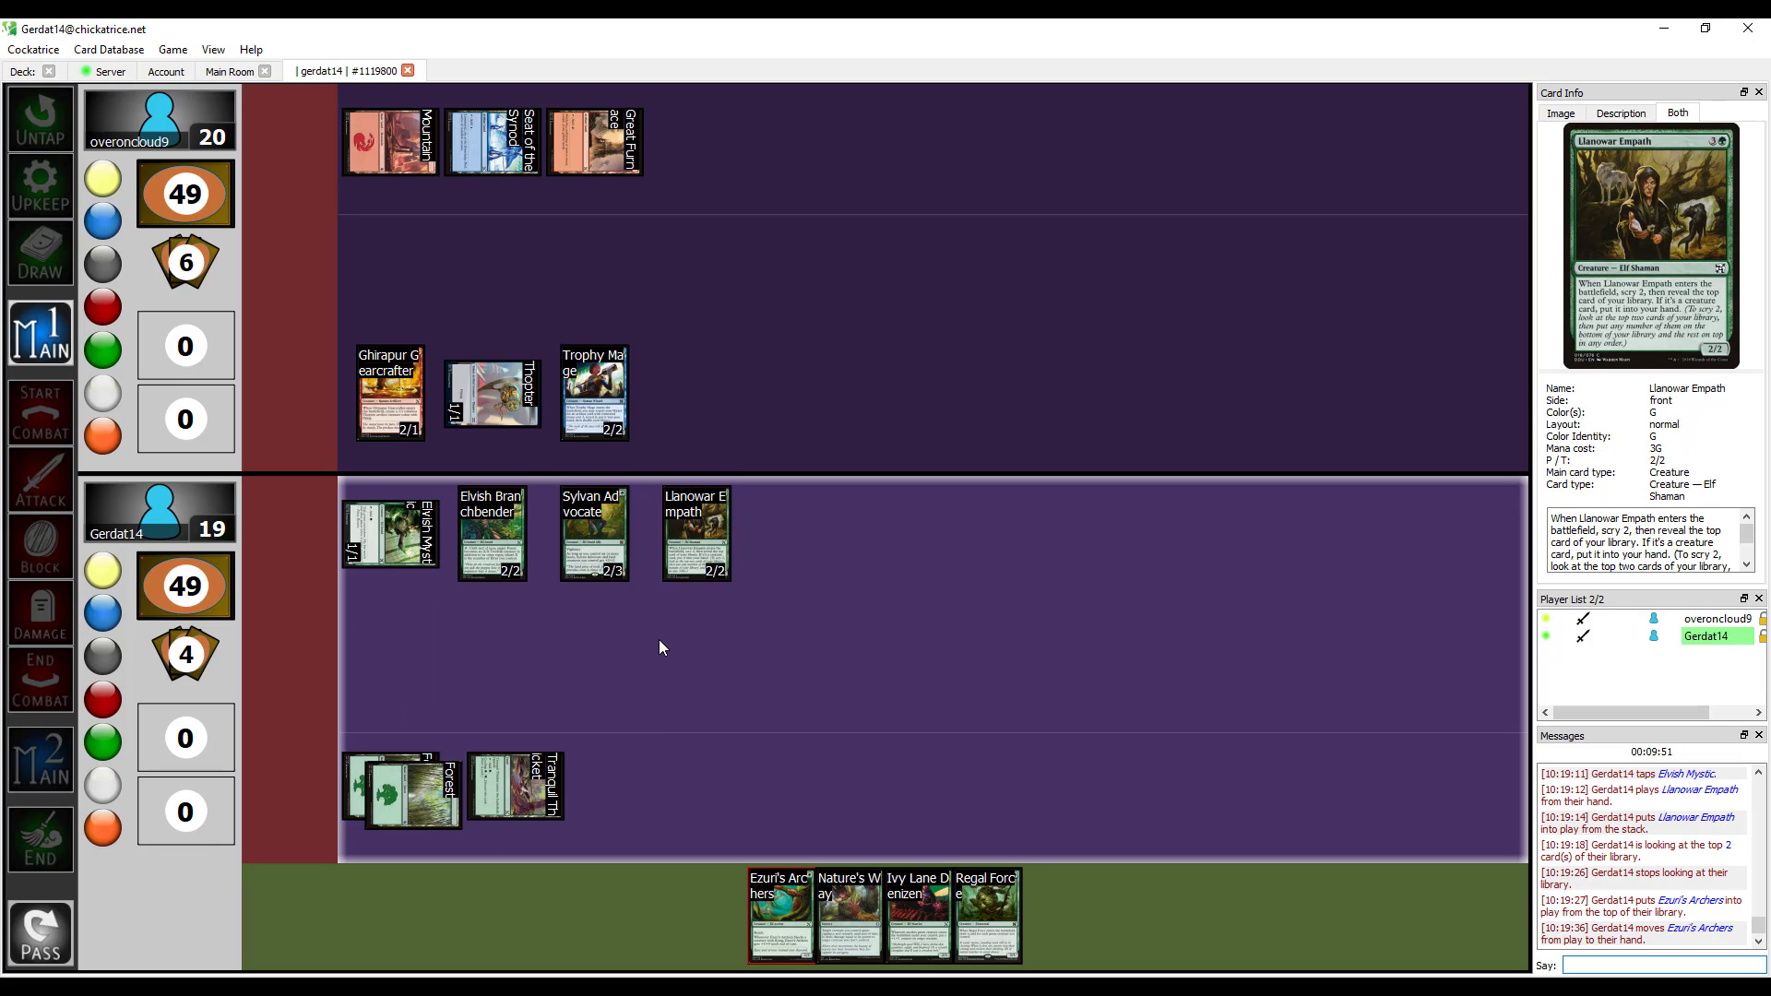
mouse_move(788, 891)
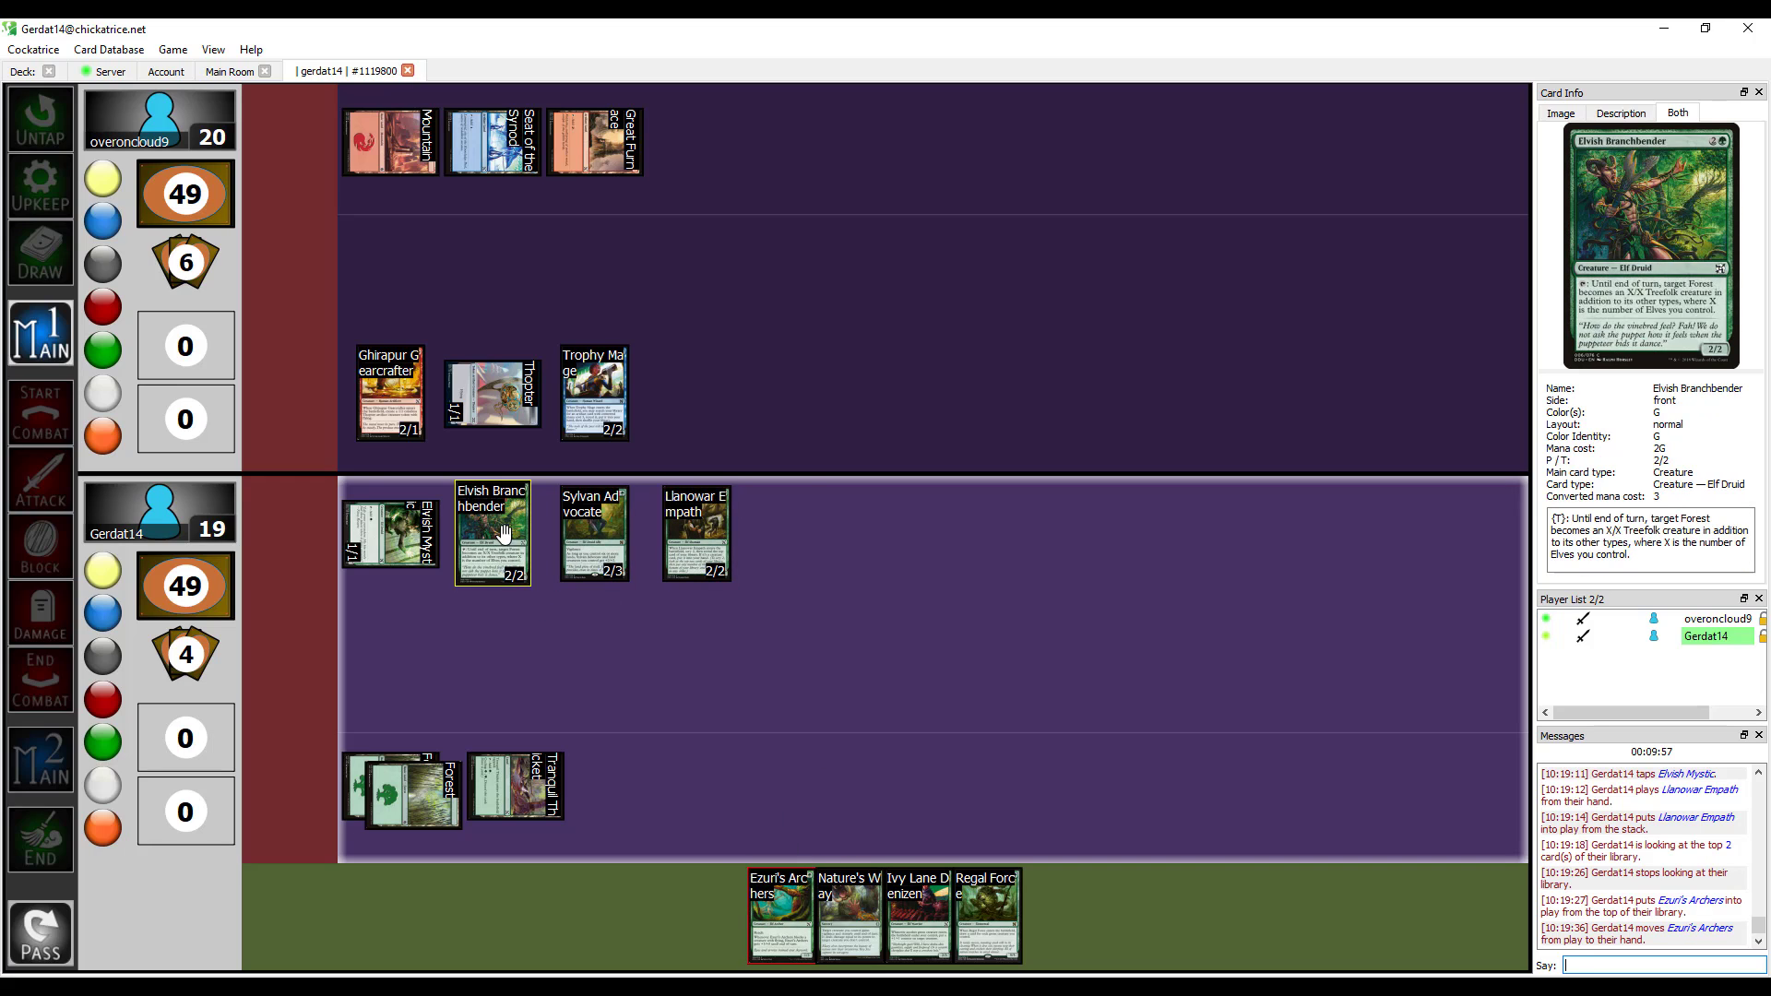
mouse_move(732, 566)
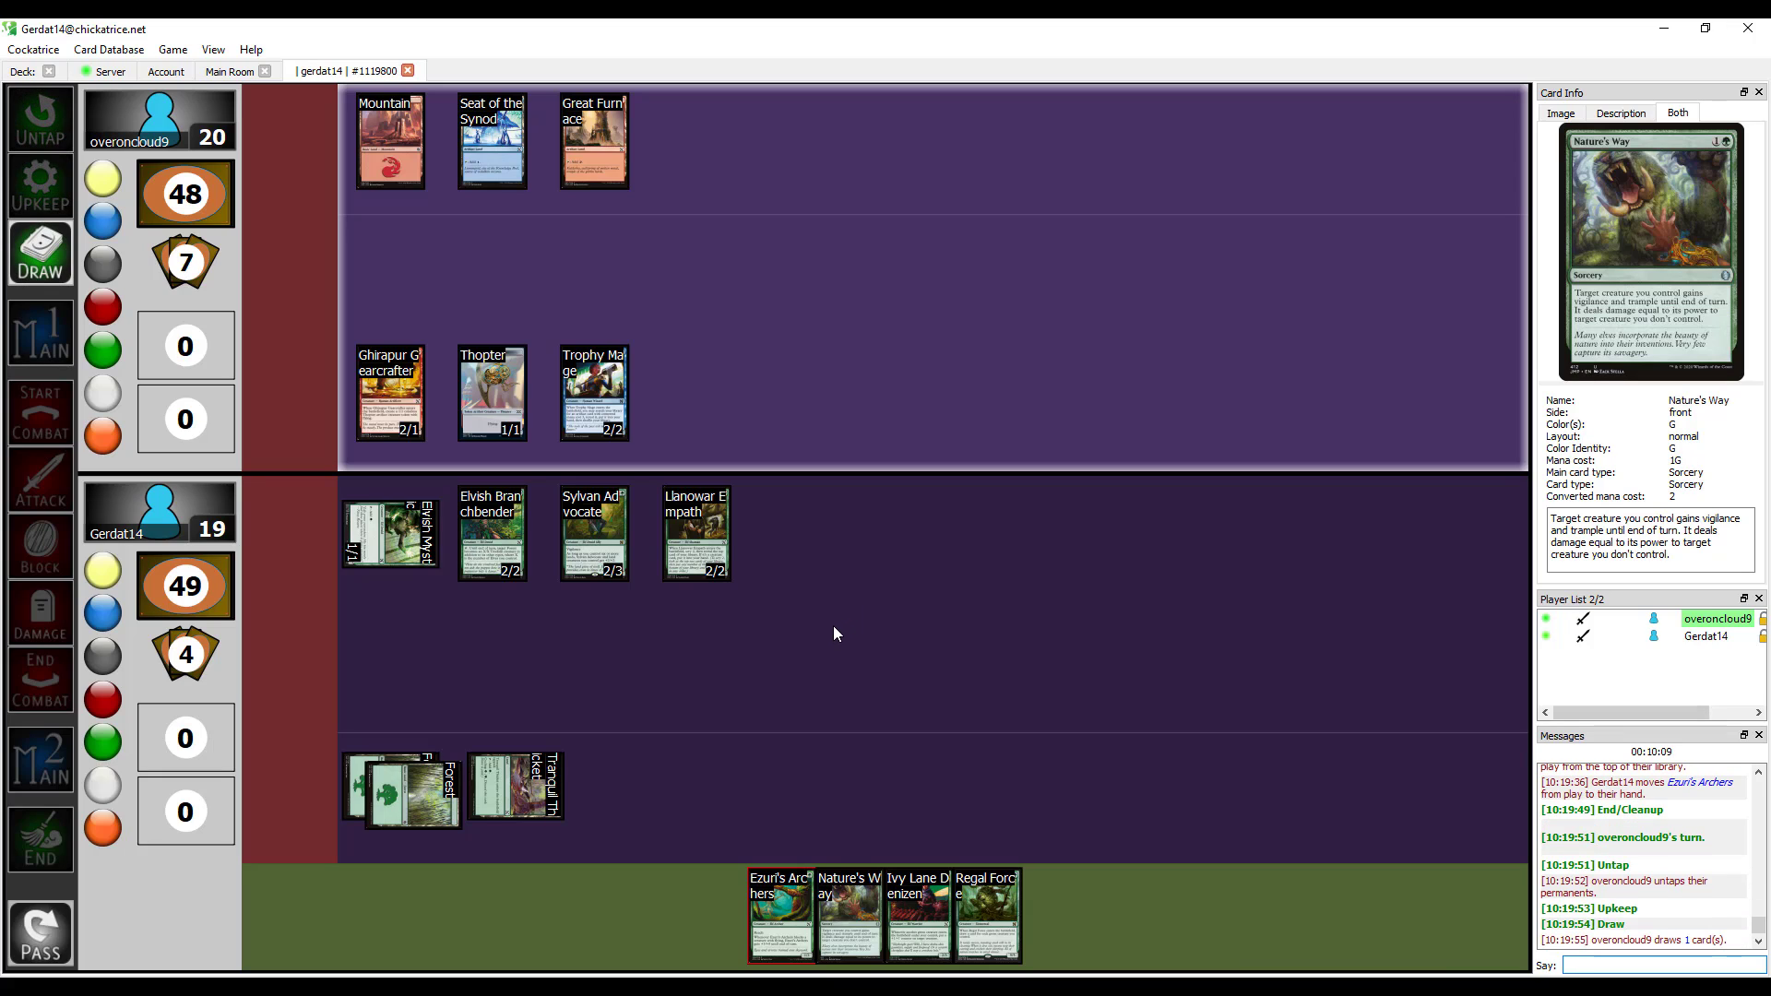
Advance the game phase while the opponent's turn plays out.
left_click(40, 333)
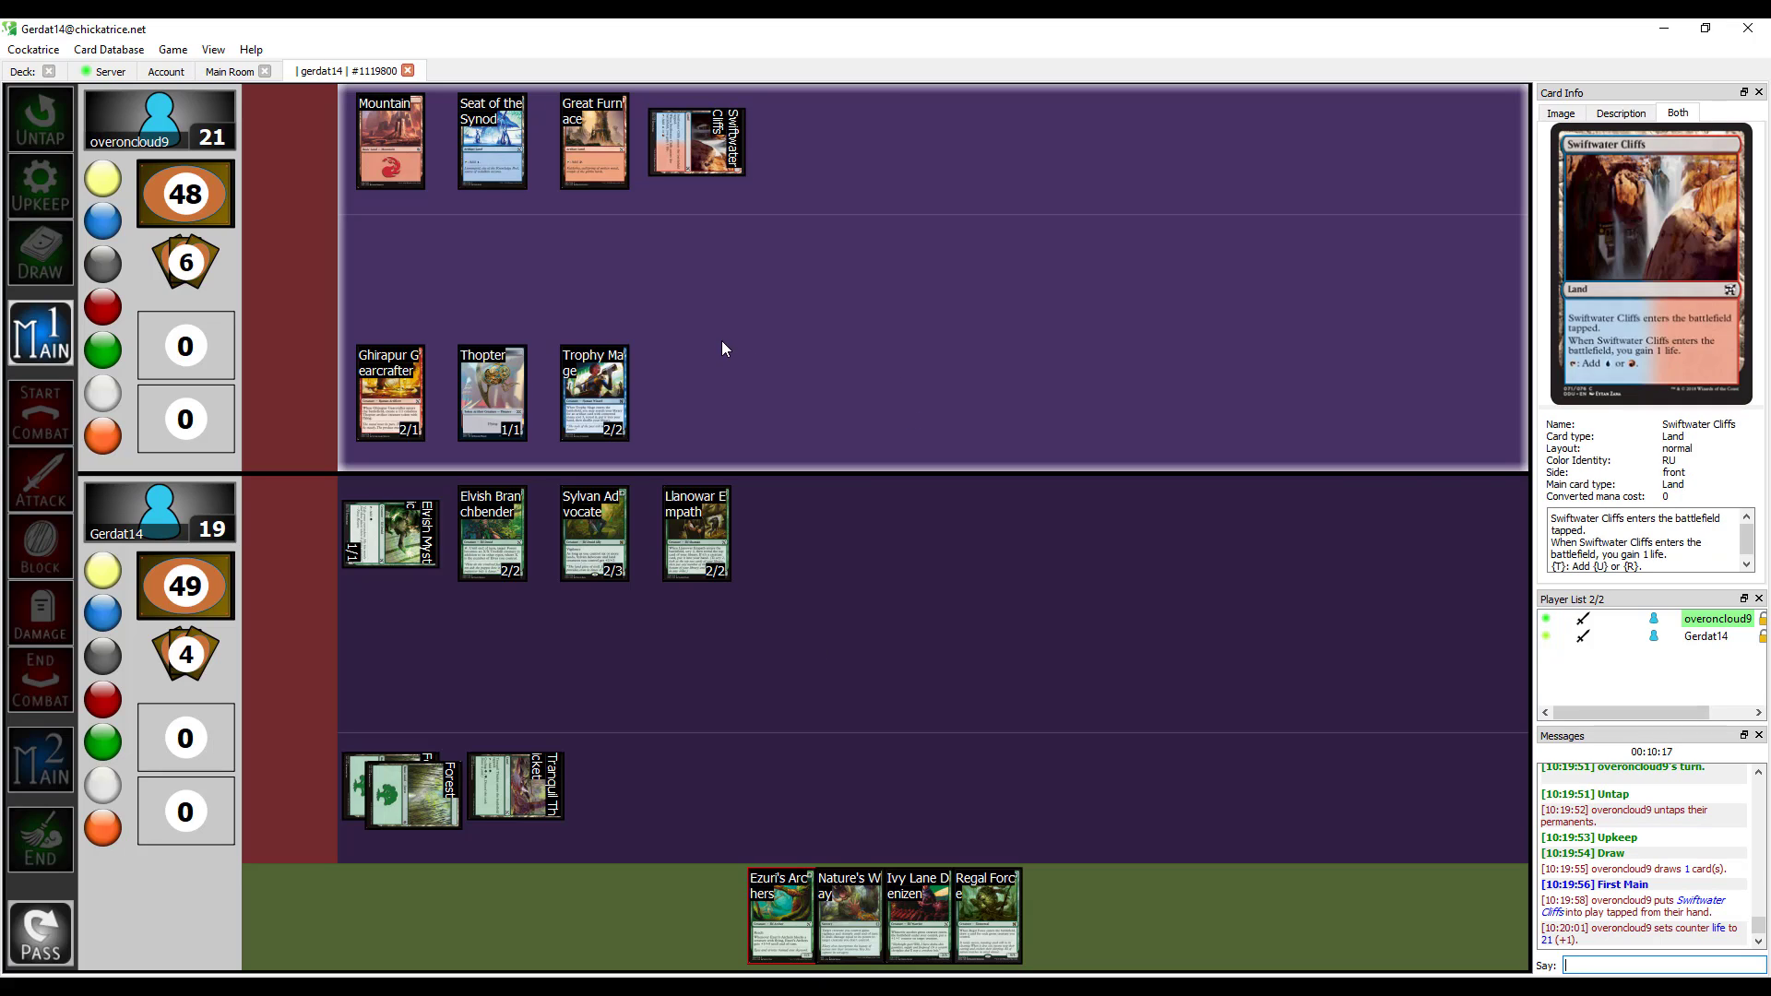
mouse_move(730, 392)
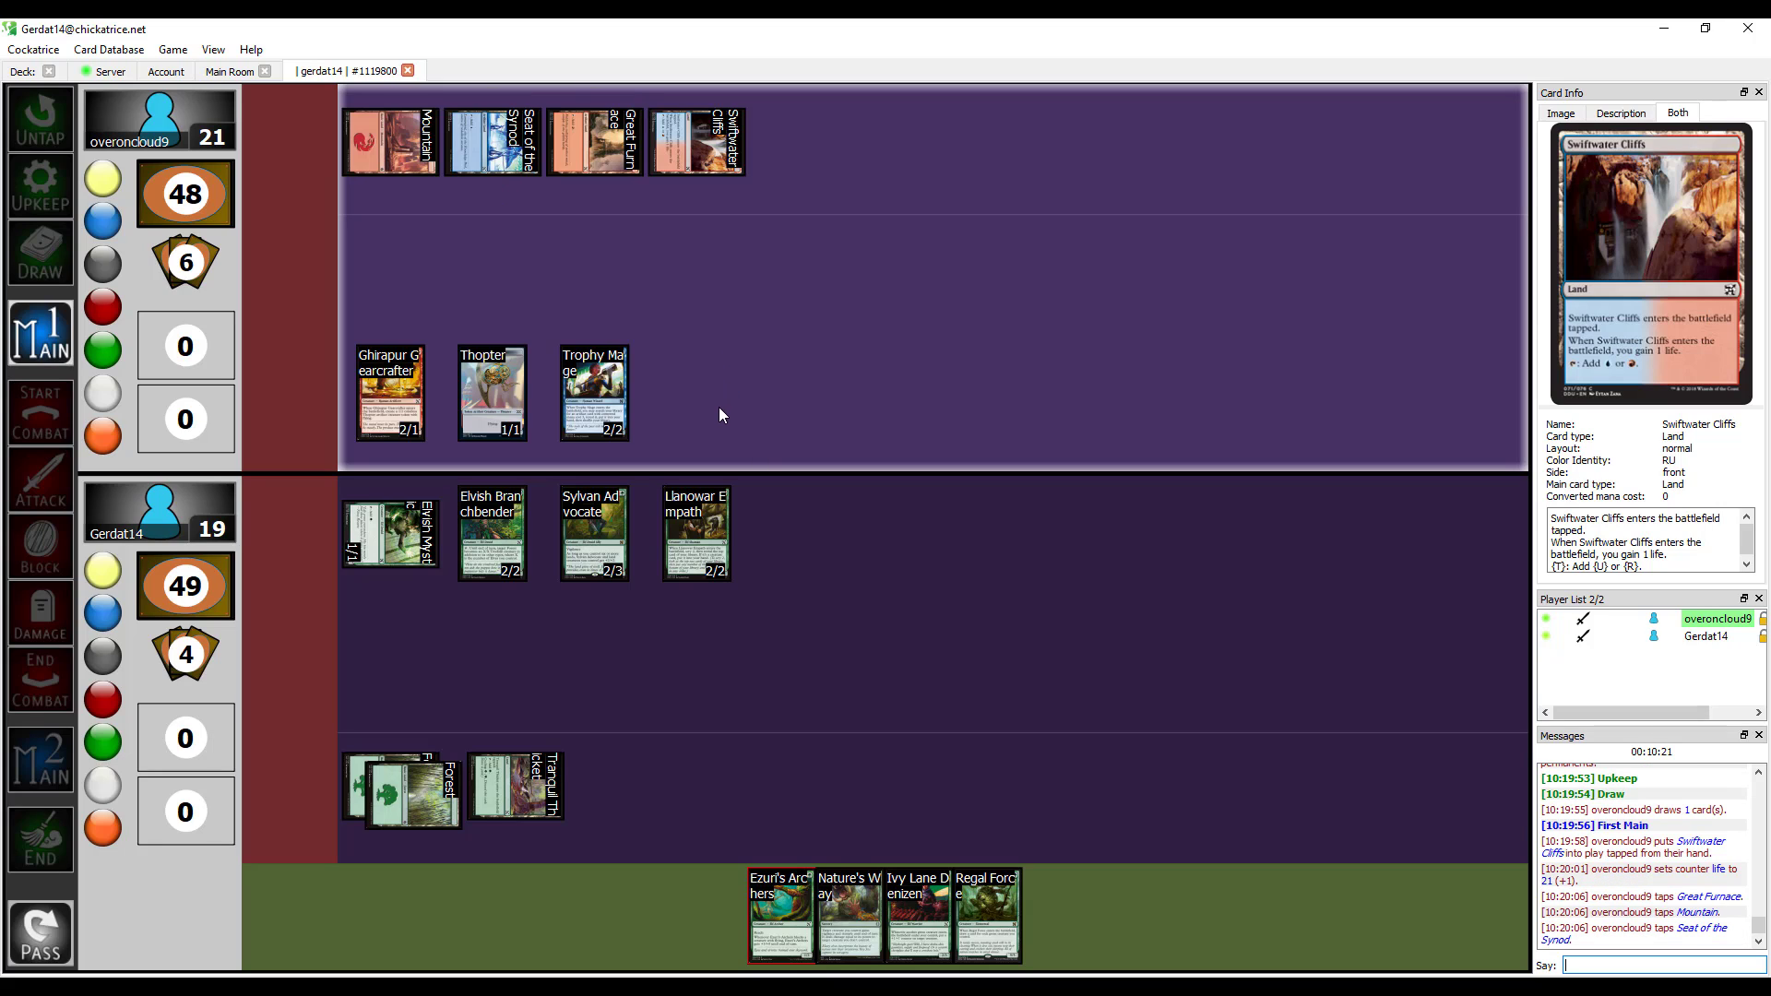
mouse_move(921, 921)
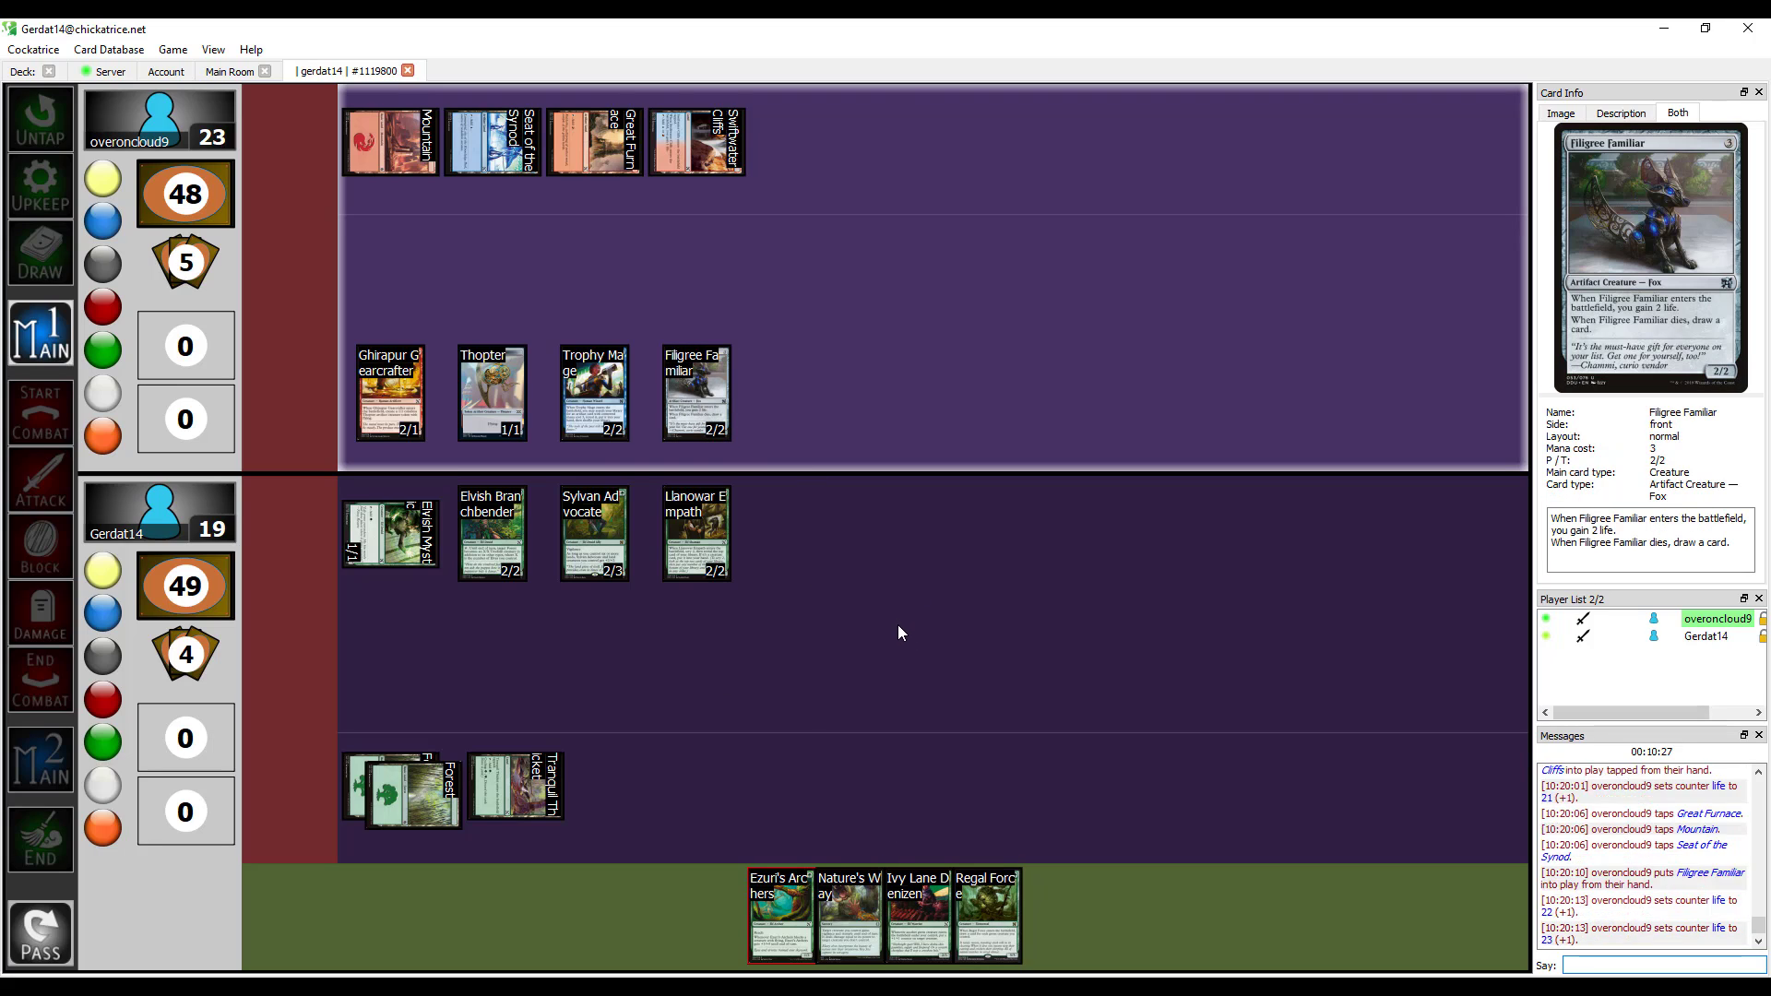
mouse_move(650, 664)
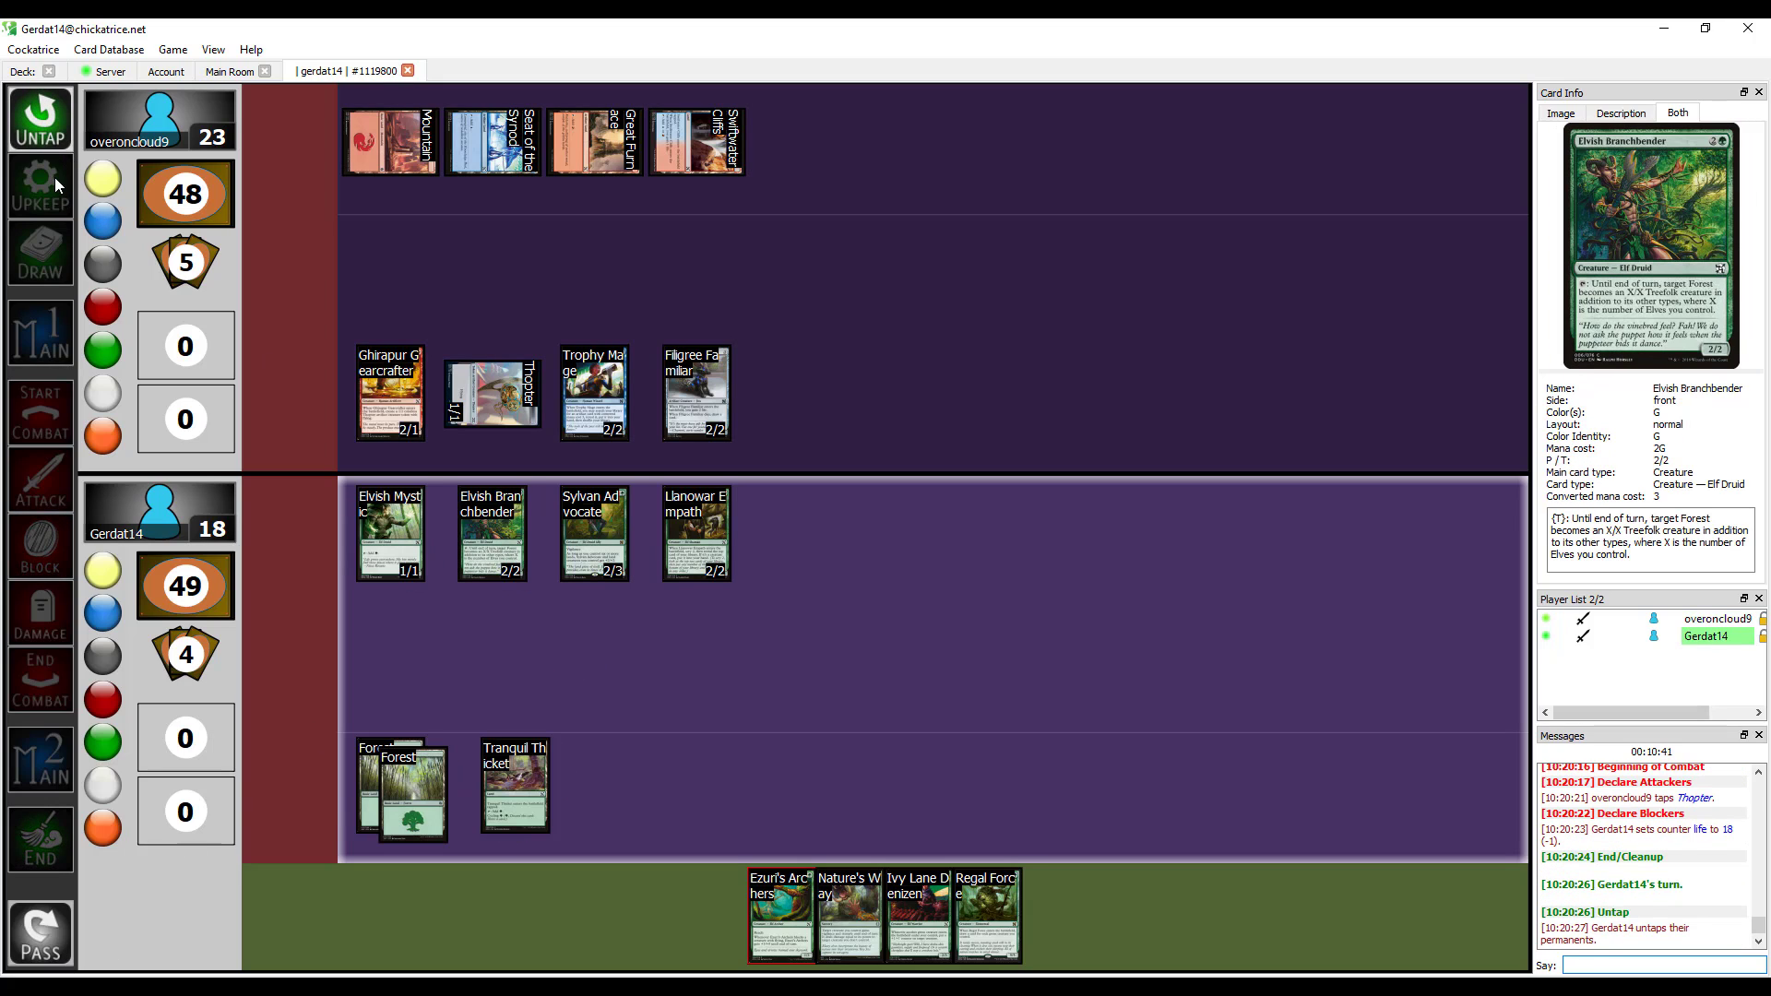
Advance past the untap step and put Ezuri's Archers onto the battlefield.
left_click(41, 254)
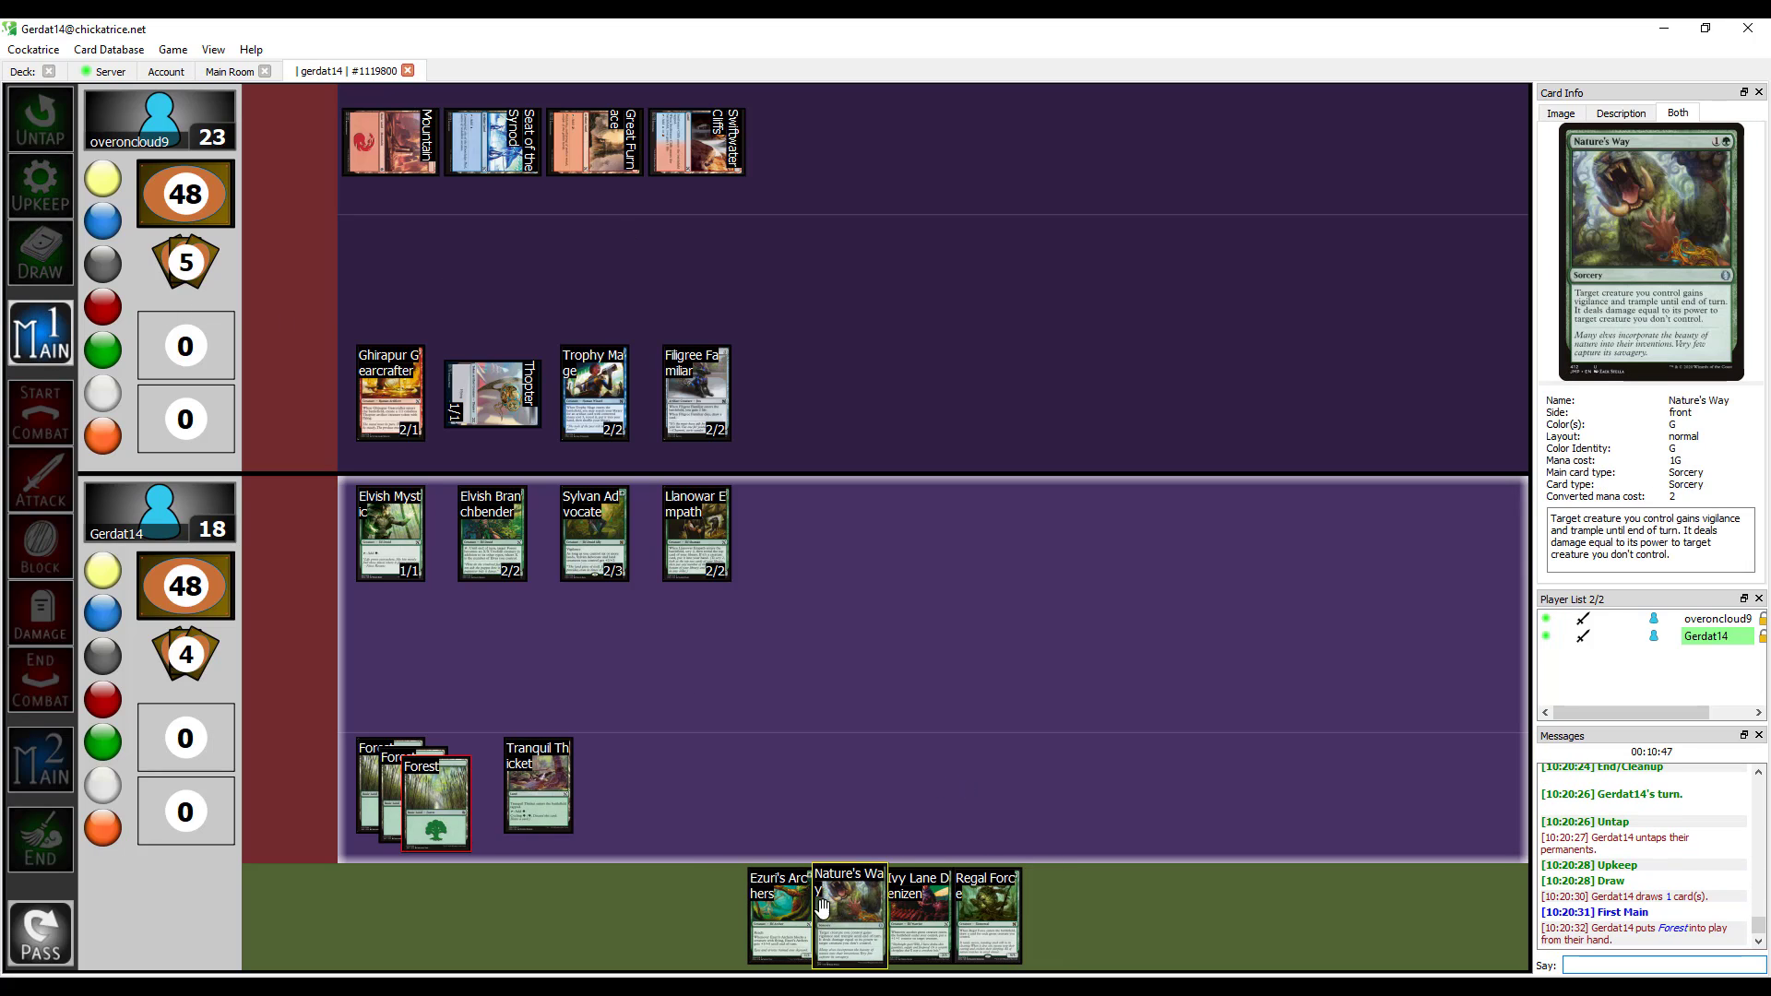
mouse_move(788, 904)
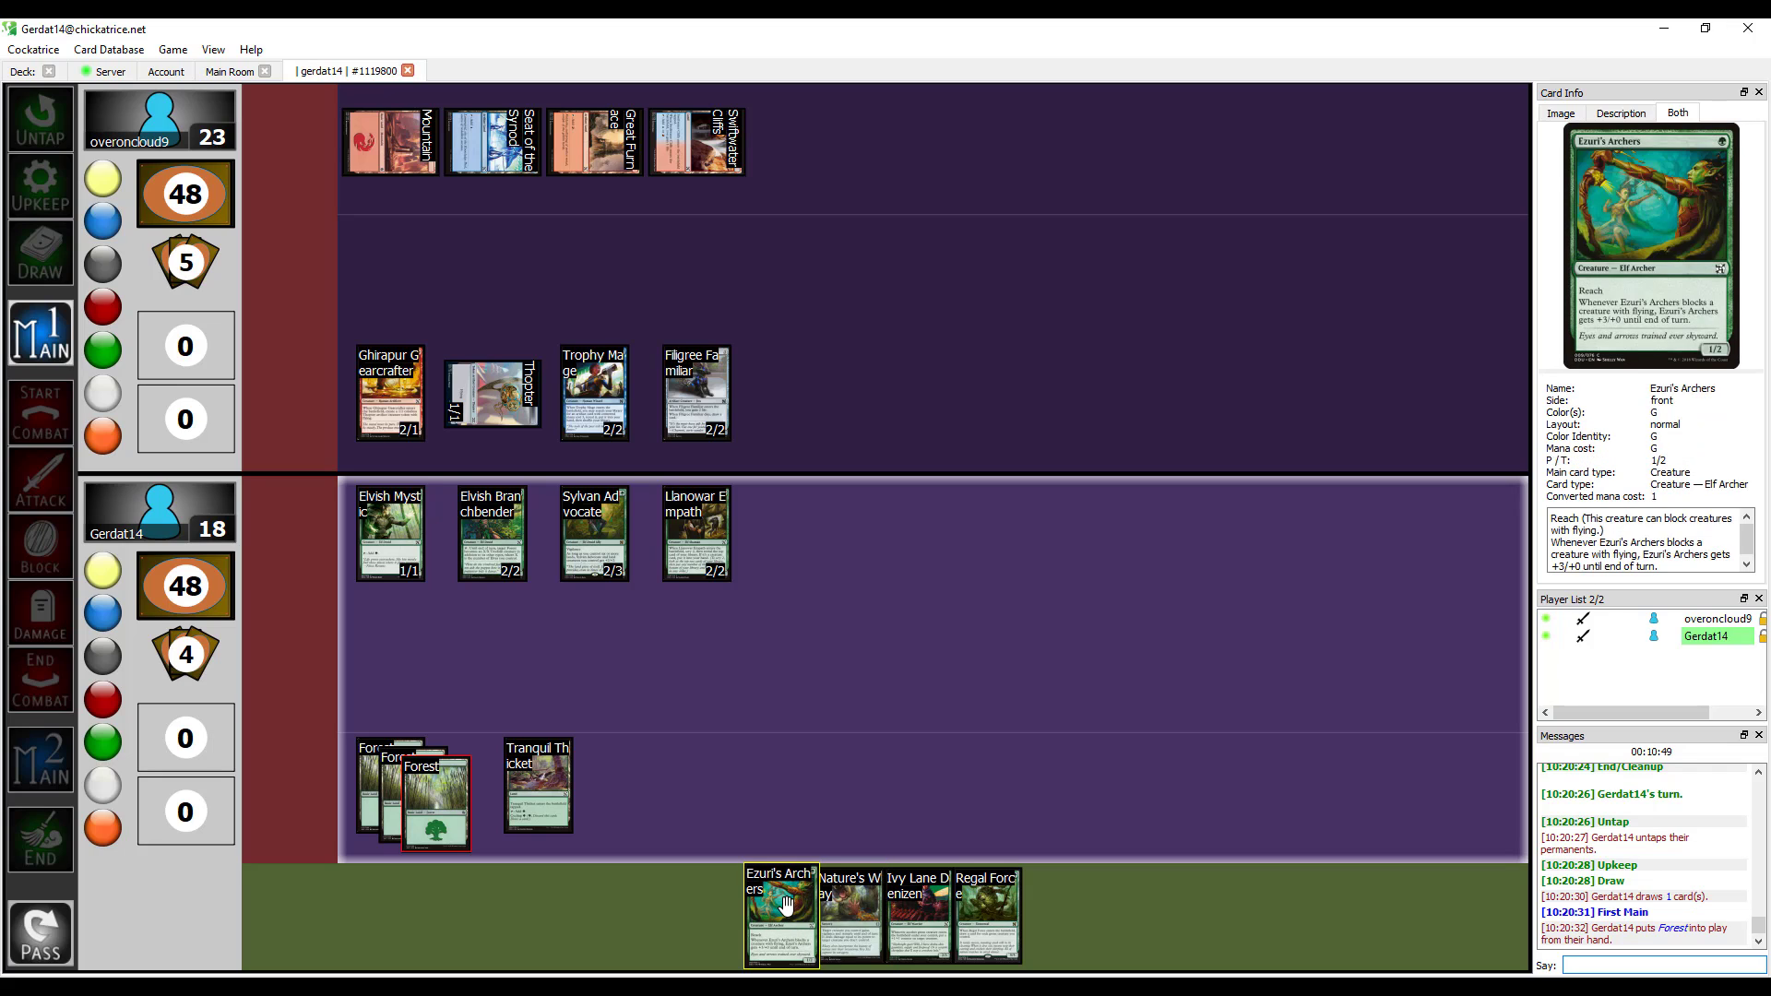
mouse_move(915, 914)
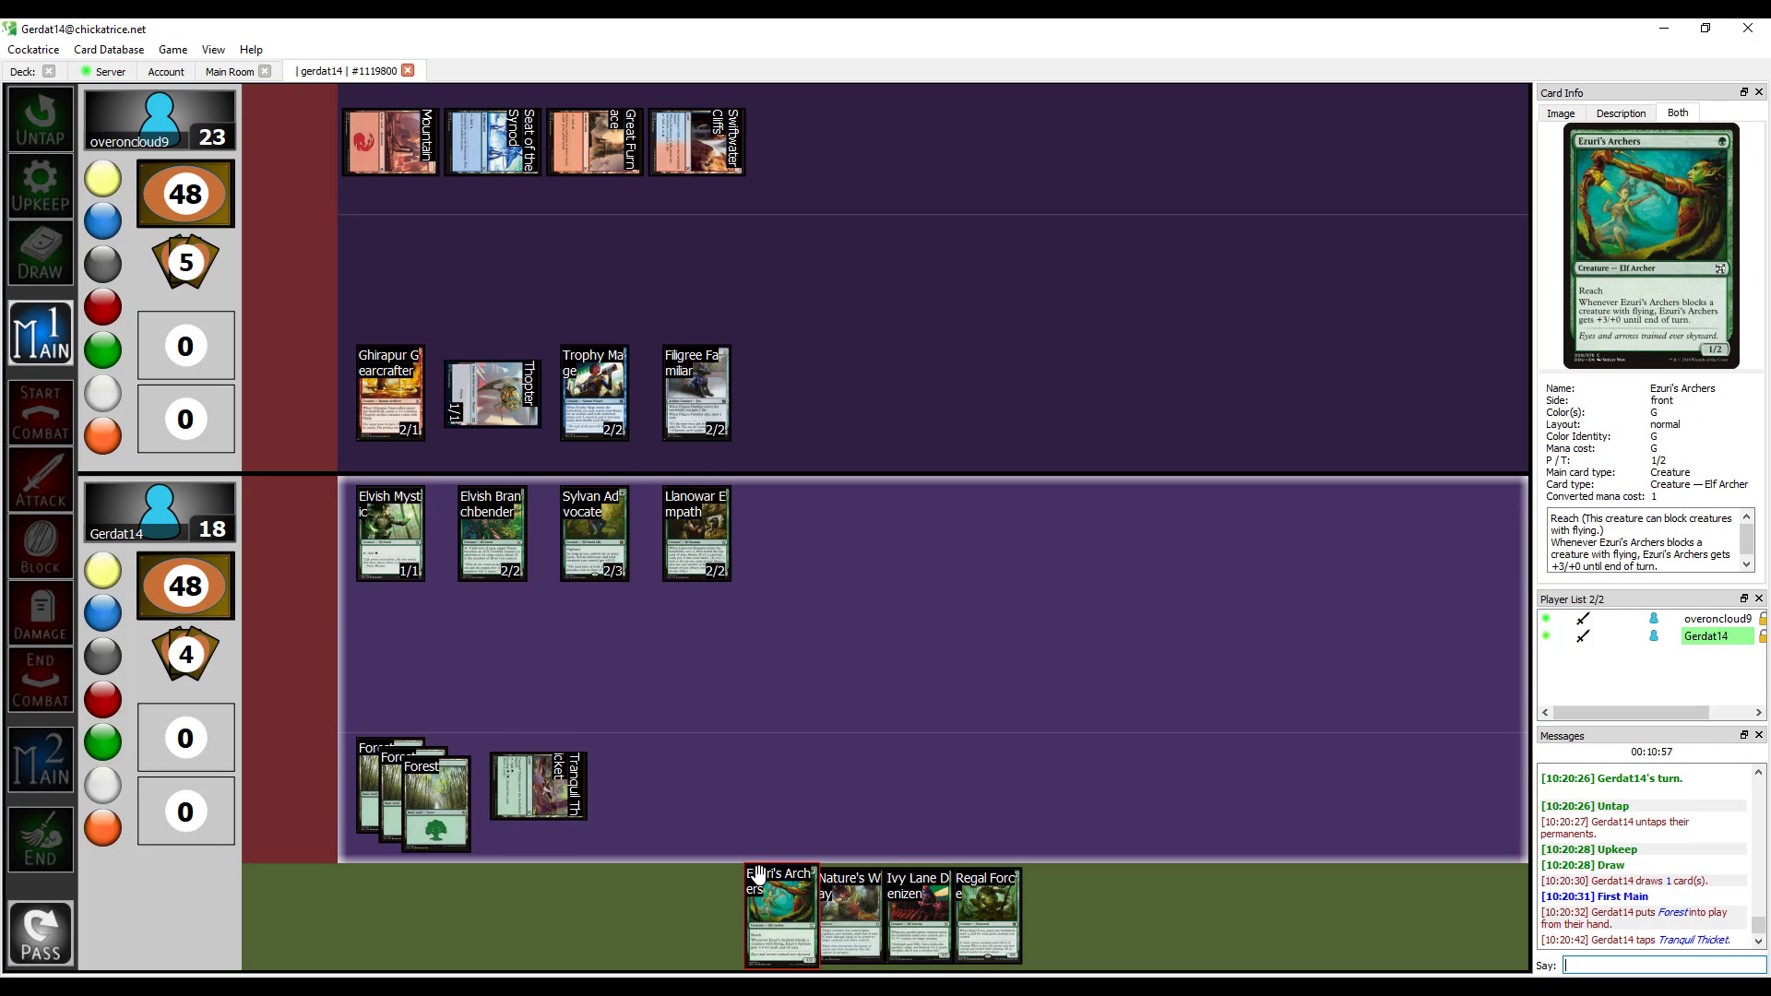
left_click_drag(780, 915, 281, 666)
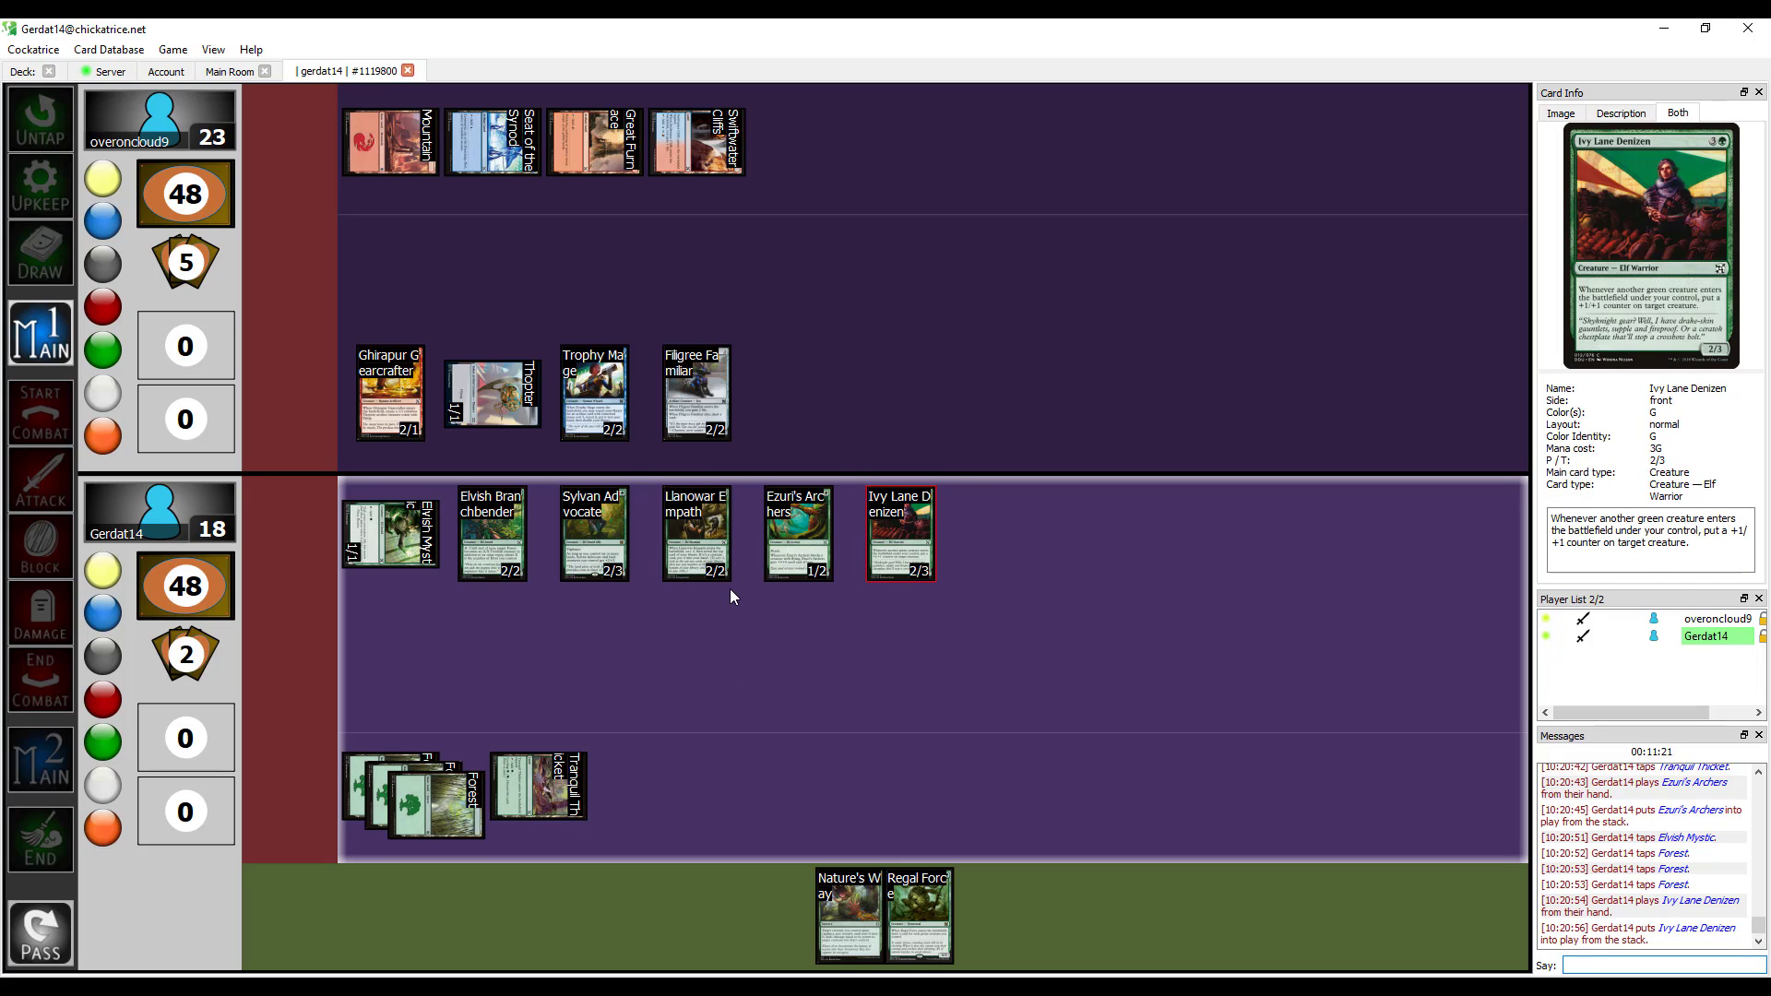
mouse_move(854, 902)
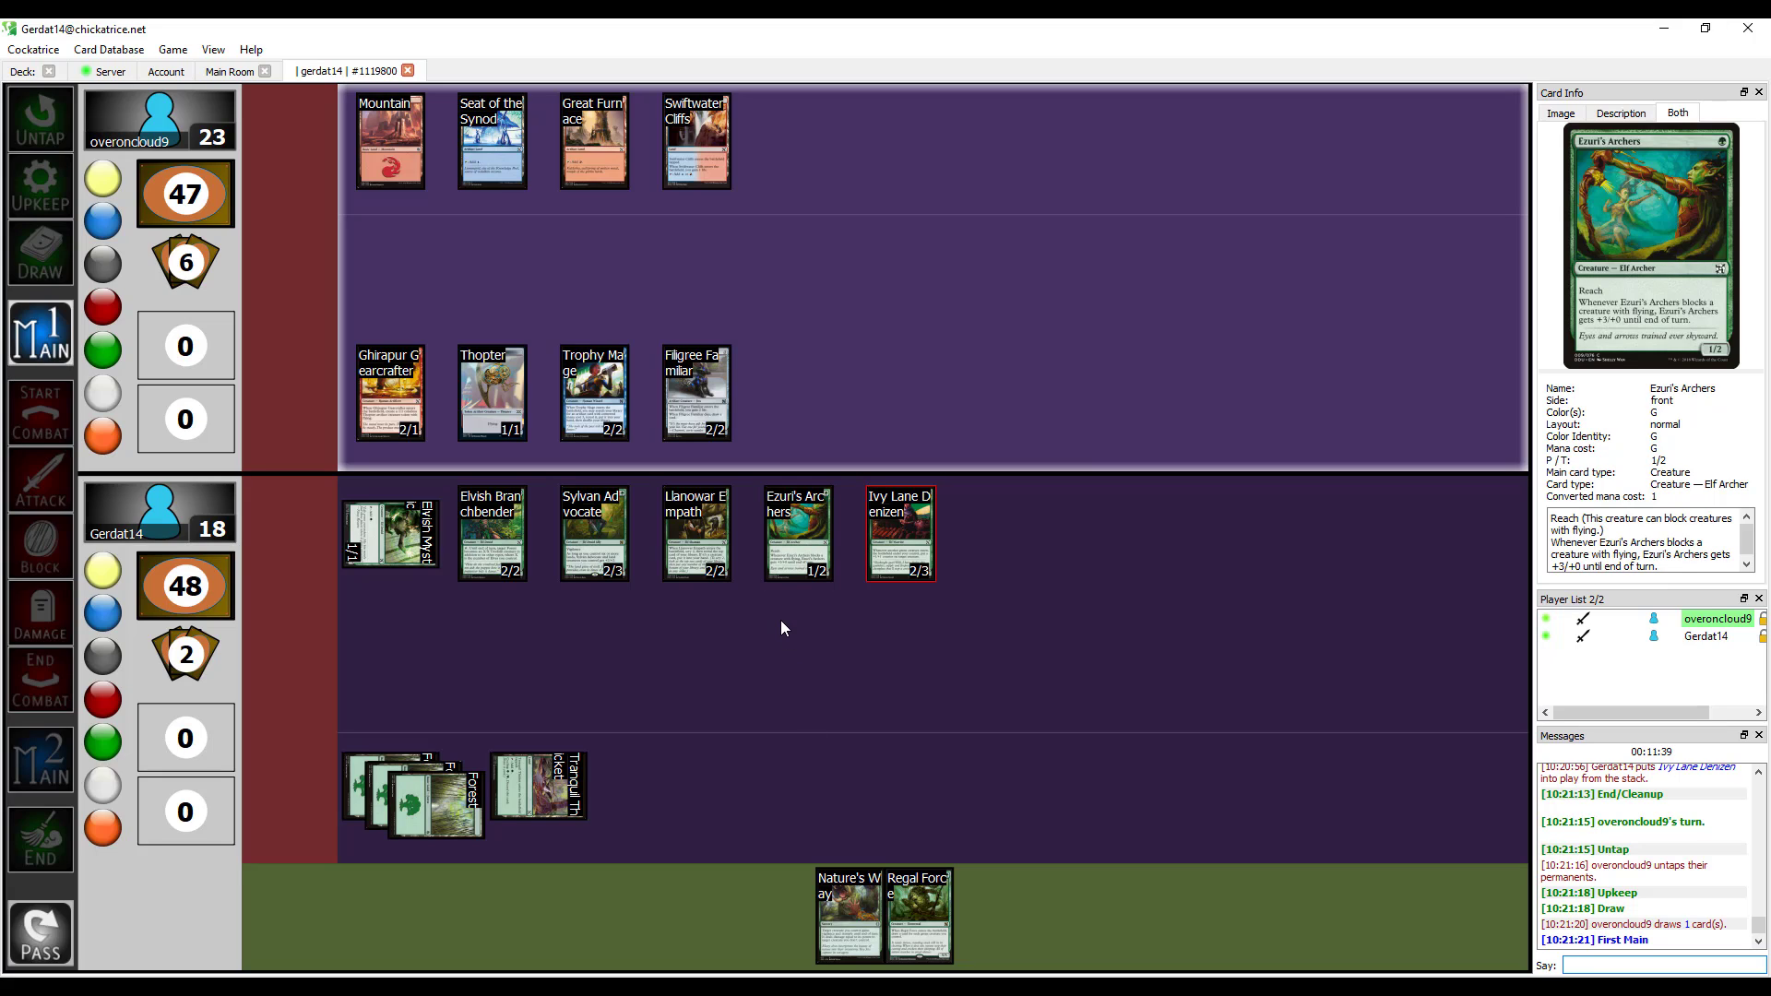
mouse_move(778, 633)
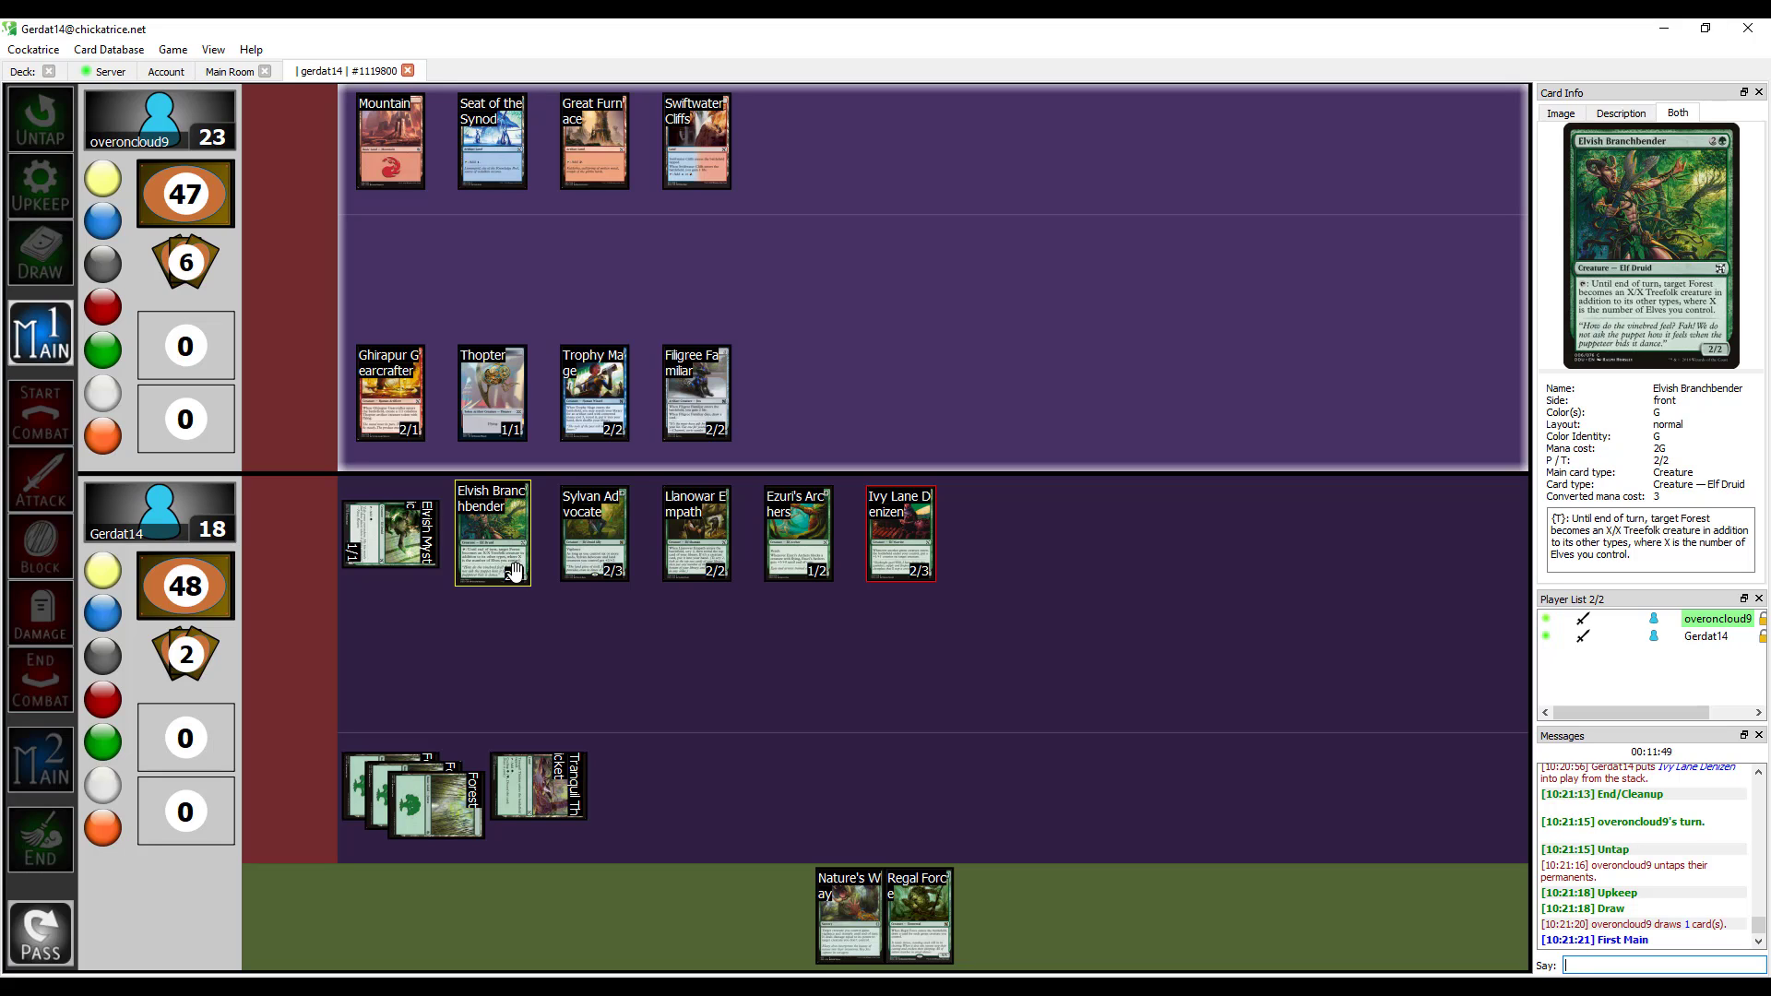
mouse_move(600, 541)
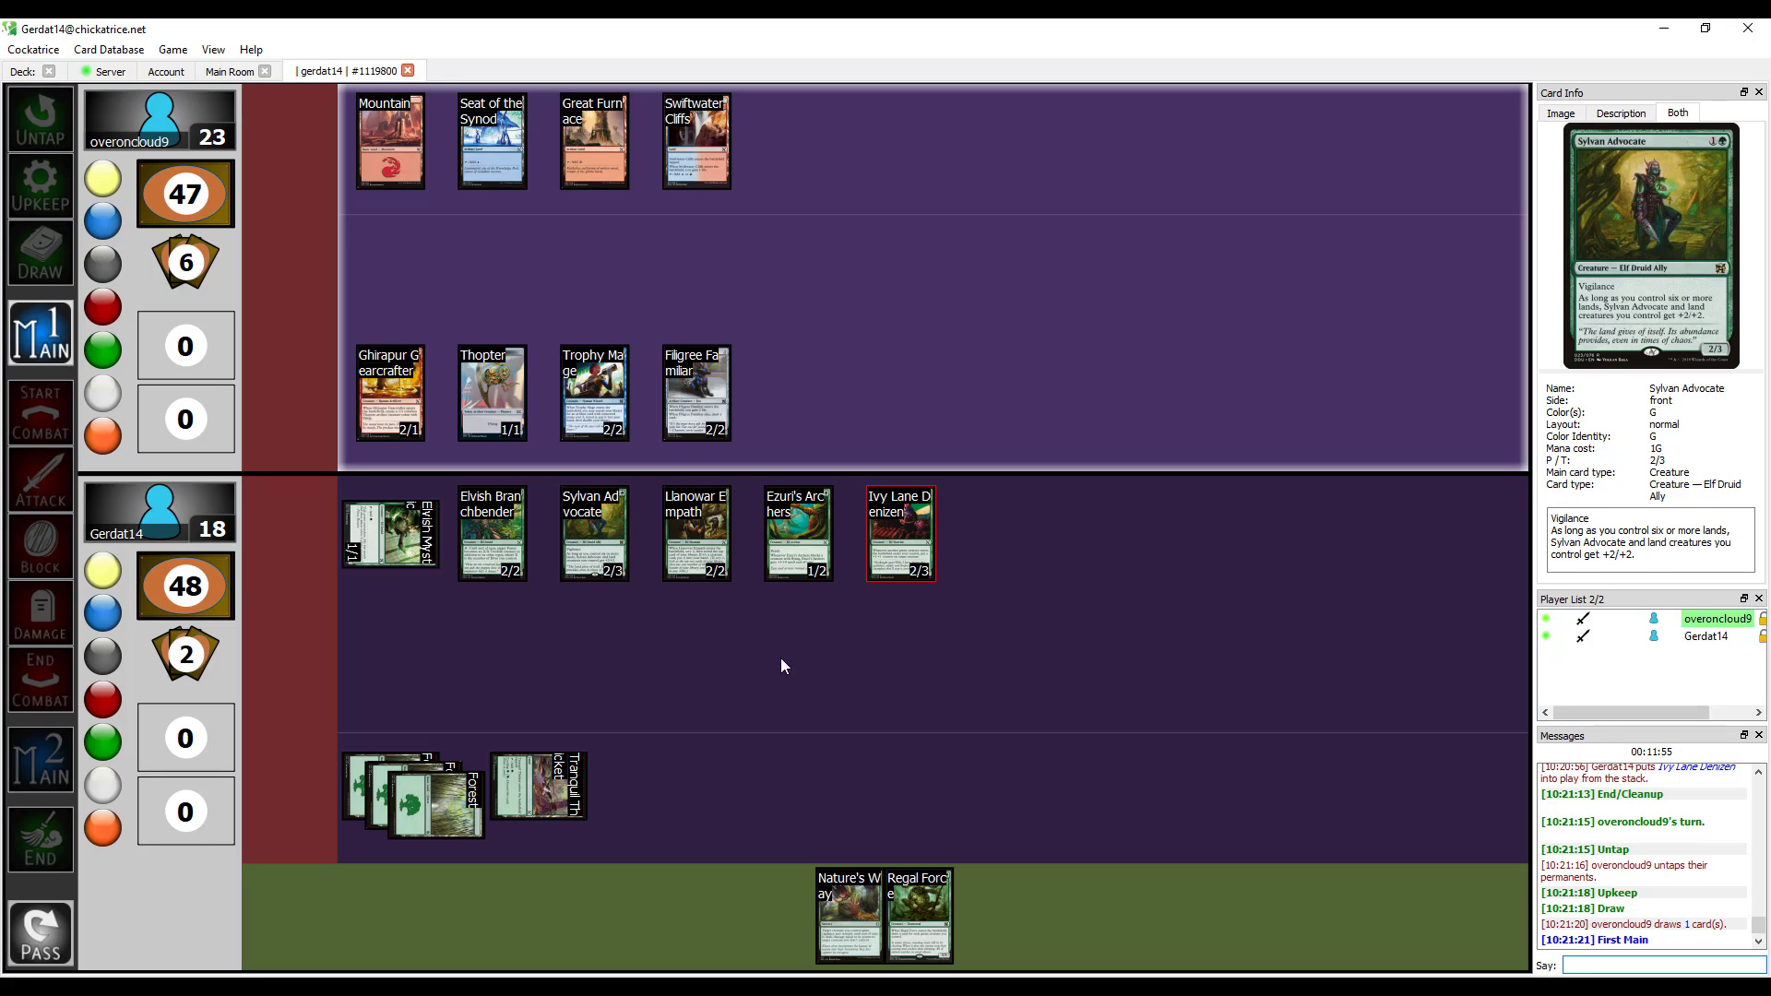
mouse_move(690, 549)
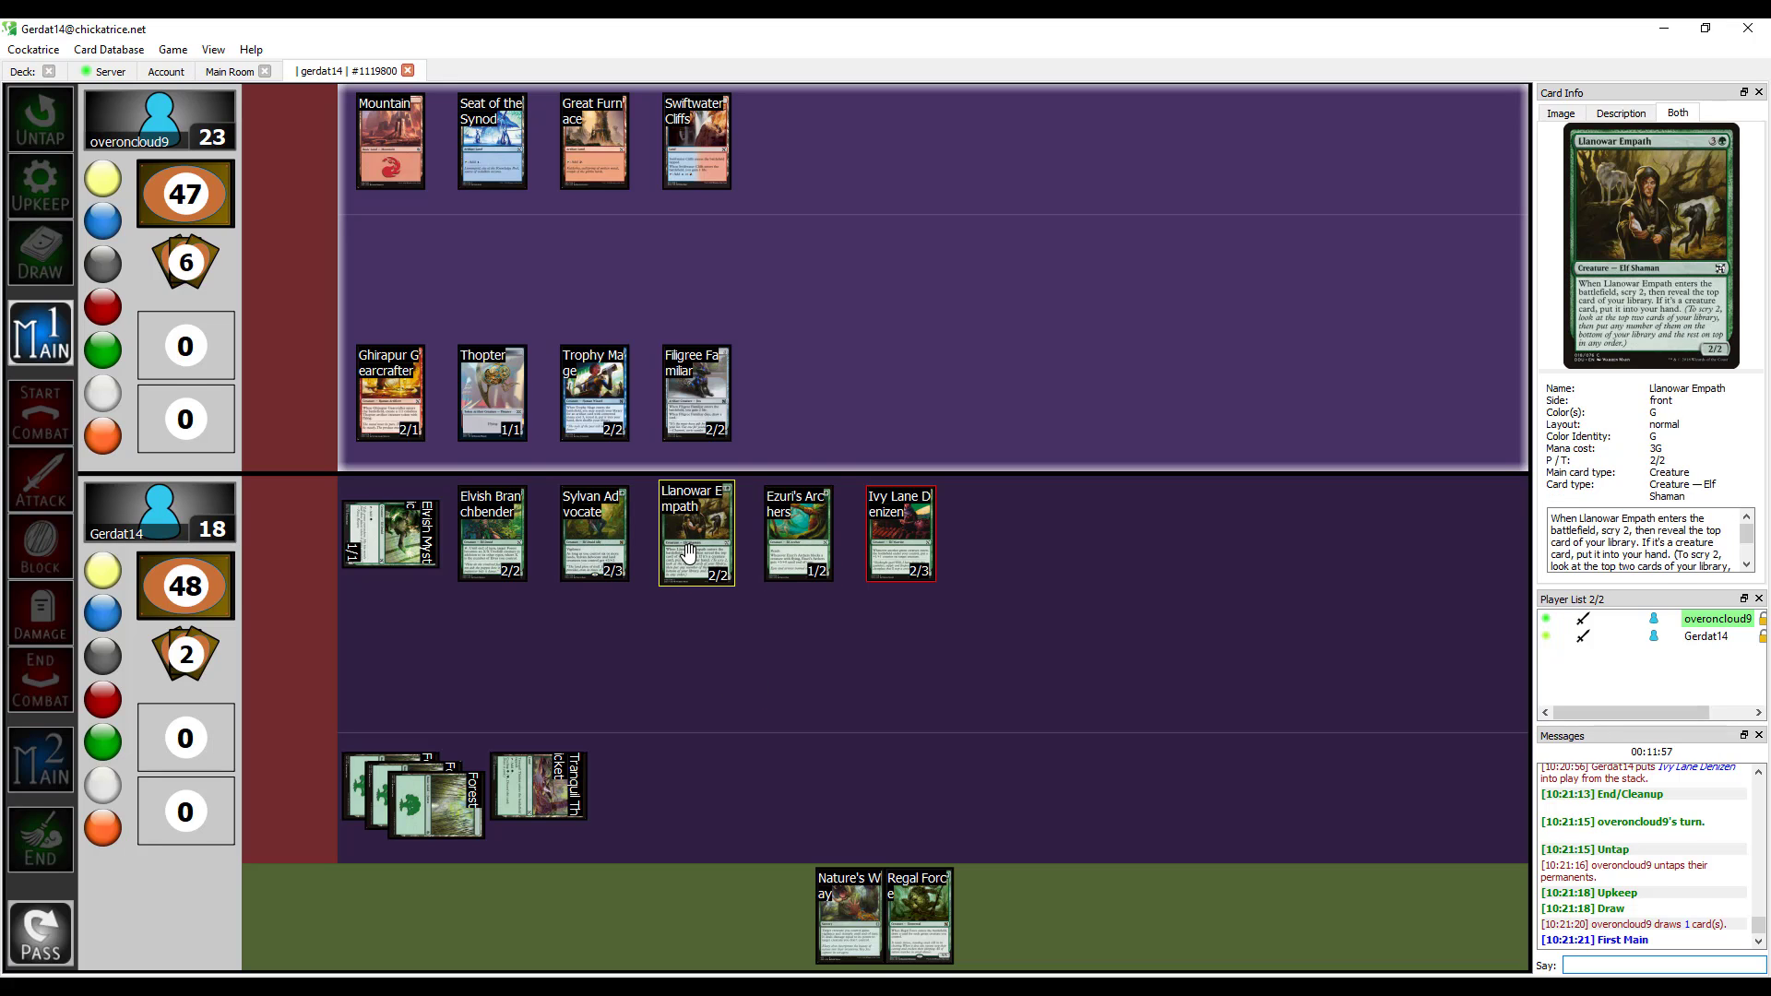
mouse_move(943, 931)
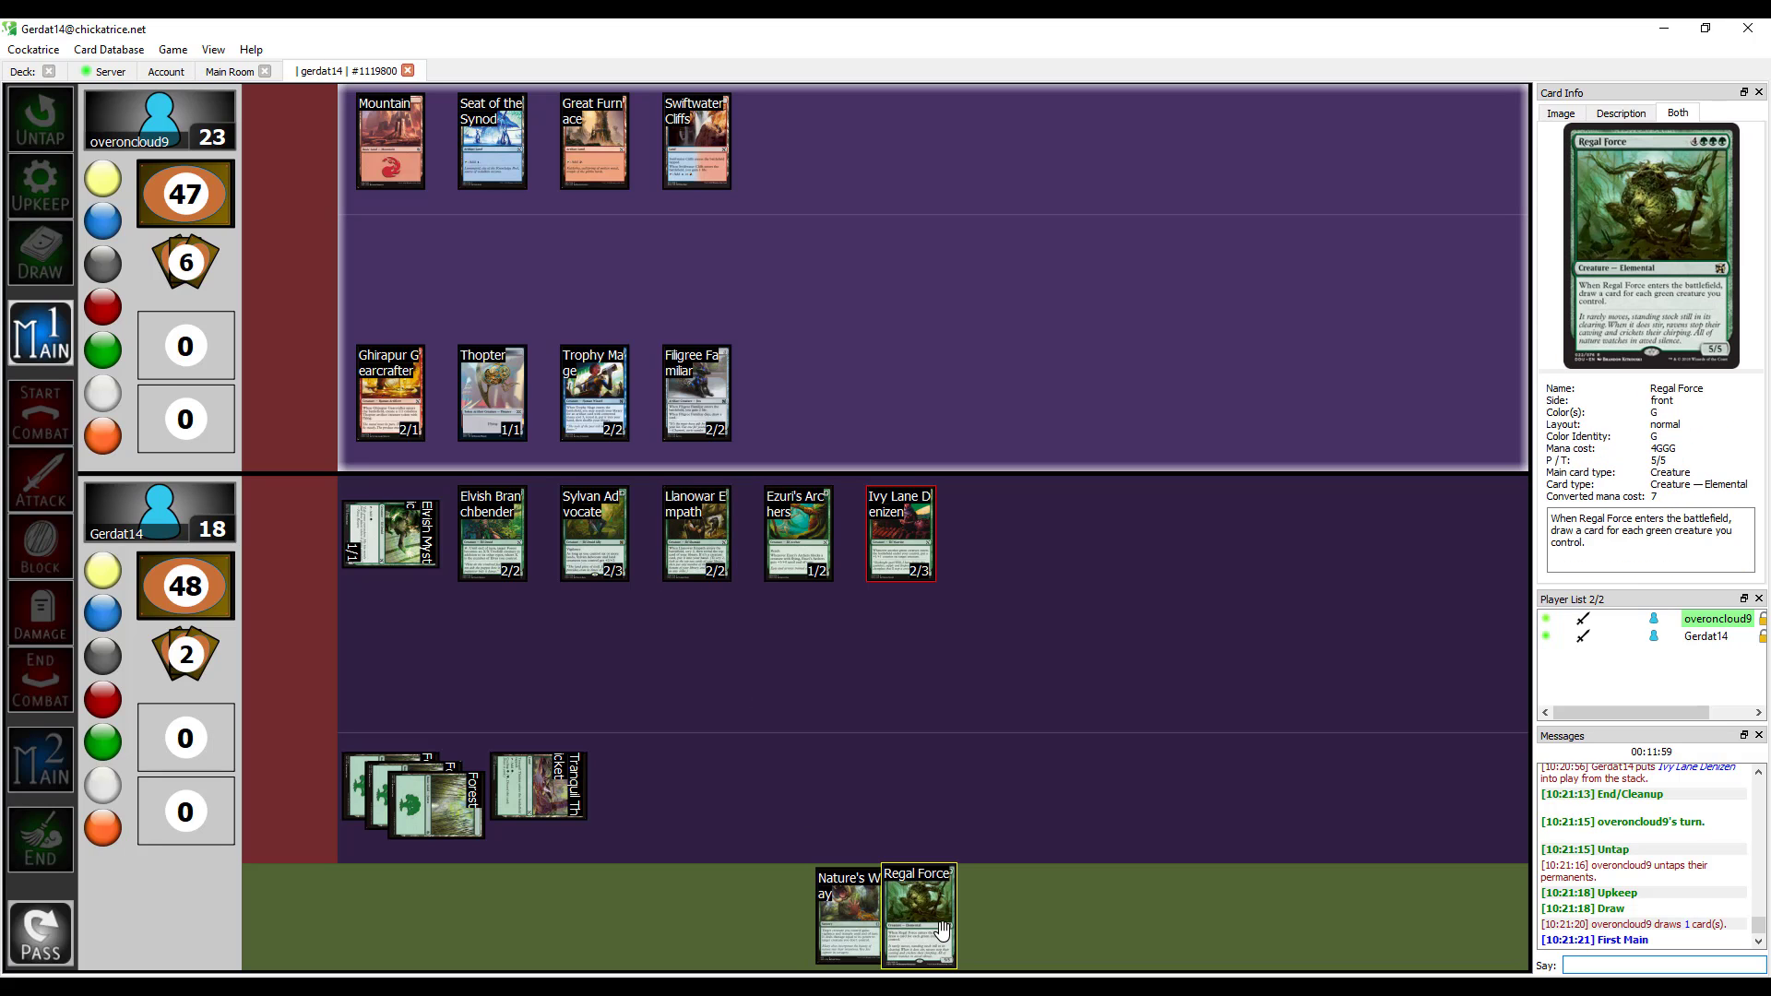
mouse_move(862, 922)
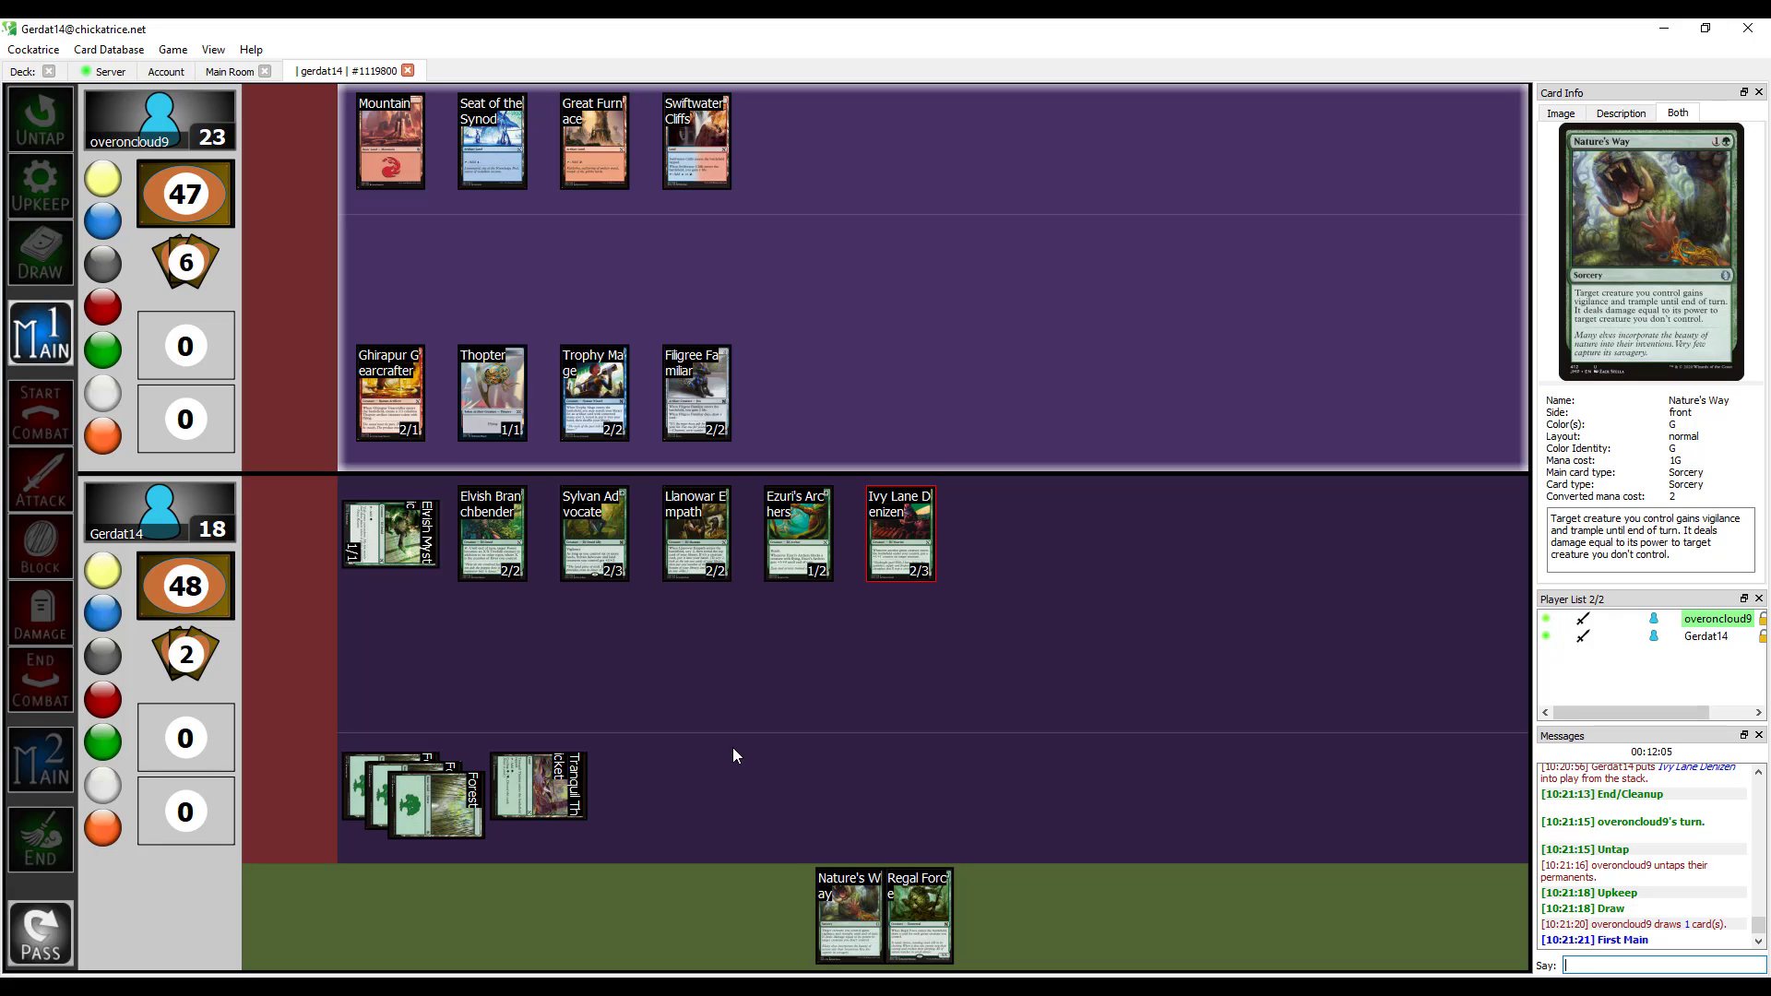
mouse_move(700, 707)
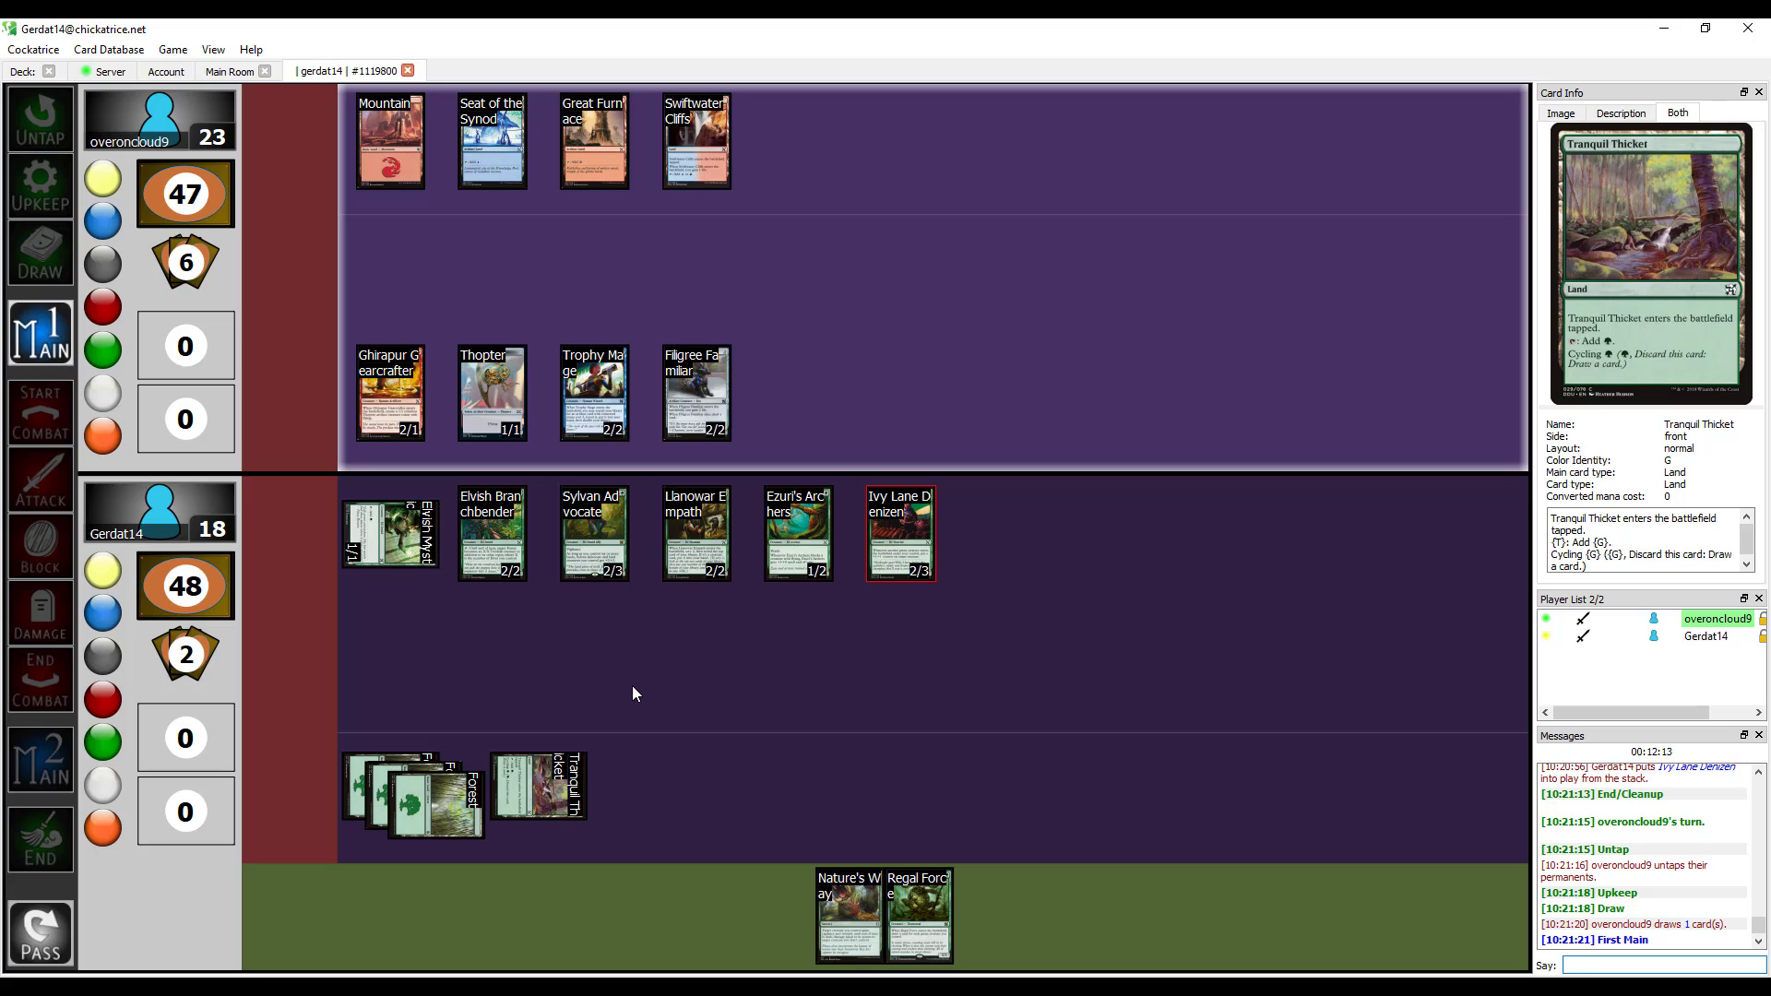
mouse_move(655, 667)
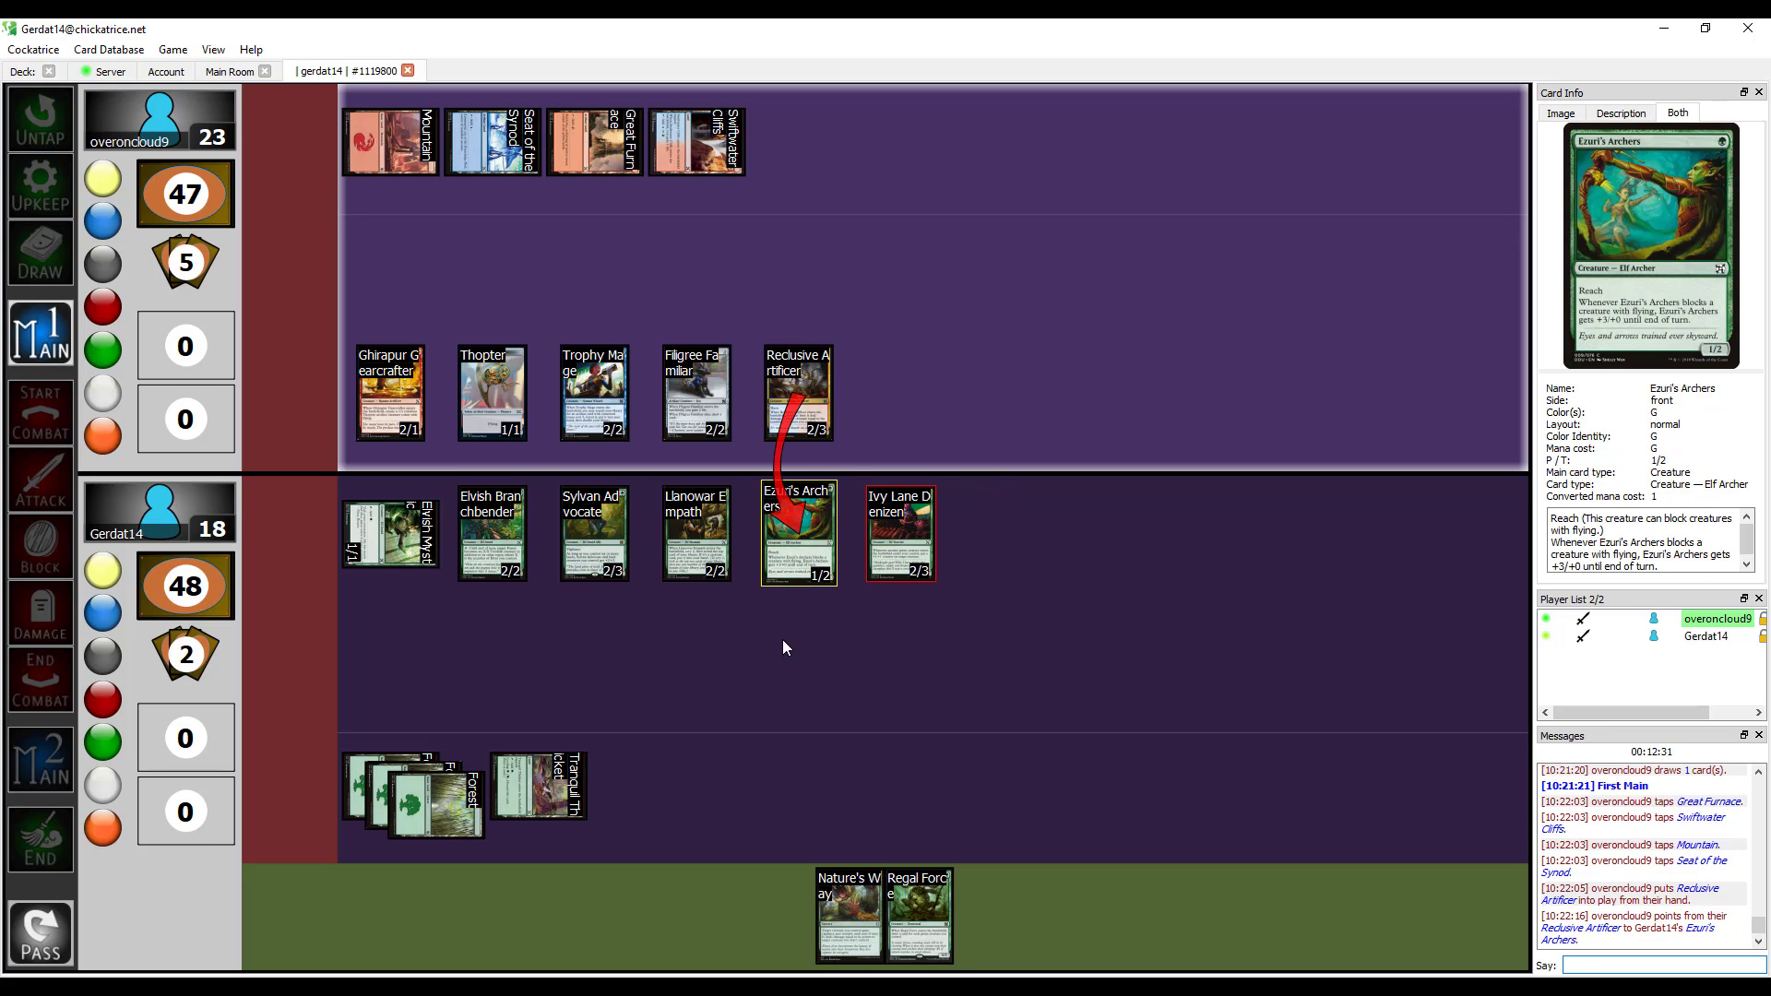
mouse_move(791, 399)
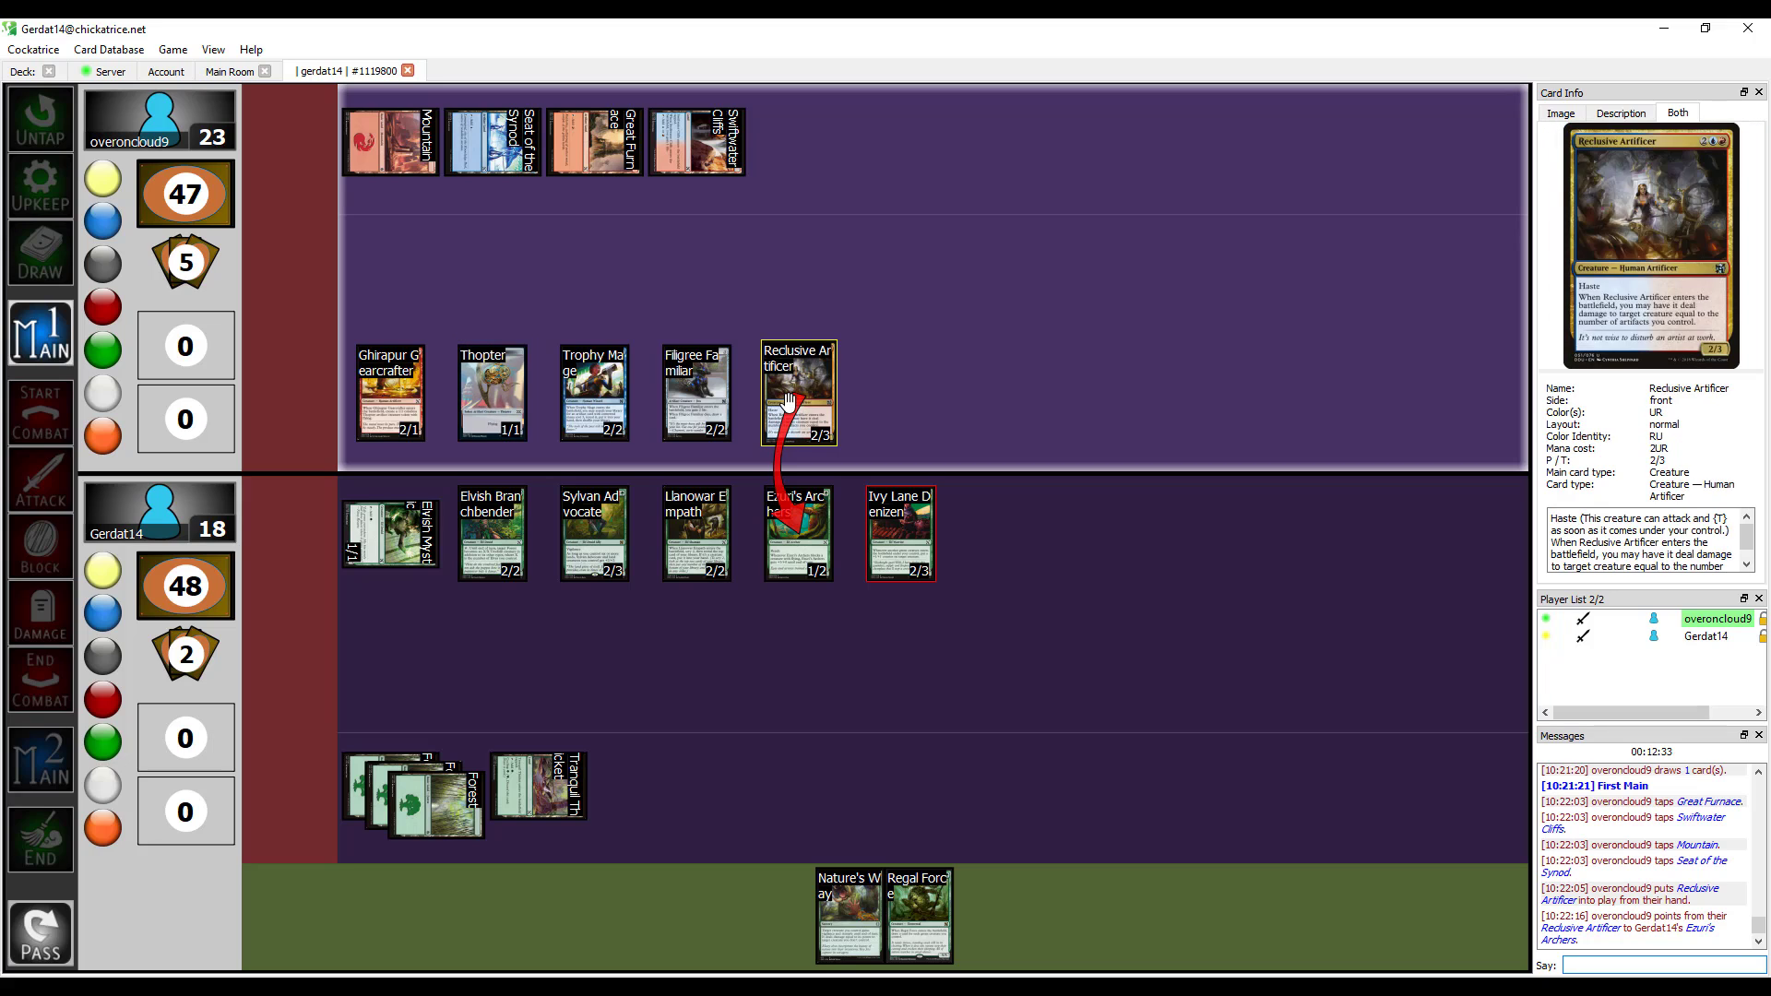
mouse_move(703, 382)
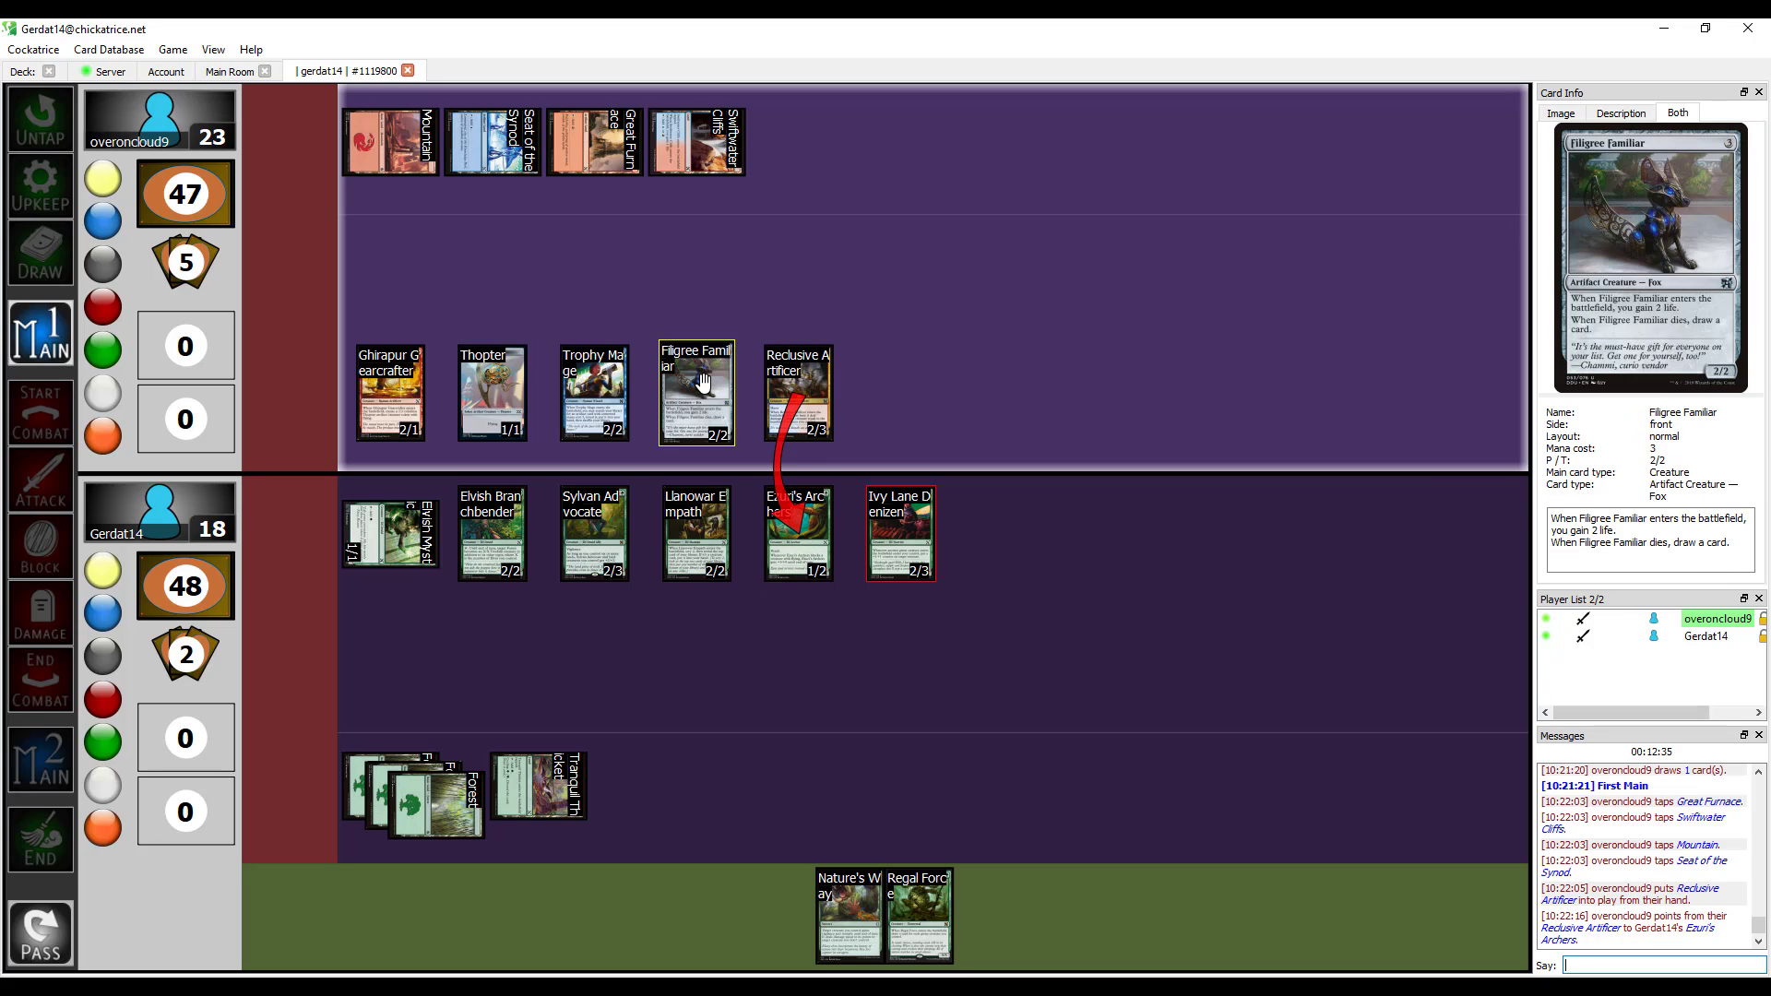
mouse_move(804, 549)
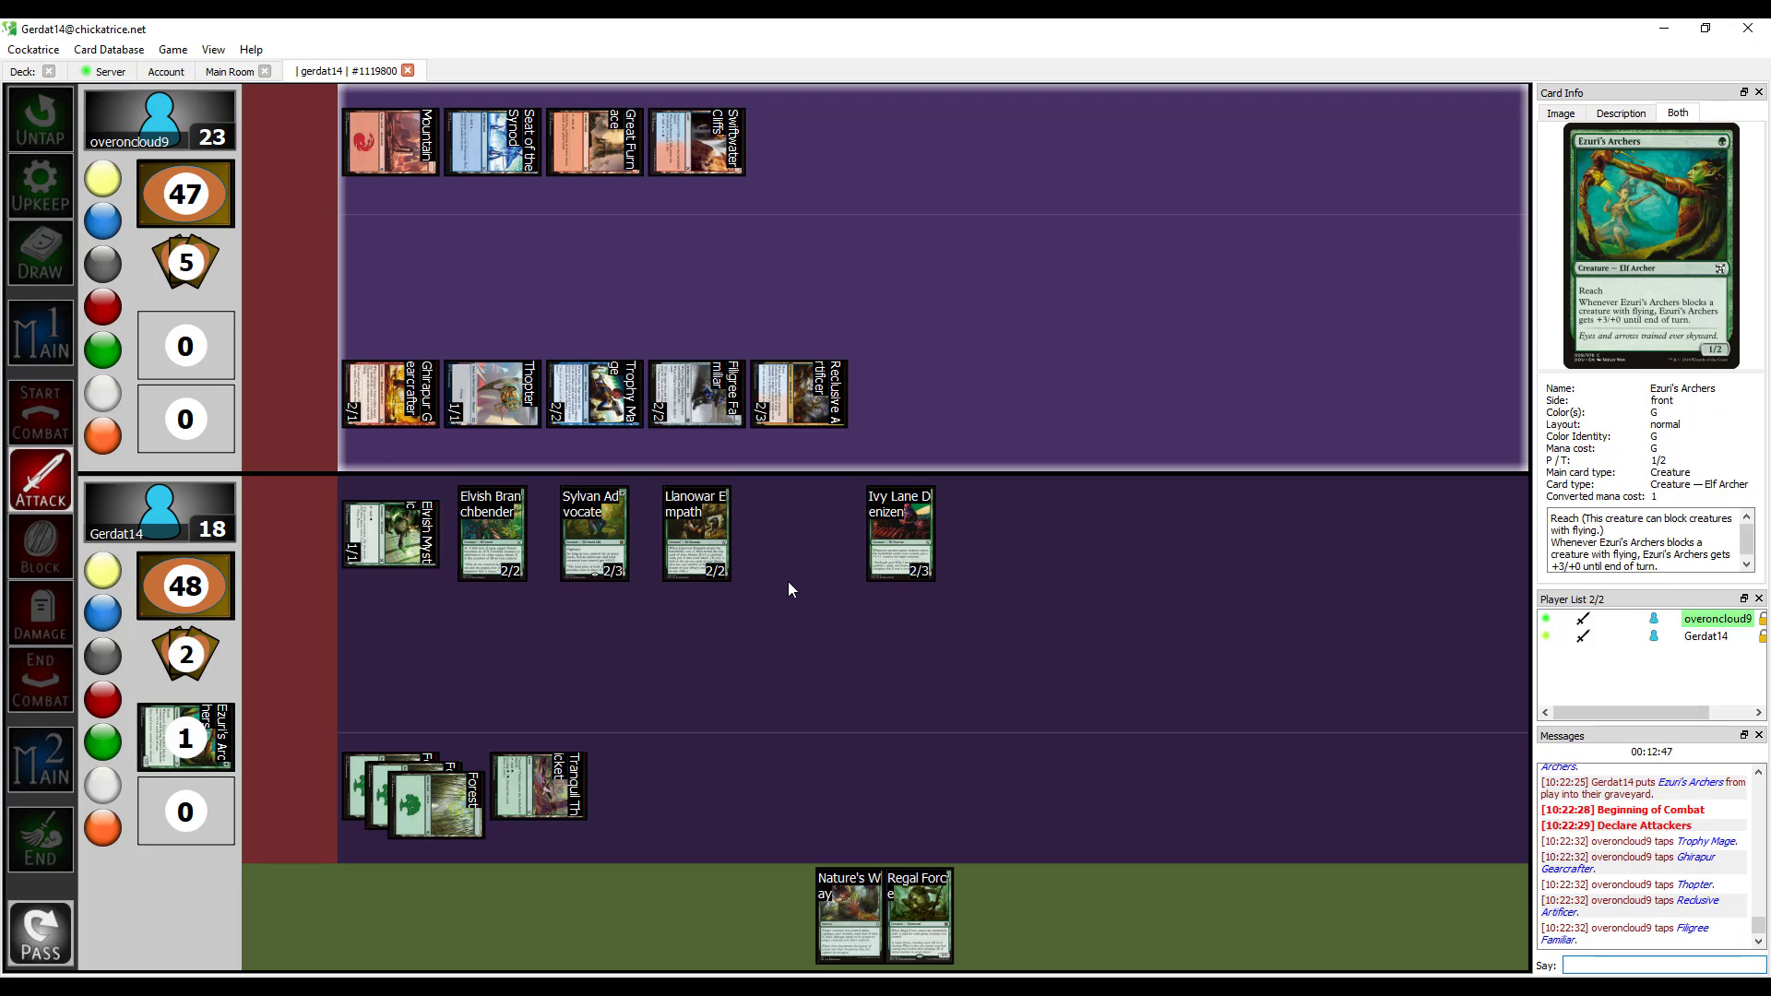
mouse_move(794, 393)
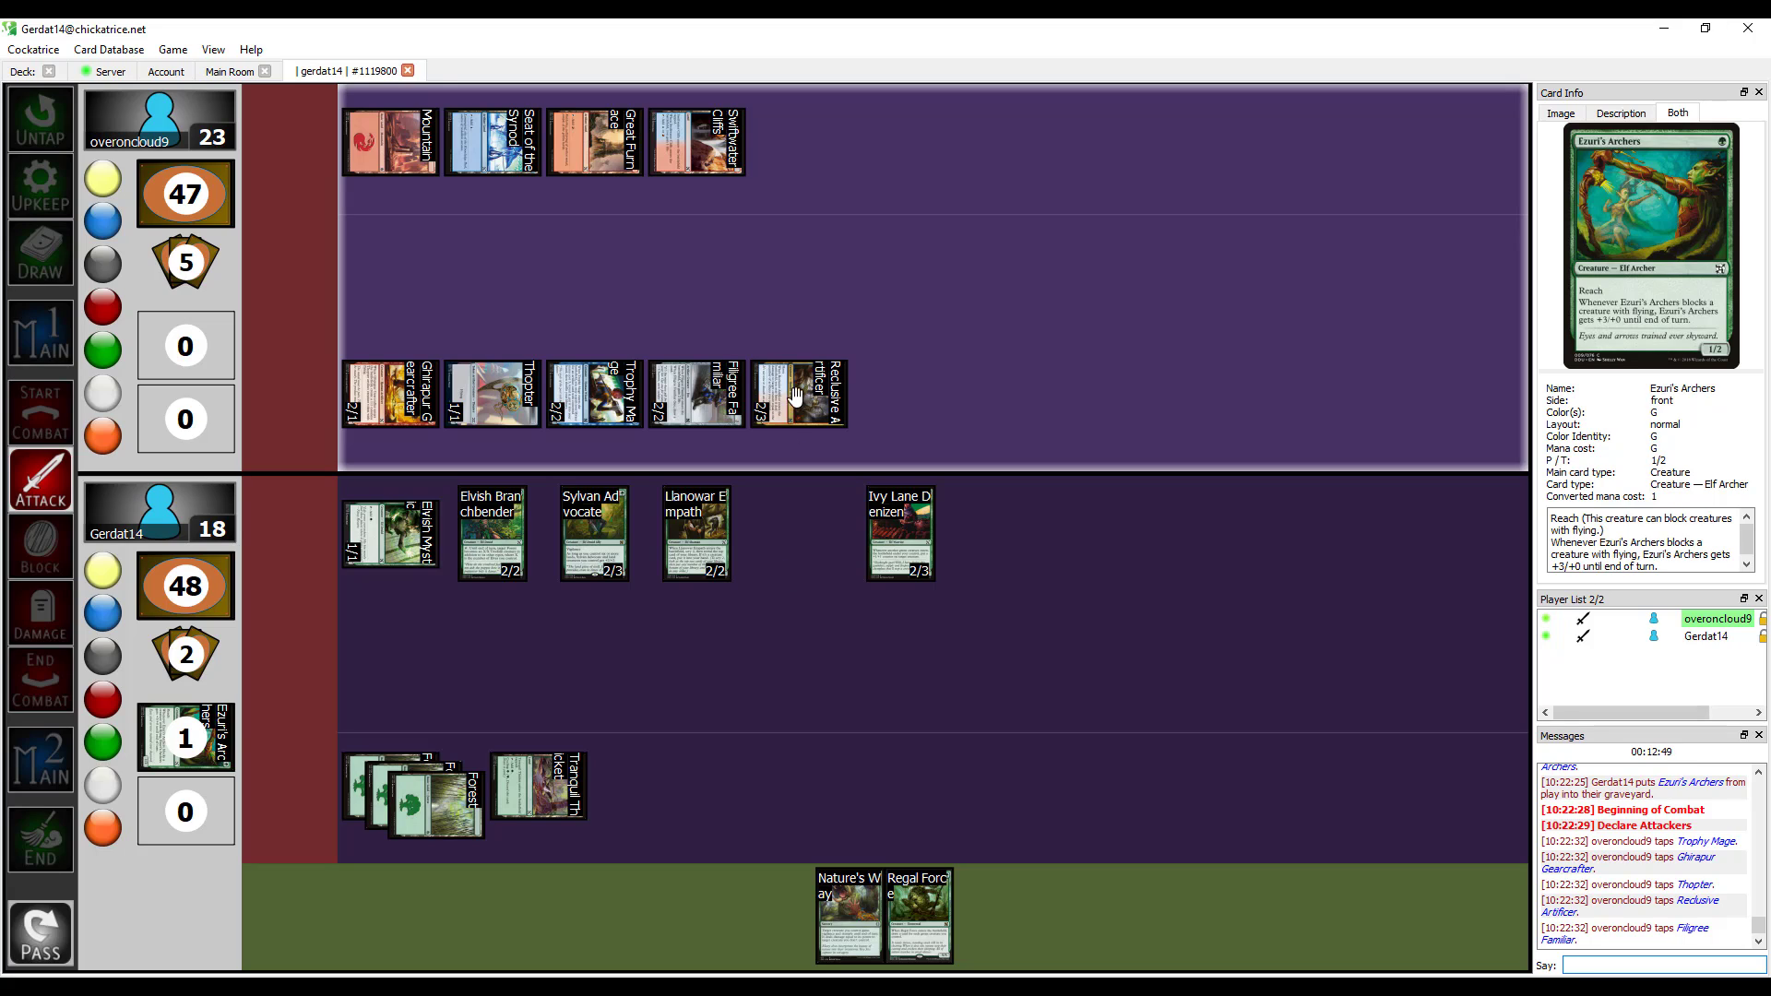
mouse_move(797, 393)
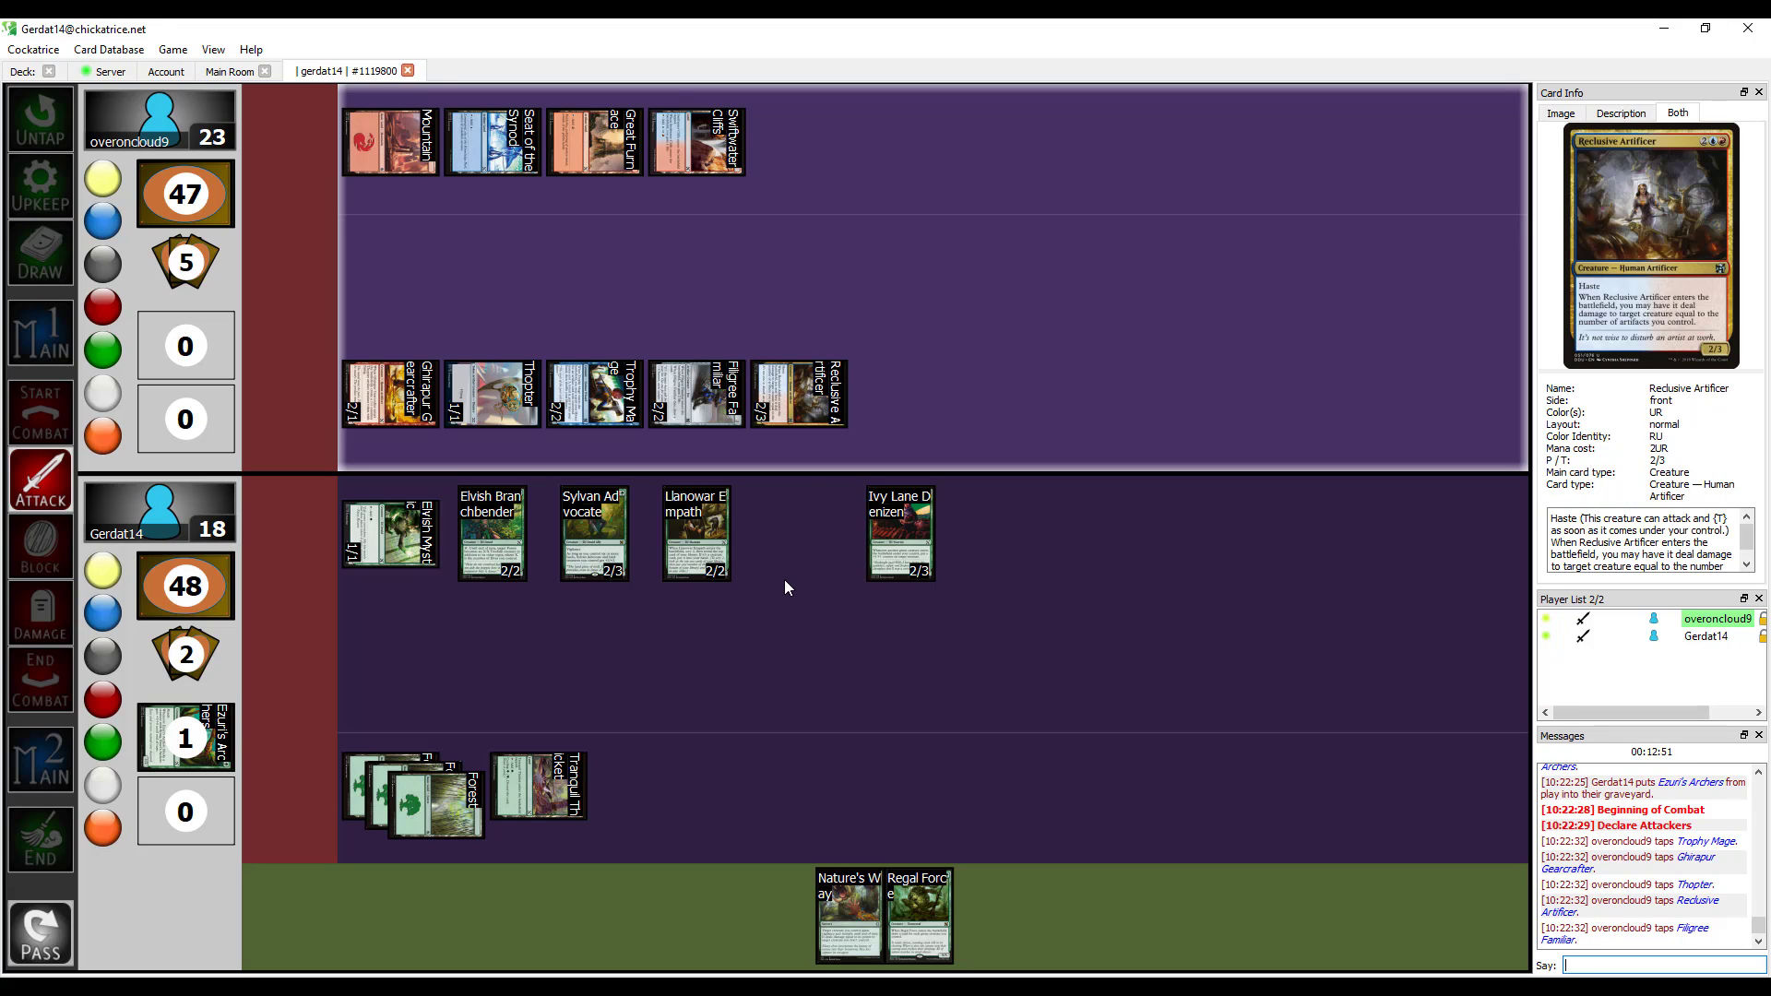
mouse_move(415, 495)
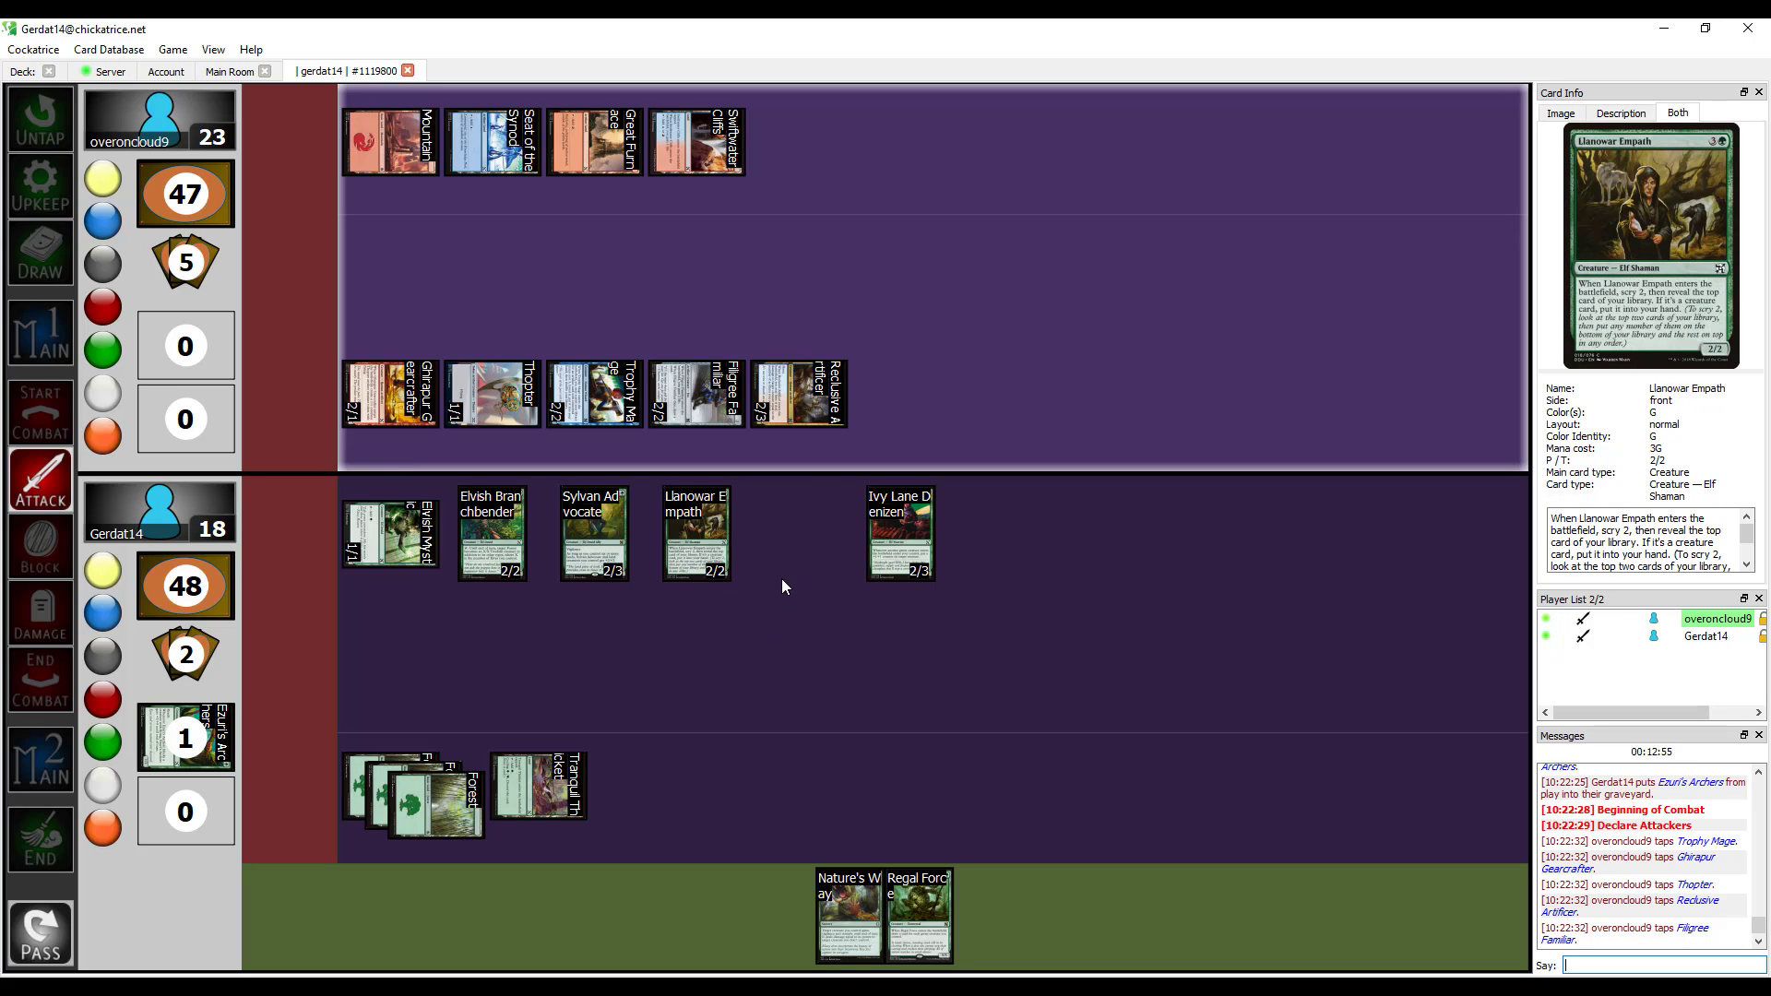
Declare Ivy Lane Denizen as the blocker for the attacking Trophy Mage.
right_click(900, 533)
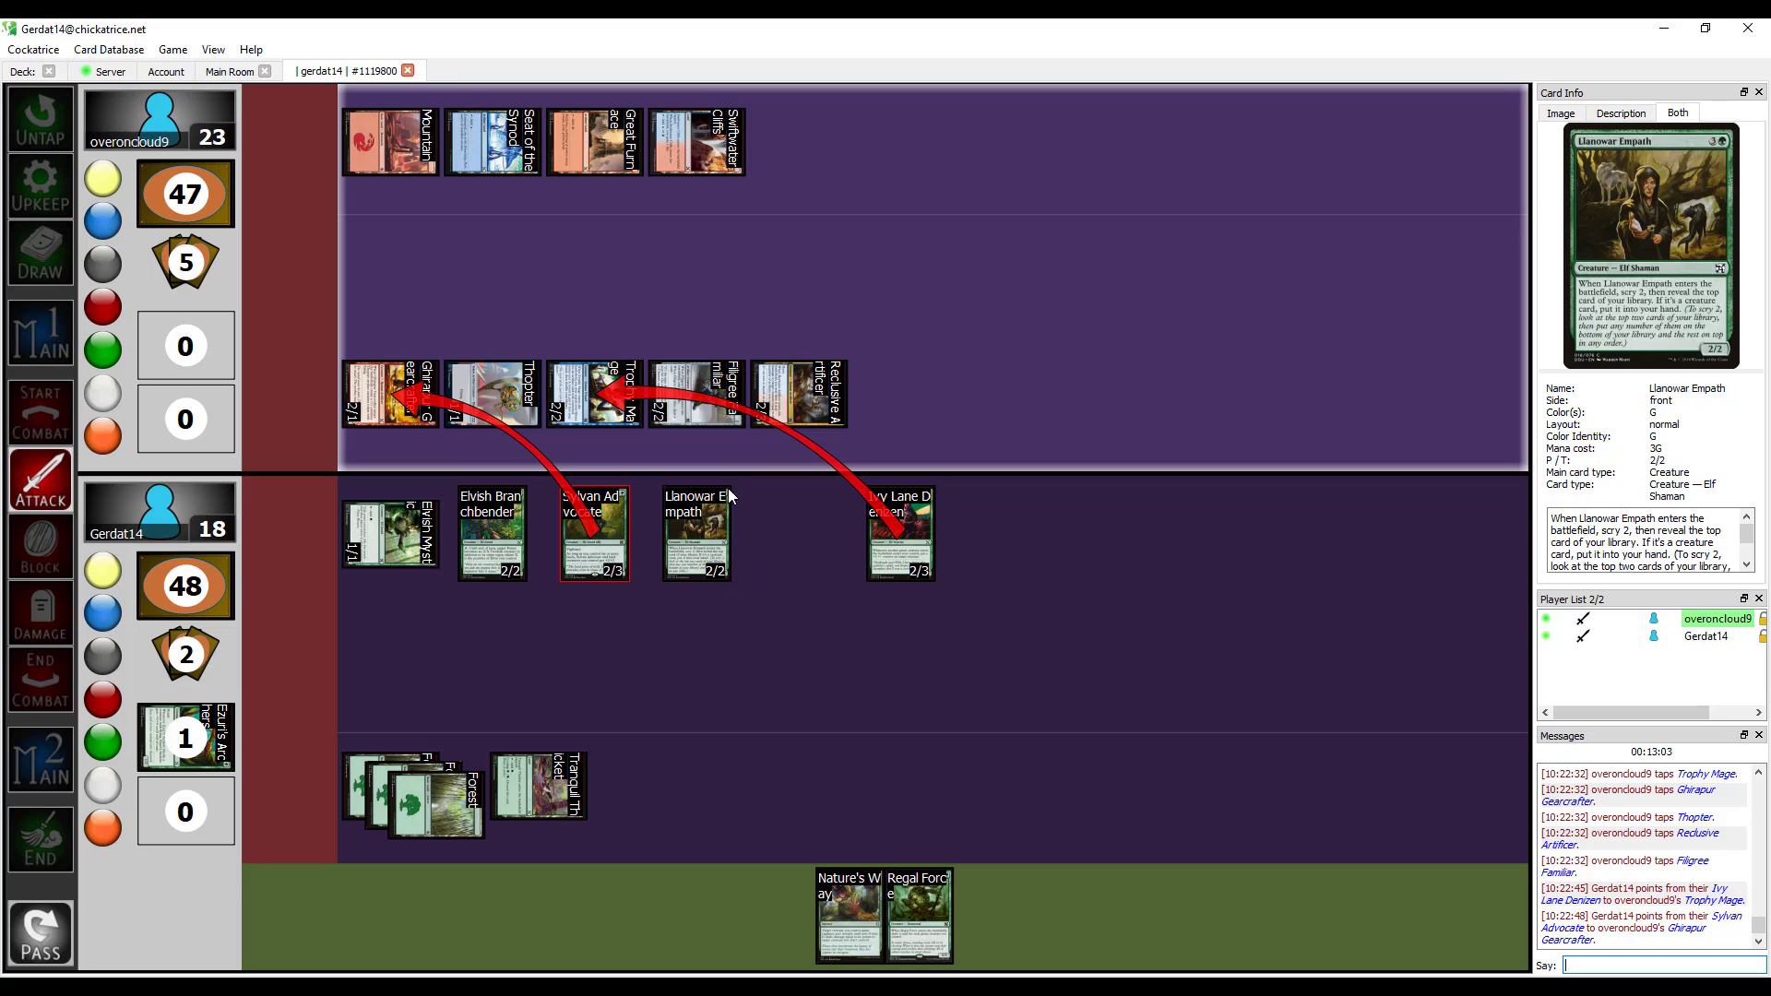
mouse_move(815, 651)
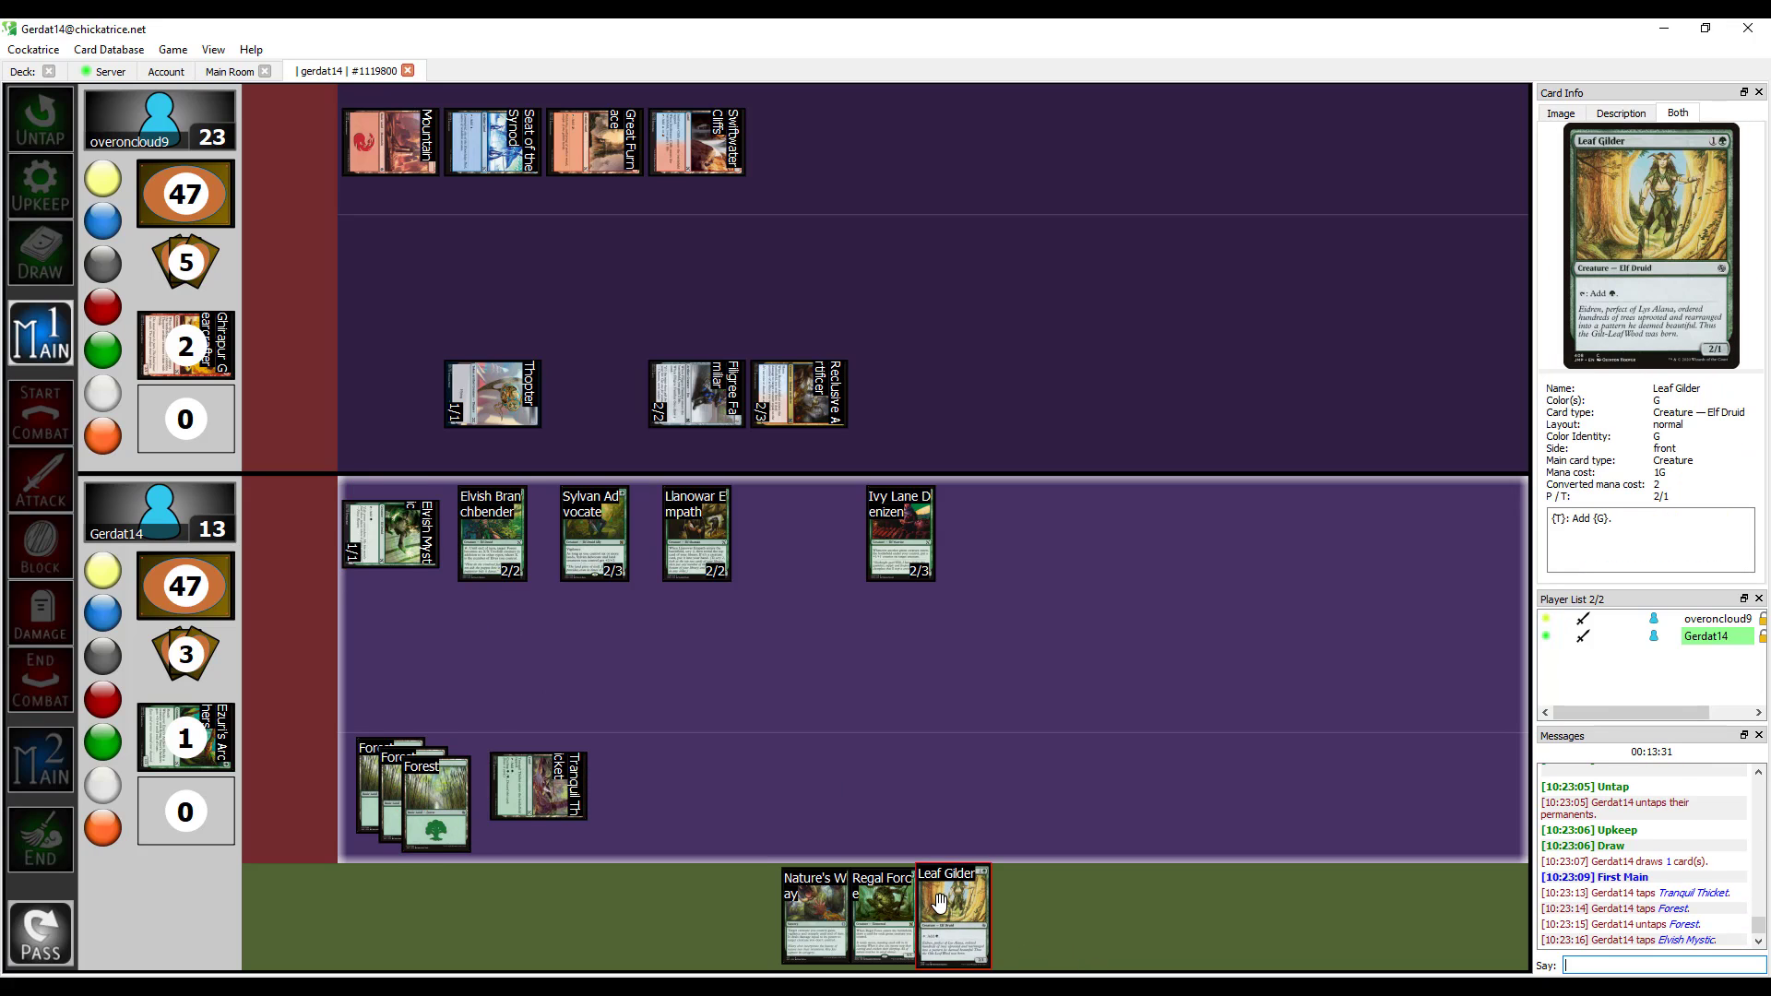
Cast Leaf Glider and set the animated Forest's power and toughness to 6/6.
left_click_drag(952, 915, 280, 666)
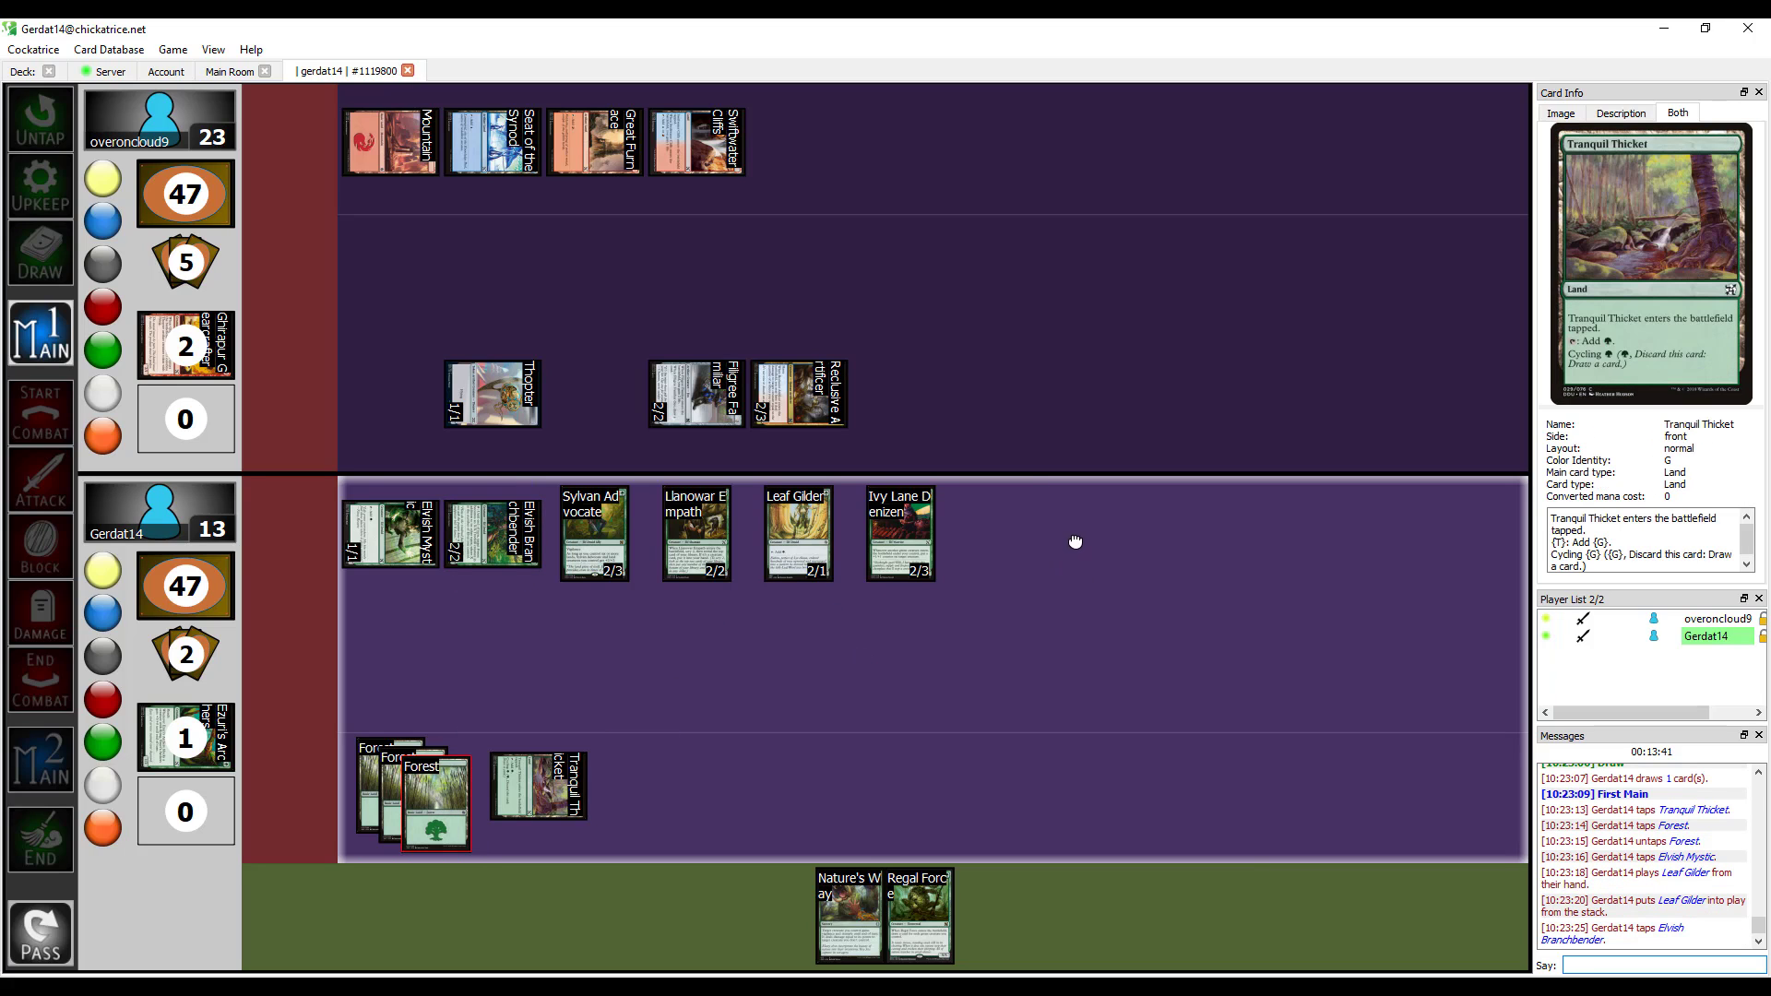
right_click(1002, 533)
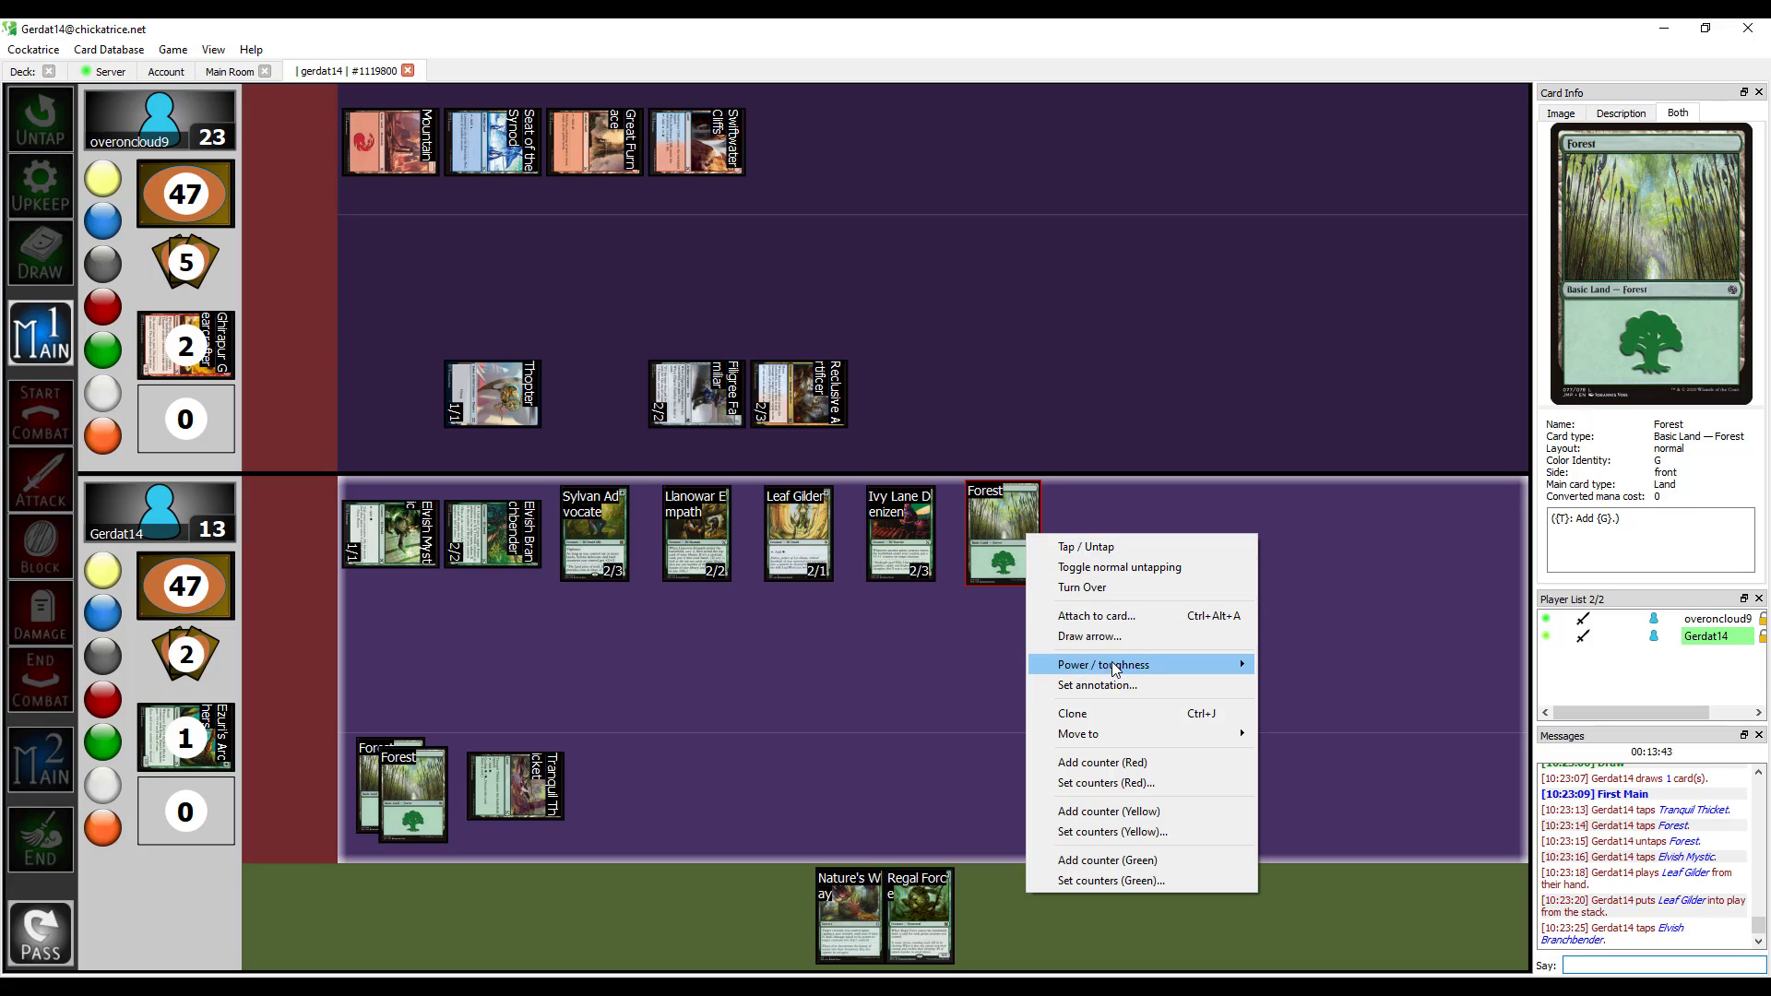
left_click(1103, 665)
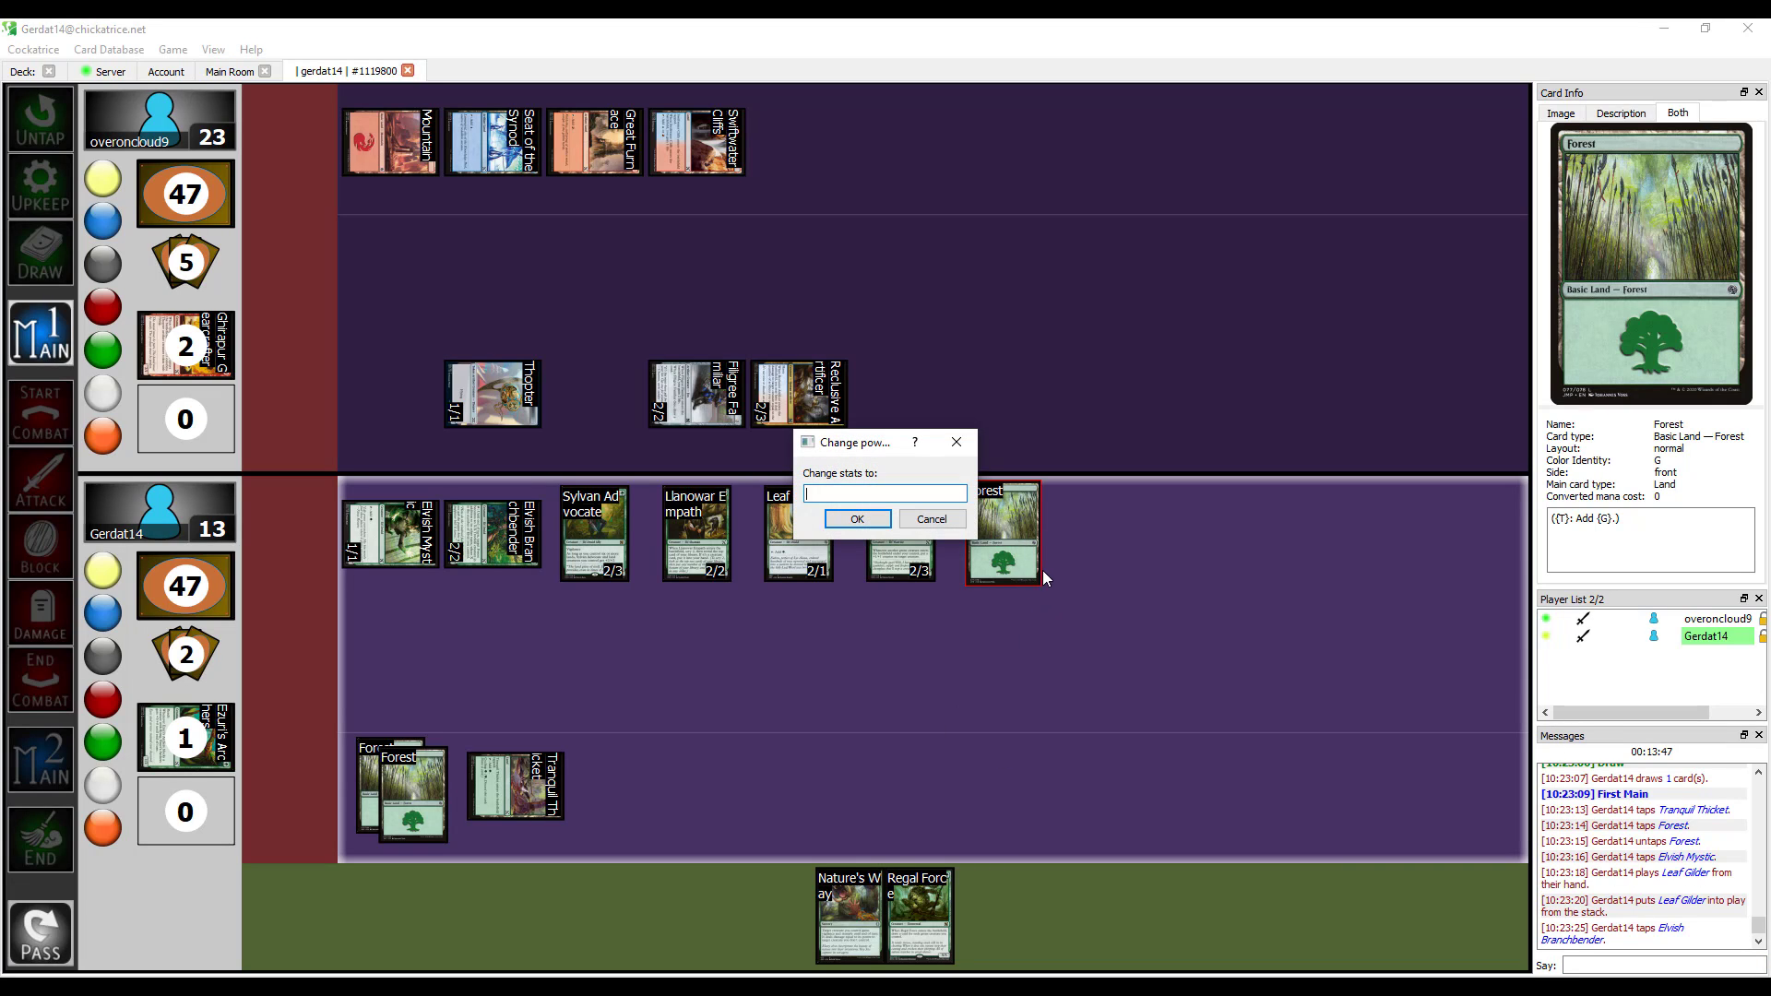
mouse_move(426, 621)
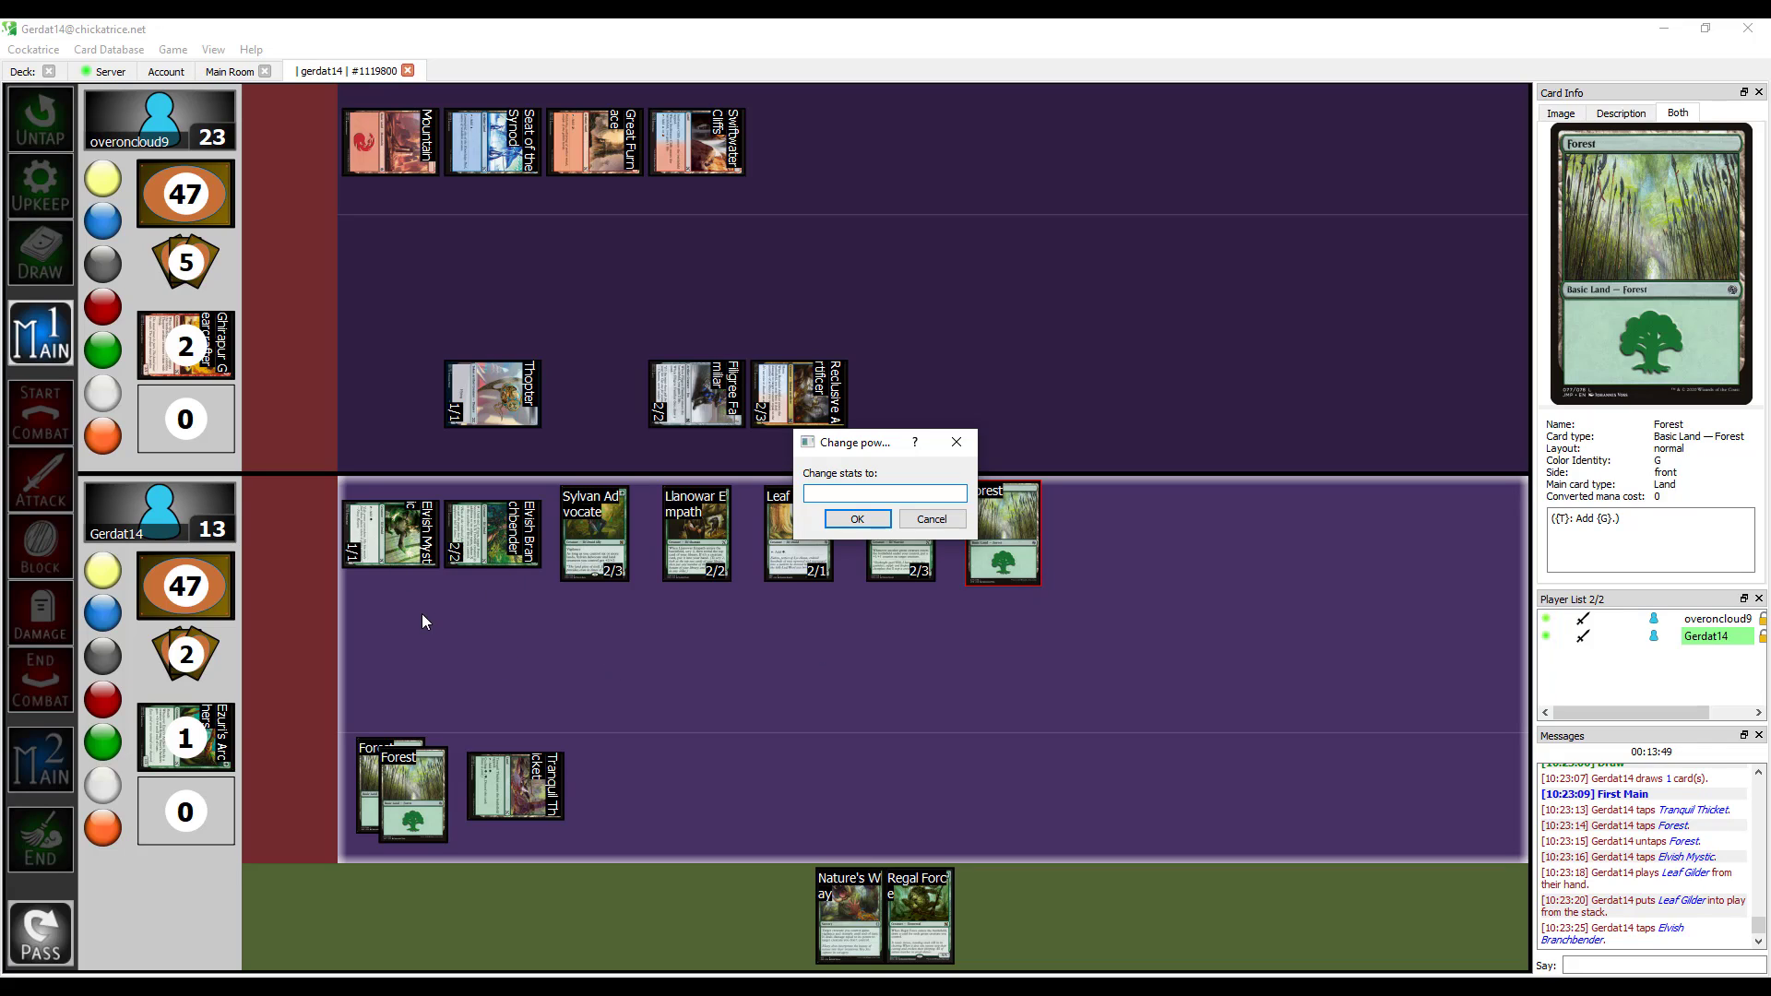
mouse_move(503, 550)
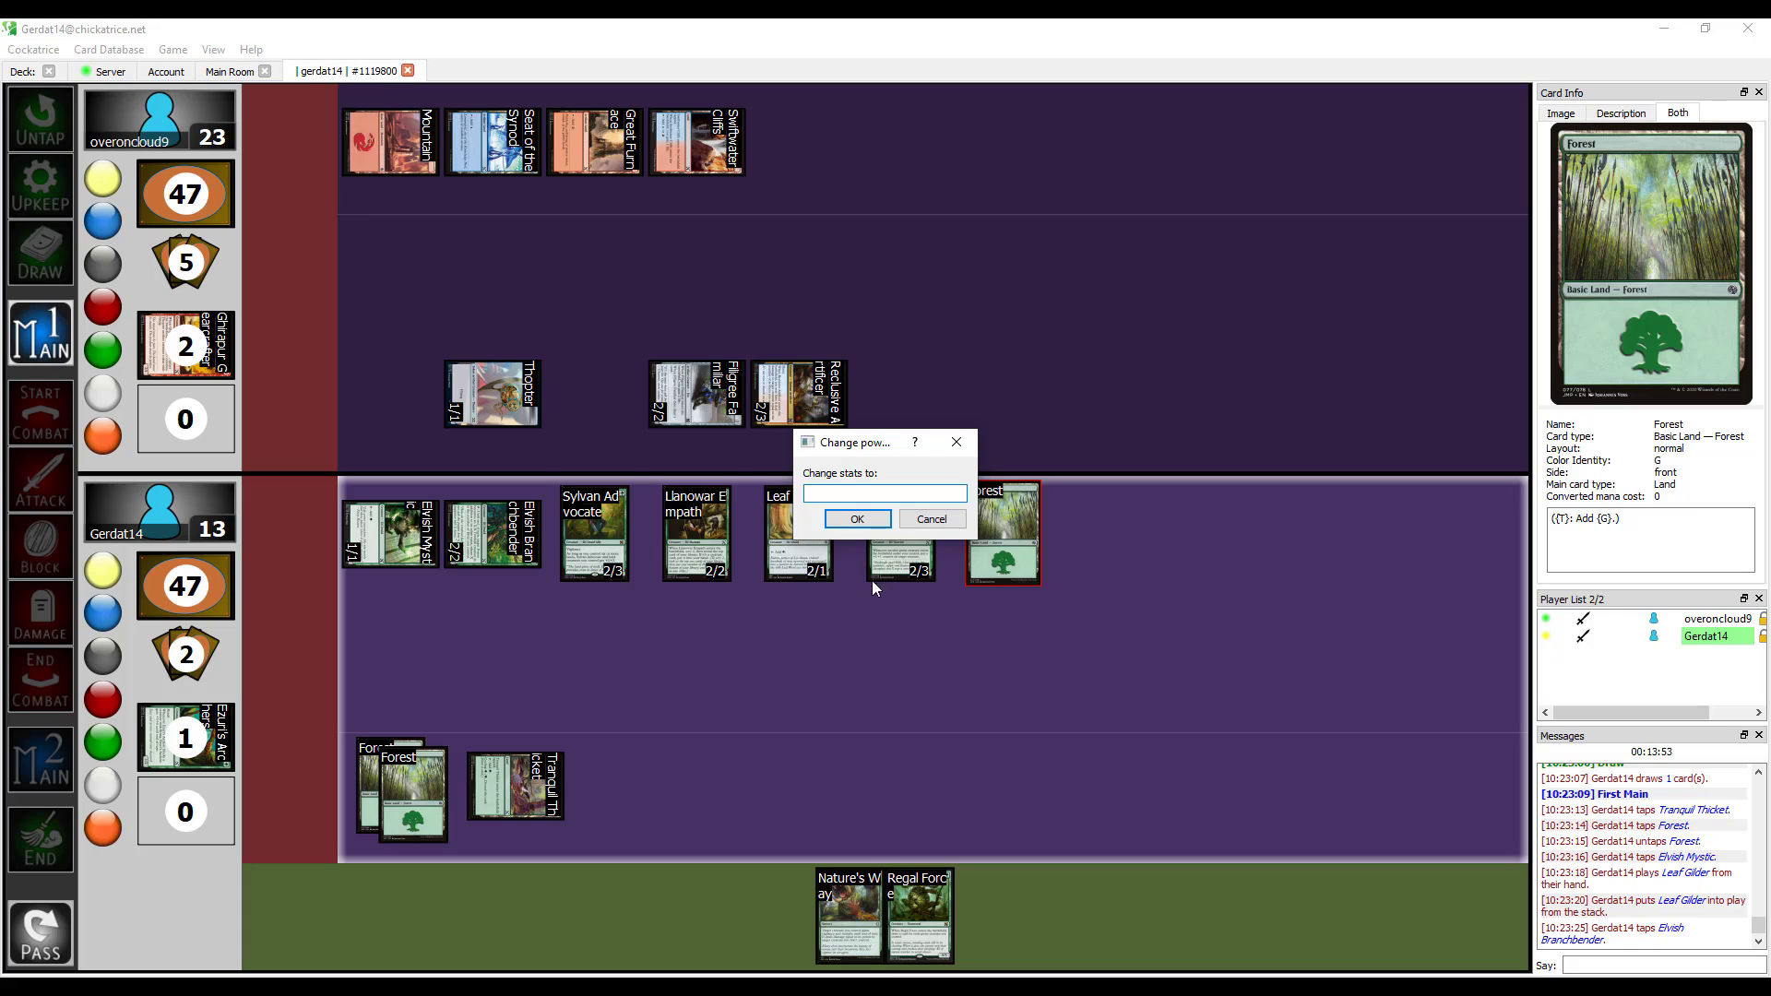
left_click(858, 519)
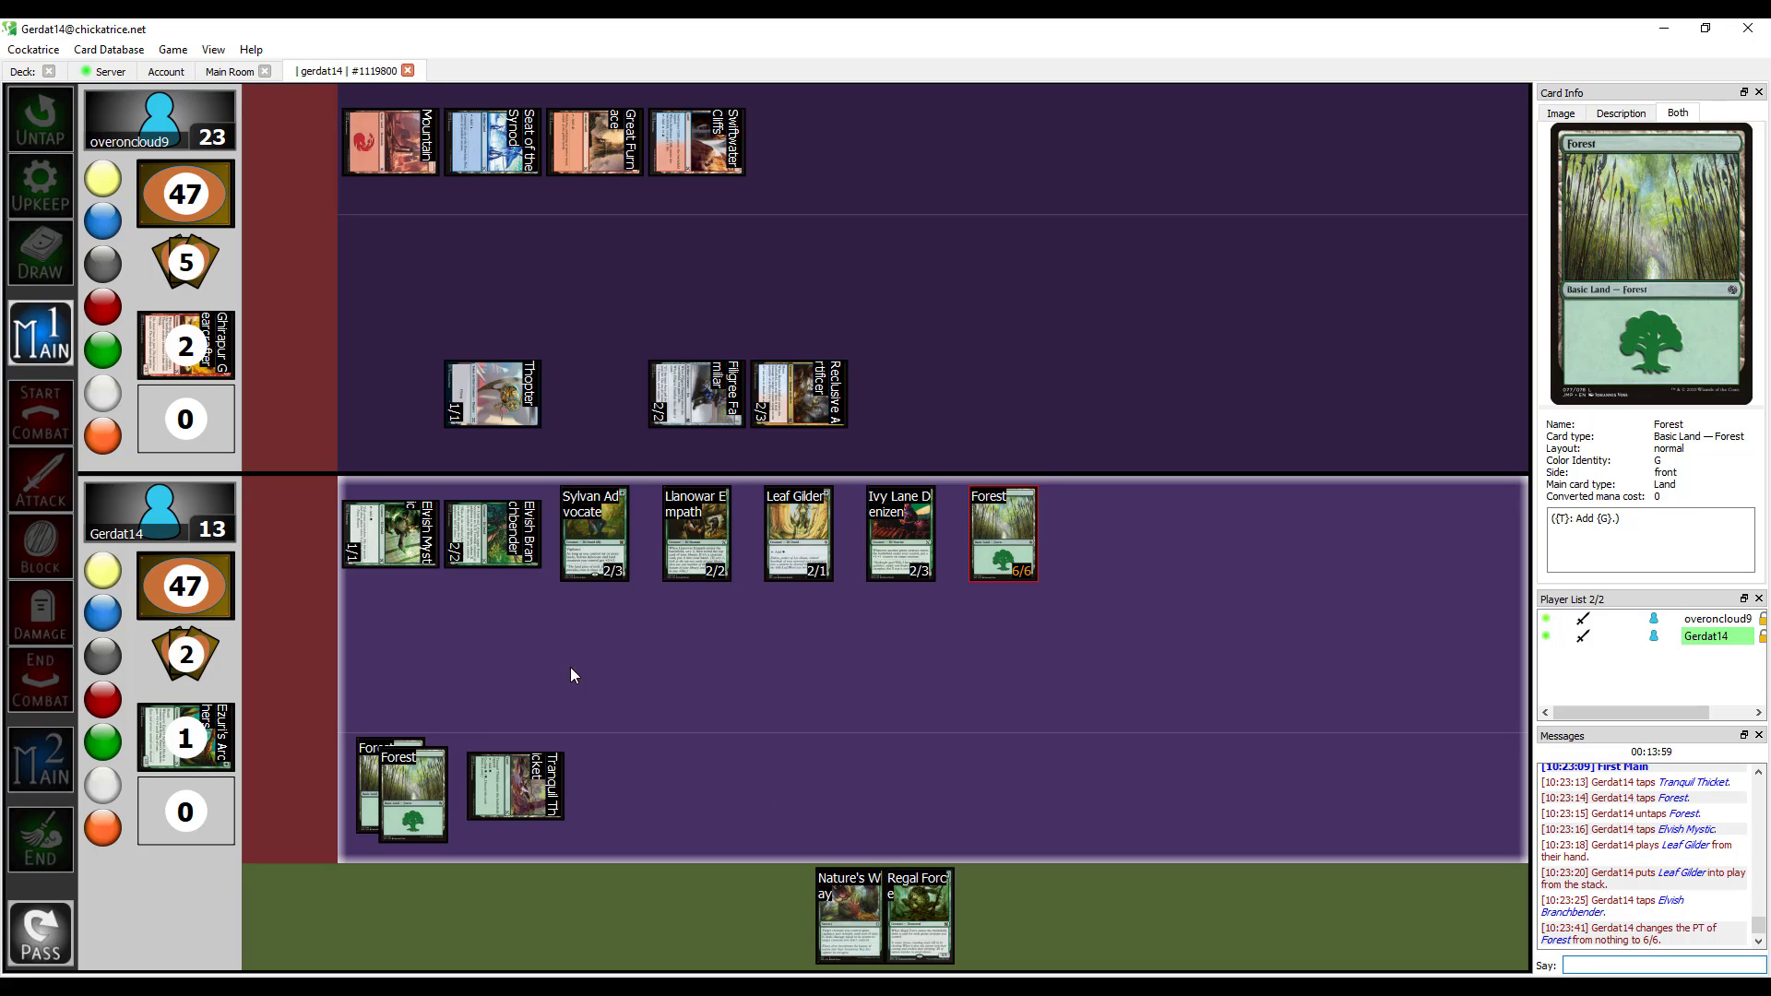
mouse_move(986, 554)
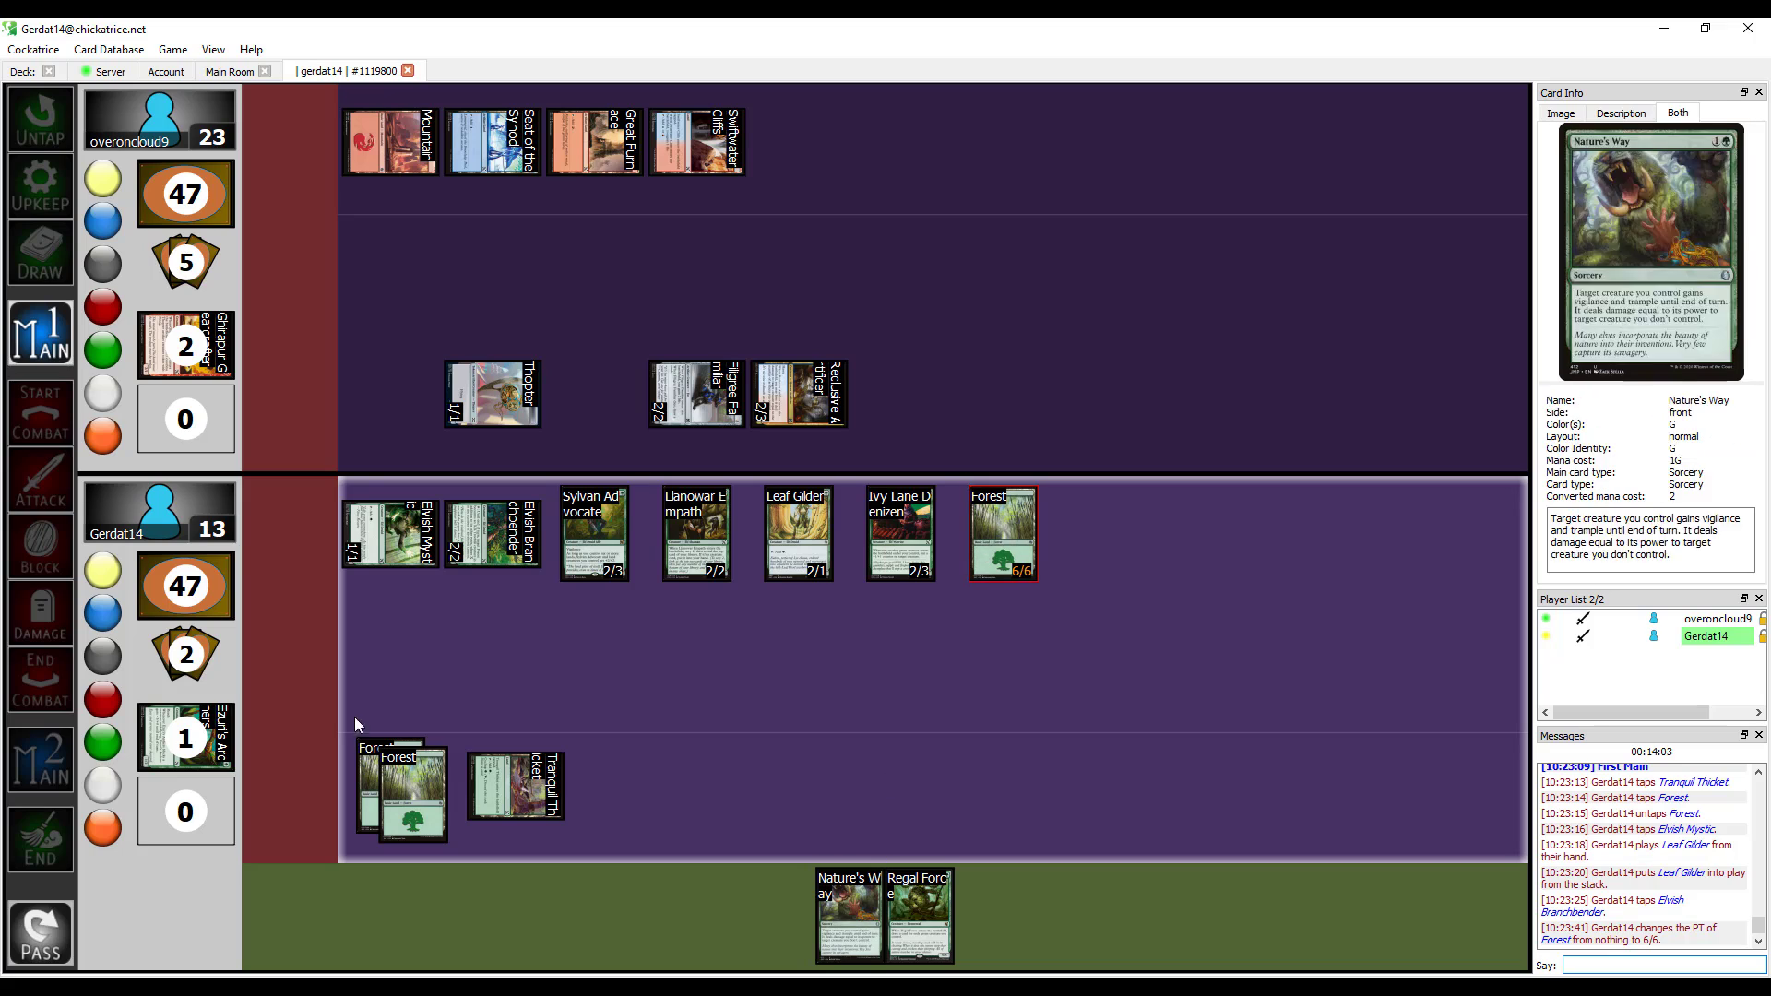
Enter the declare-attackers phase and send Llanowar Empath into the attack.
left_click(40, 480)
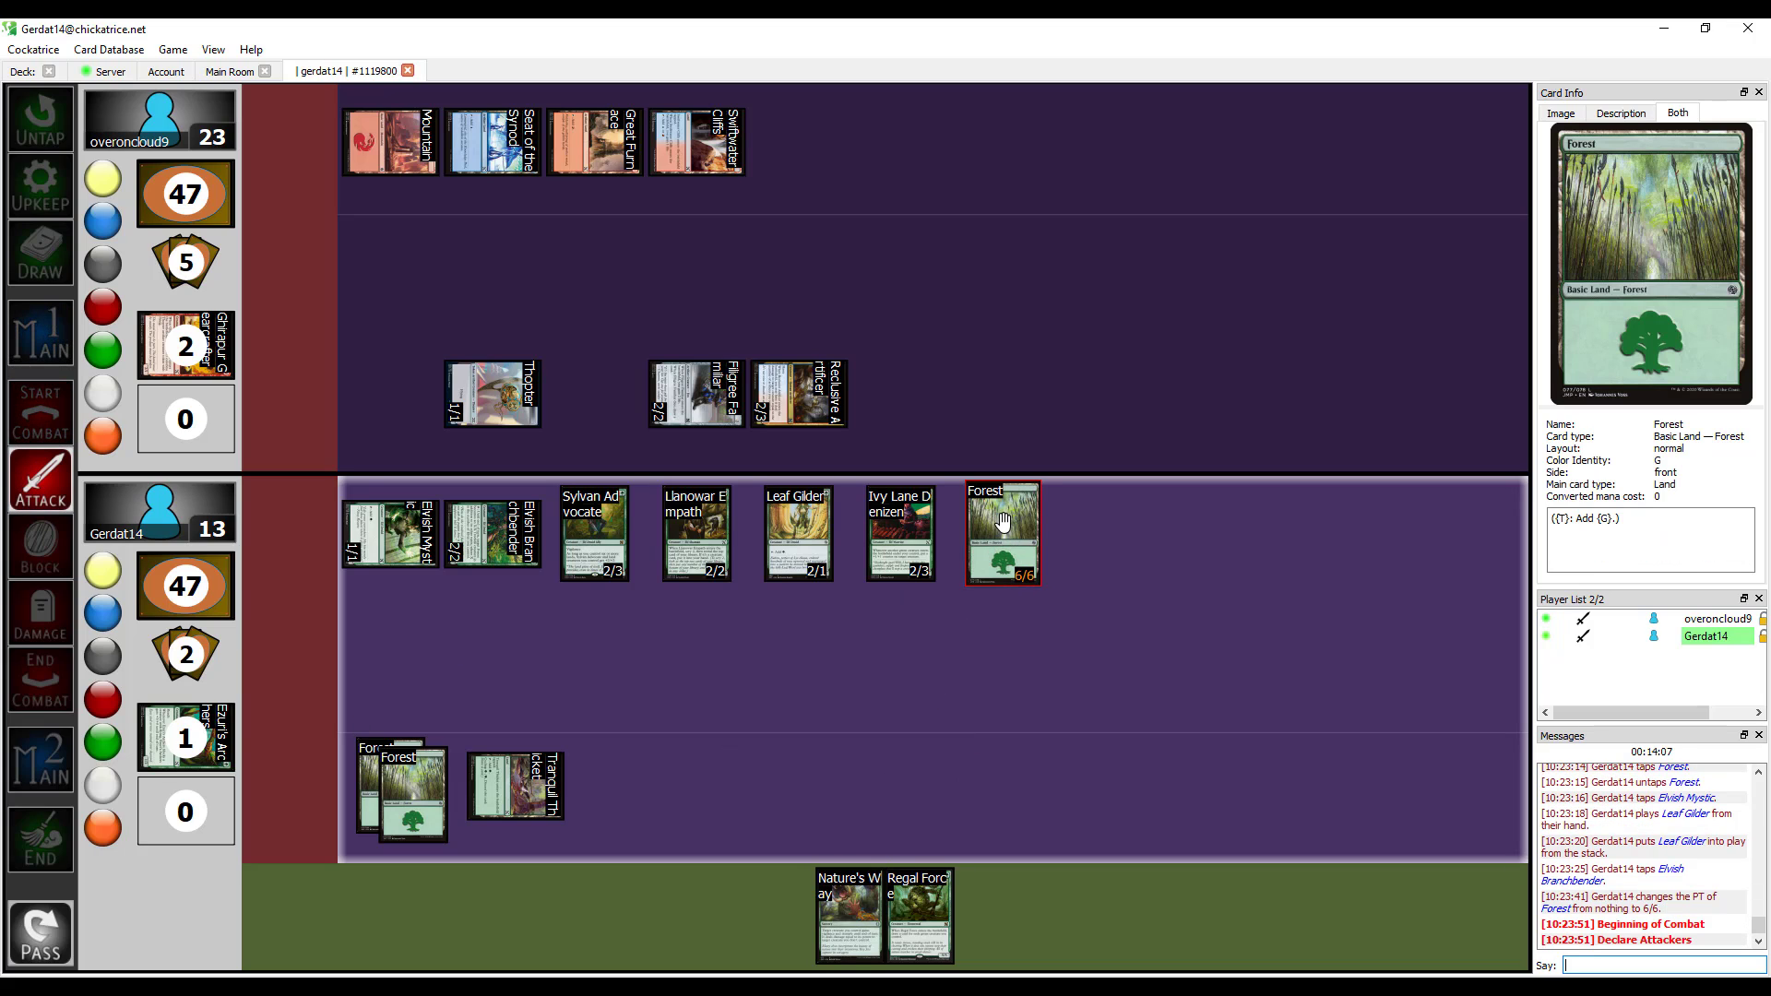
mouse_move(969, 403)
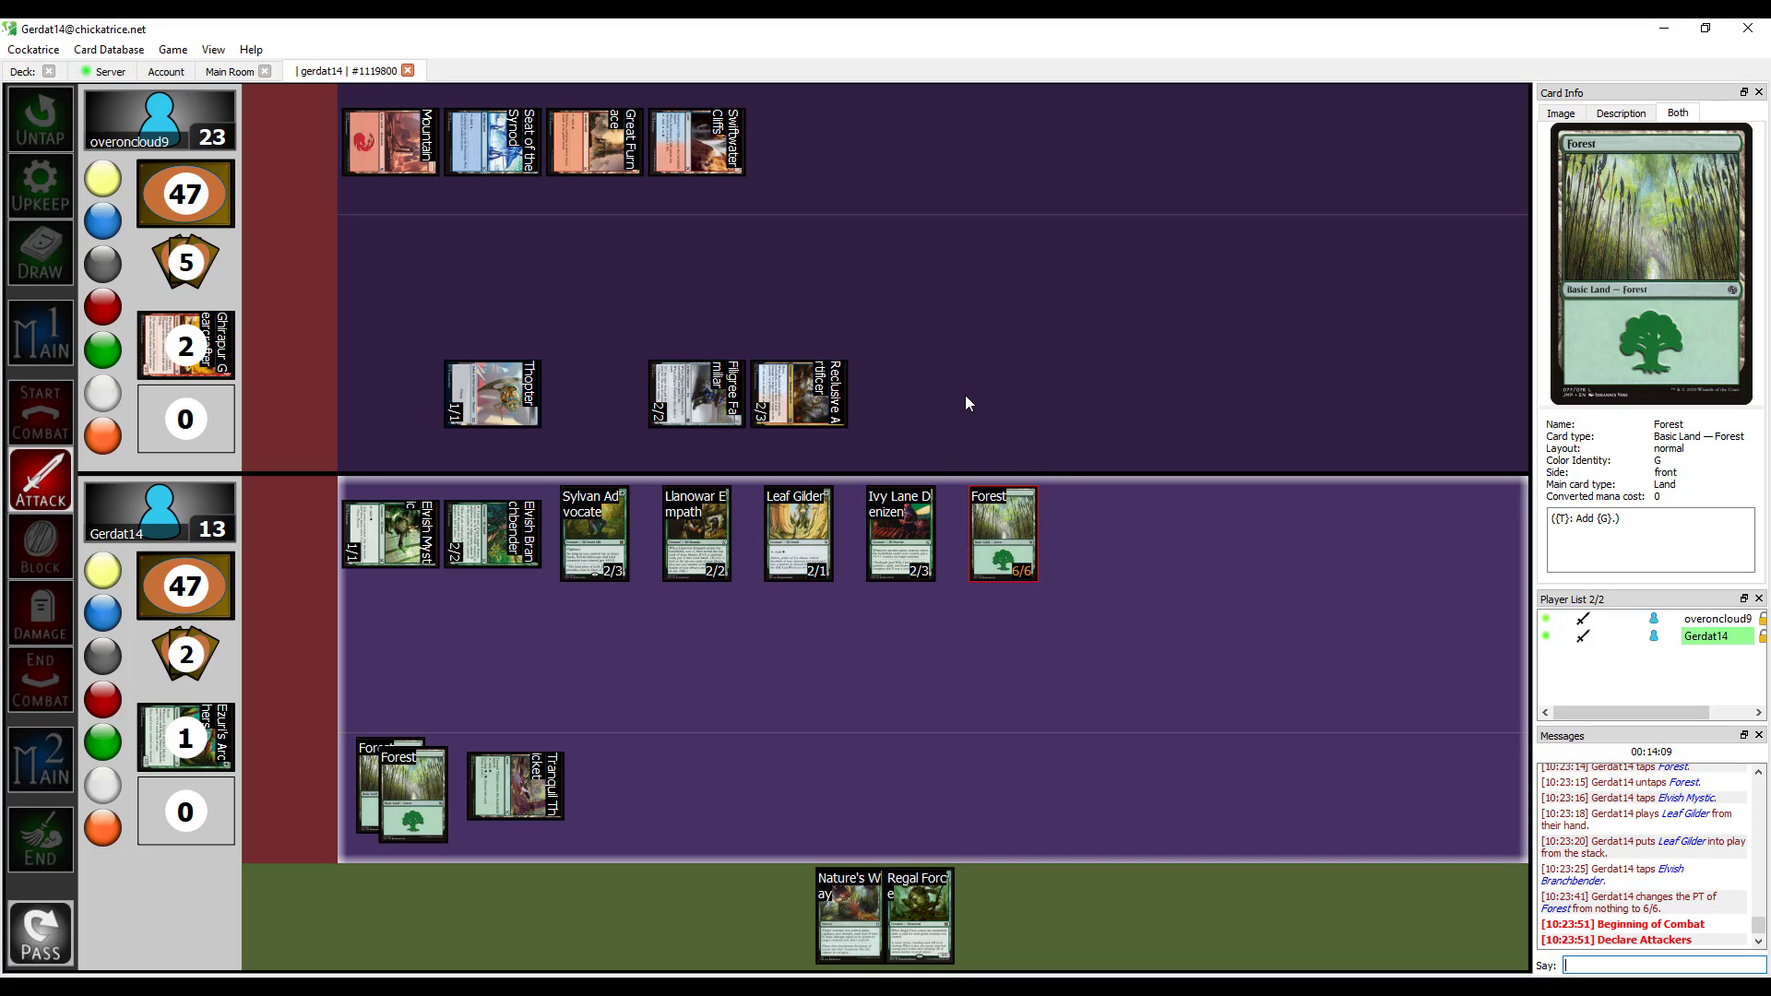
mouse_move(960, 382)
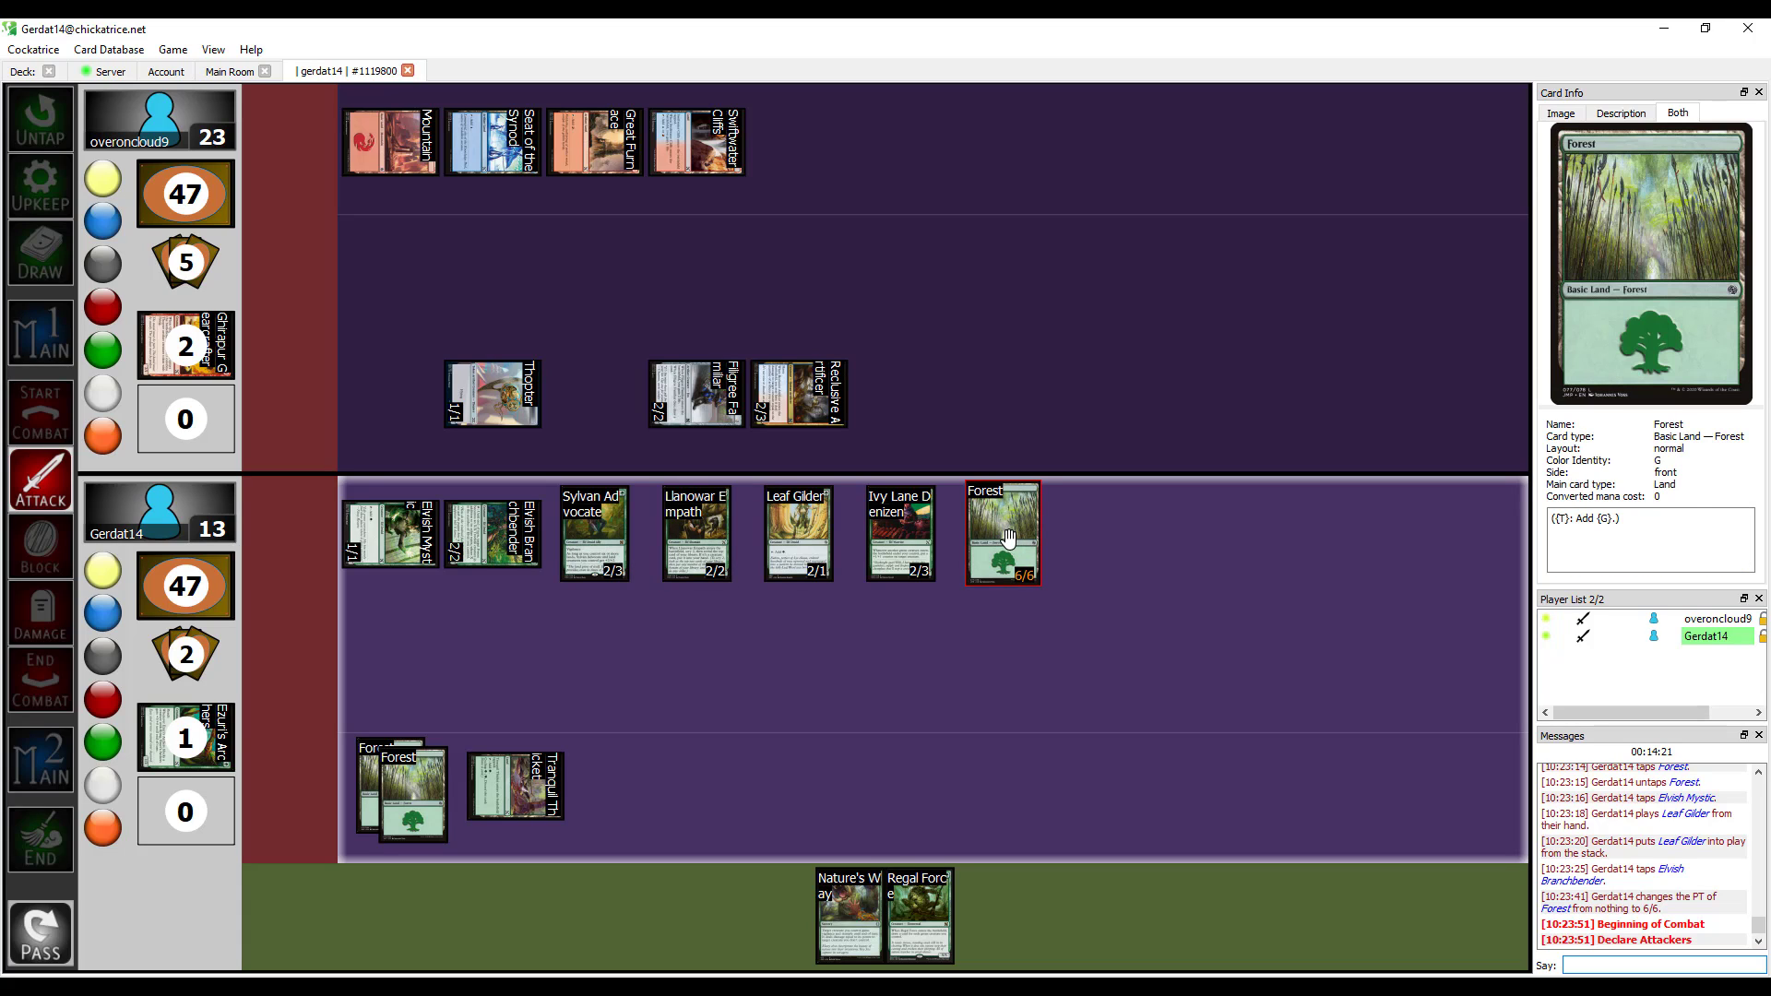
mouse_move(993, 525)
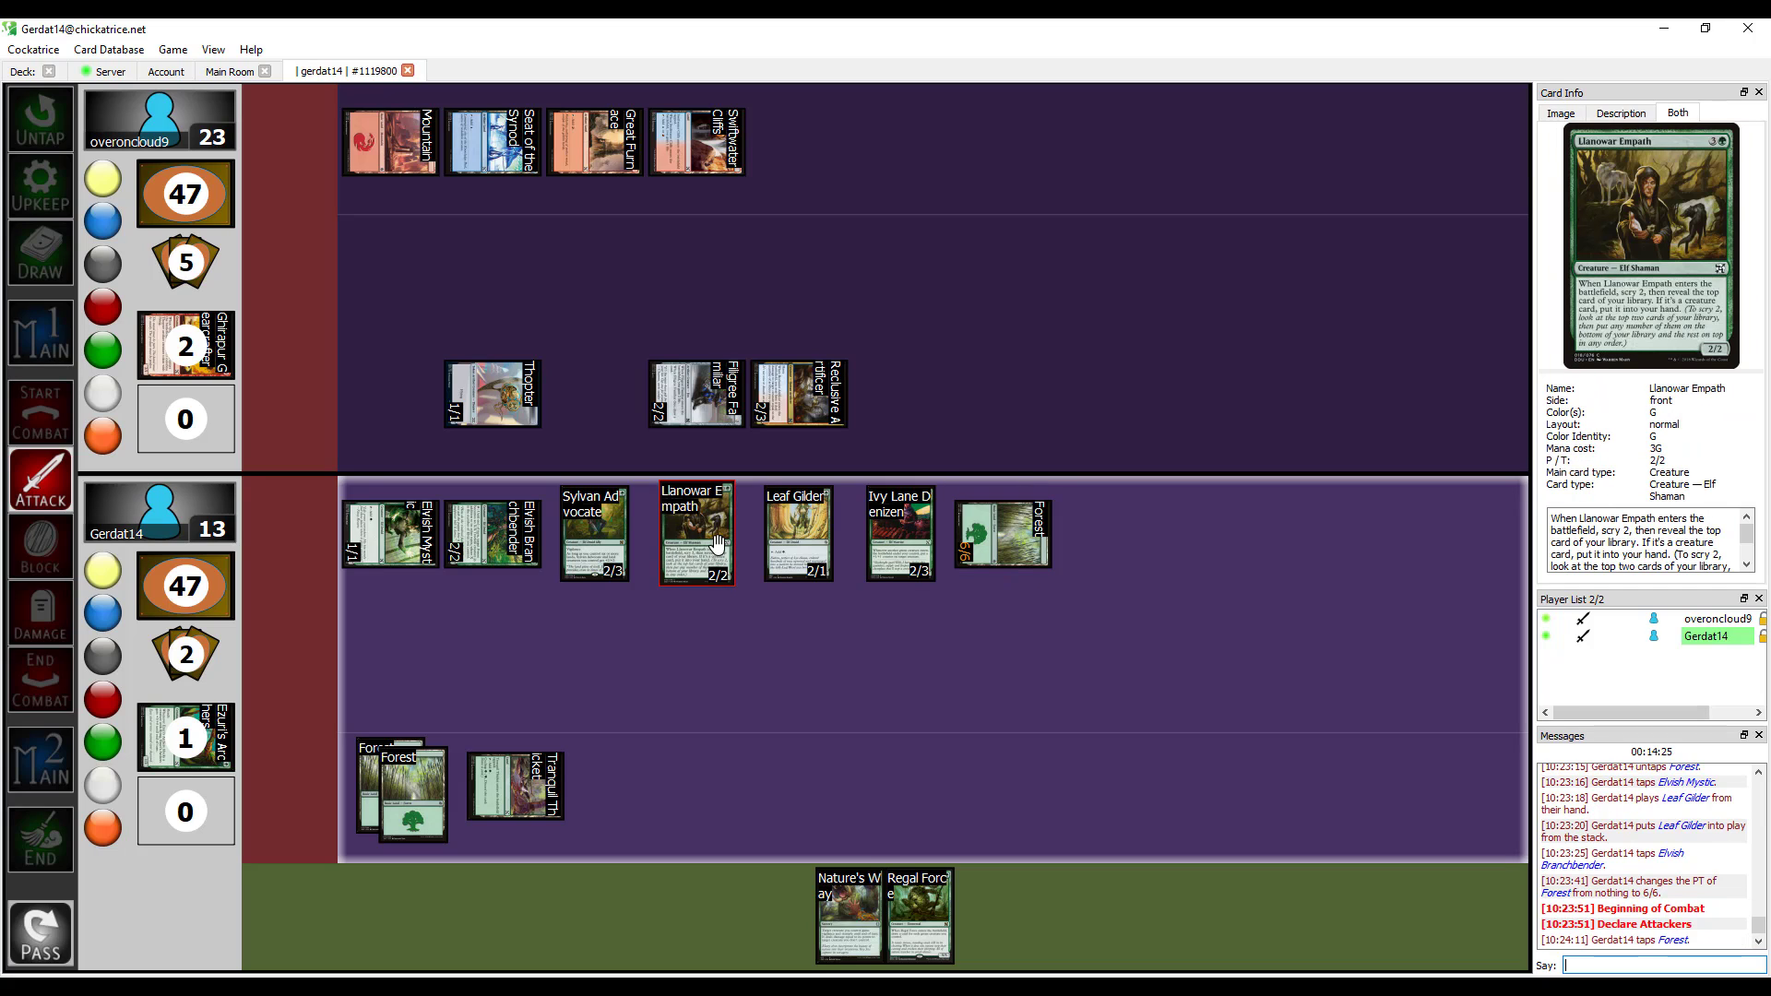
left_click(696, 532)
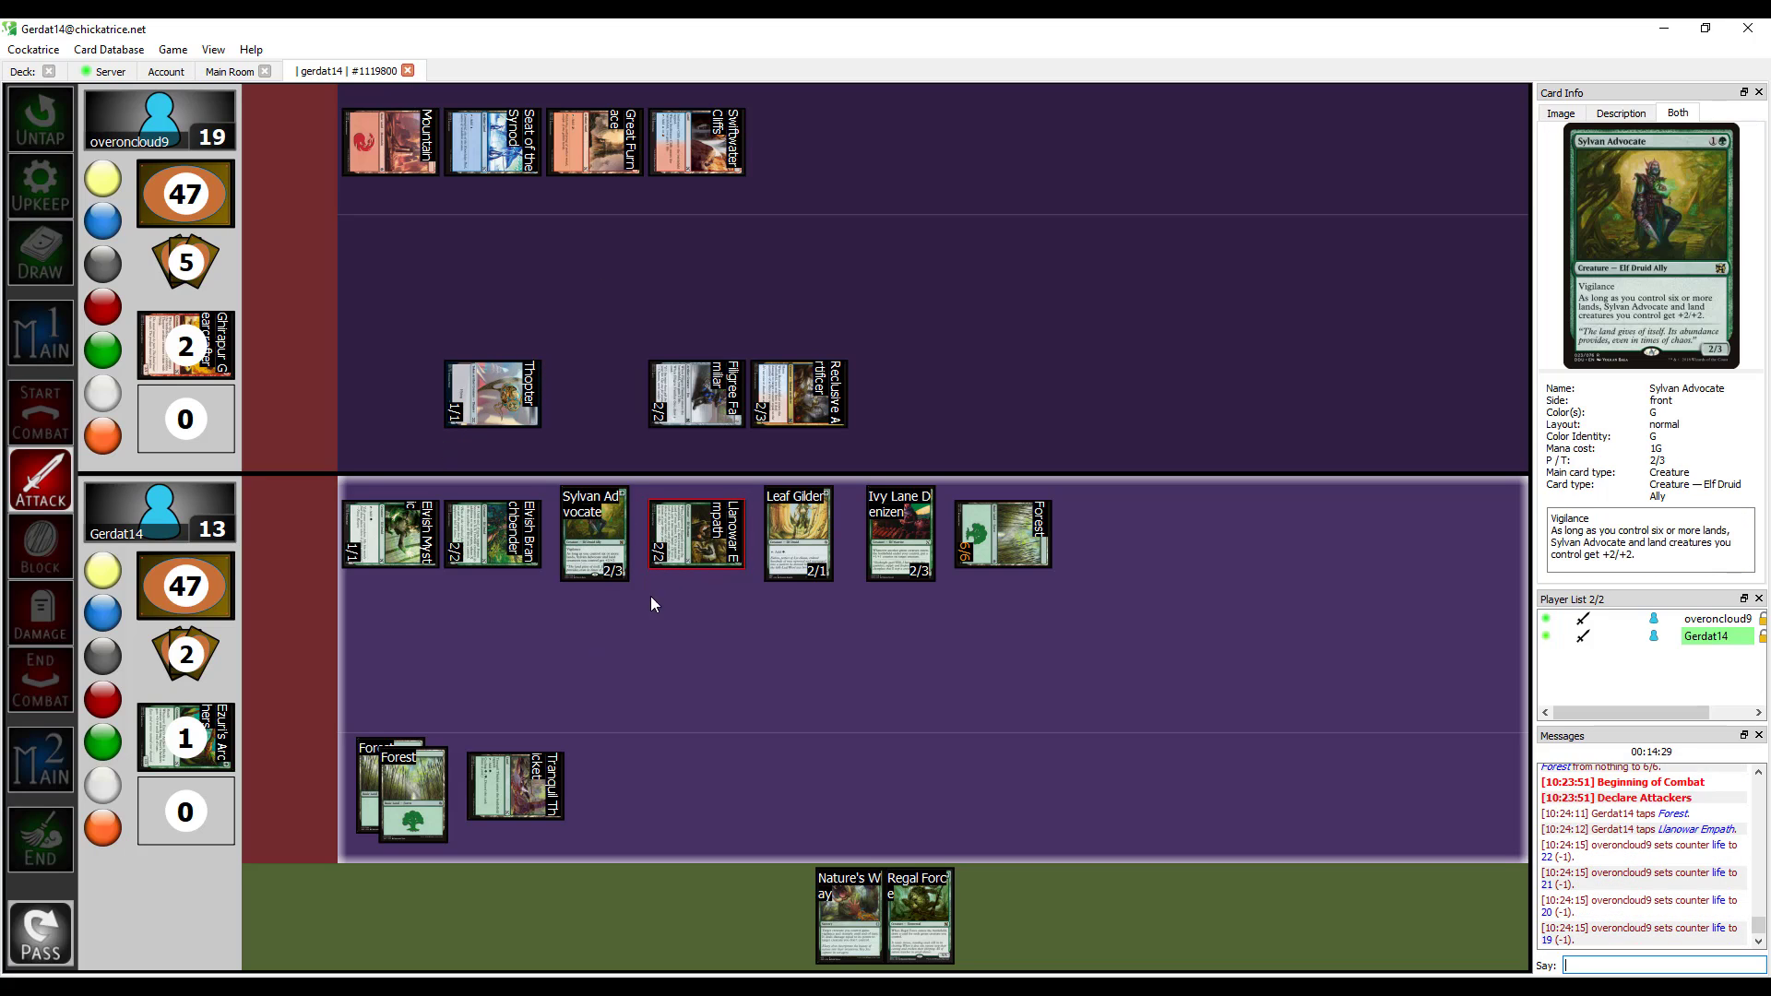
mouse_move(700, 556)
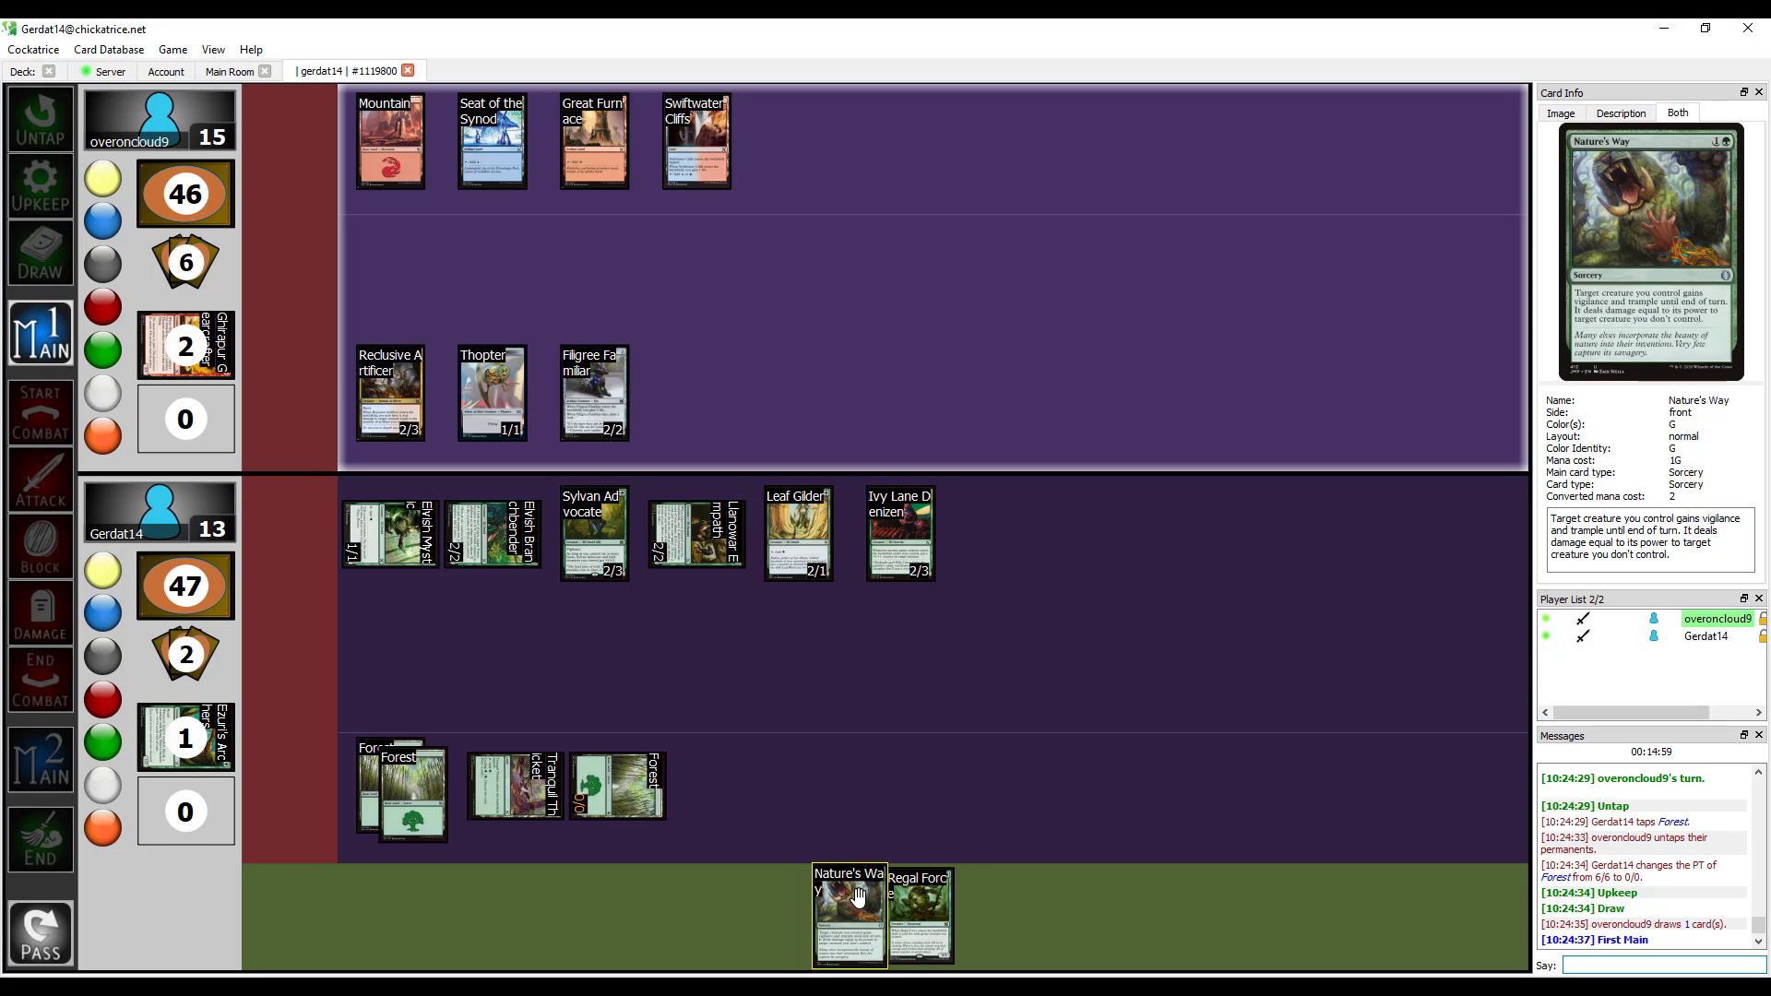
mouse_move(852, 689)
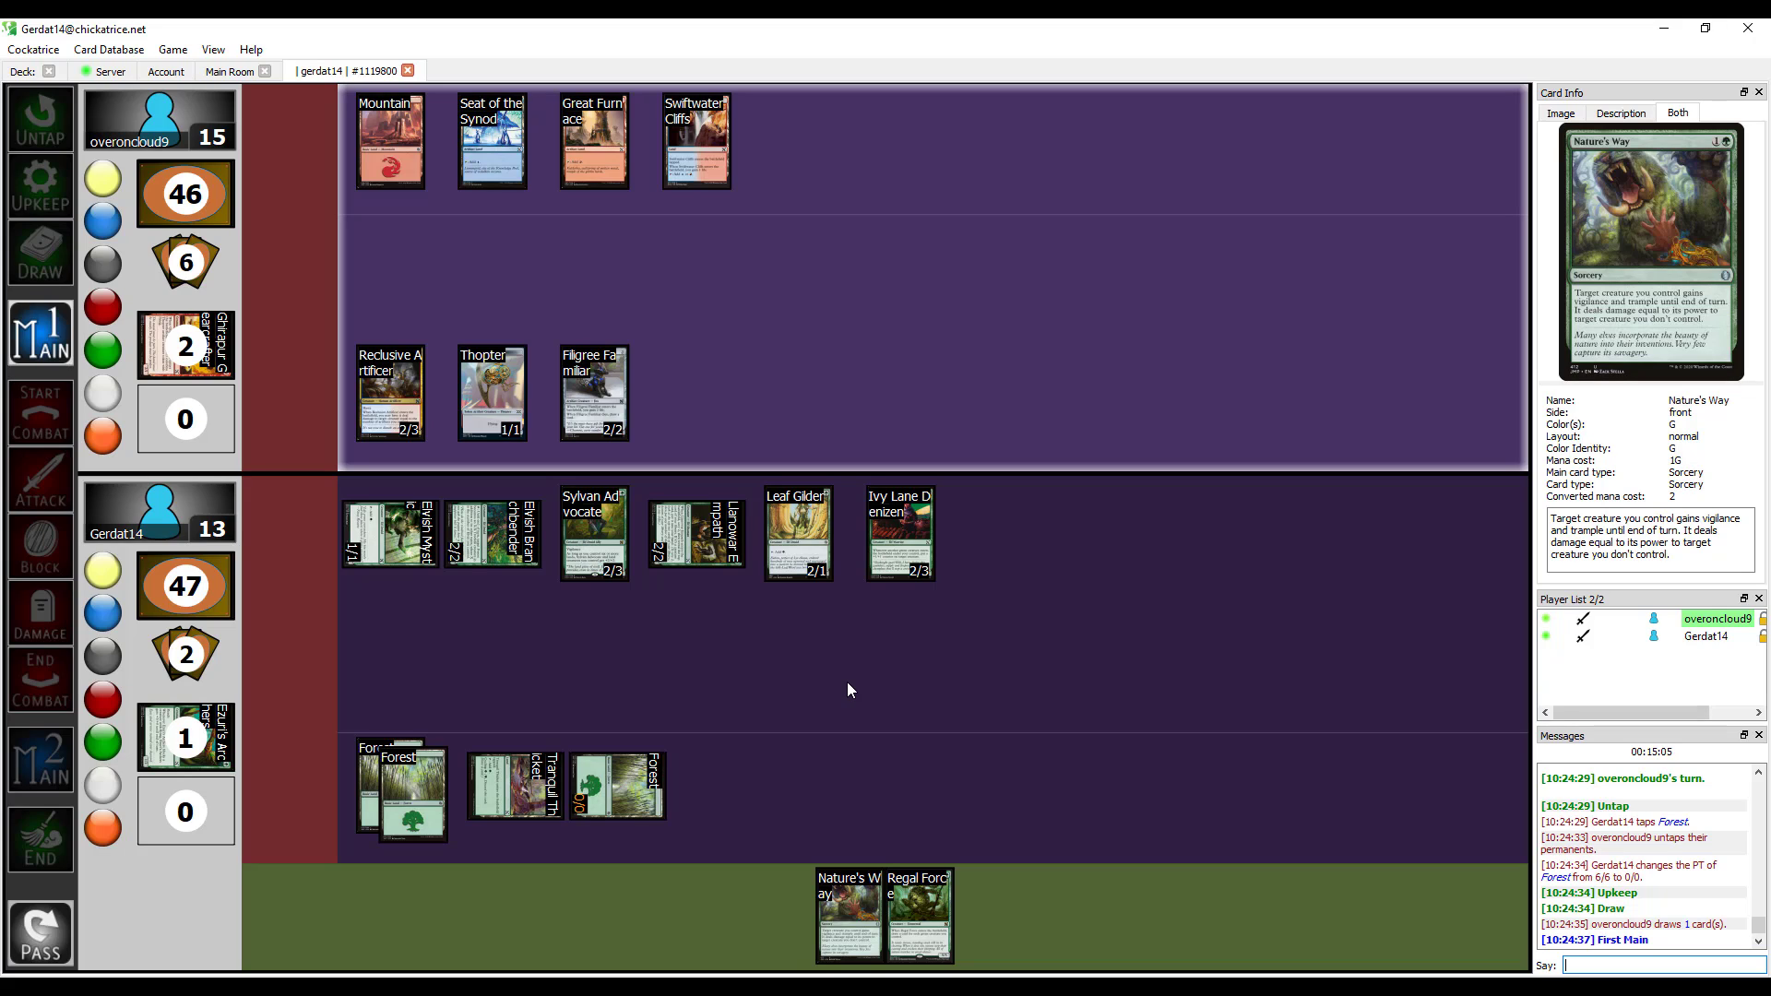
mouse_move(816, 712)
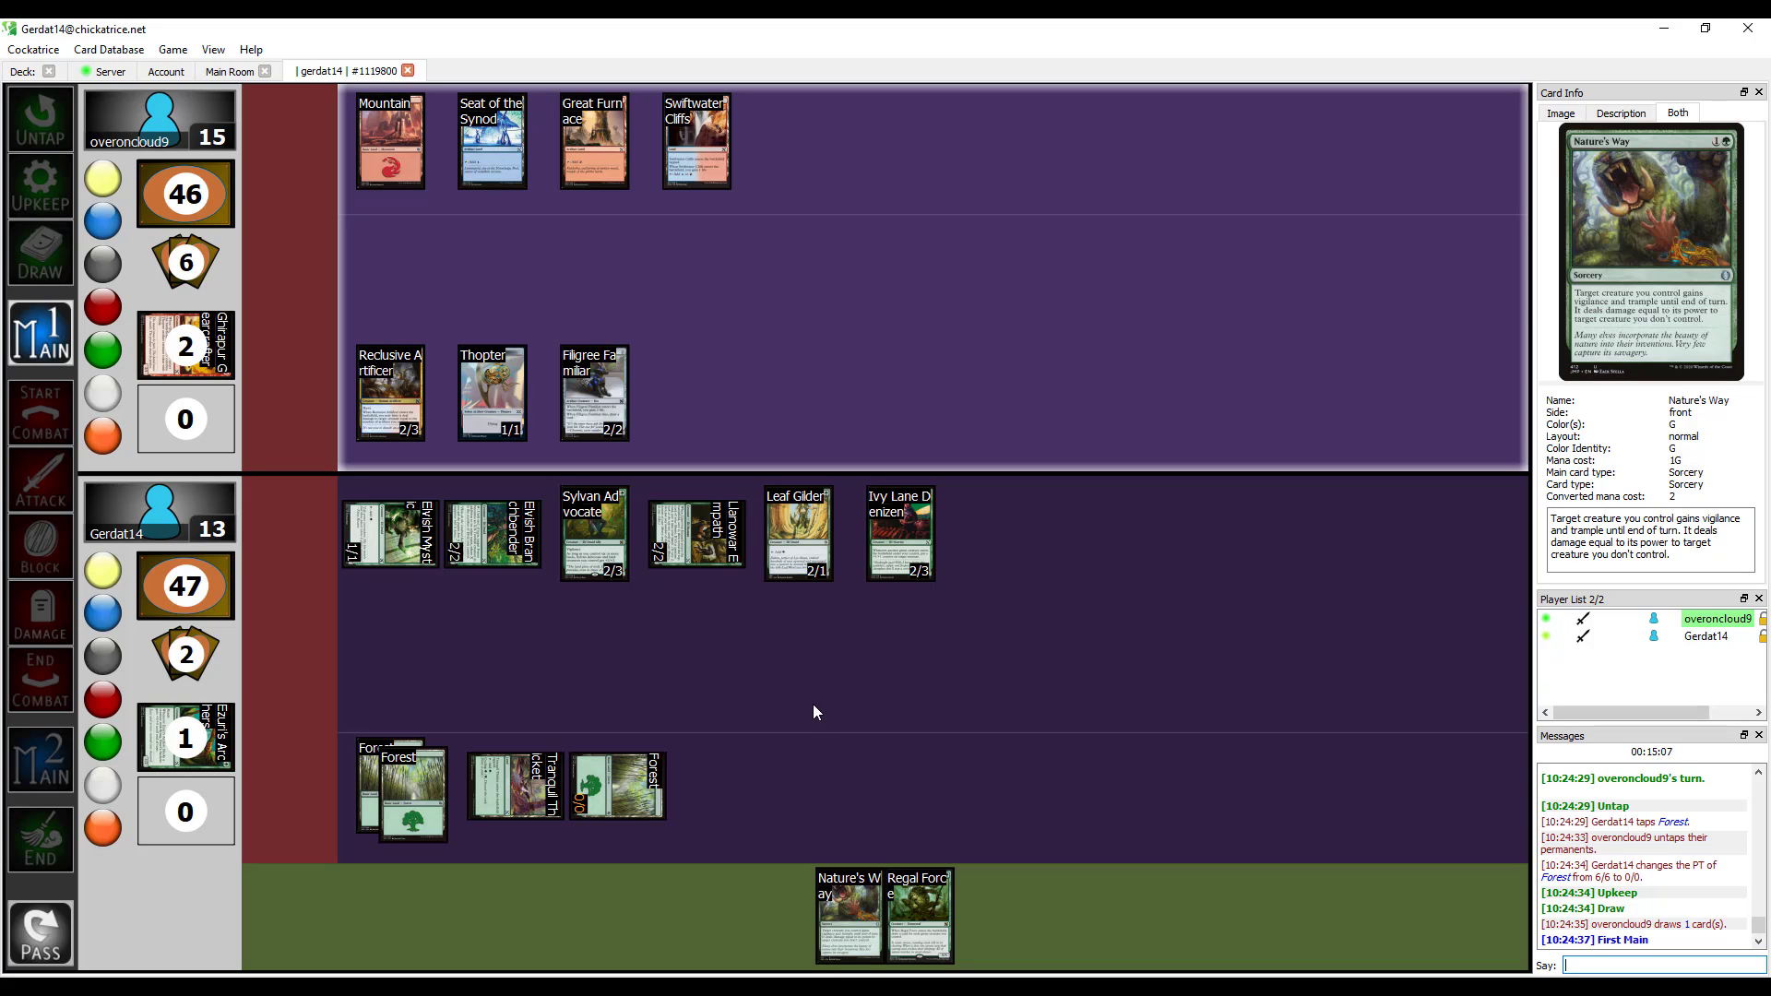
mouse_move(793, 692)
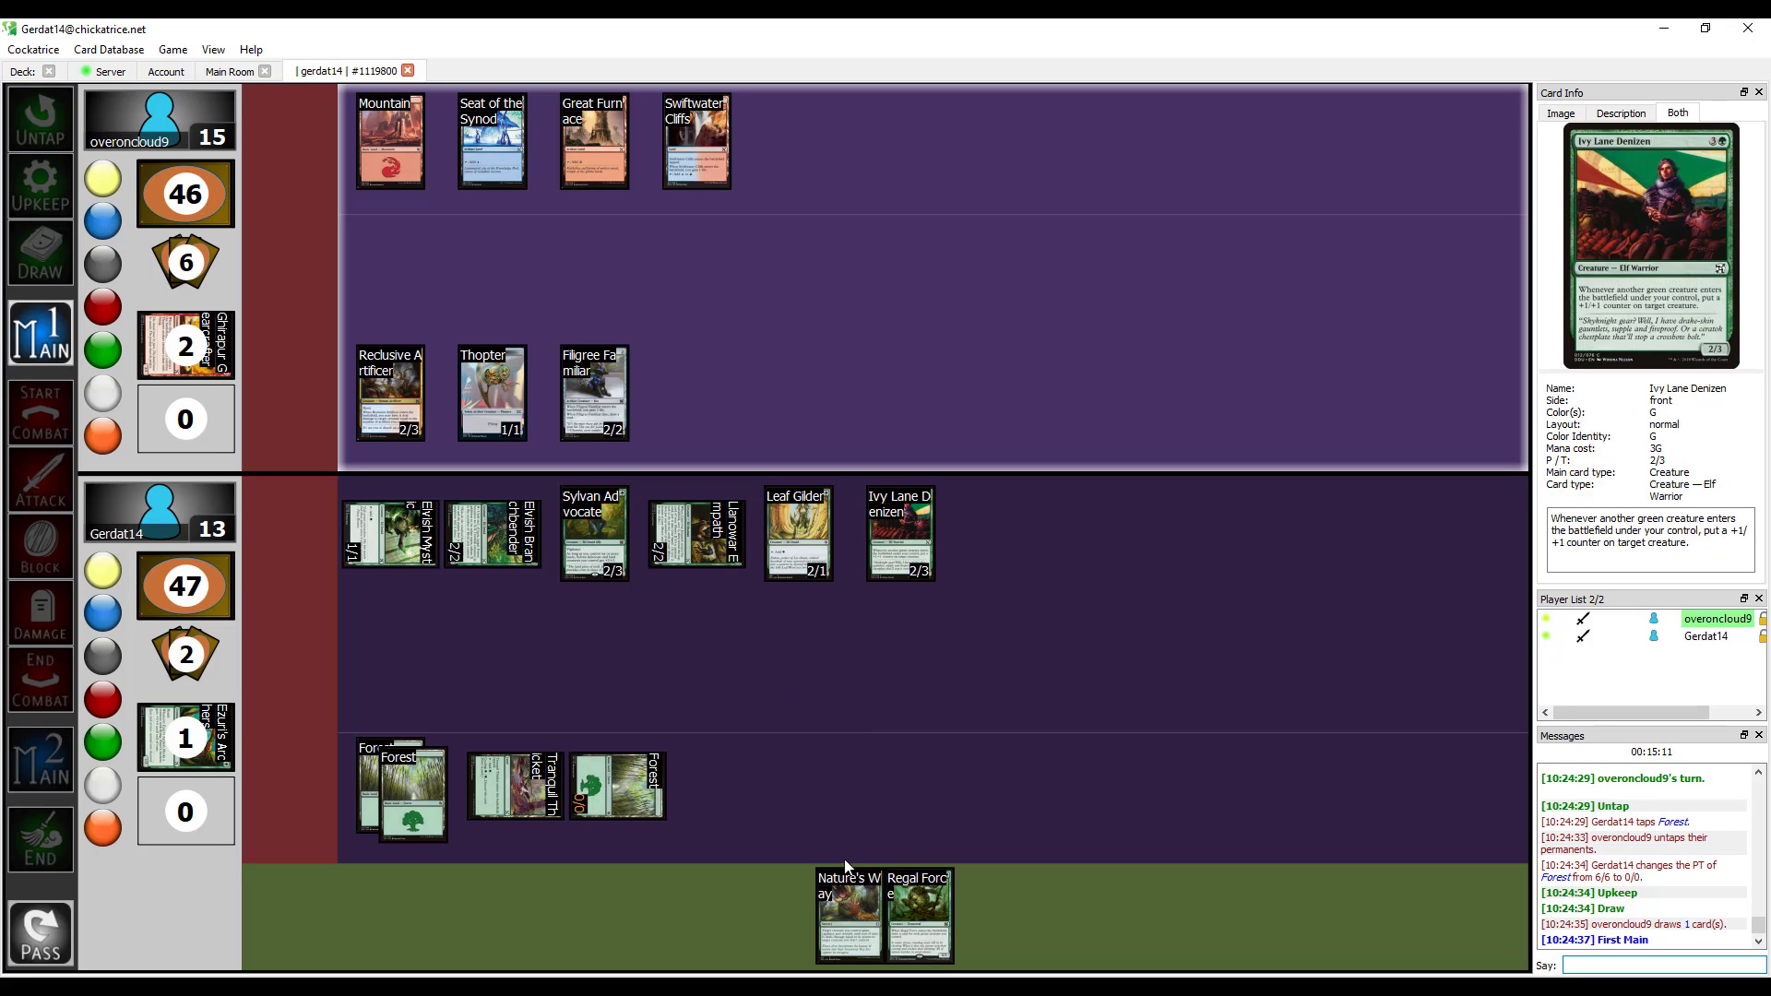
mouse_move(850, 912)
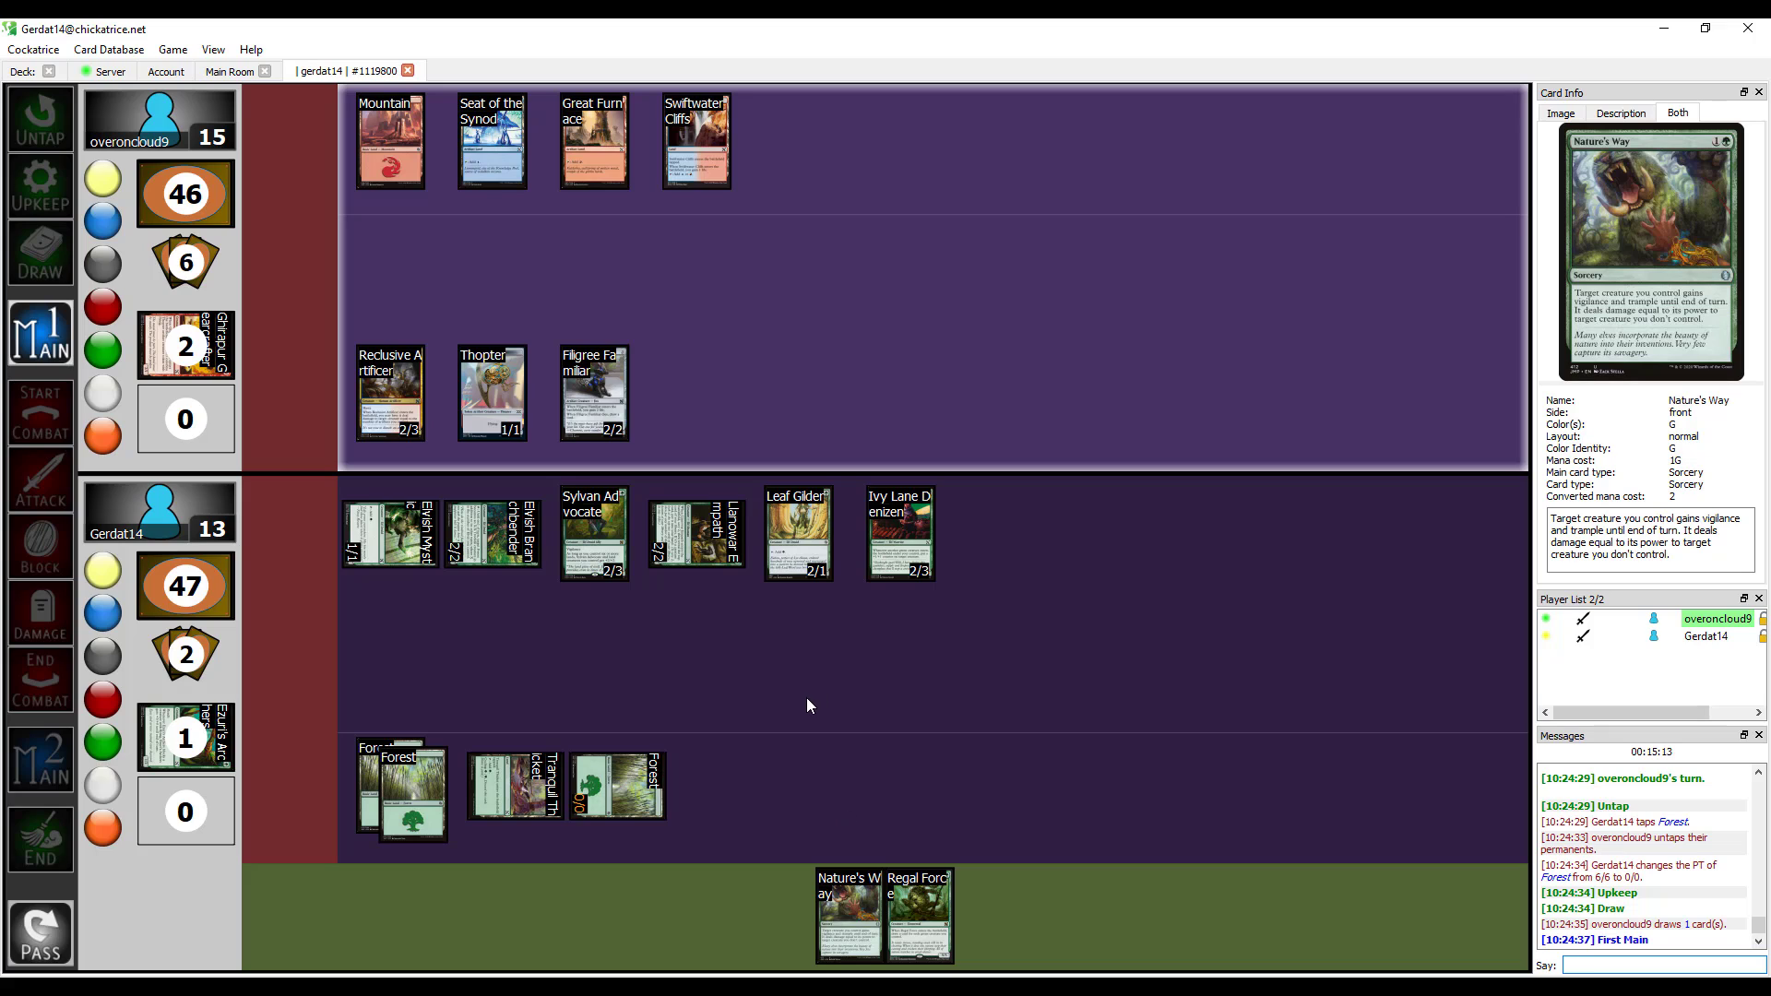
mouse_move(610, 420)
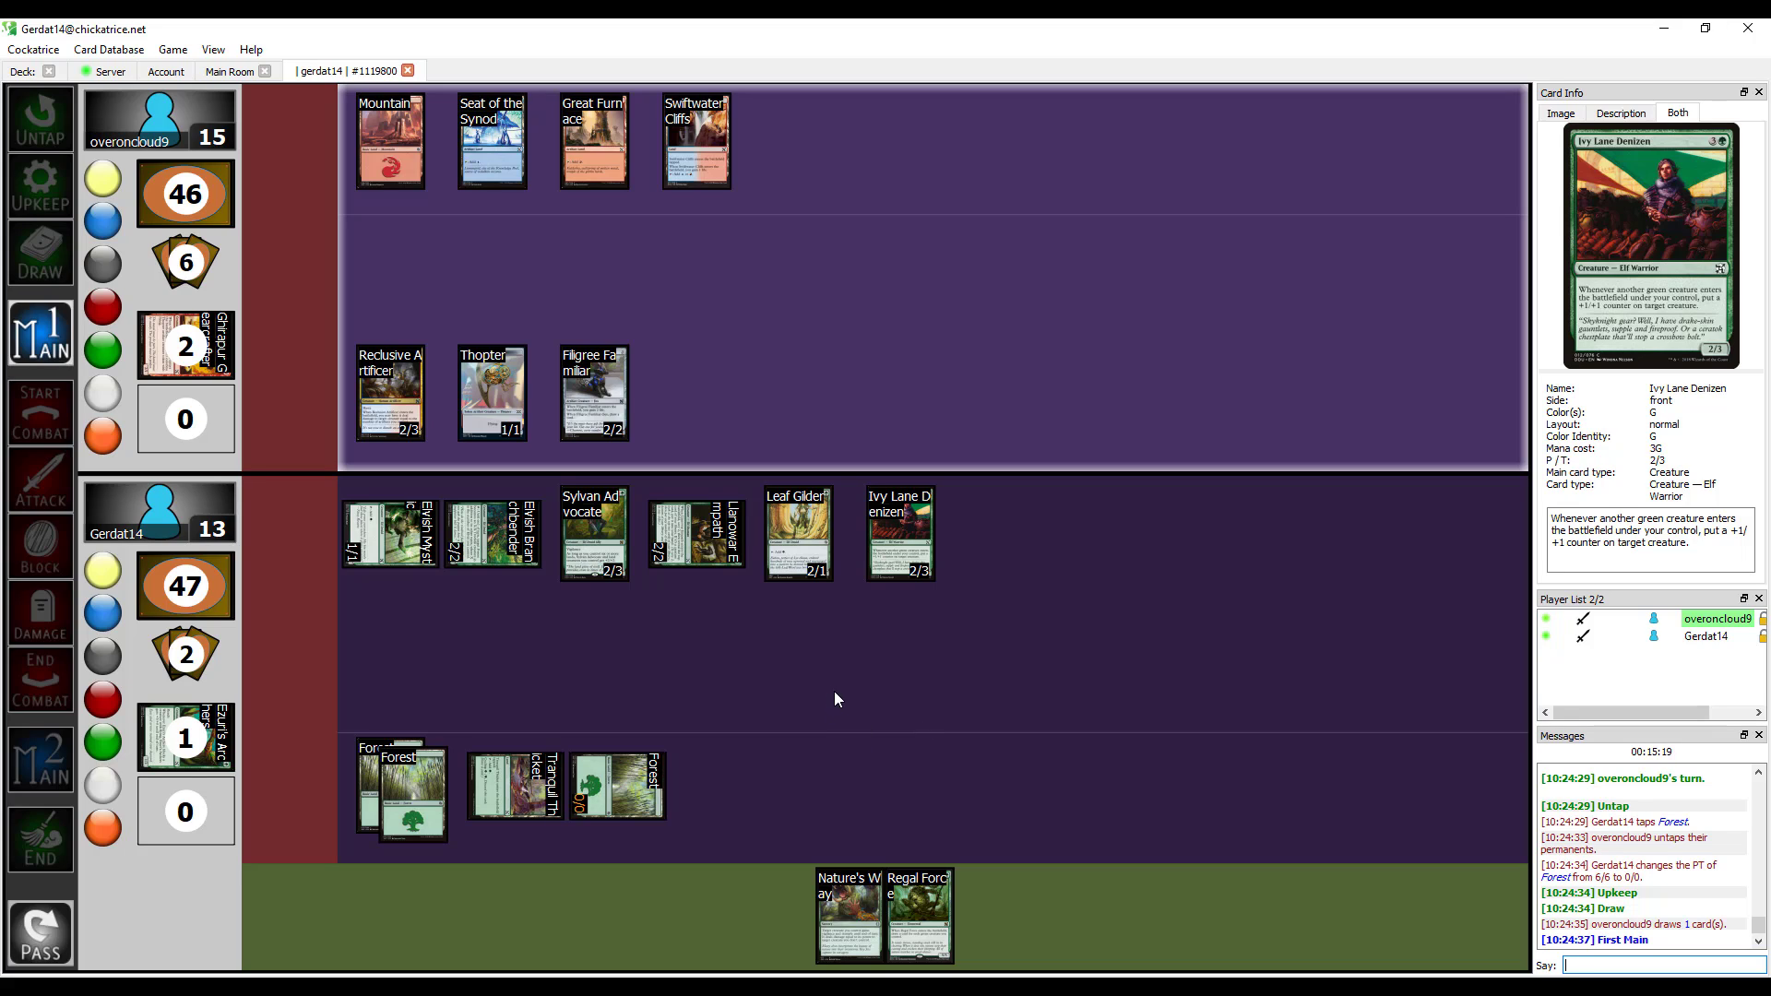
mouse_move(856, 722)
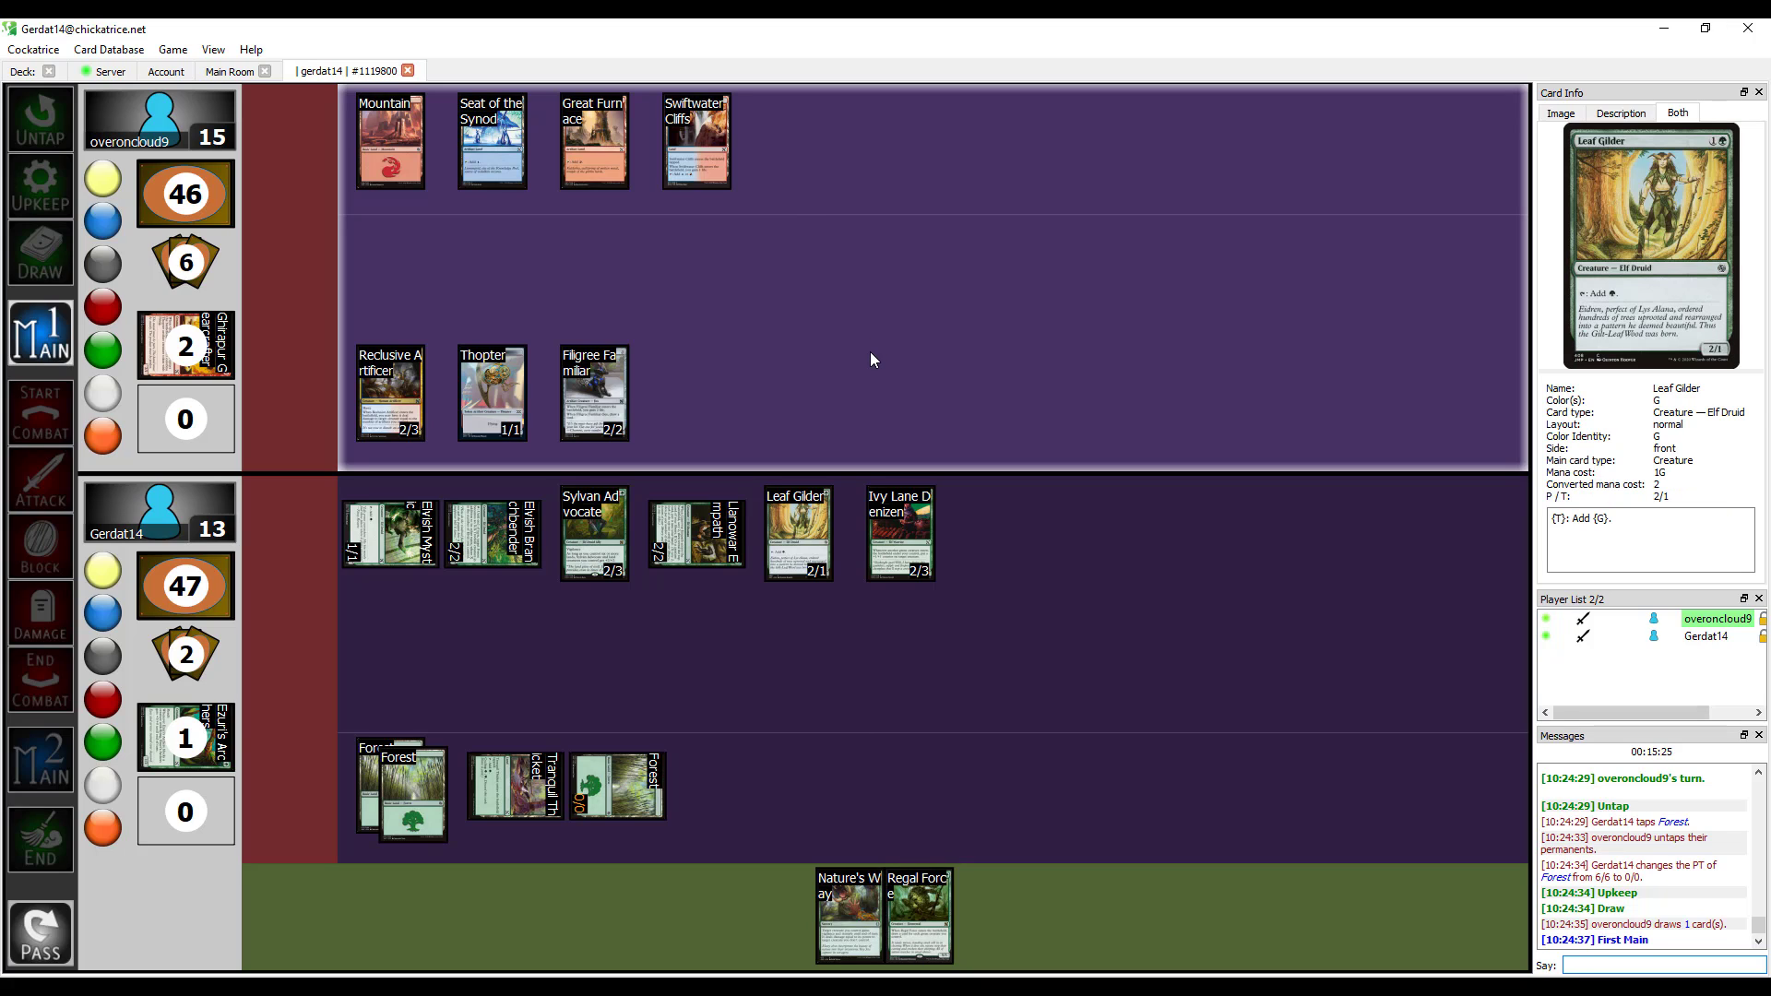
left_click(594, 392)
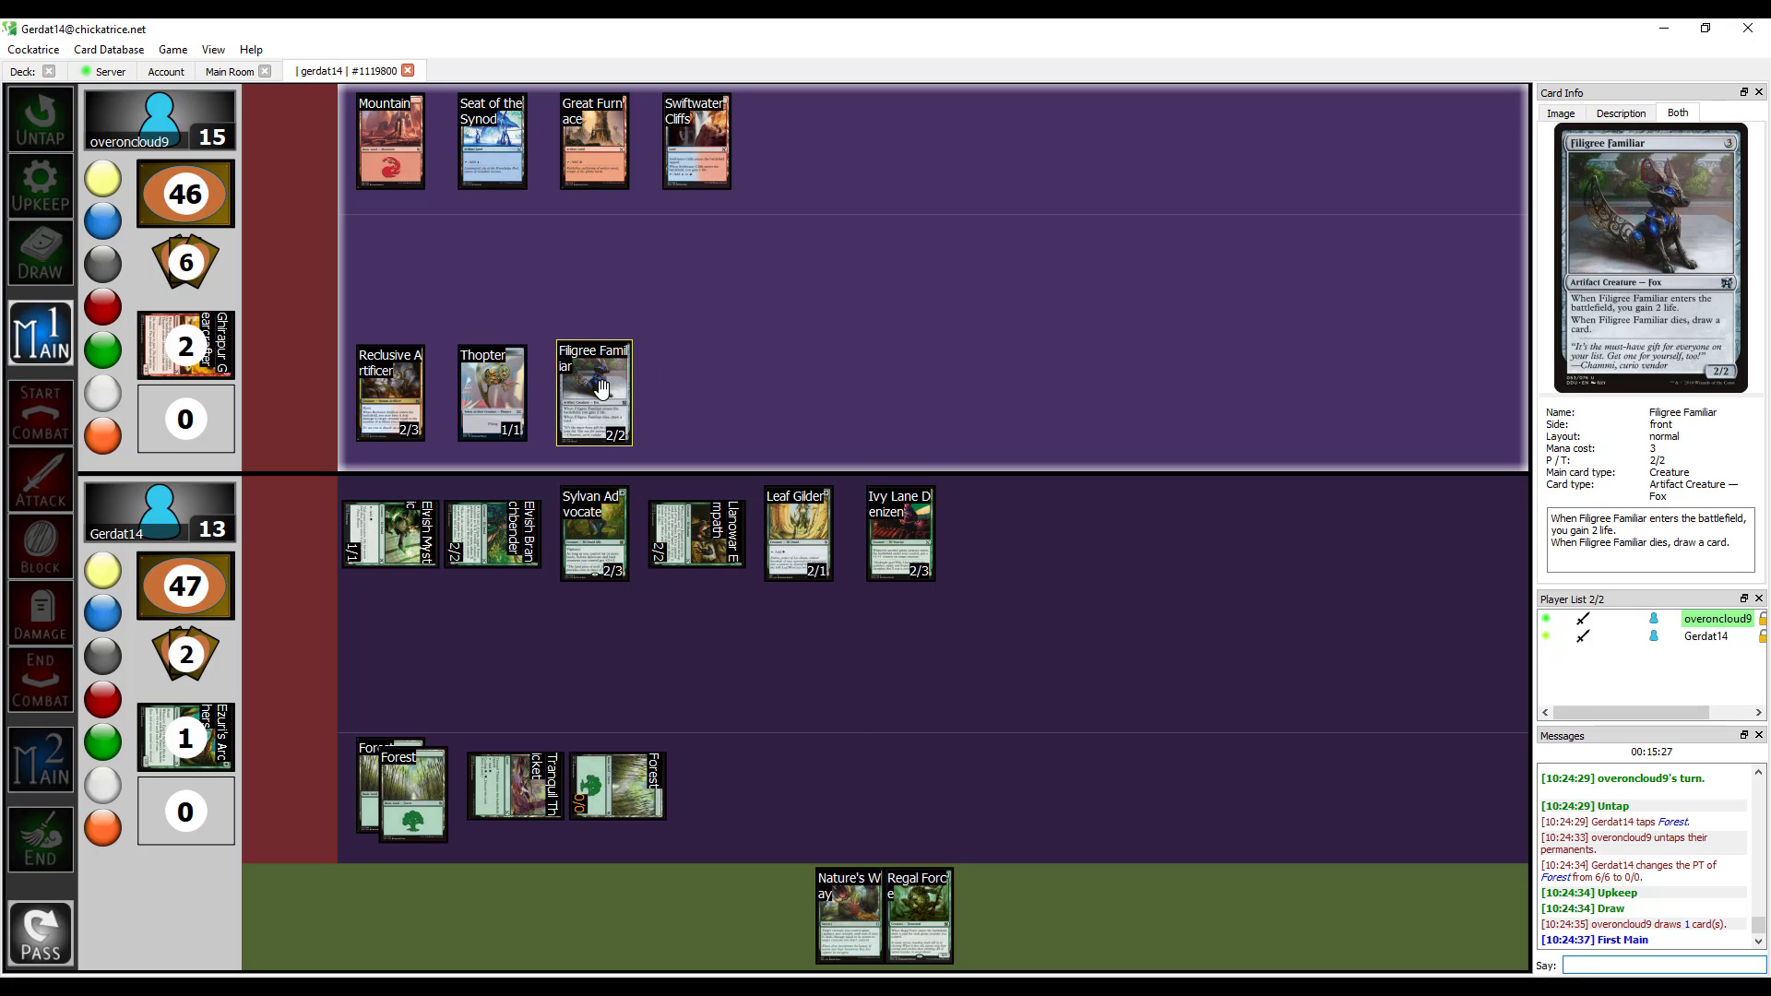
mouse_move(865, 636)
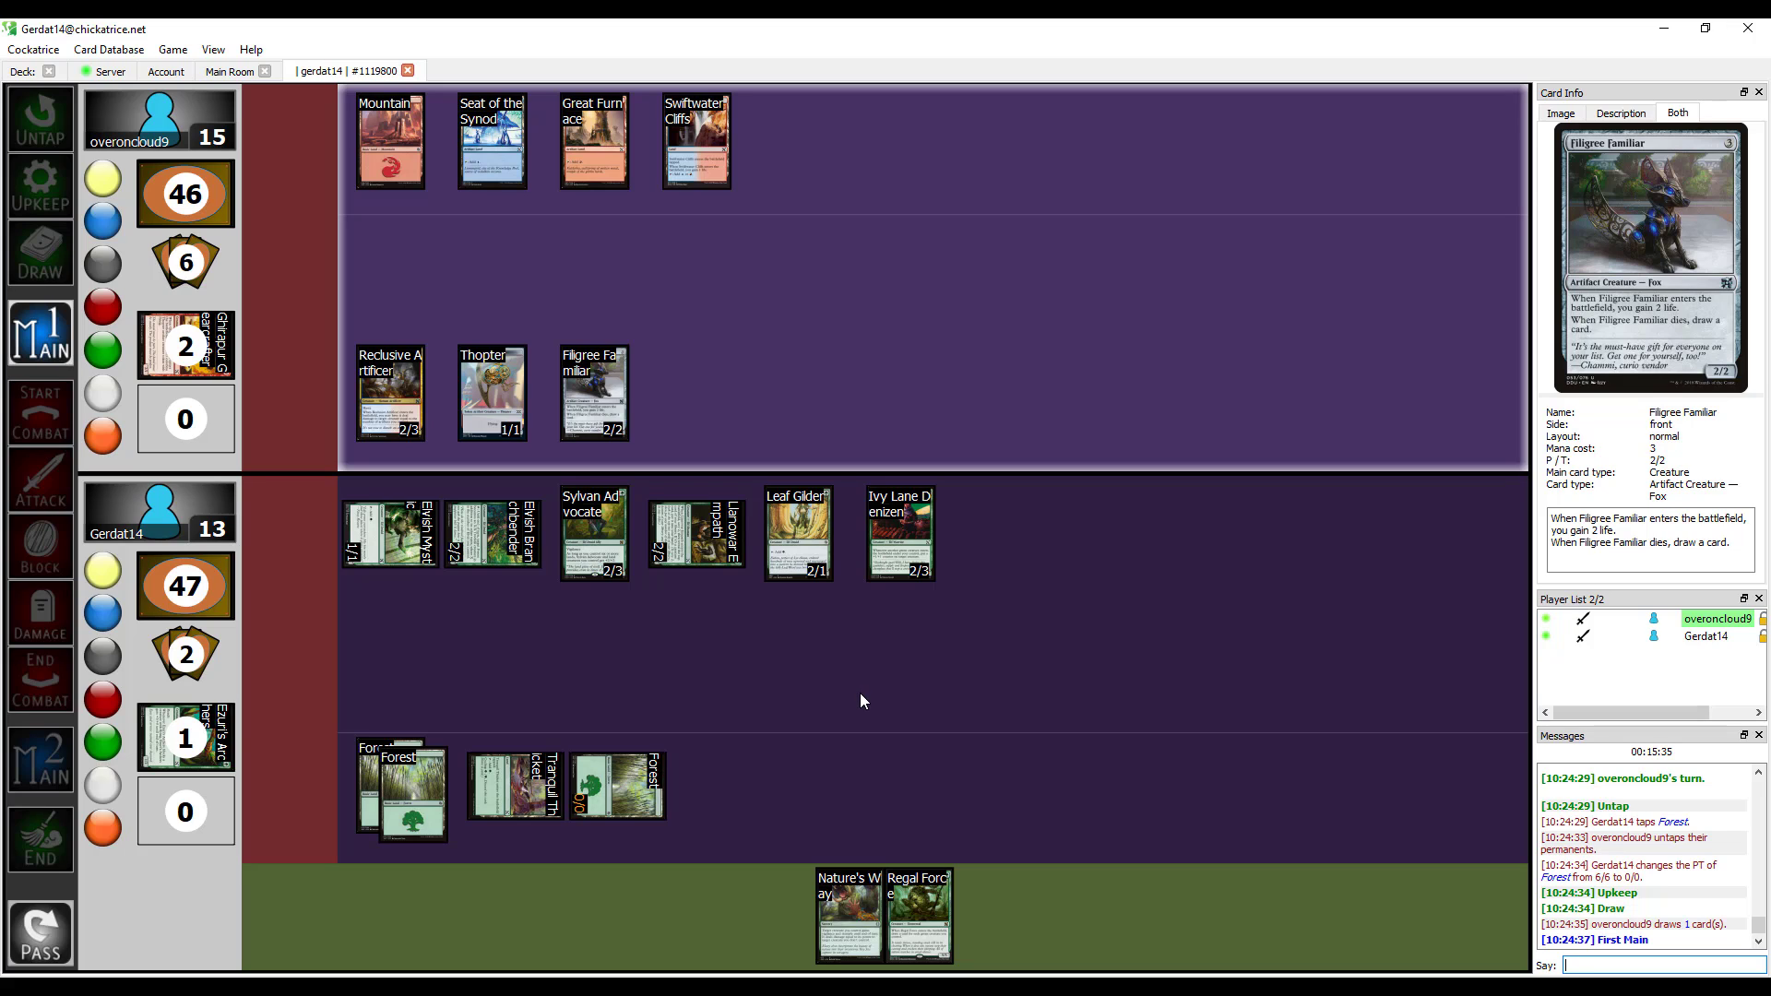
mouse_move(596, 547)
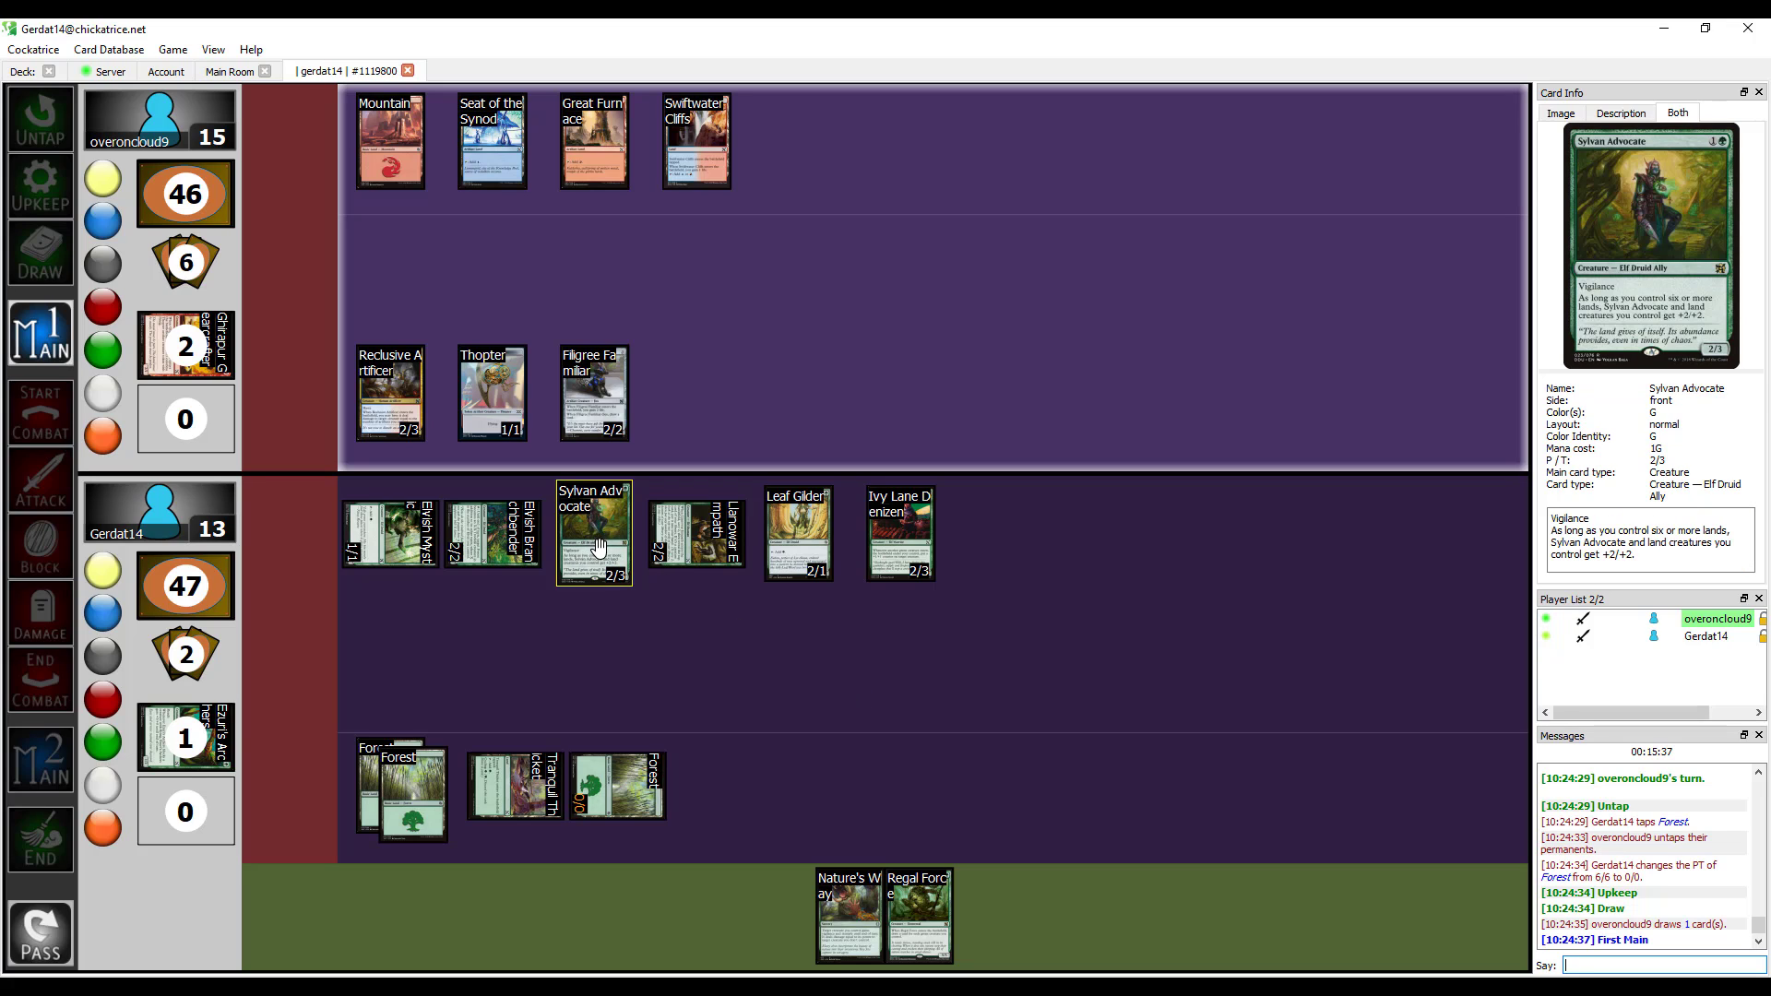
mouse_move(600, 556)
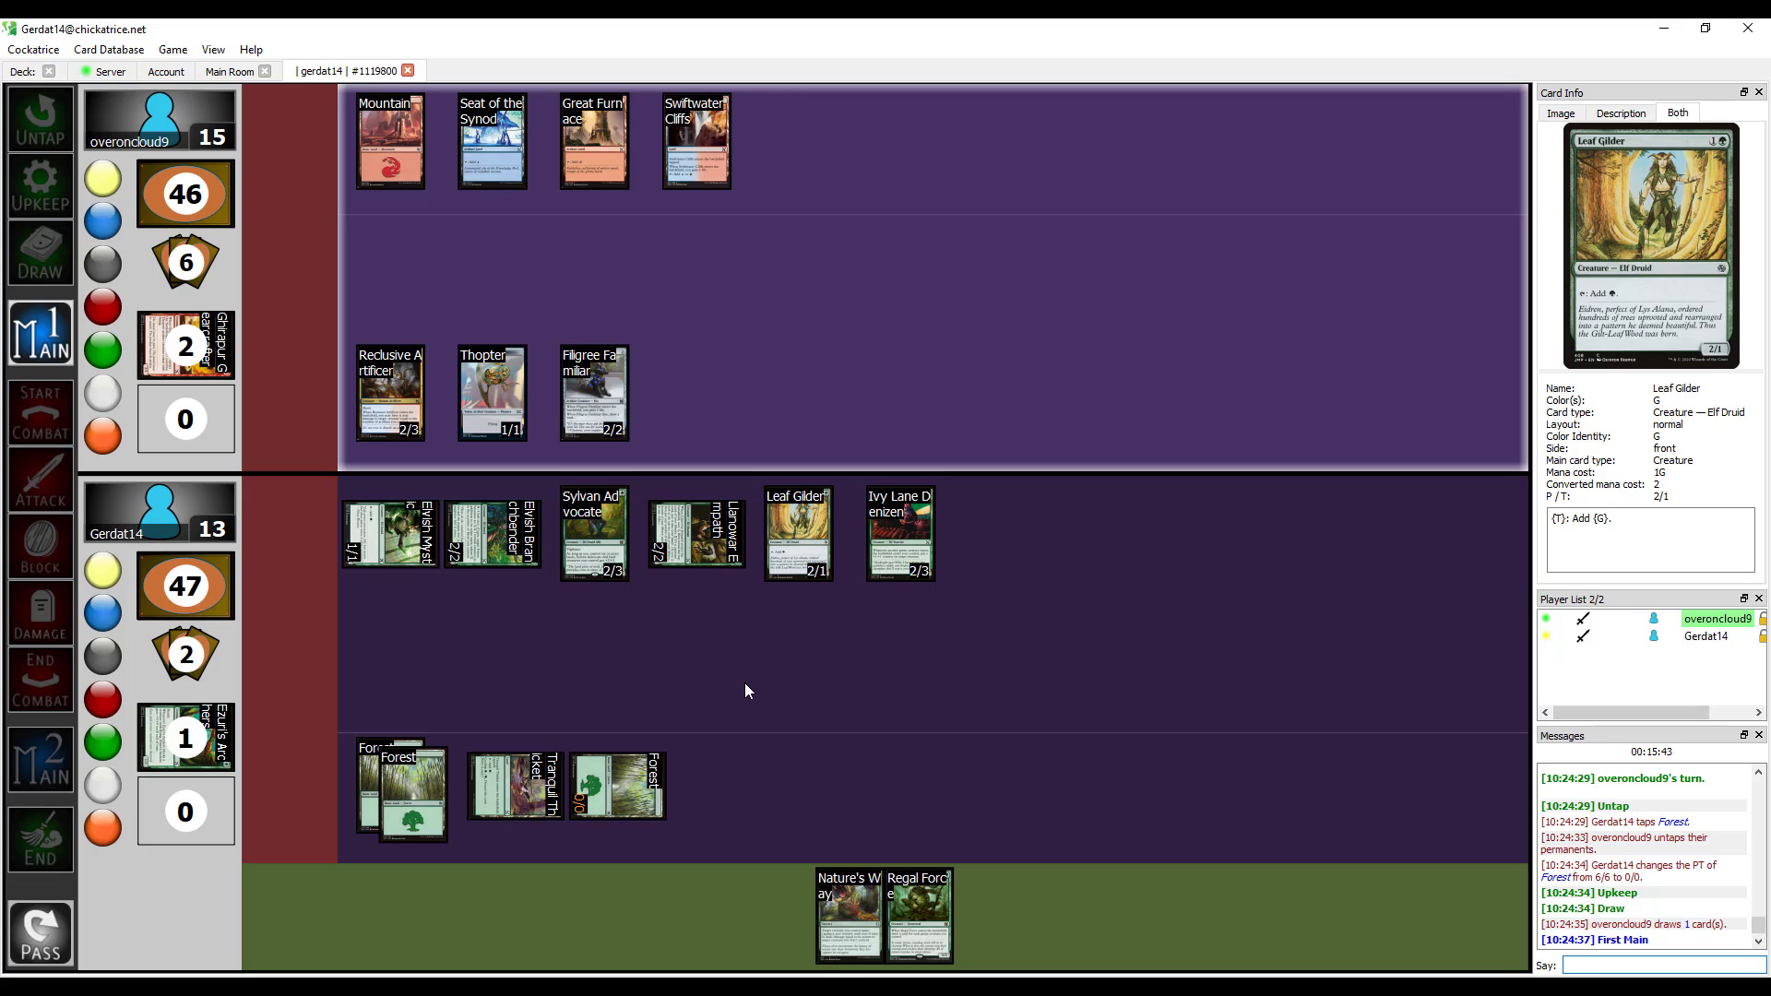
mouse_move(611, 709)
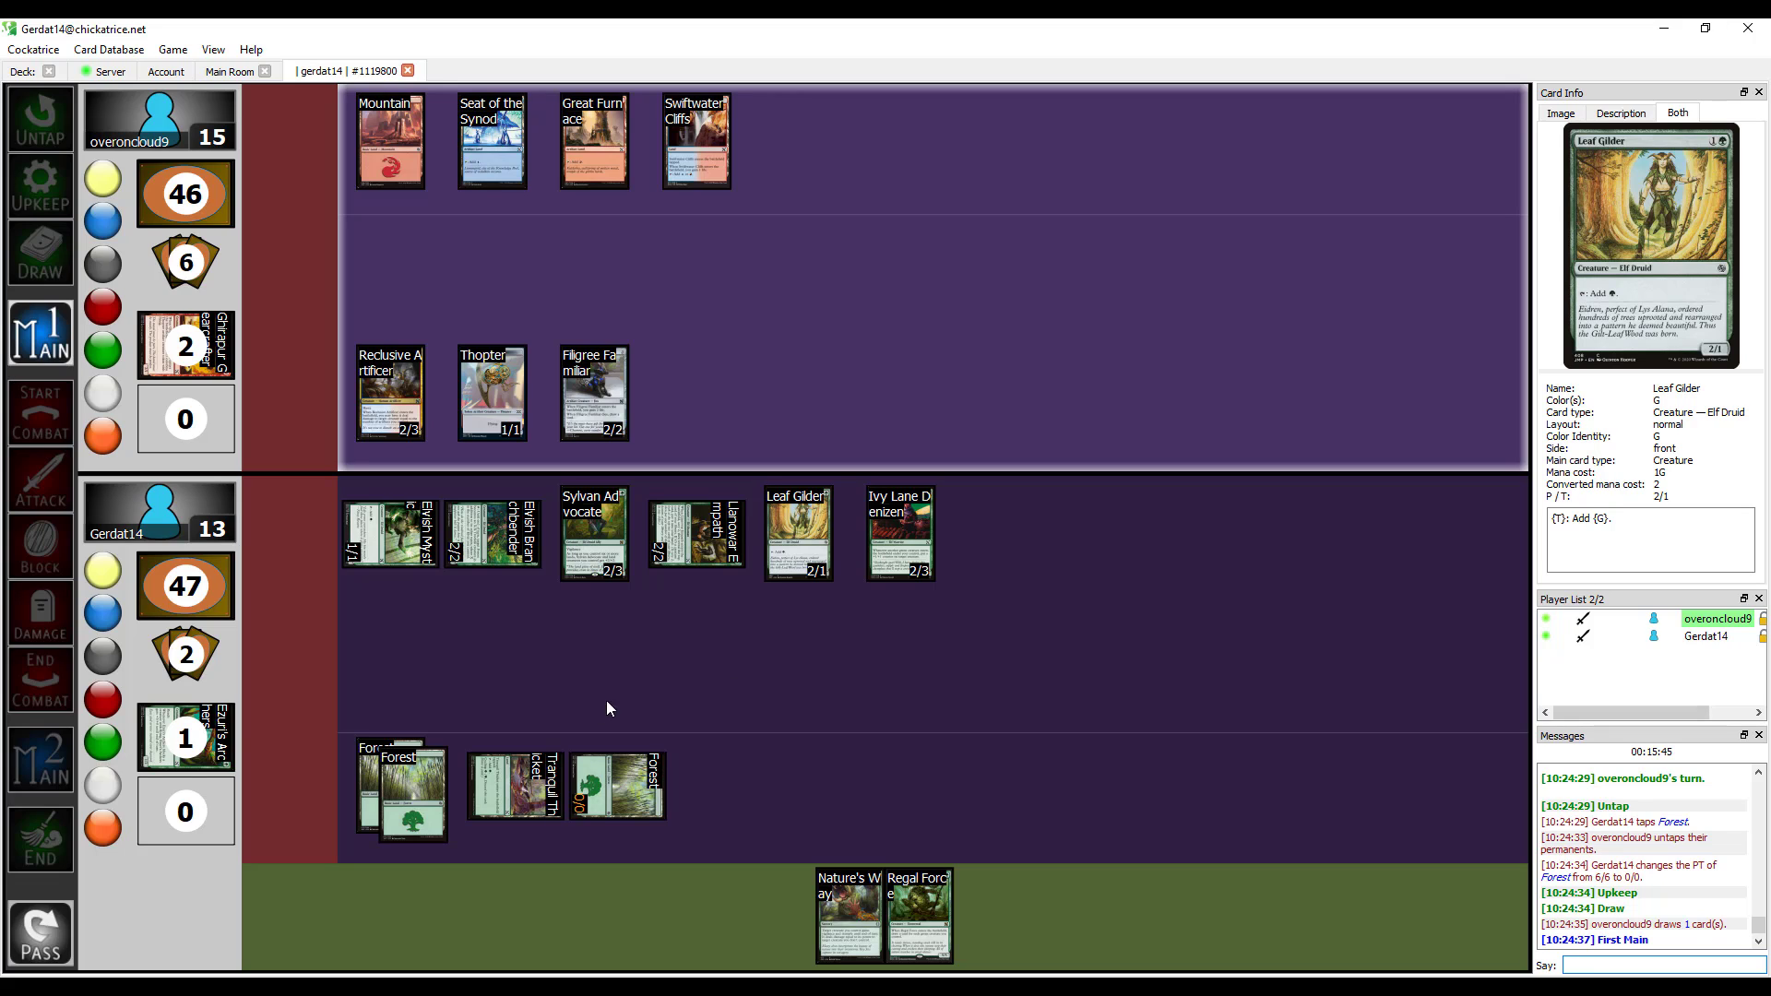
mouse_move(587, 567)
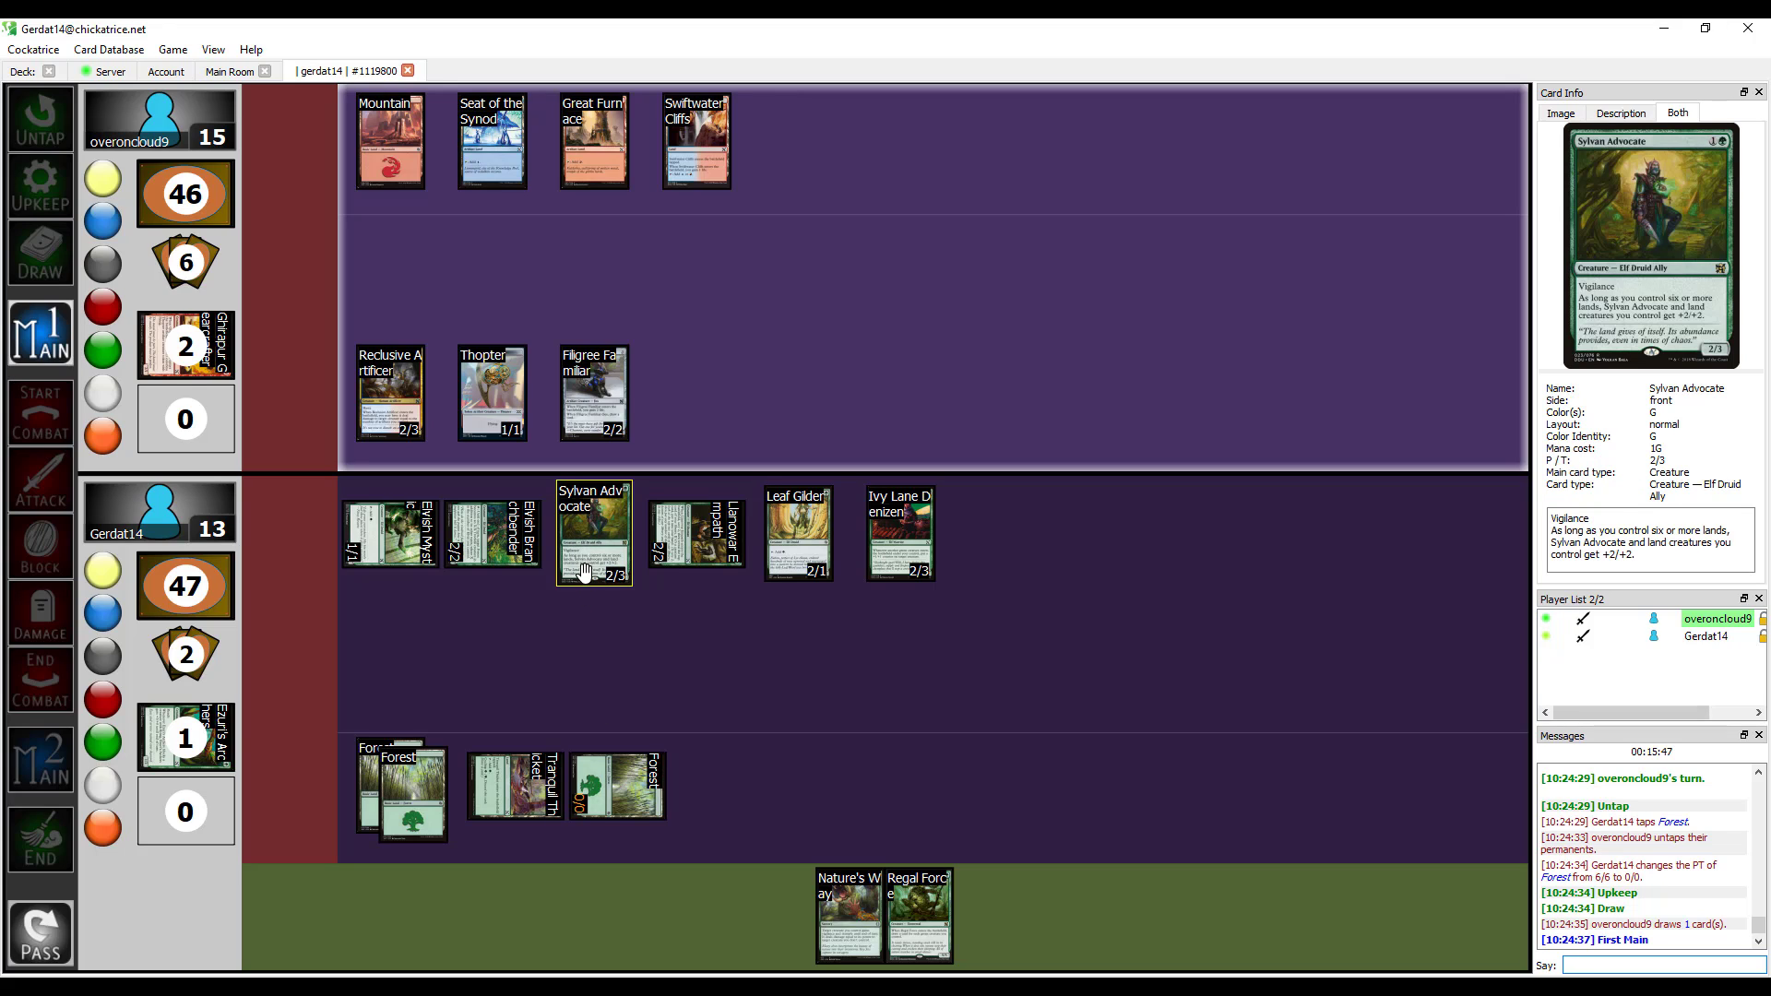
Inspect the opponent's new Etherium Sculptor, Ichor Wellspring, Mycosynth Wellspring and Swiftwater Cliffs.
left_click(491, 142)
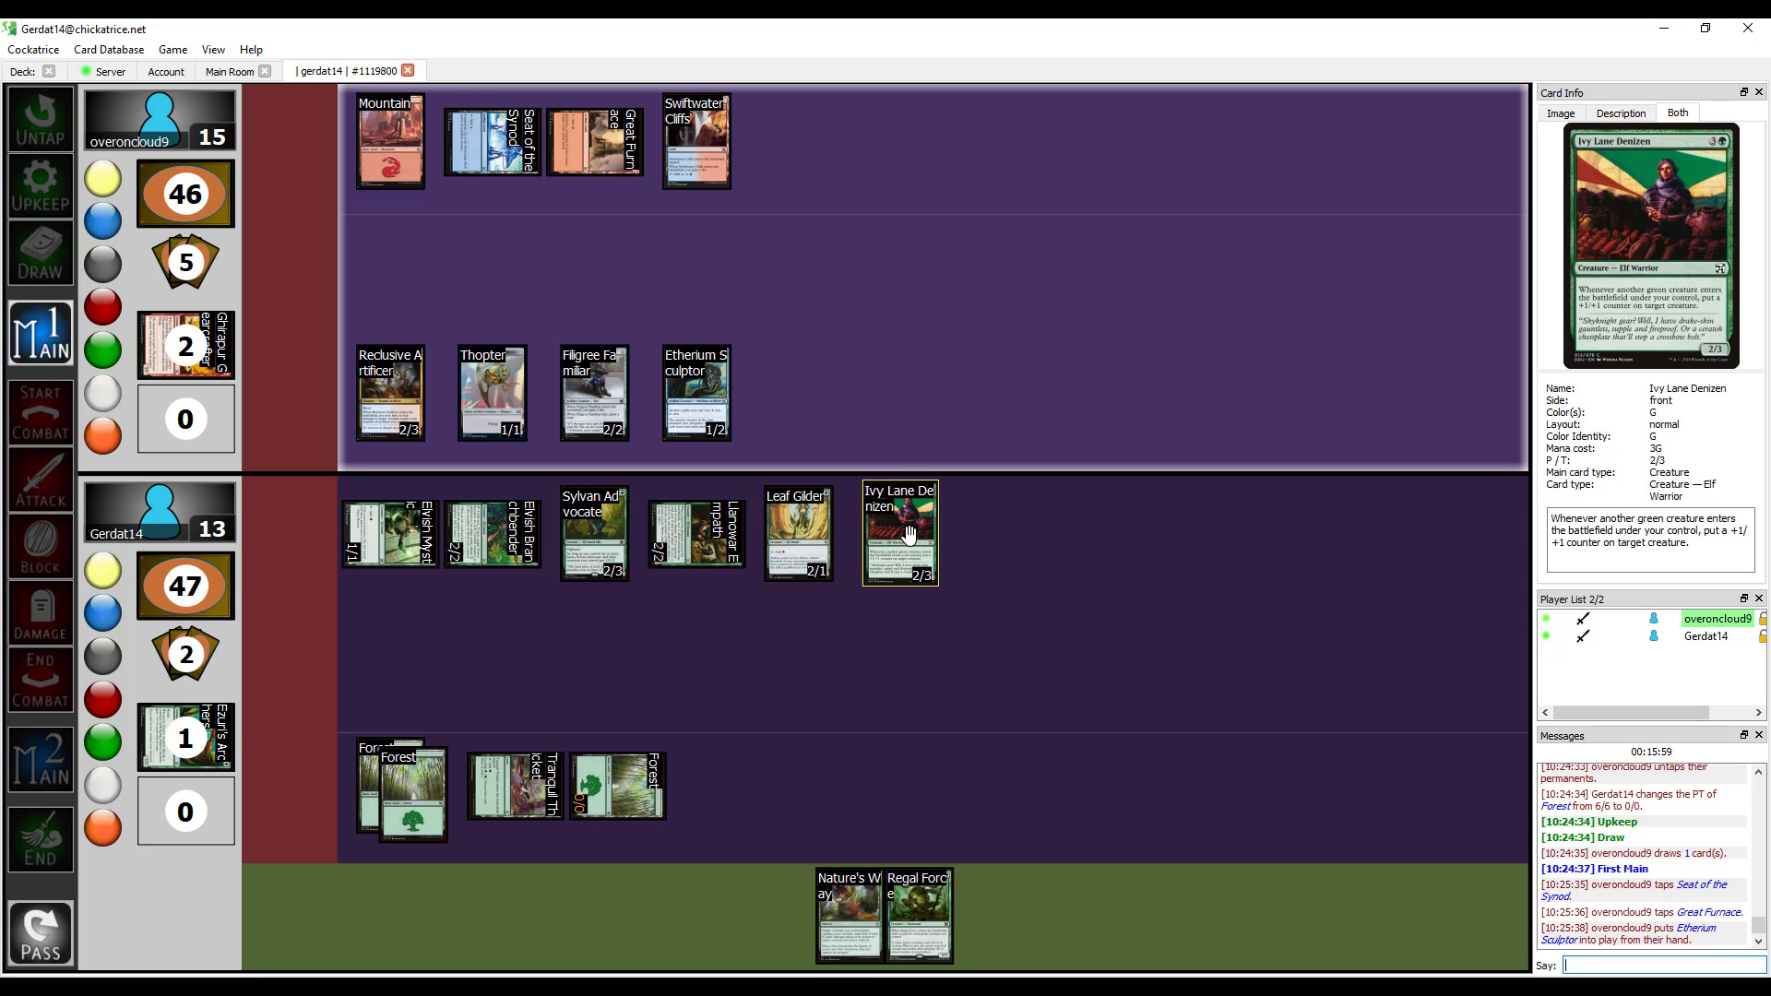
left_click(389, 140)
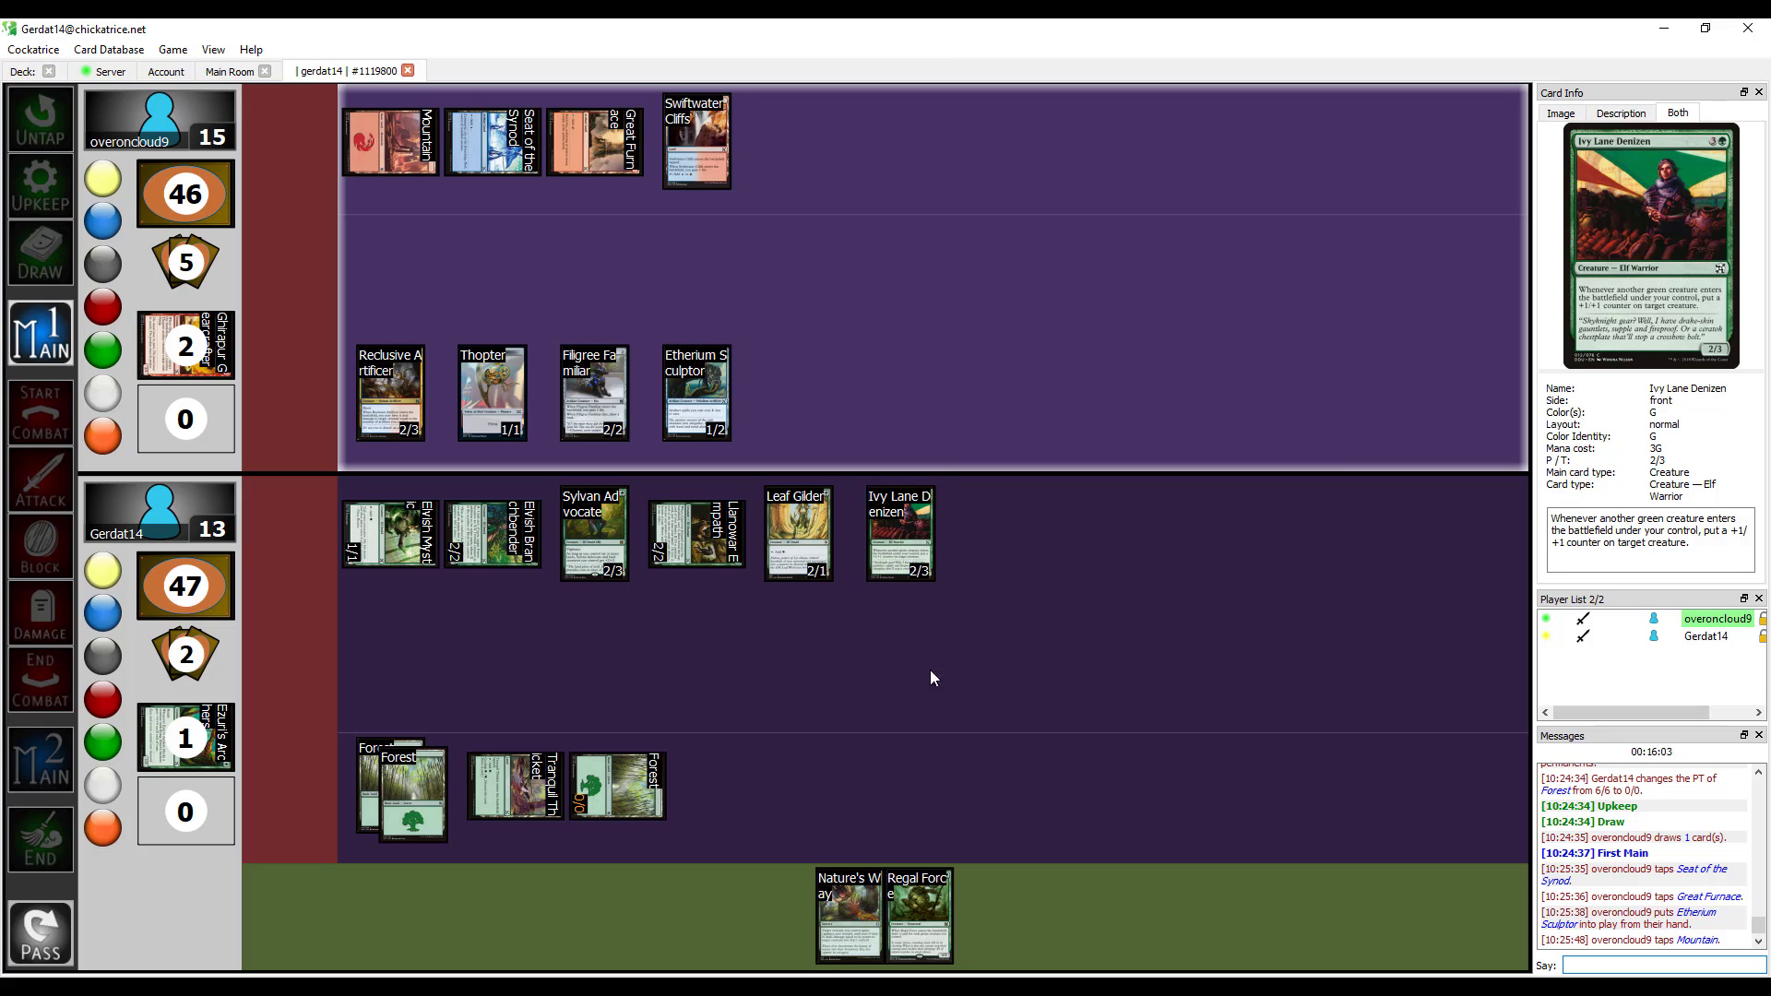
mouse_move(918, 942)
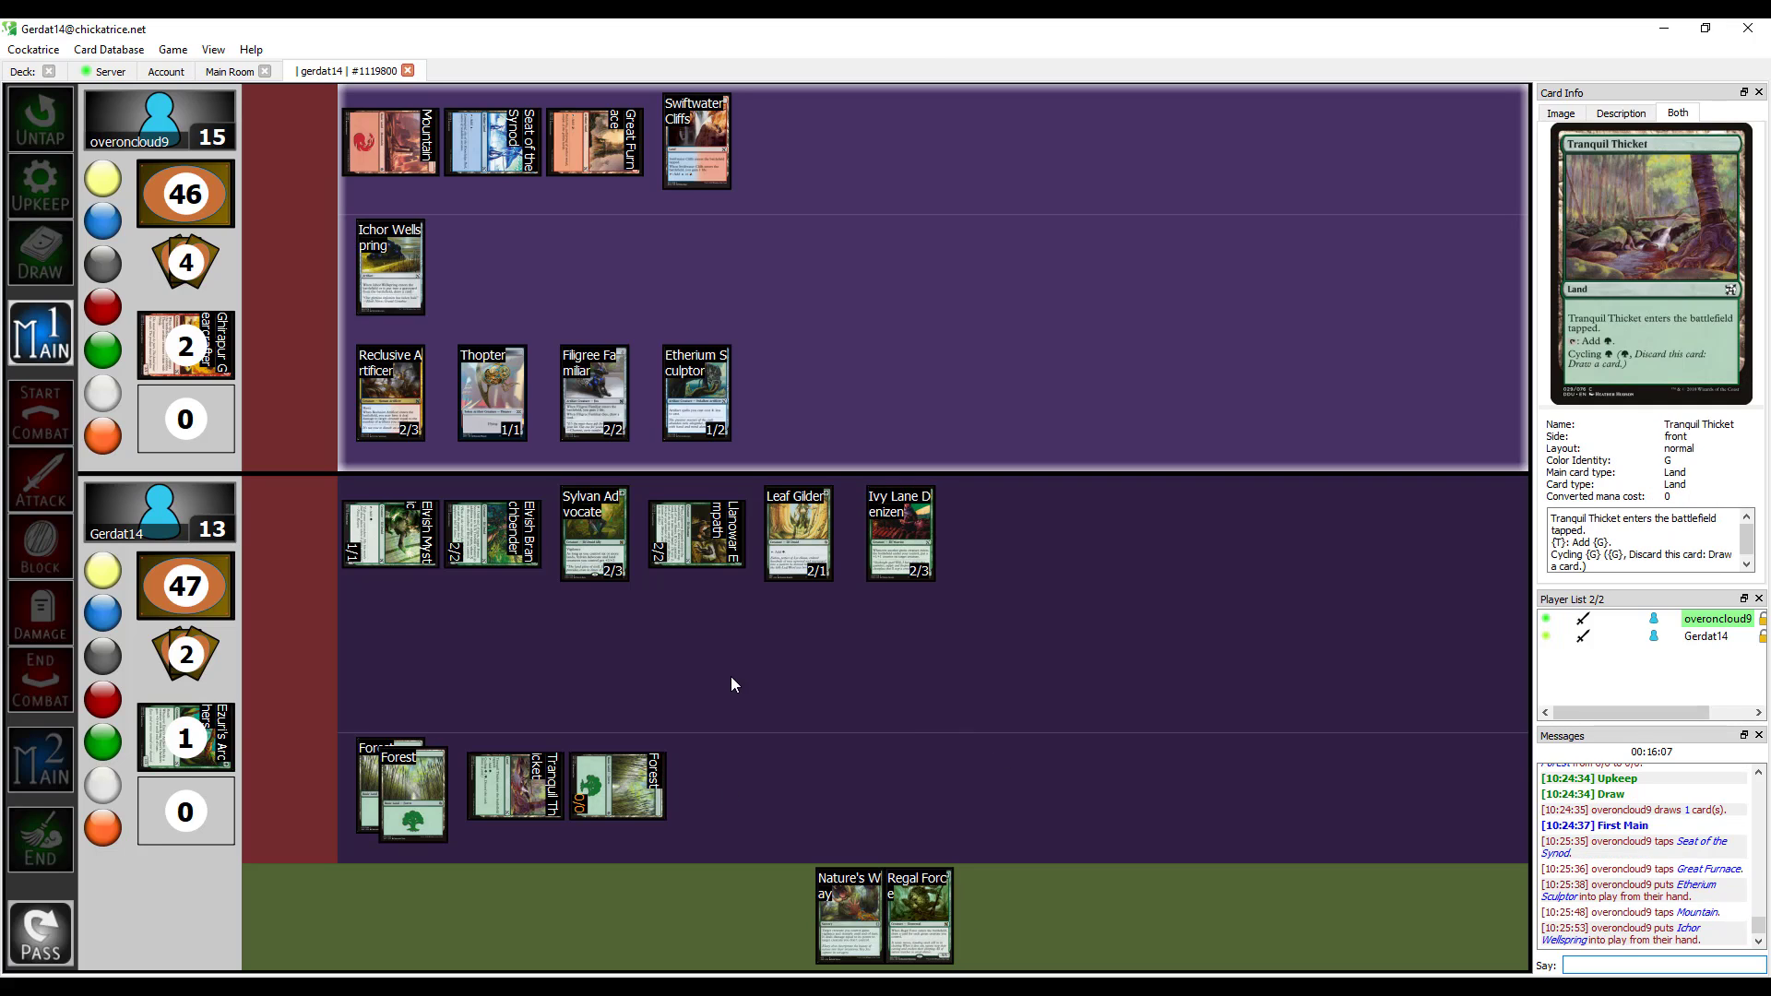
mouse_move(380, 277)
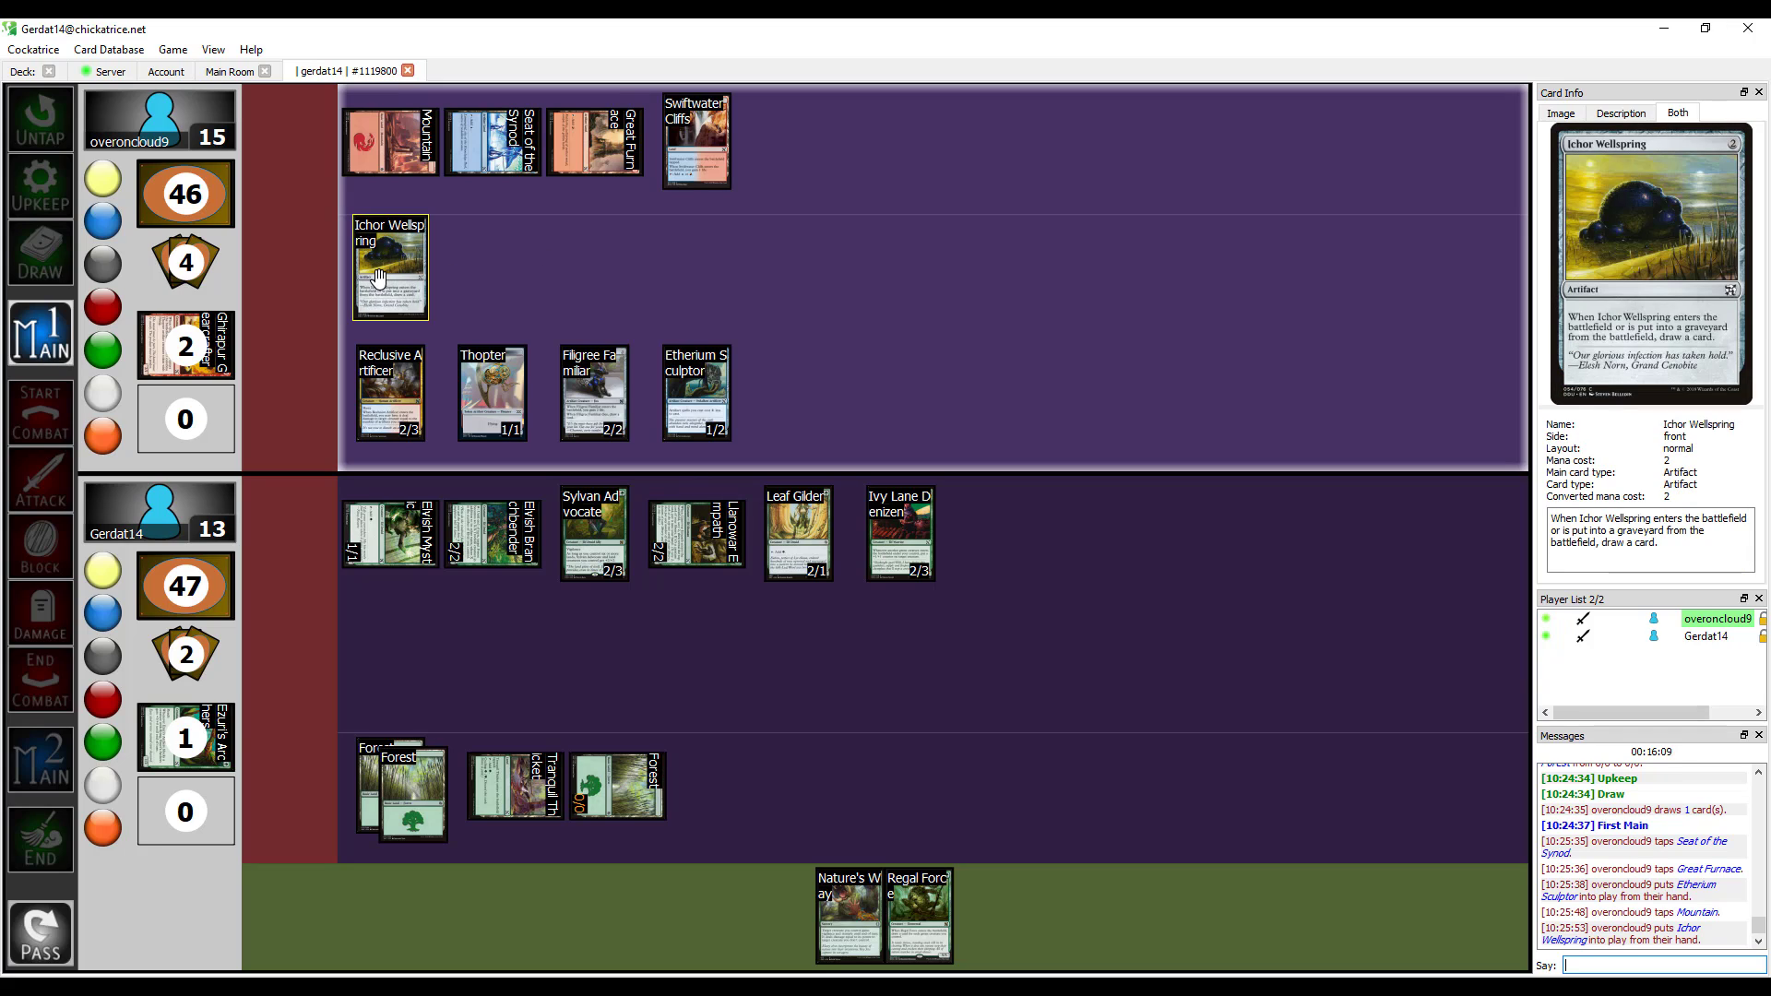
mouse_move(734, 283)
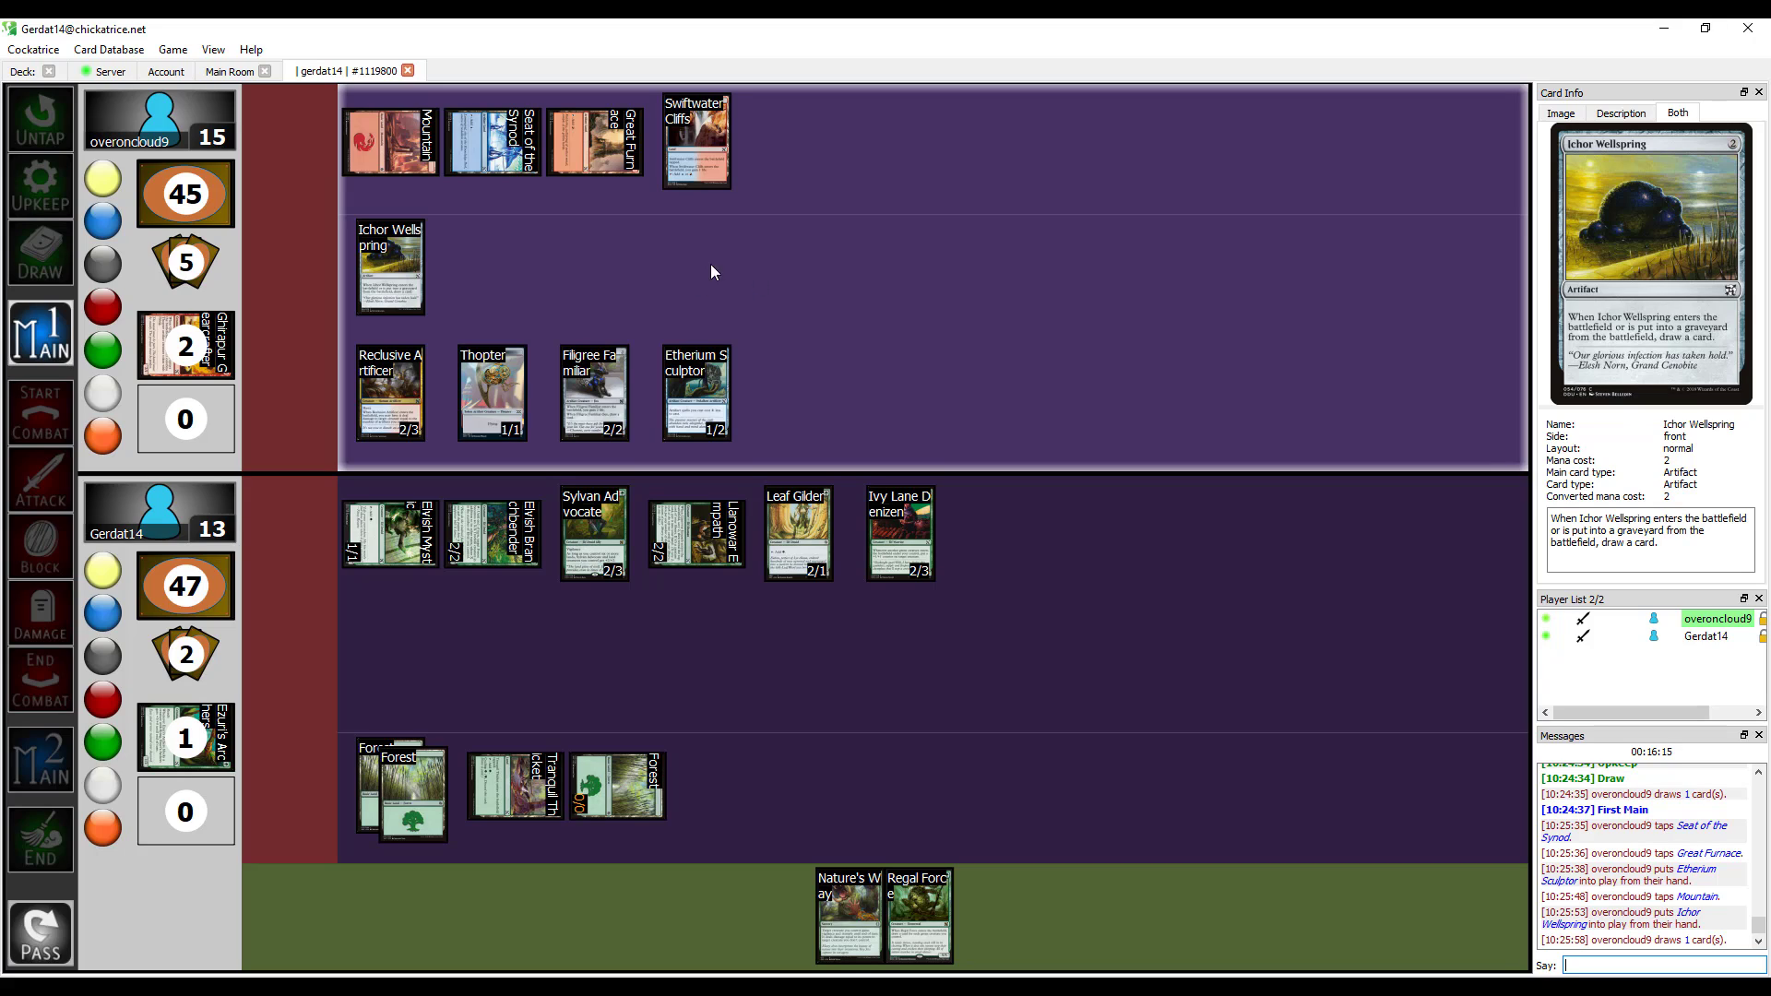
mouse_move(559, 283)
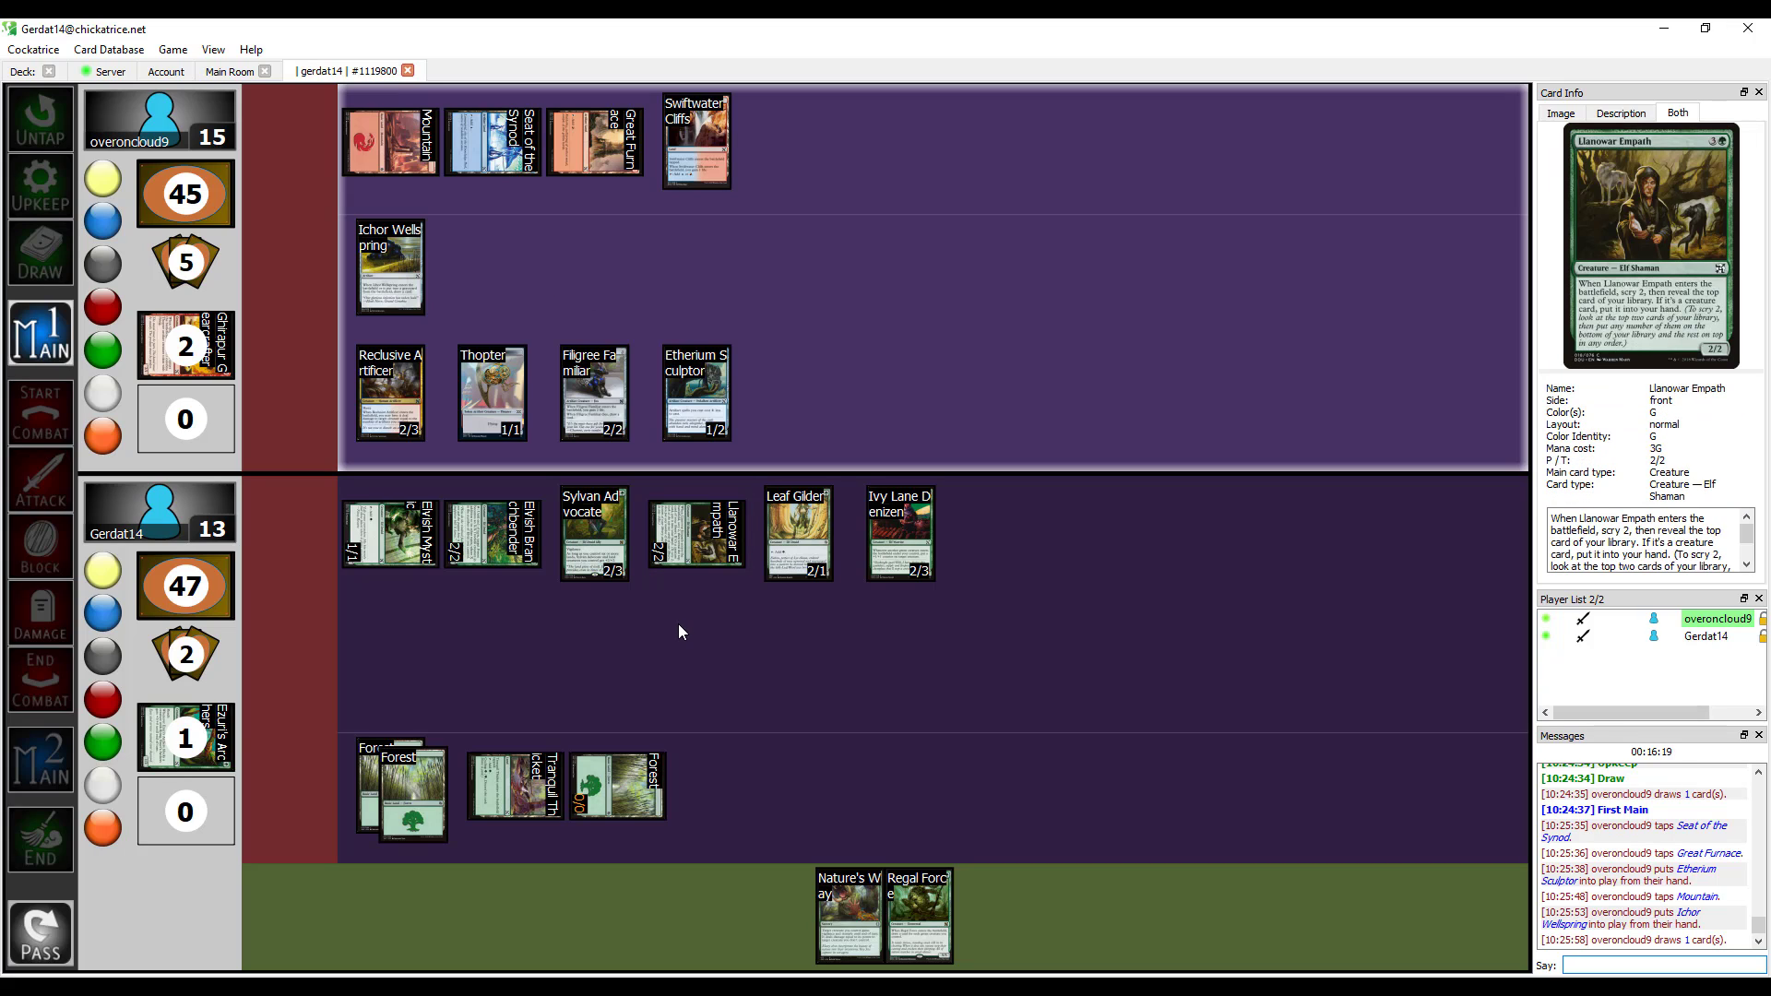
left_click(697, 140)
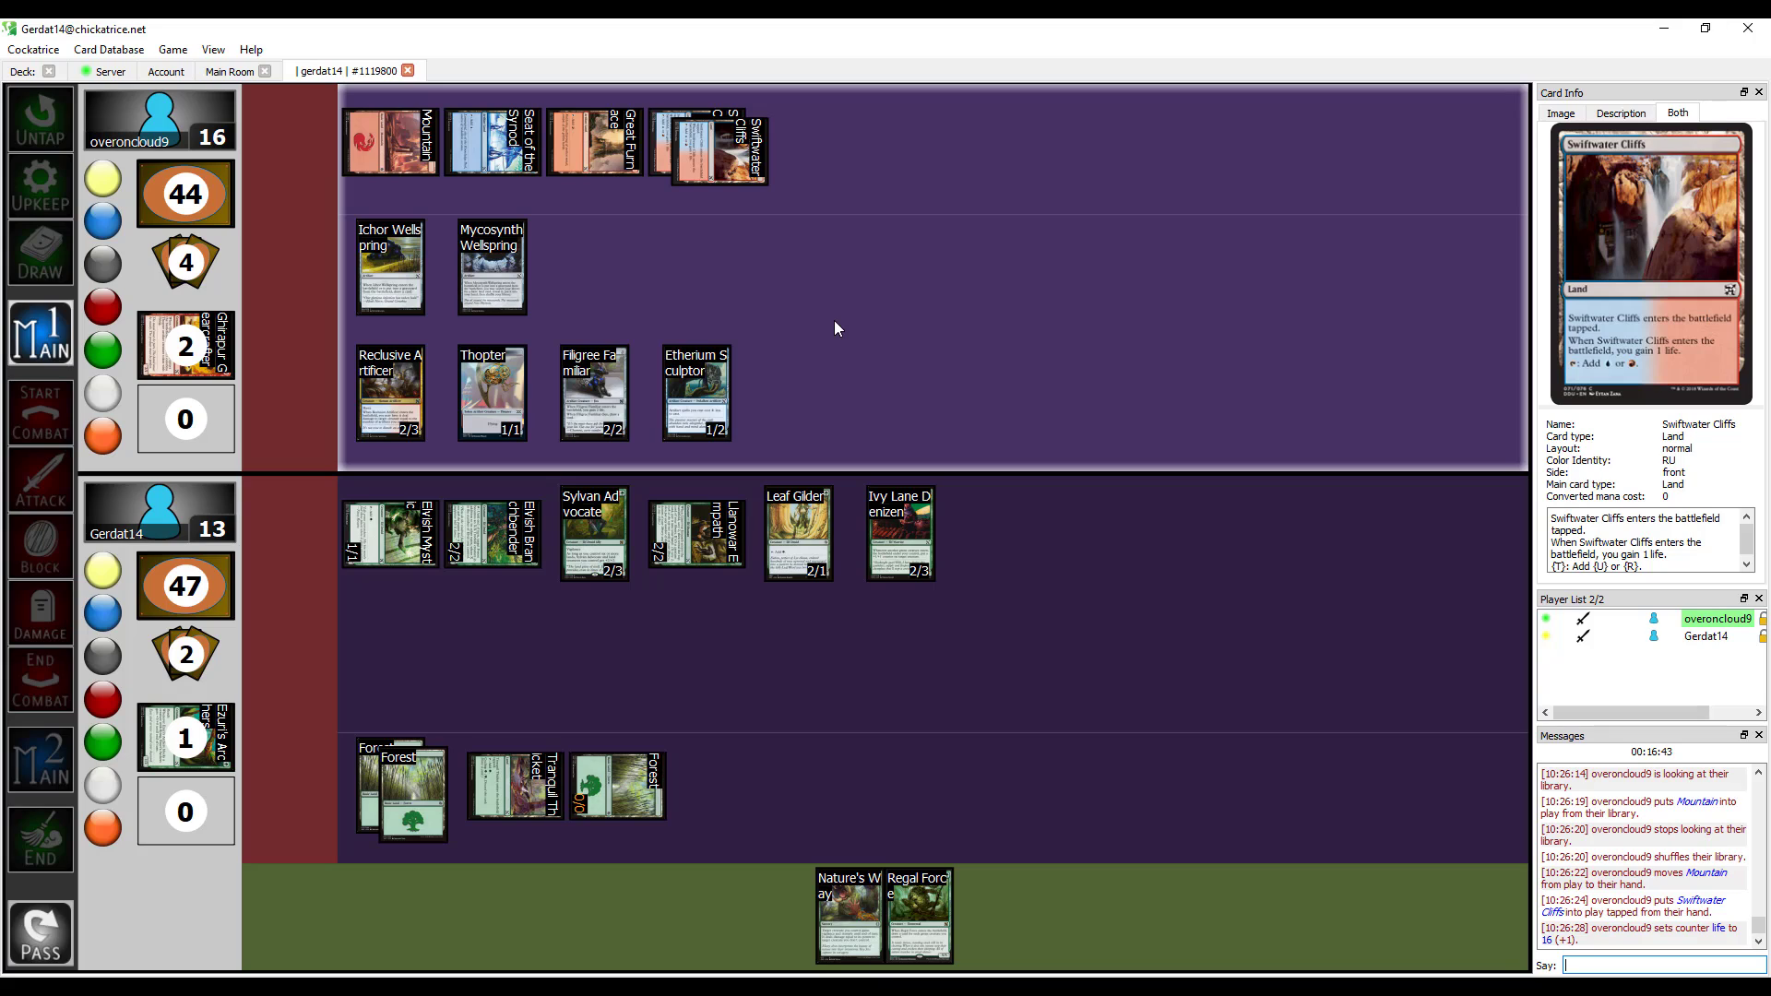
Block the attacking Reclusive Artificer by drawing an arrow from Sylvan Advocate.
left_click(40, 411)
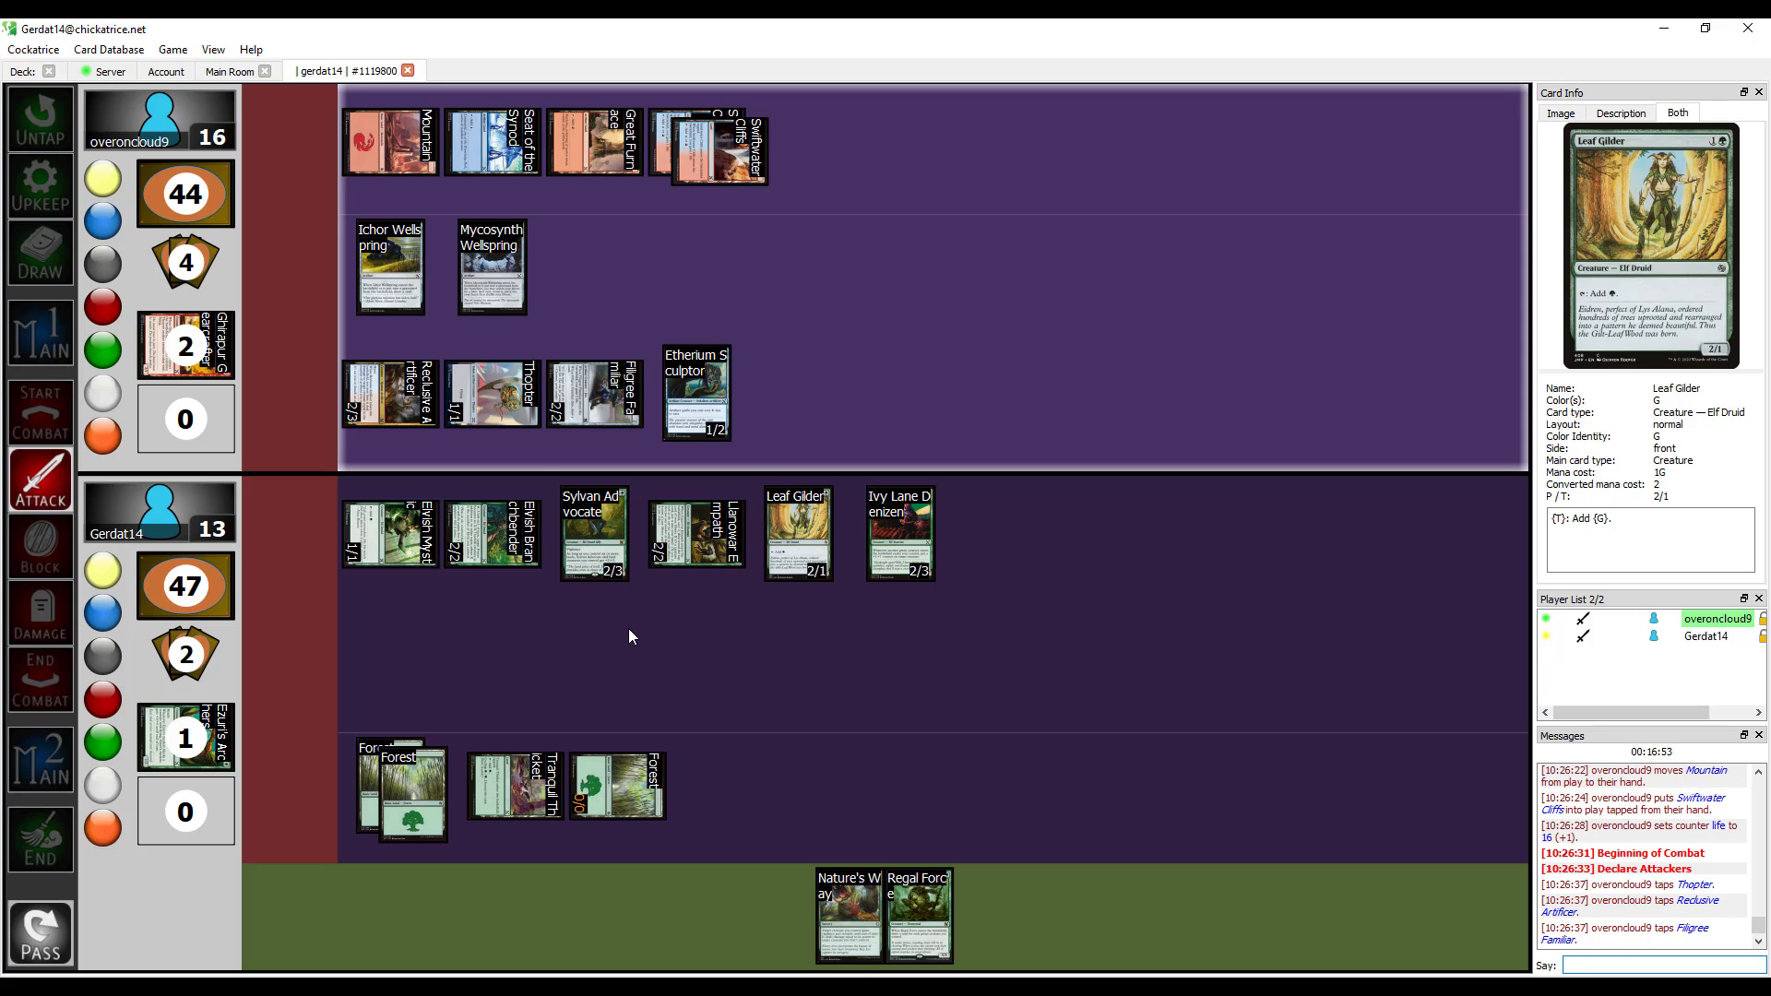
mouse_move(594, 530)
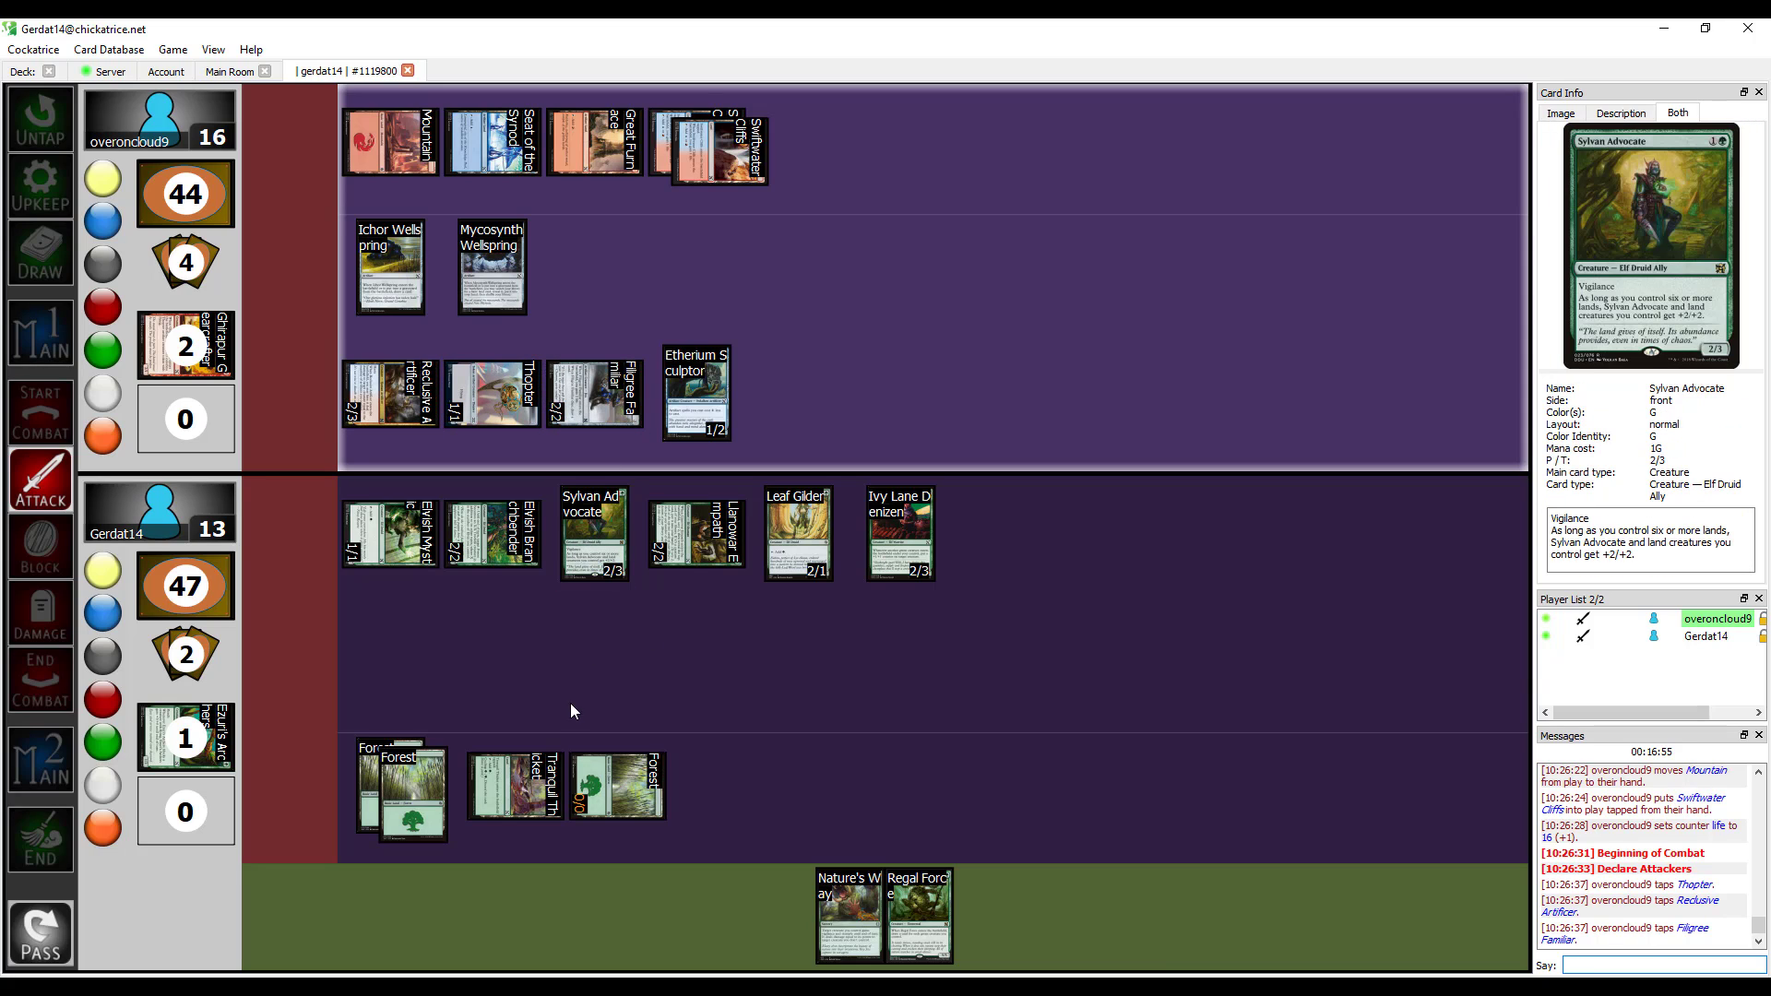
right_click(594, 533)
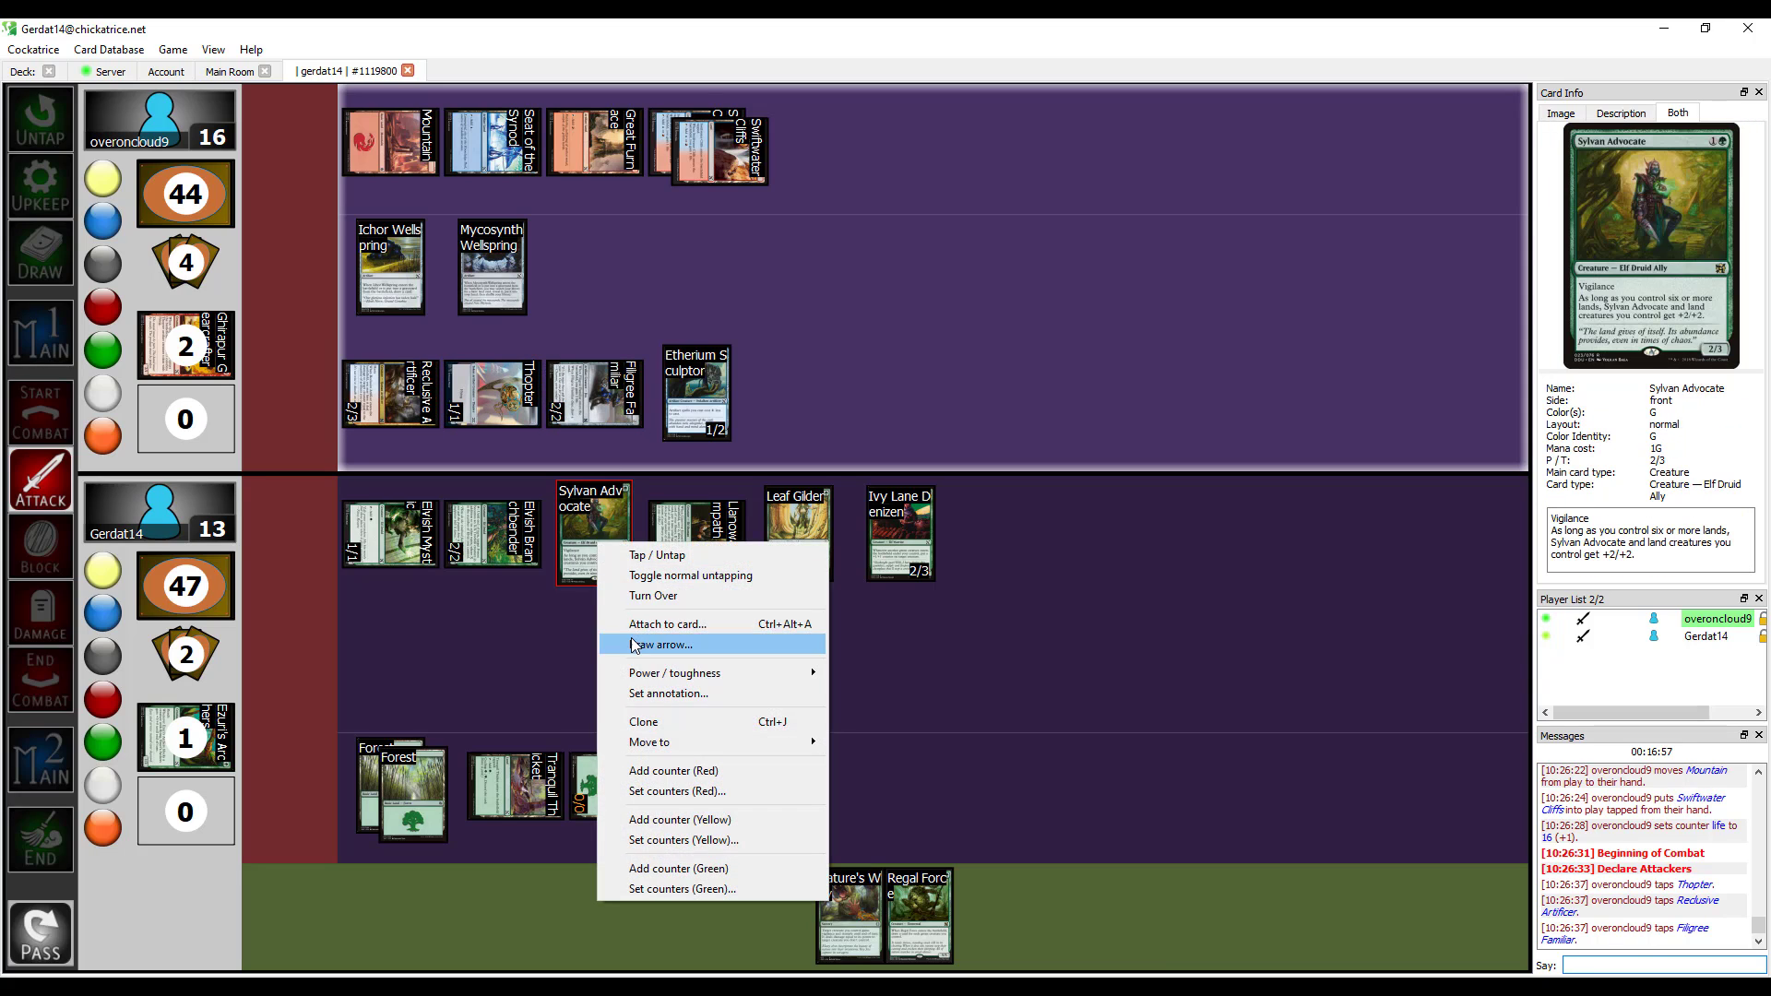
left_click(662, 644)
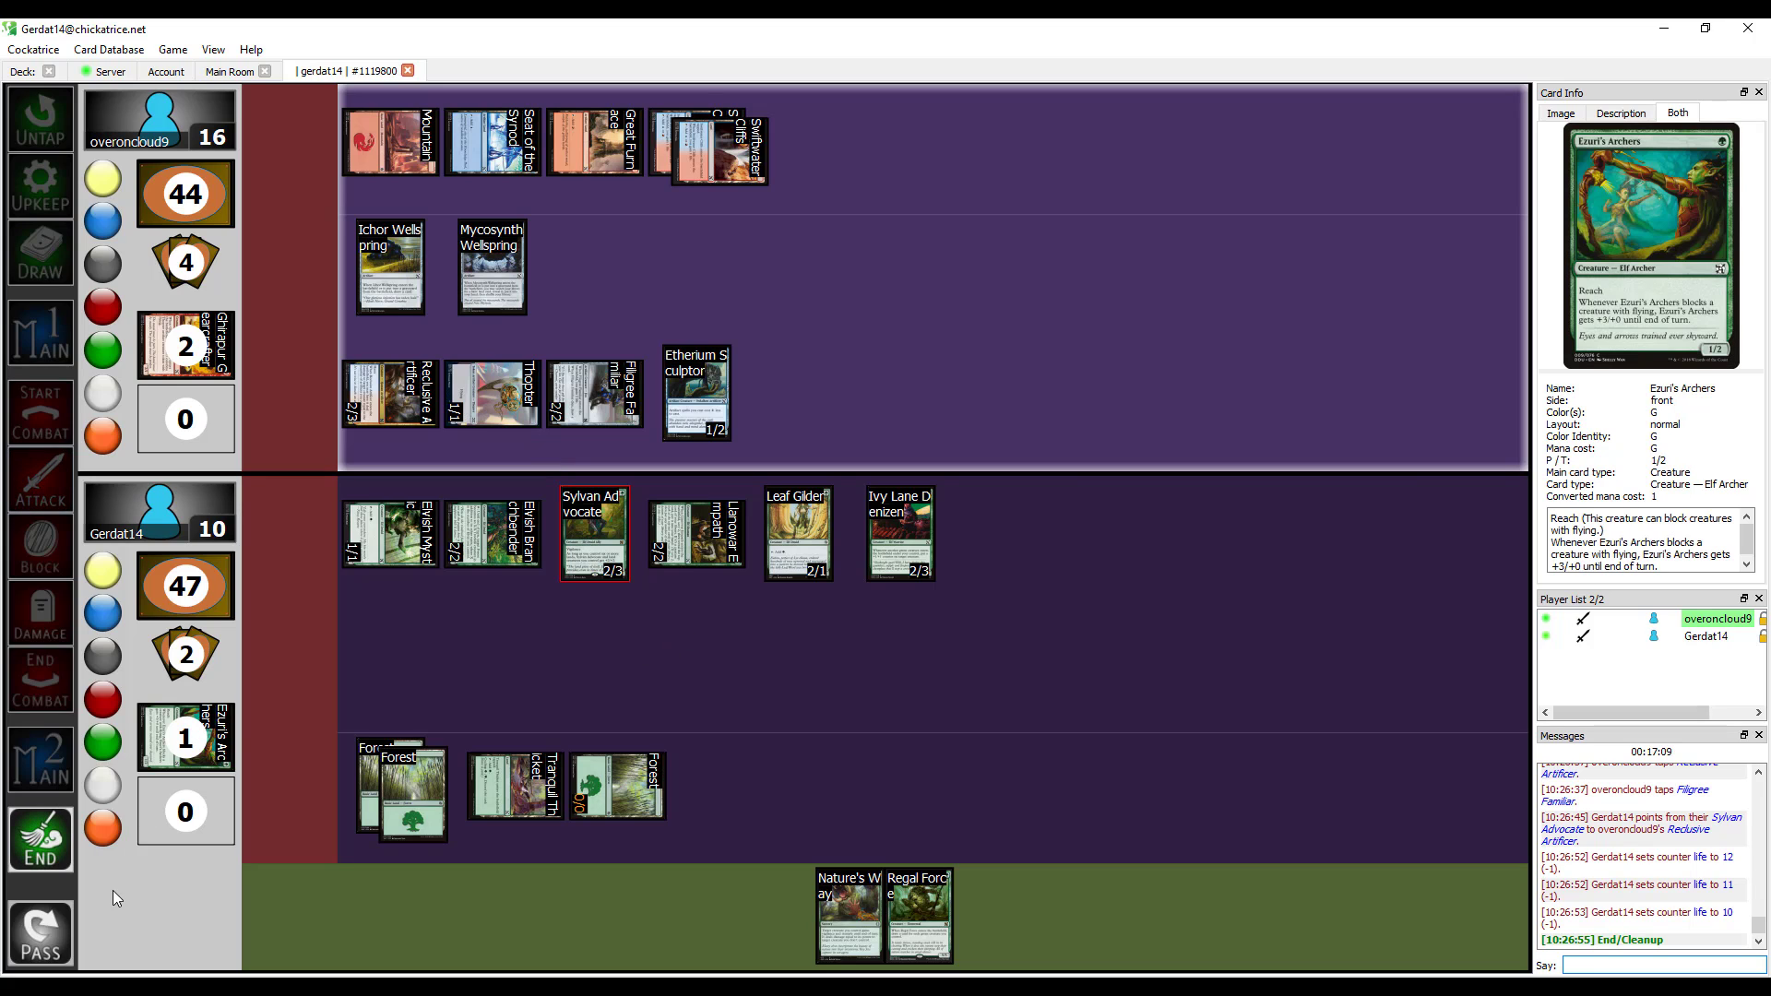
Advance to your turn to draw and cast Wildheart Invoker.
left_click(41, 118)
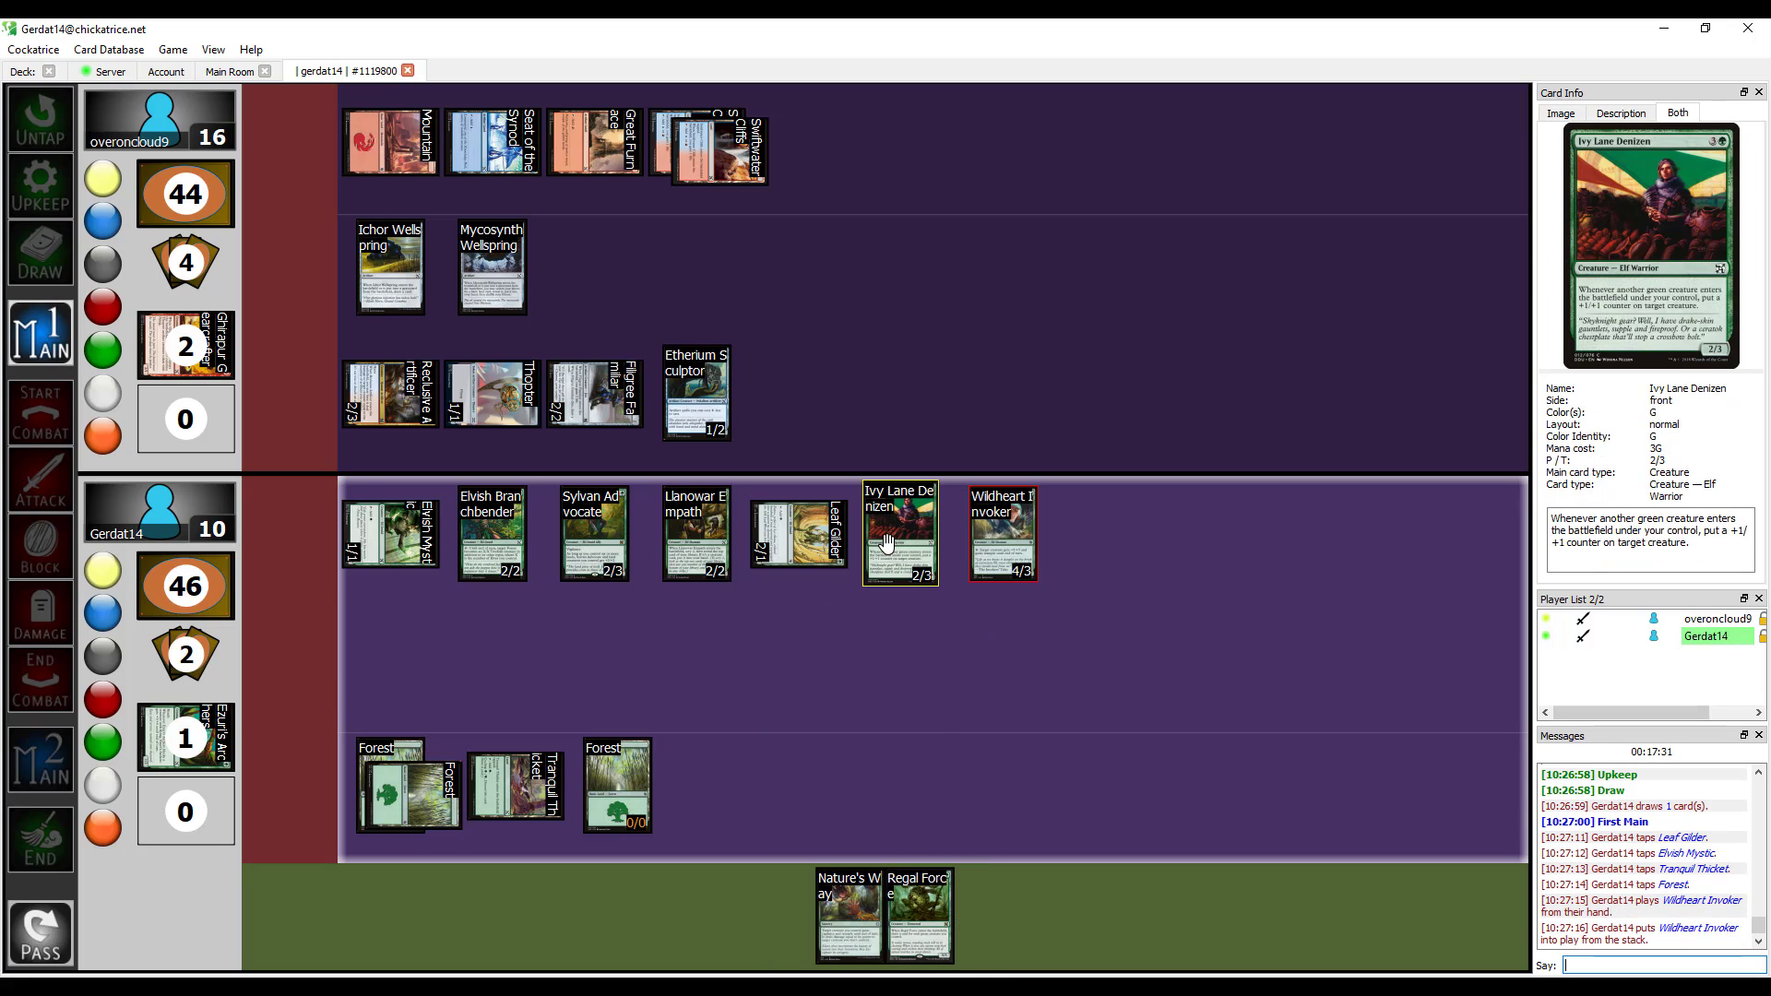
Add one red counter to Wildheart Invoker.
right_click(1002, 532)
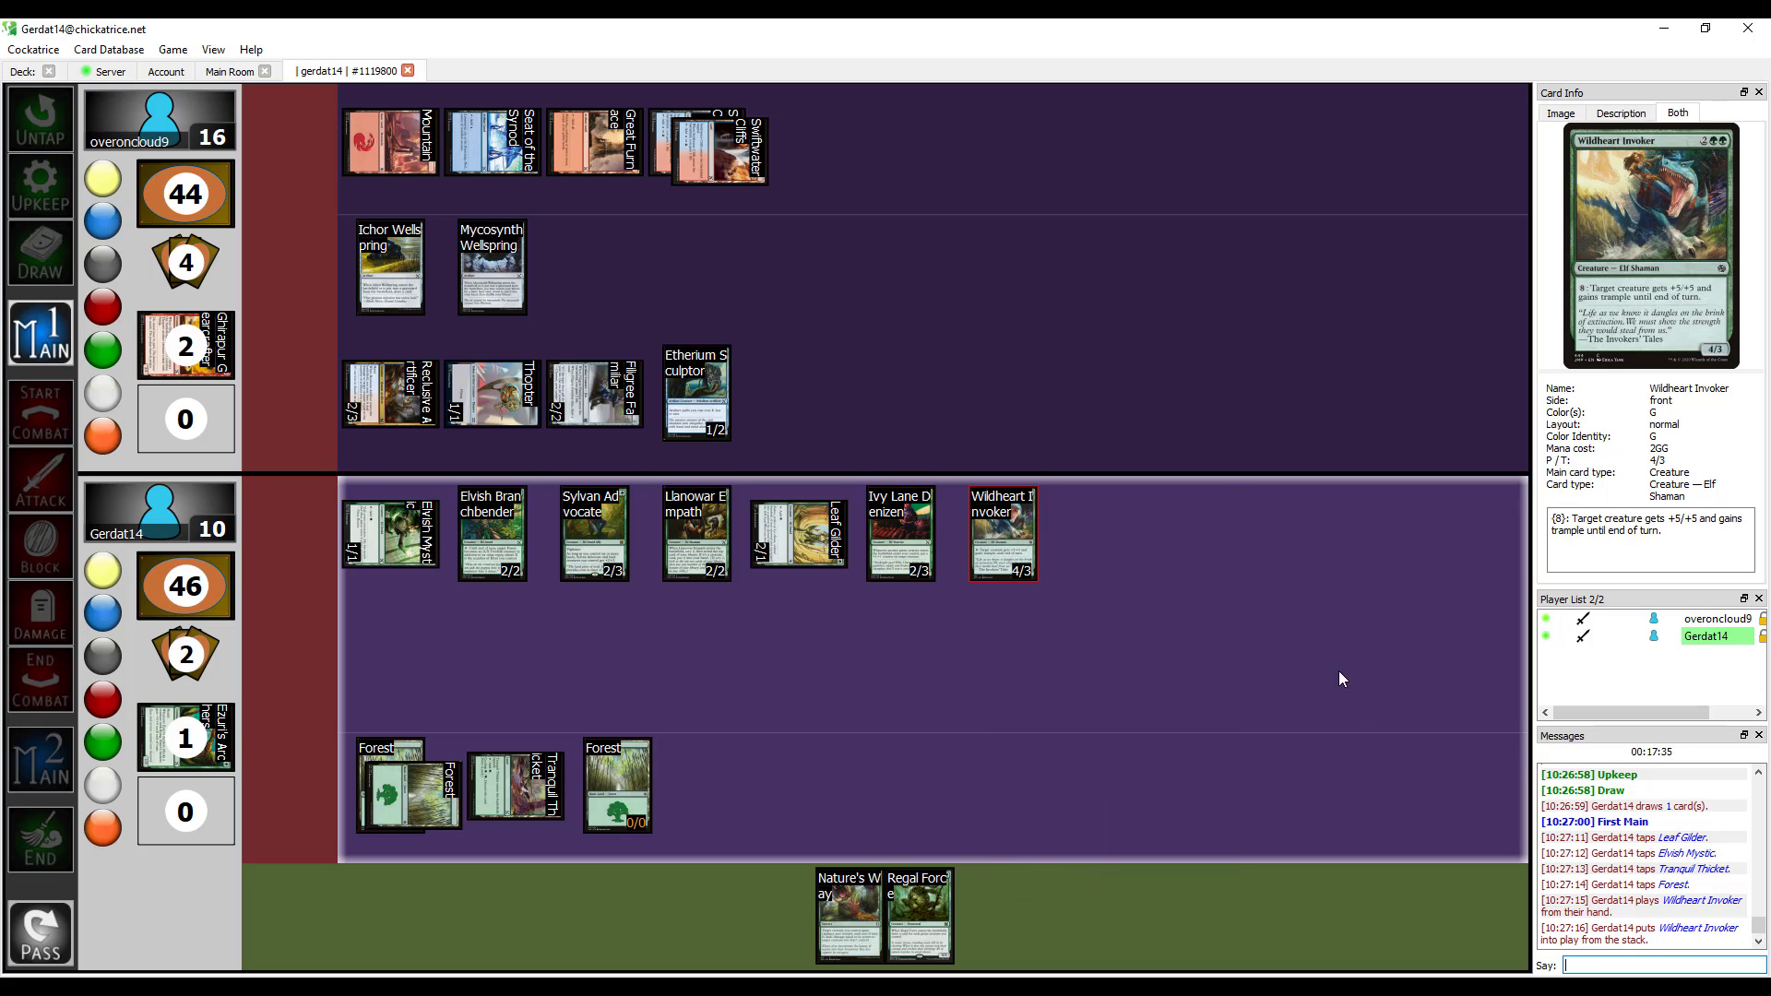
left_click(1003, 534)
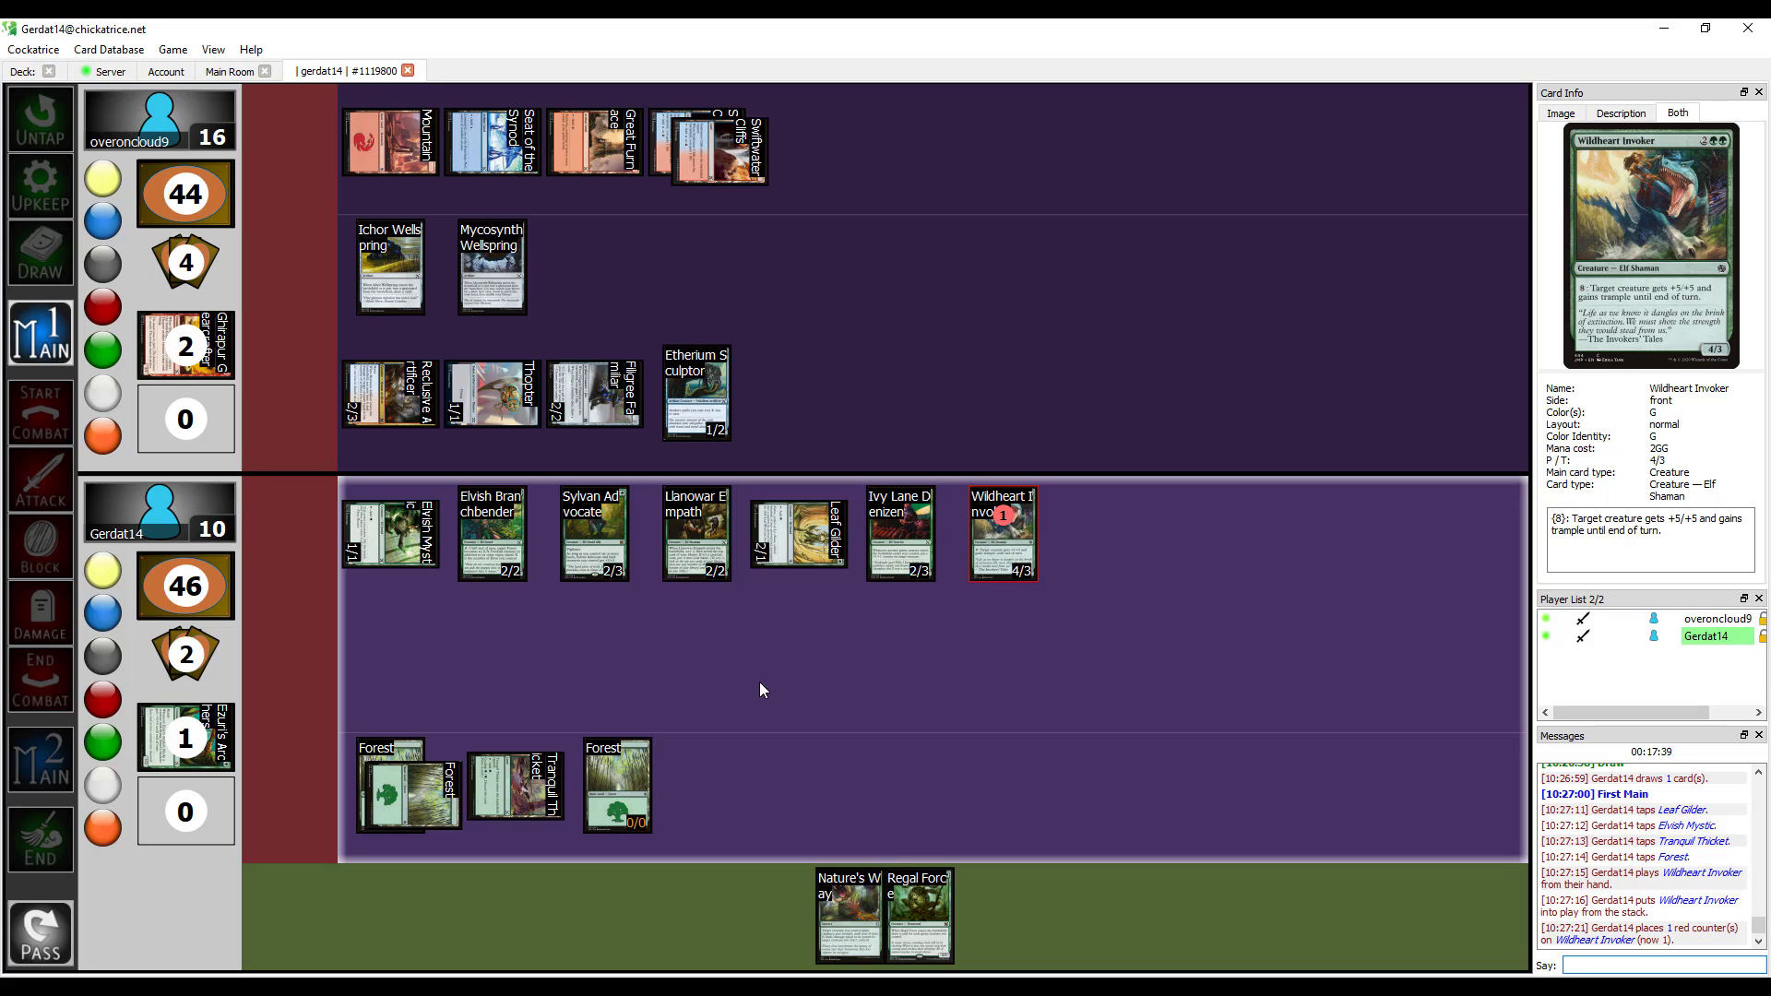
mouse_move(728, 711)
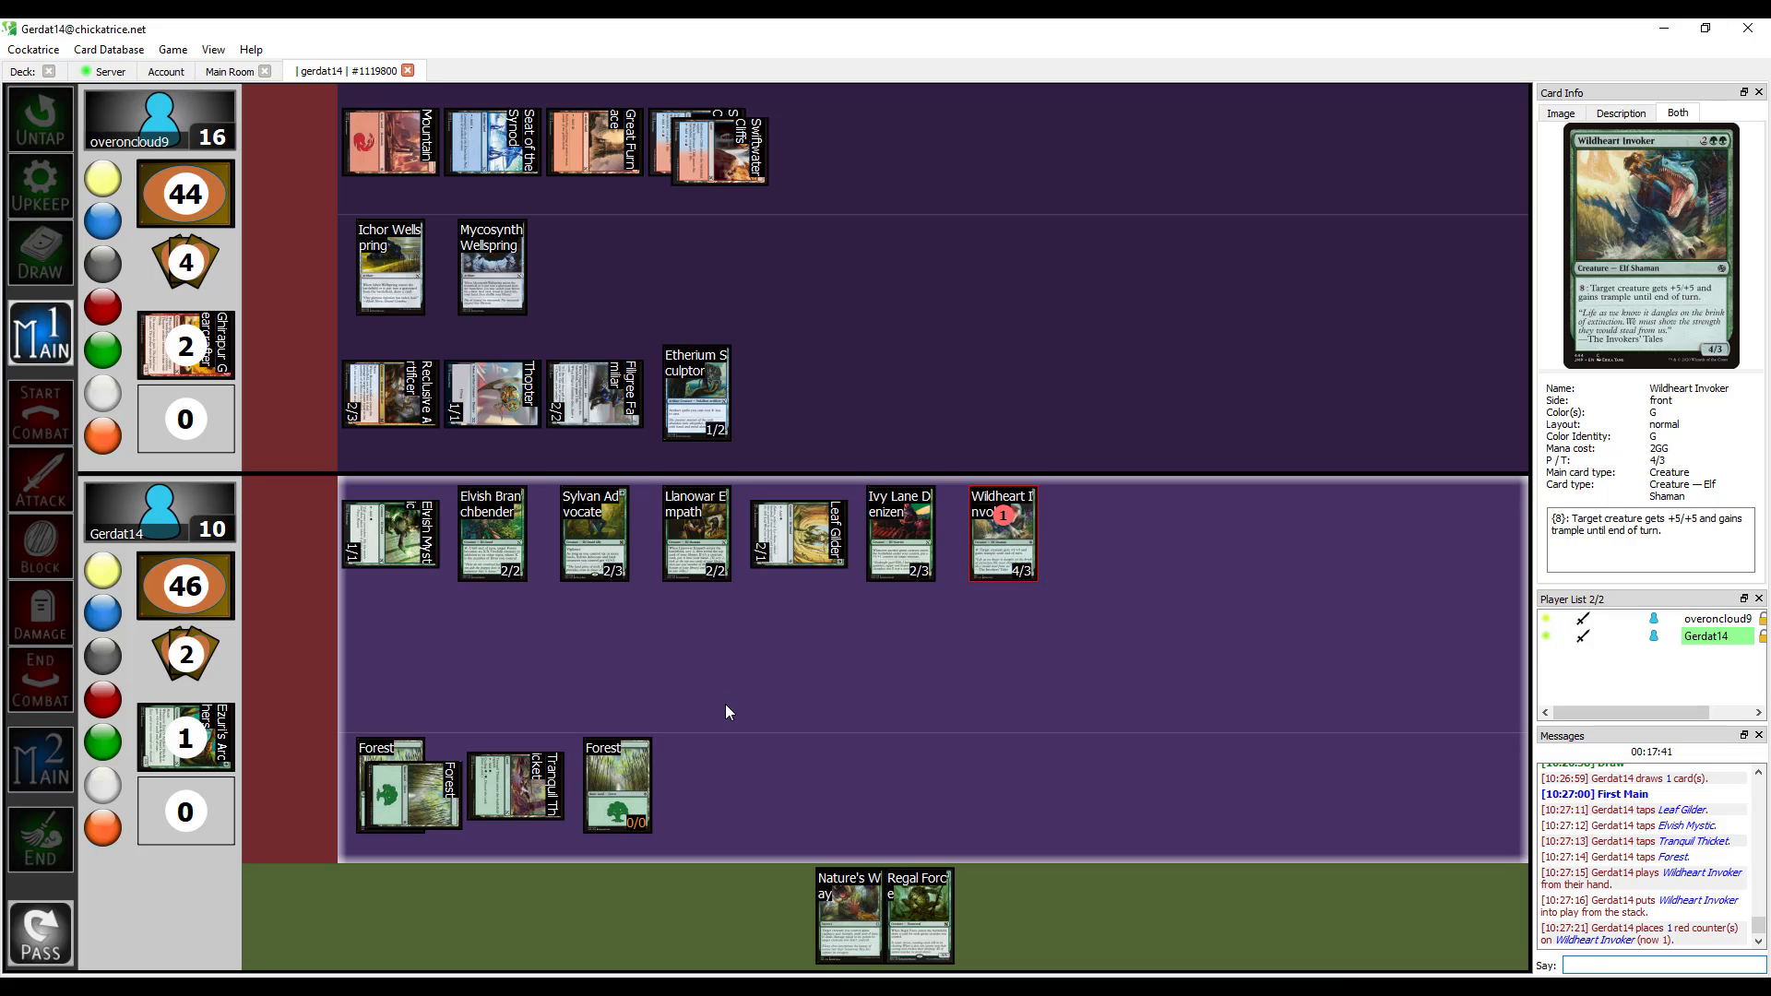
mouse_move(722, 671)
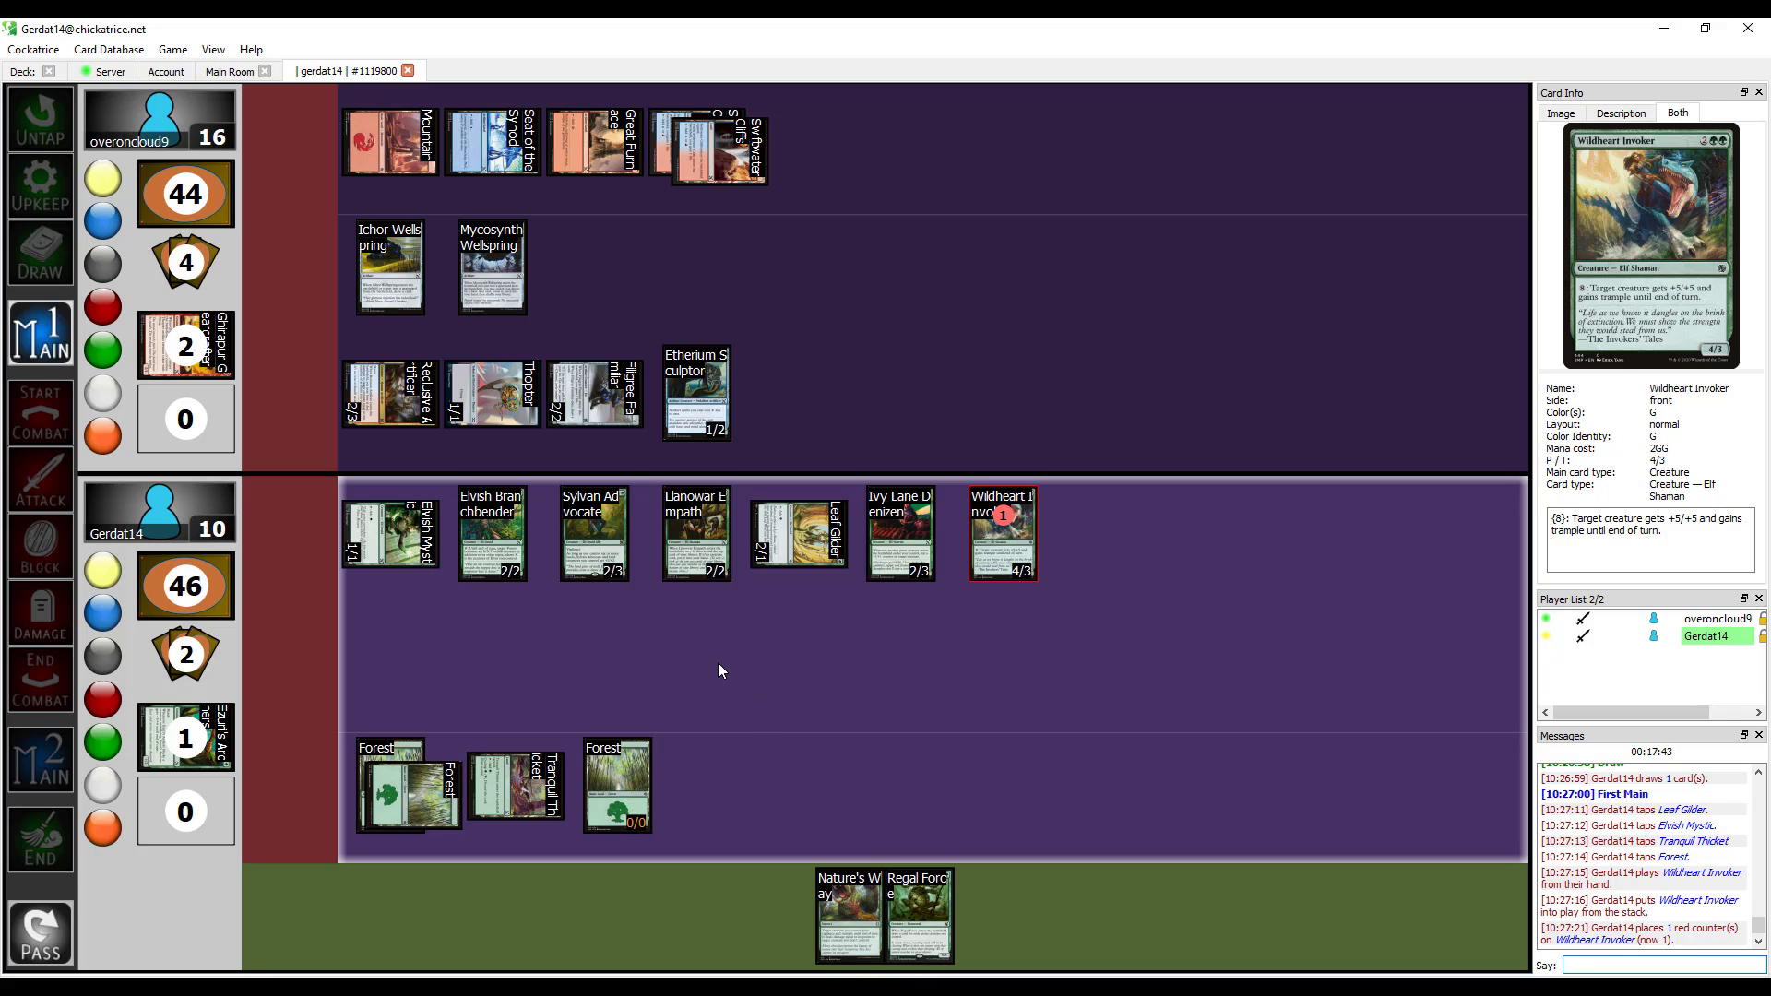
mouse_move(878, 630)
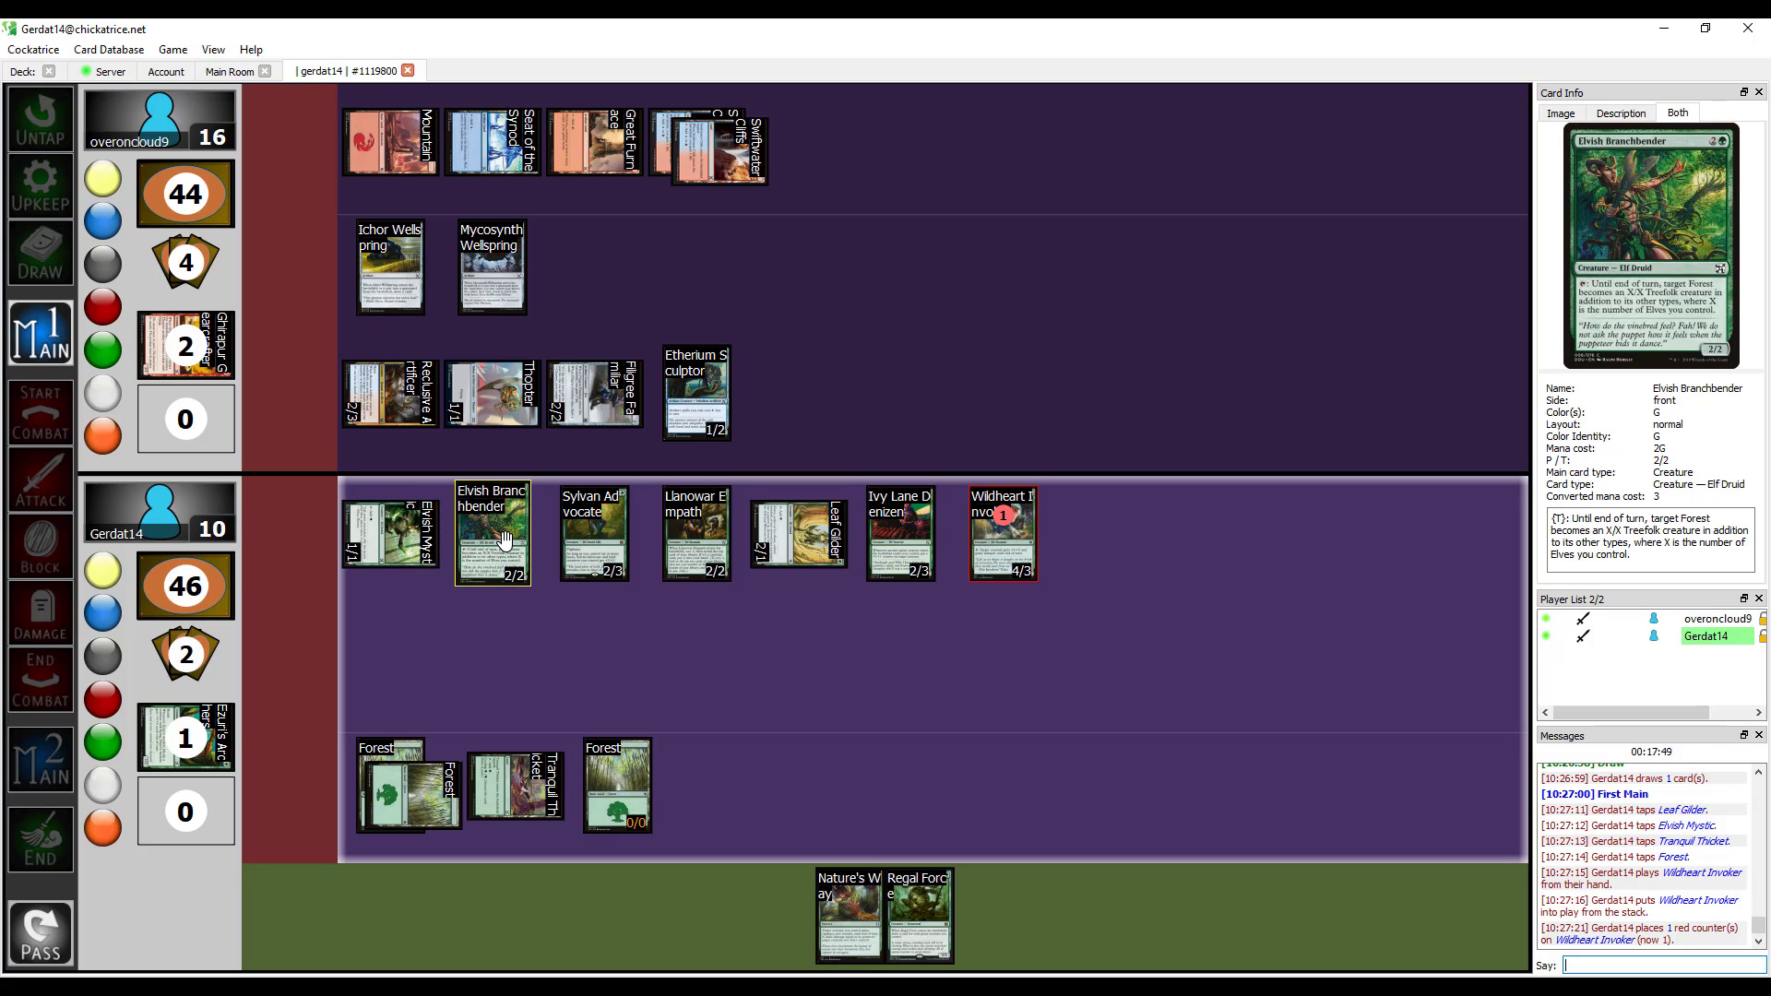
Tap Elvish Branchbender and set the Forest's power/toughness to 7/7.
left_click(491, 535)
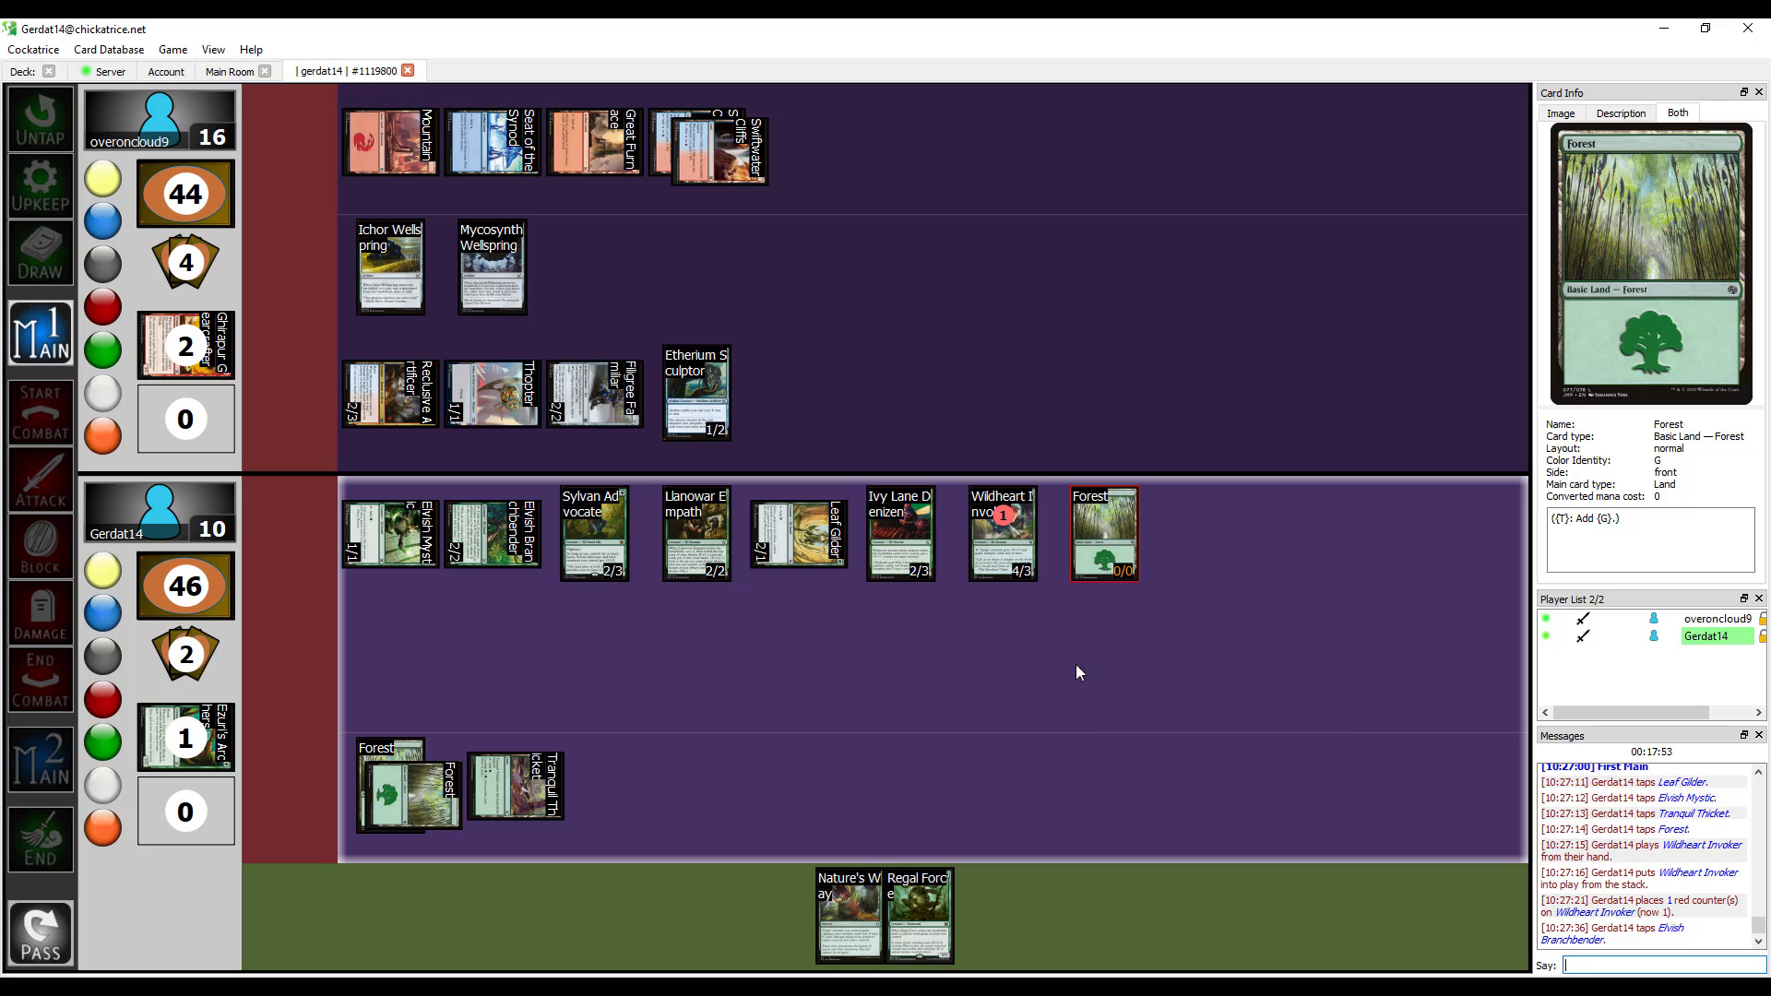
right_click(1104, 534)
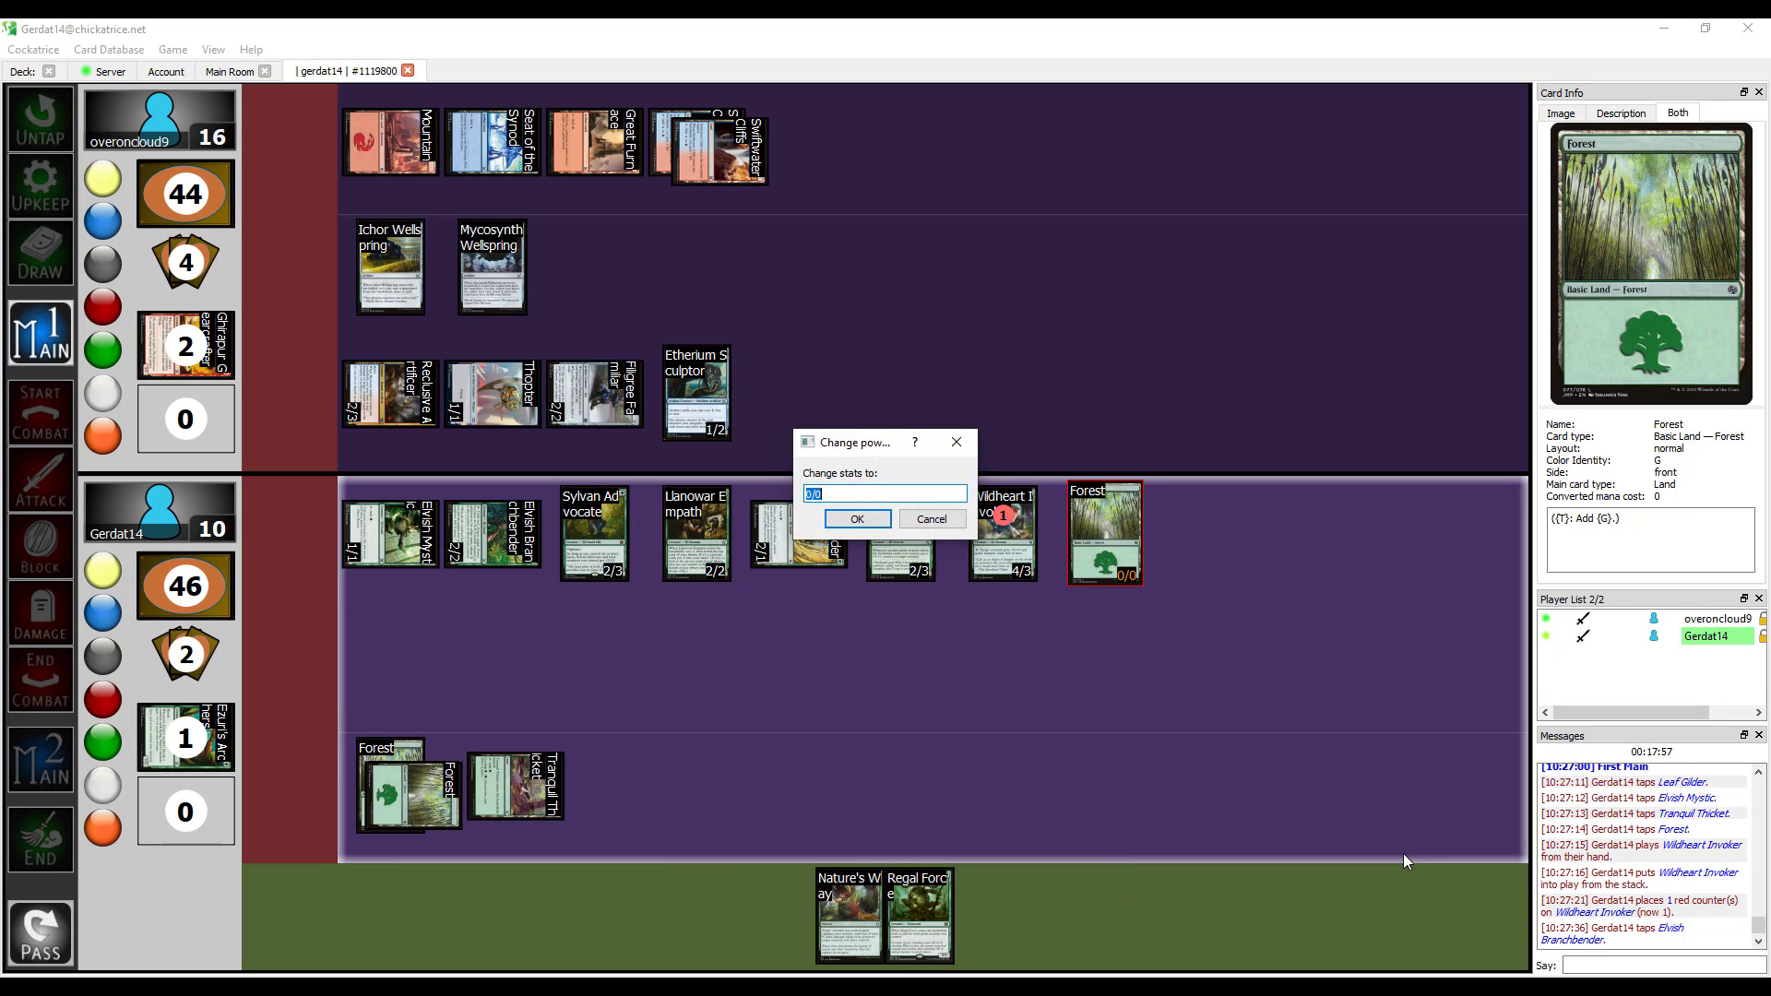
left_click(857, 519)
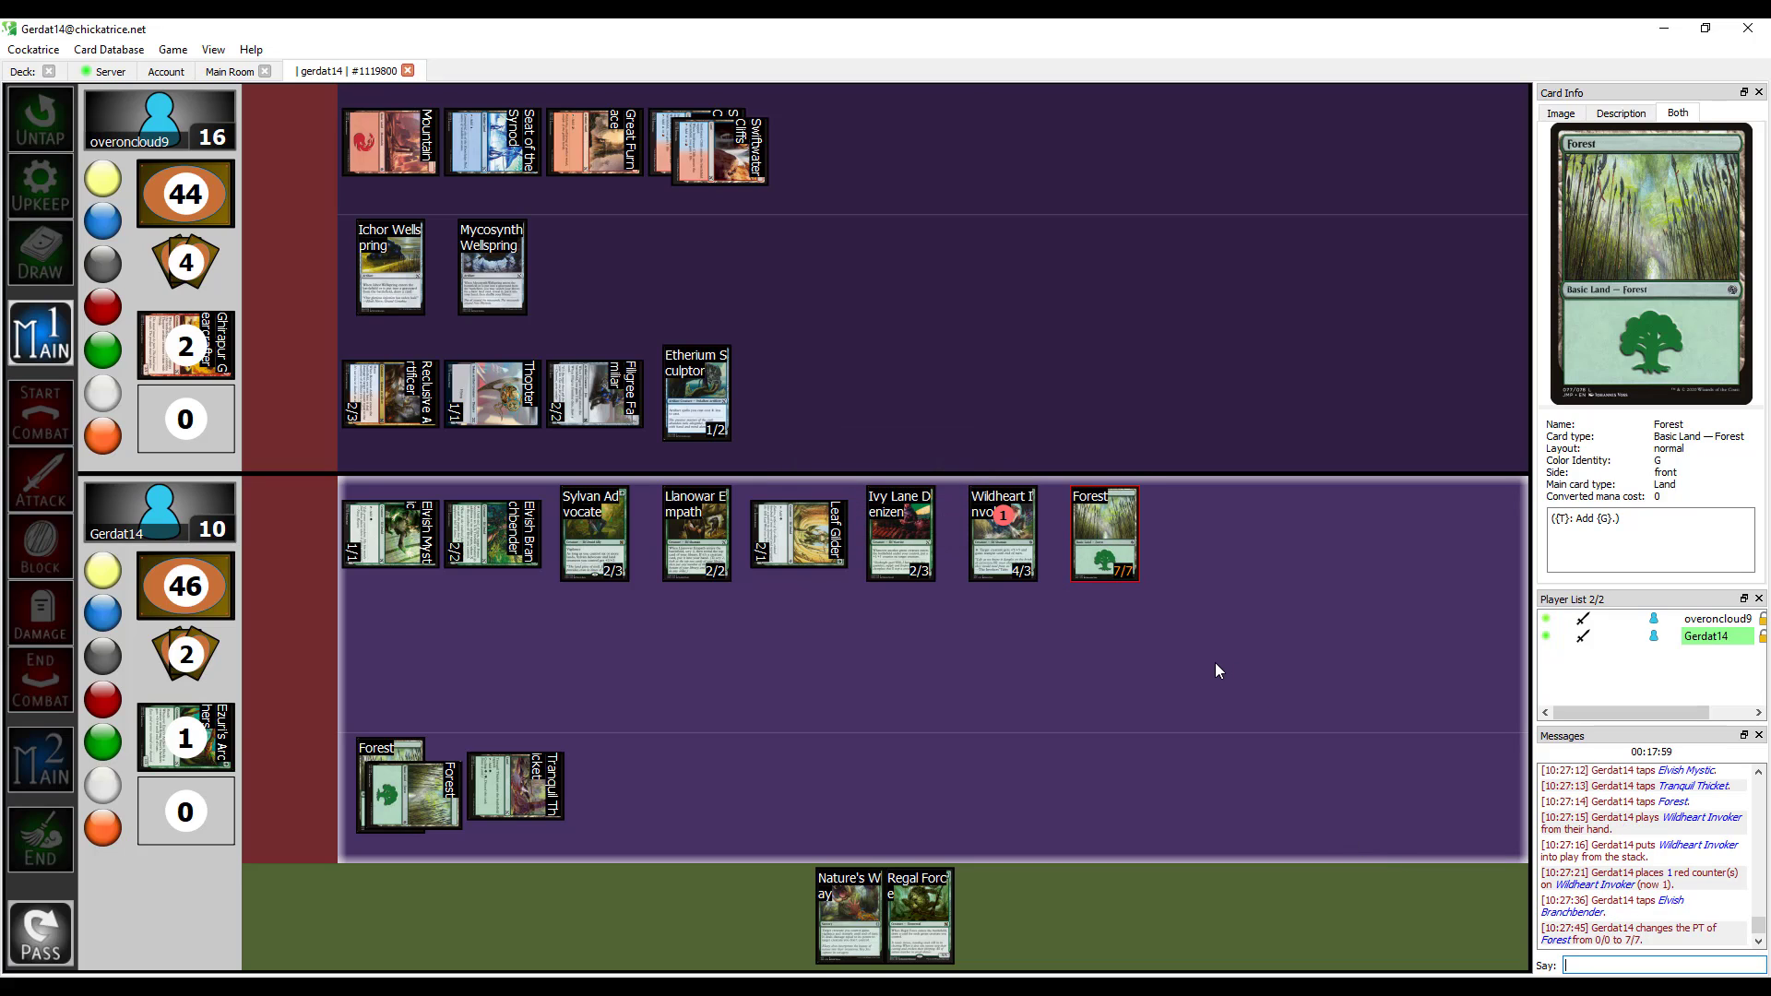
mouse_move(1105, 674)
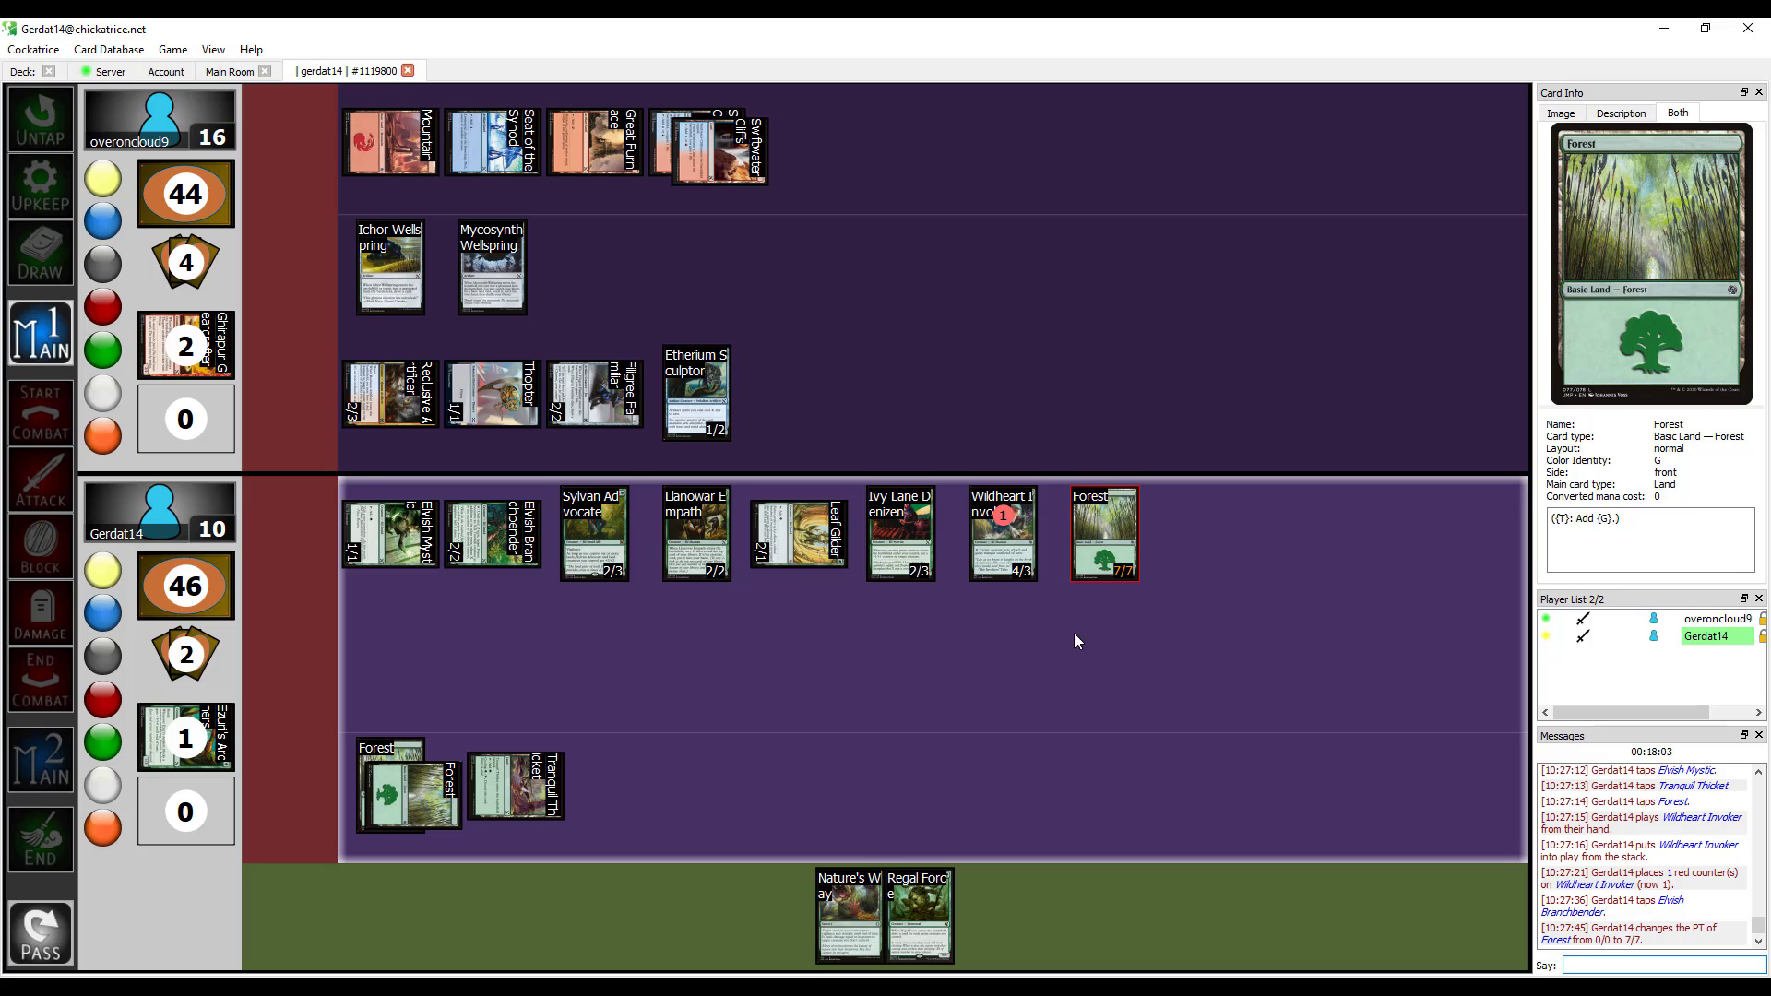
mouse_move(798, 534)
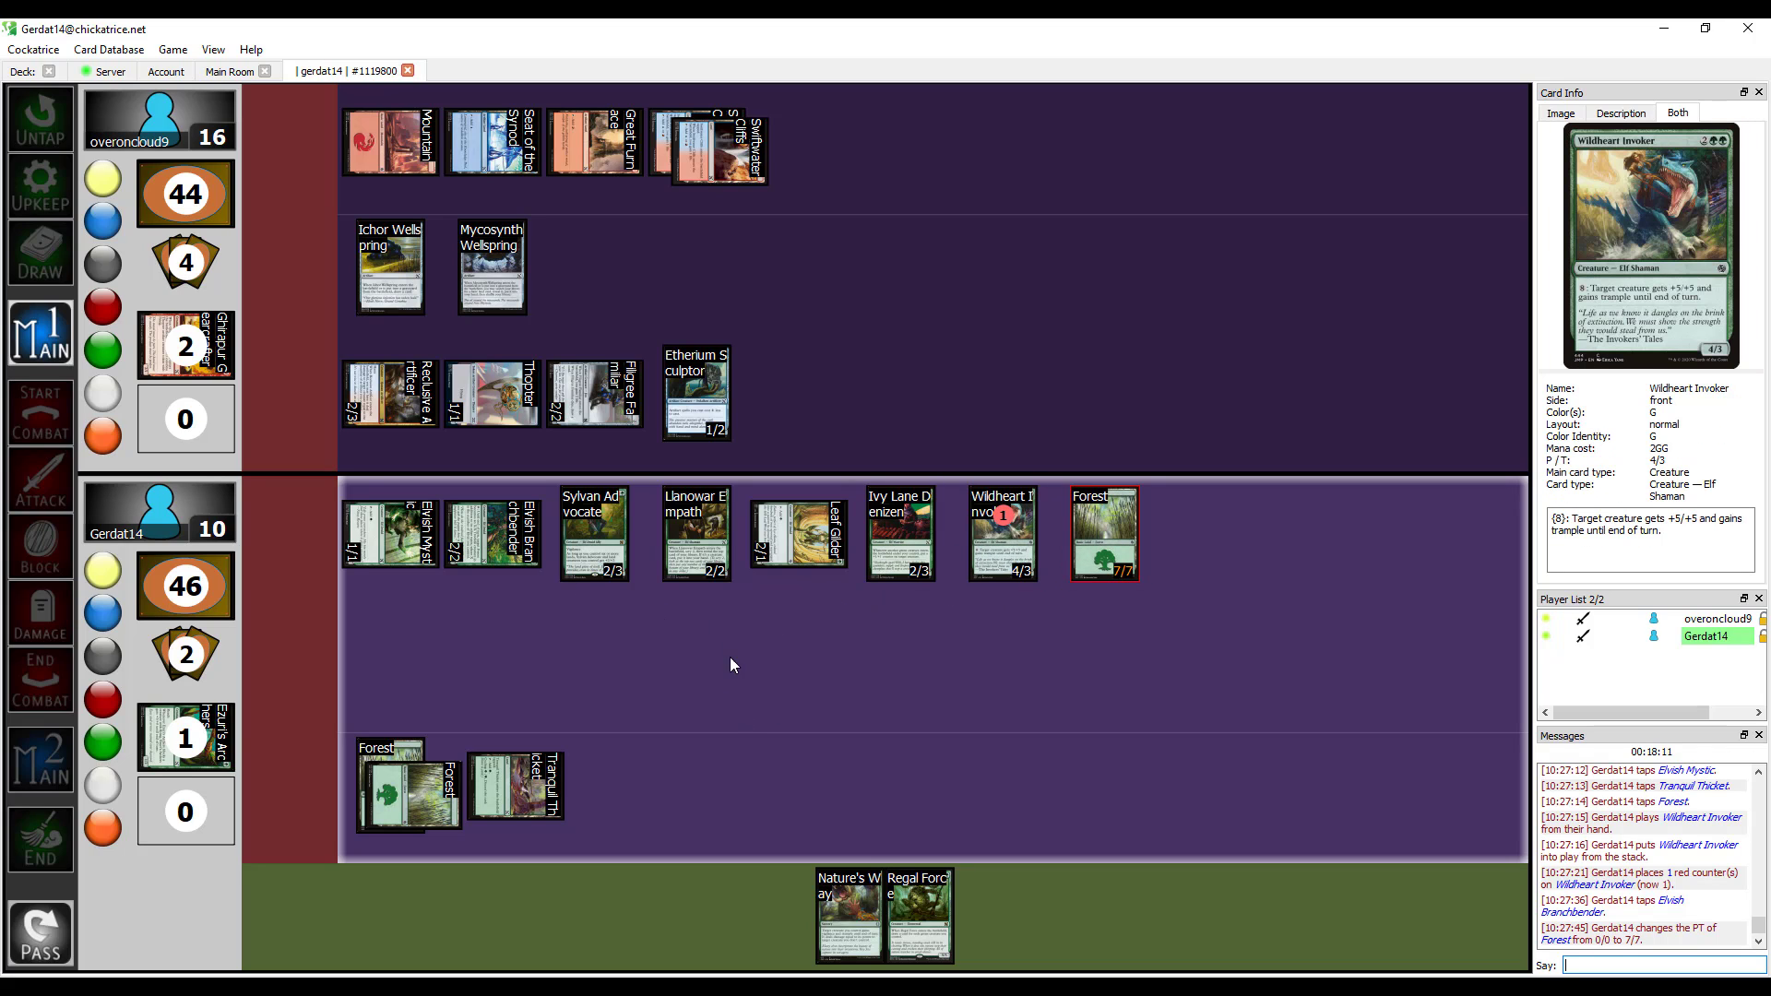
mouse_move(695, 532)
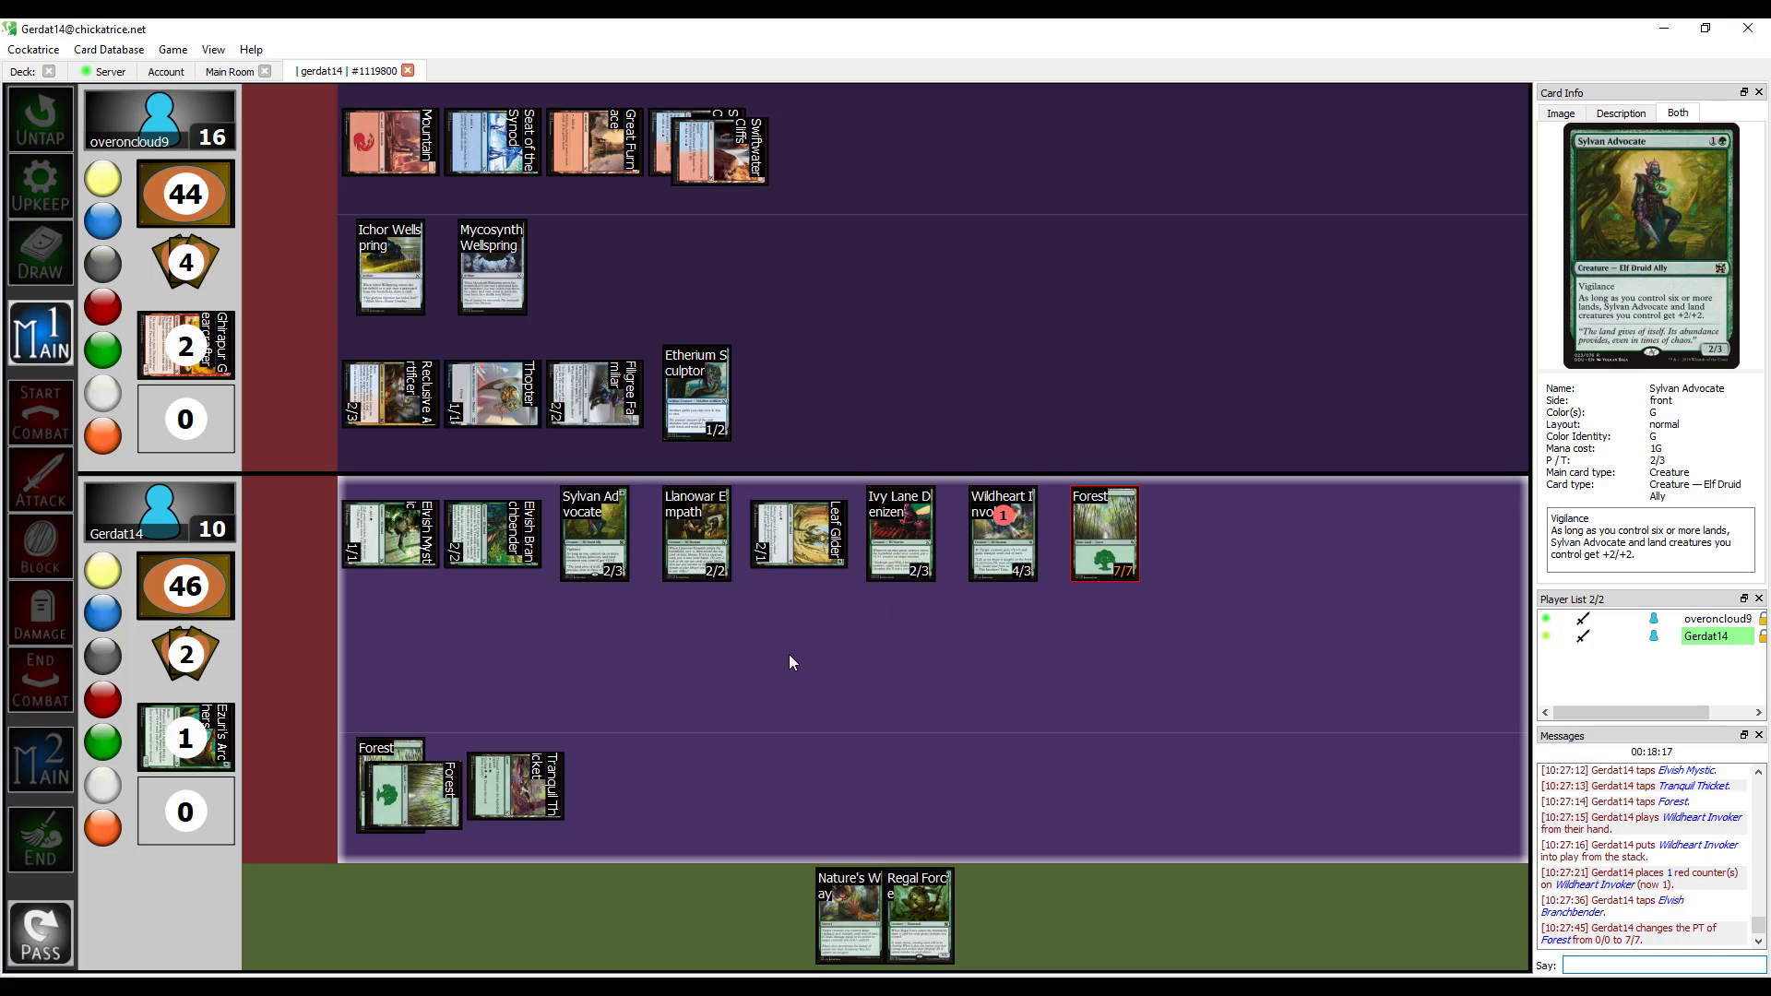
mouse_move(681, 542)
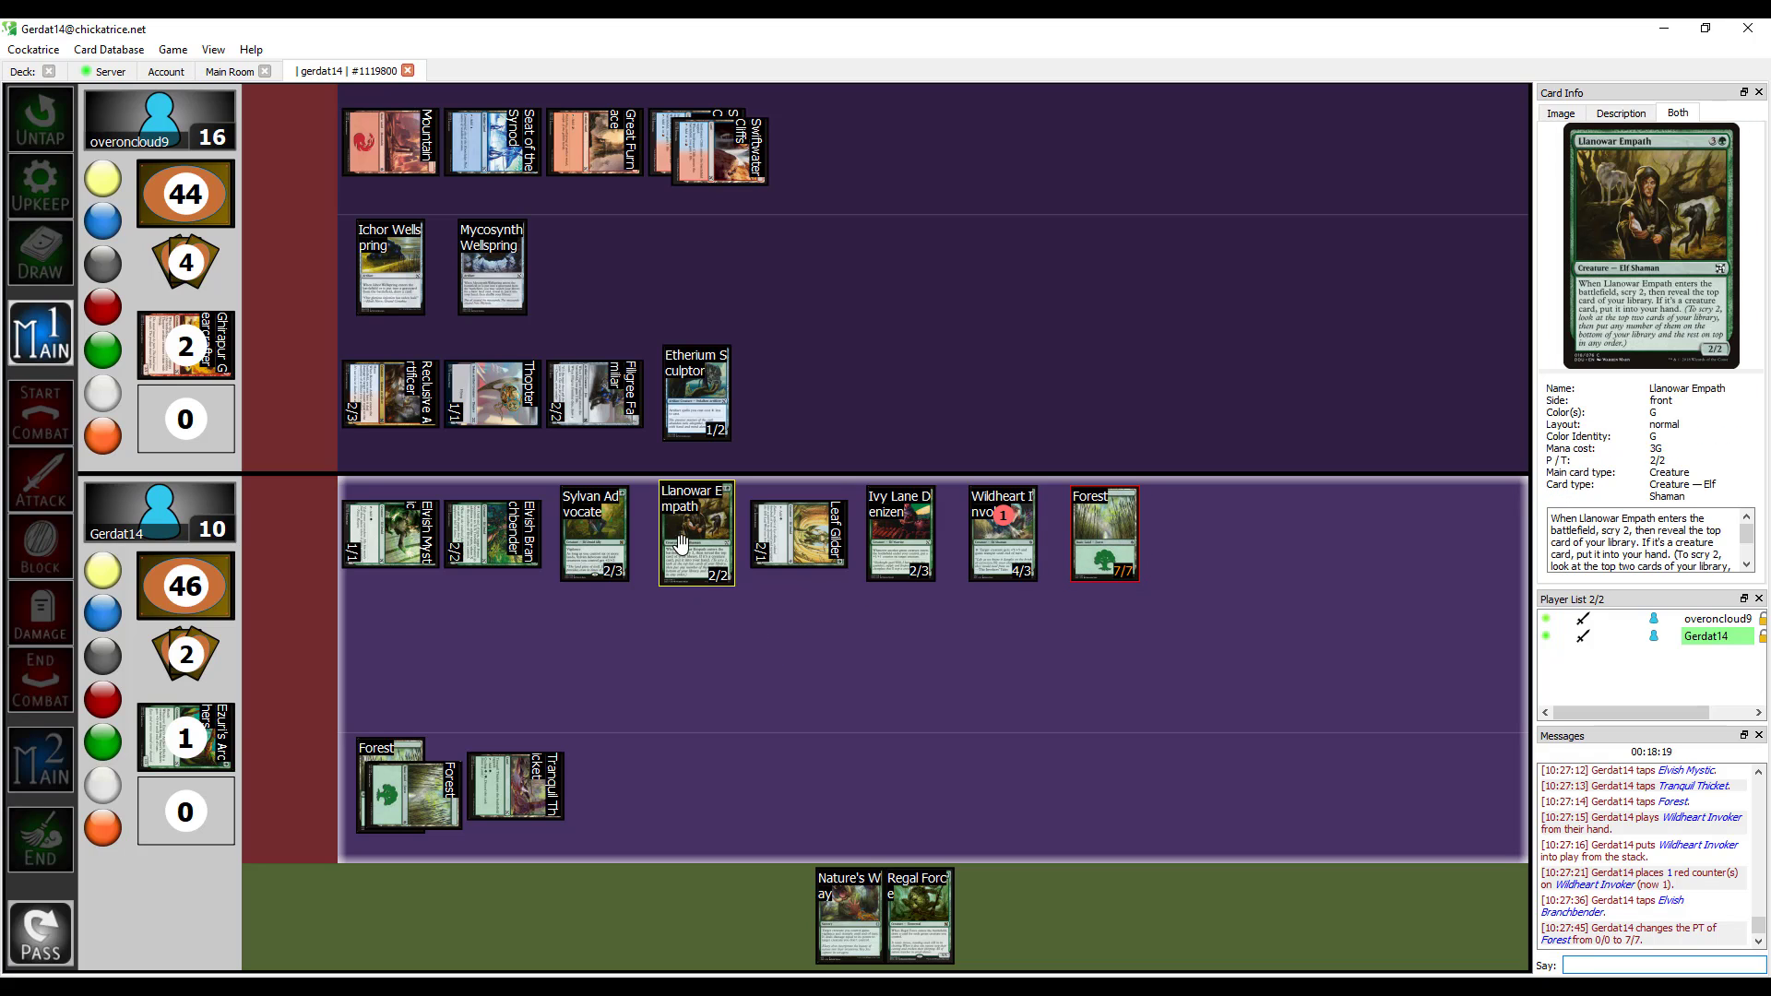
Enter declare attackers, tap the 7/7 Forest, and aim Sylvan Advocate at the opponent.
left_click(39, 414)
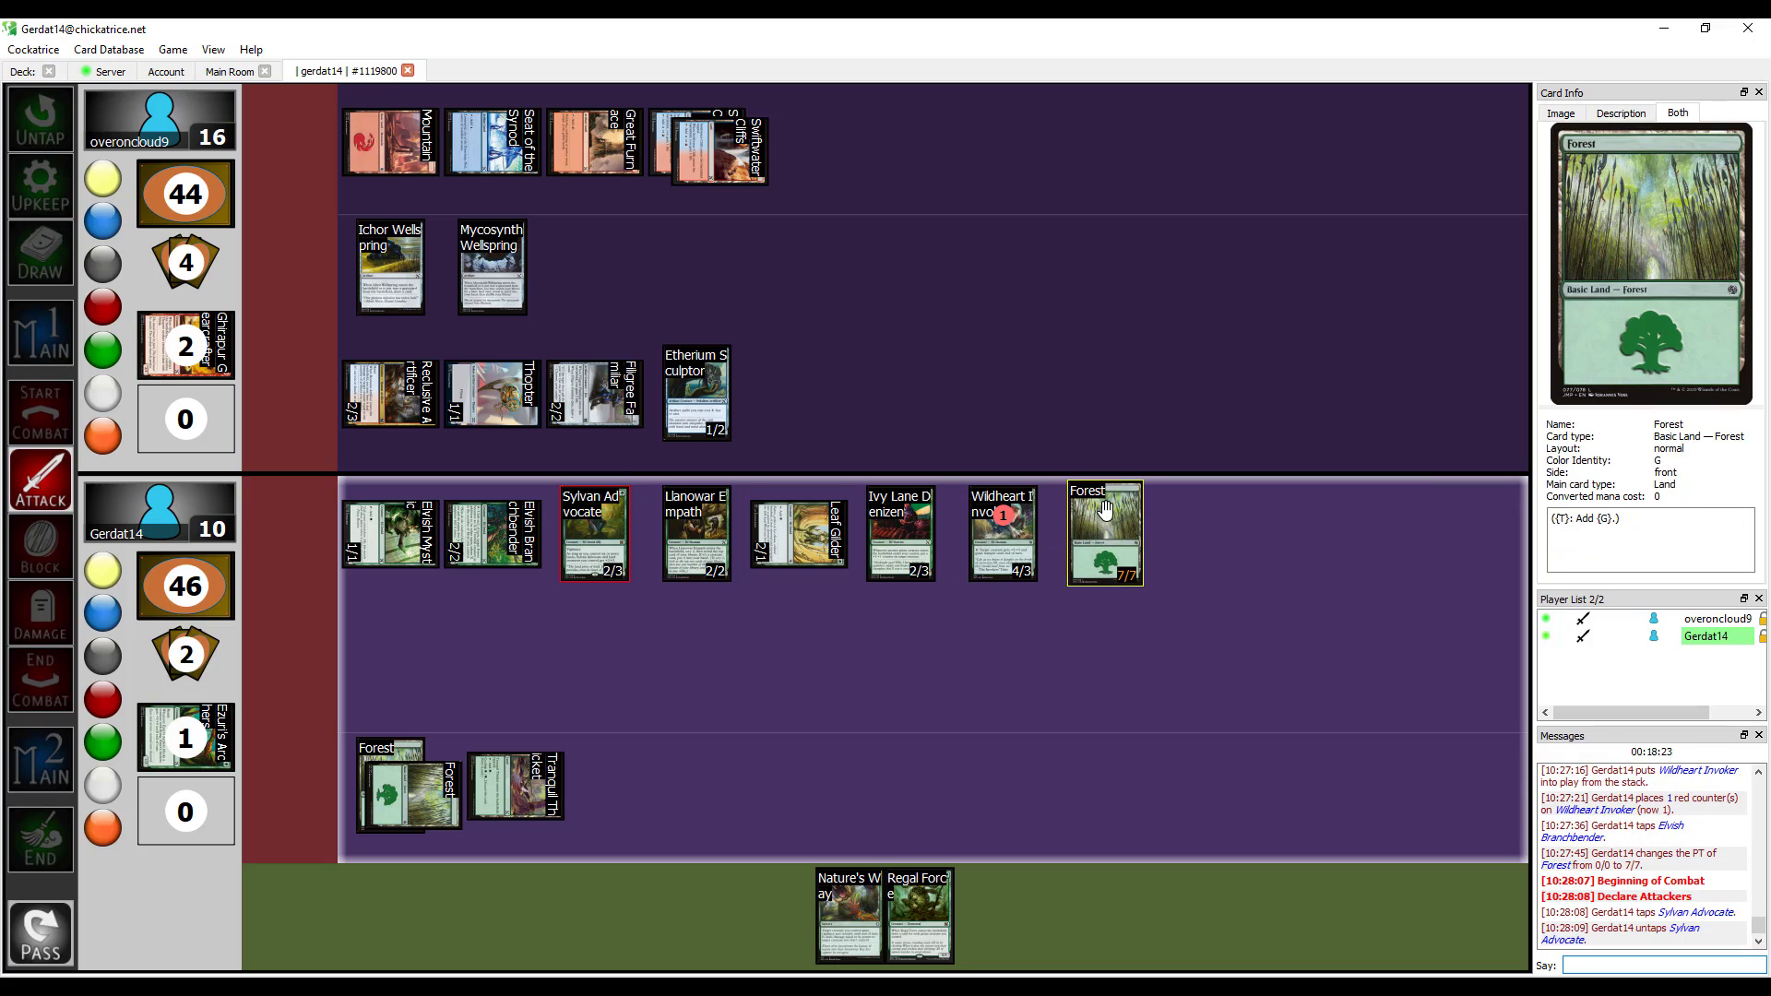
left_click(1105, 533)
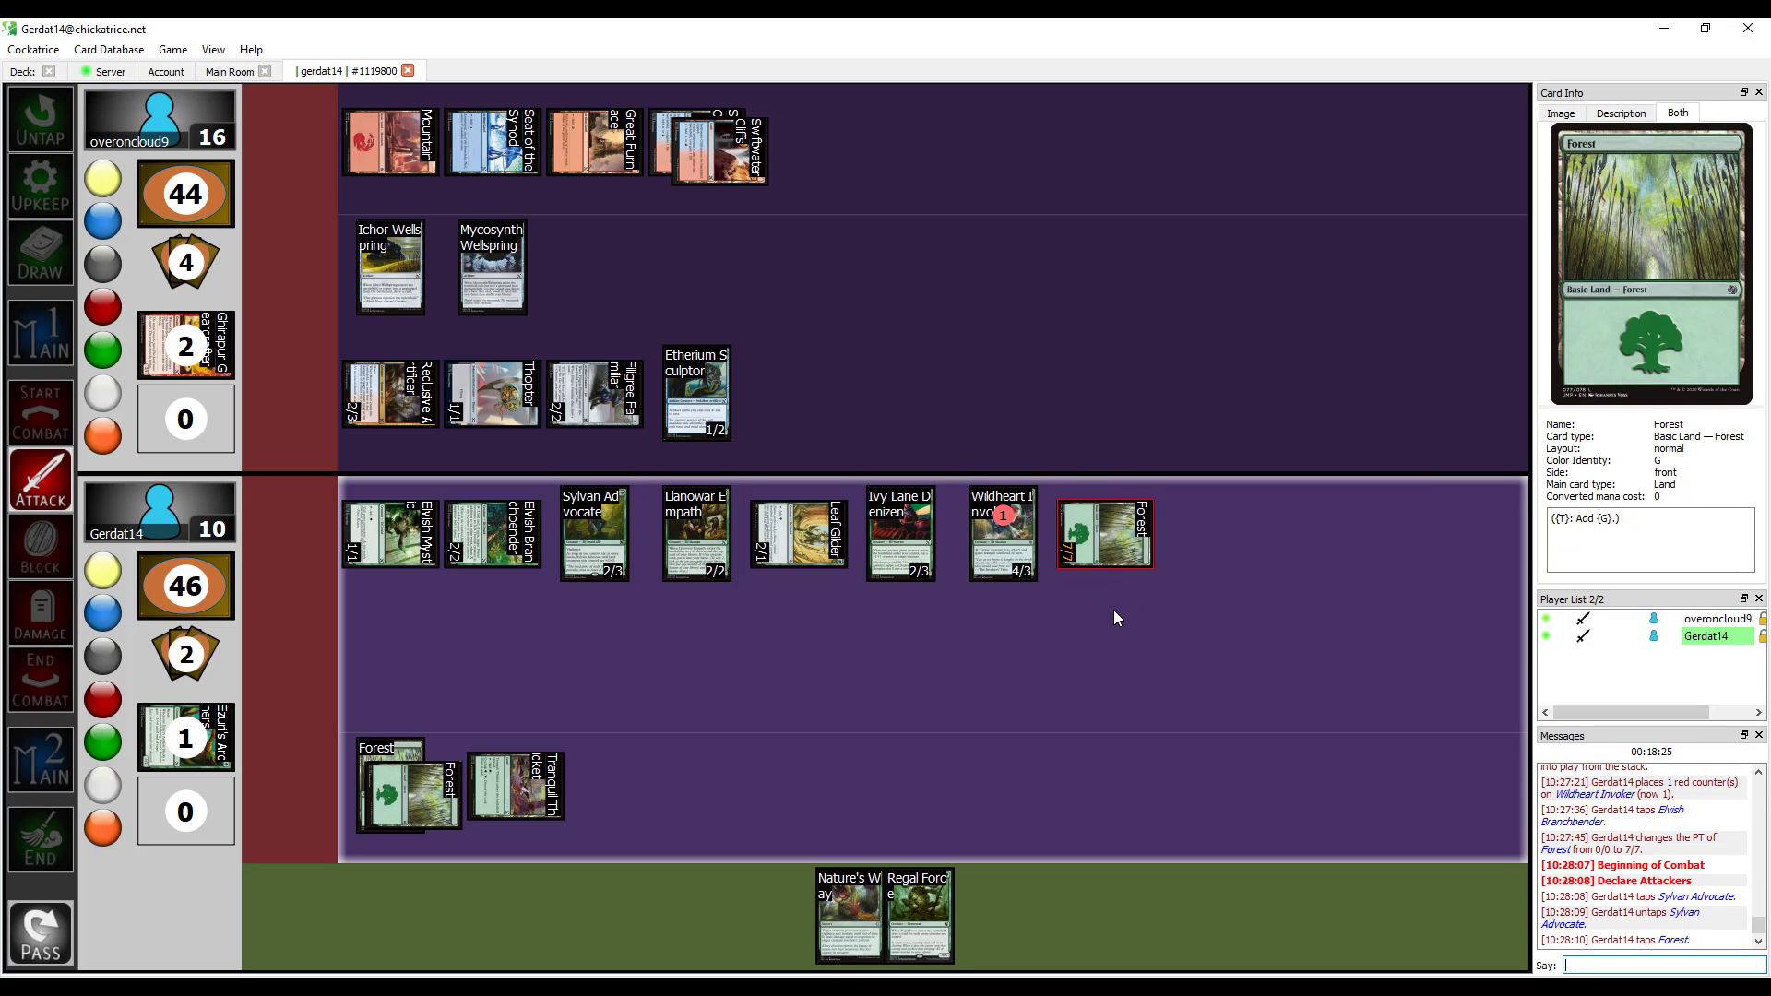
mouse_move(607, 486)
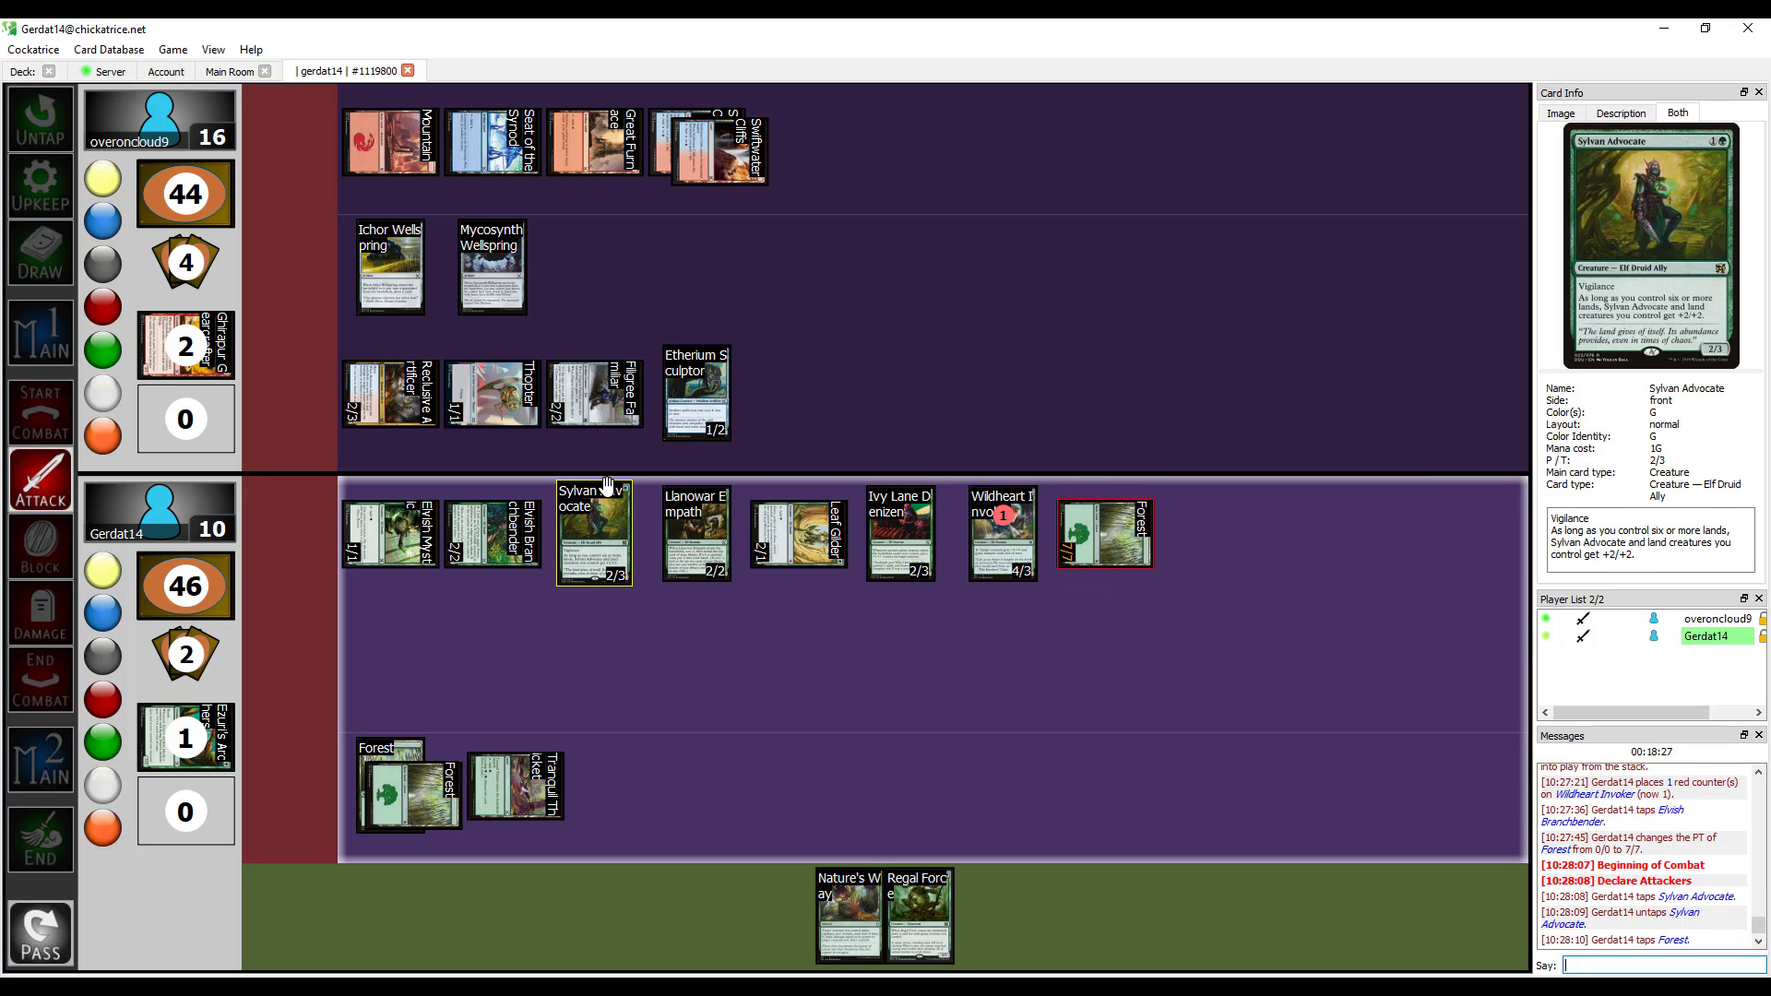
right_click(594, 533)
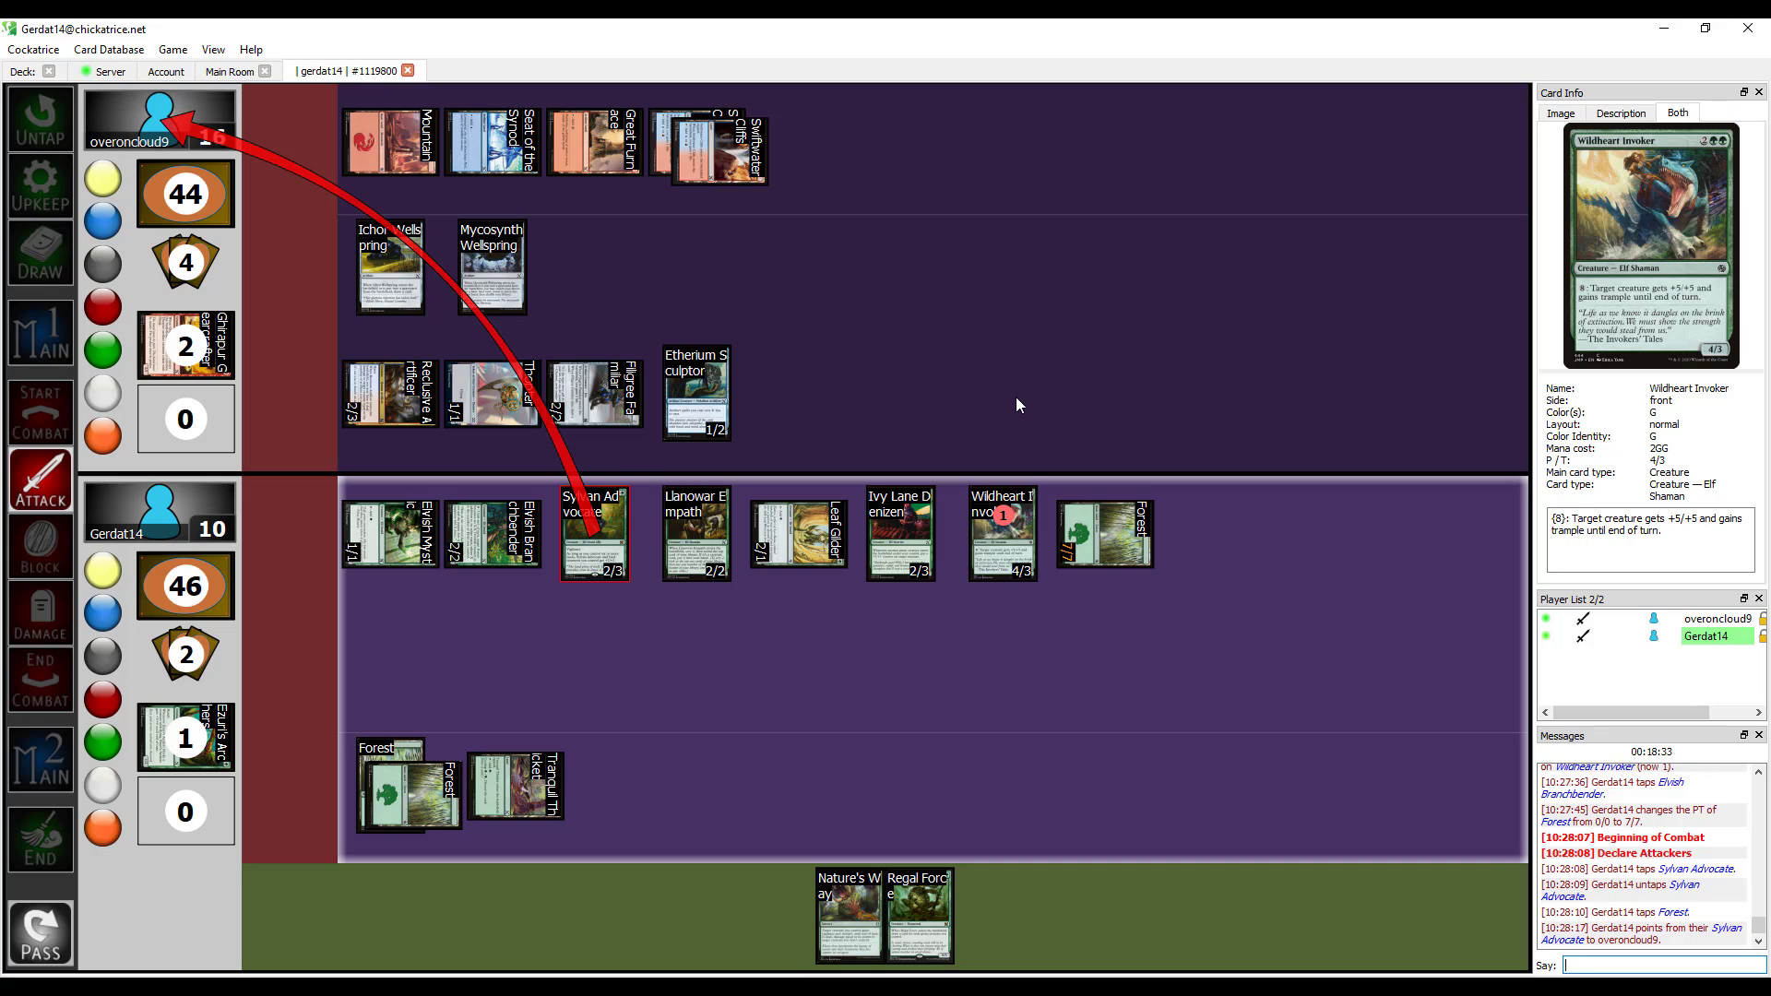
mouse_move(898, 440)
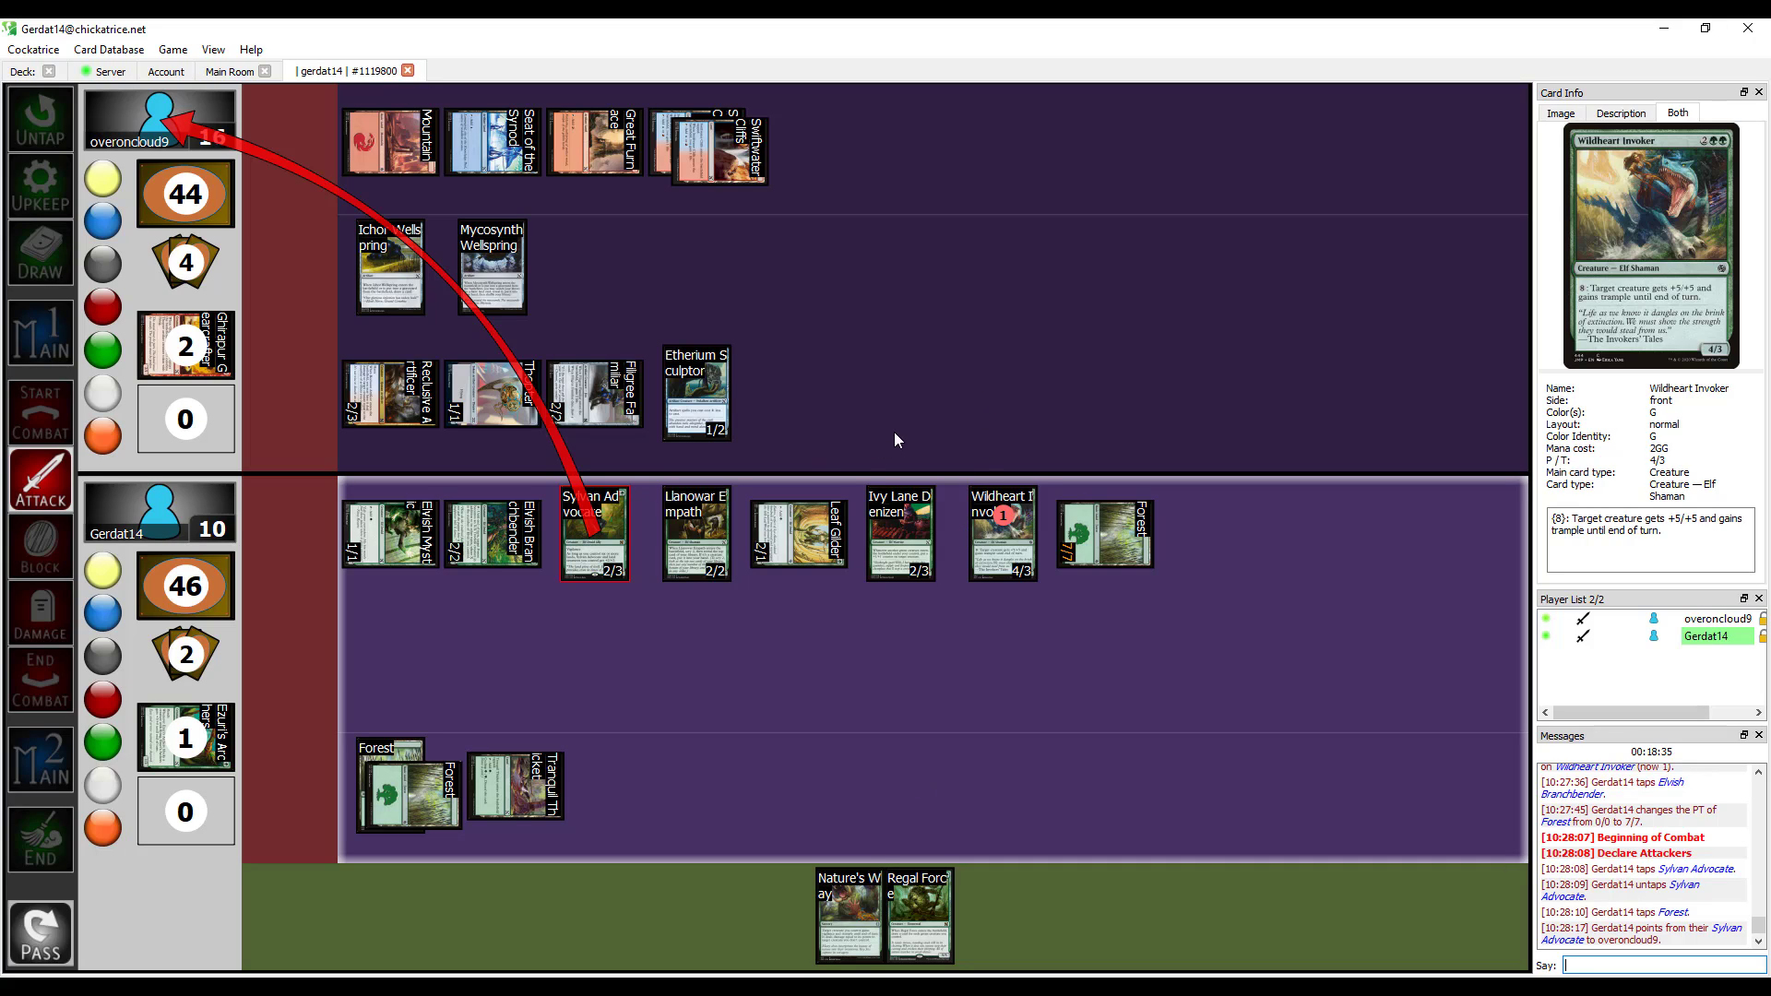
mouse_move(895, 383)
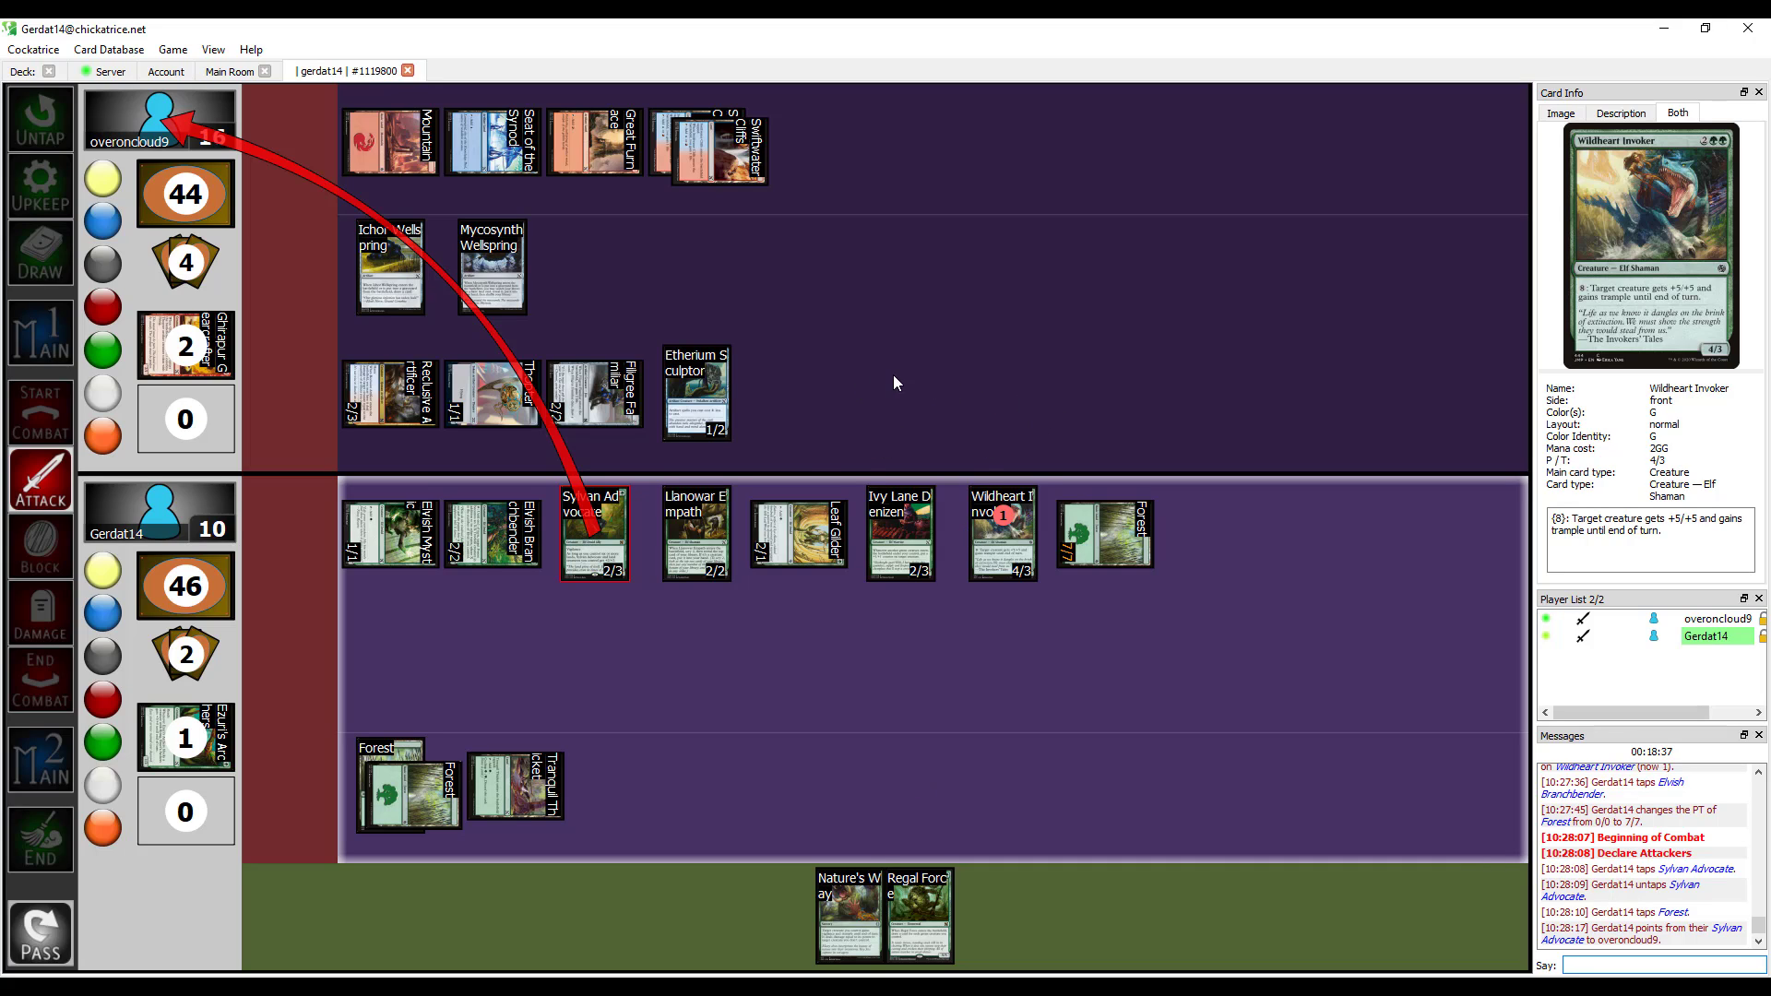
mouse_move(696, 393)
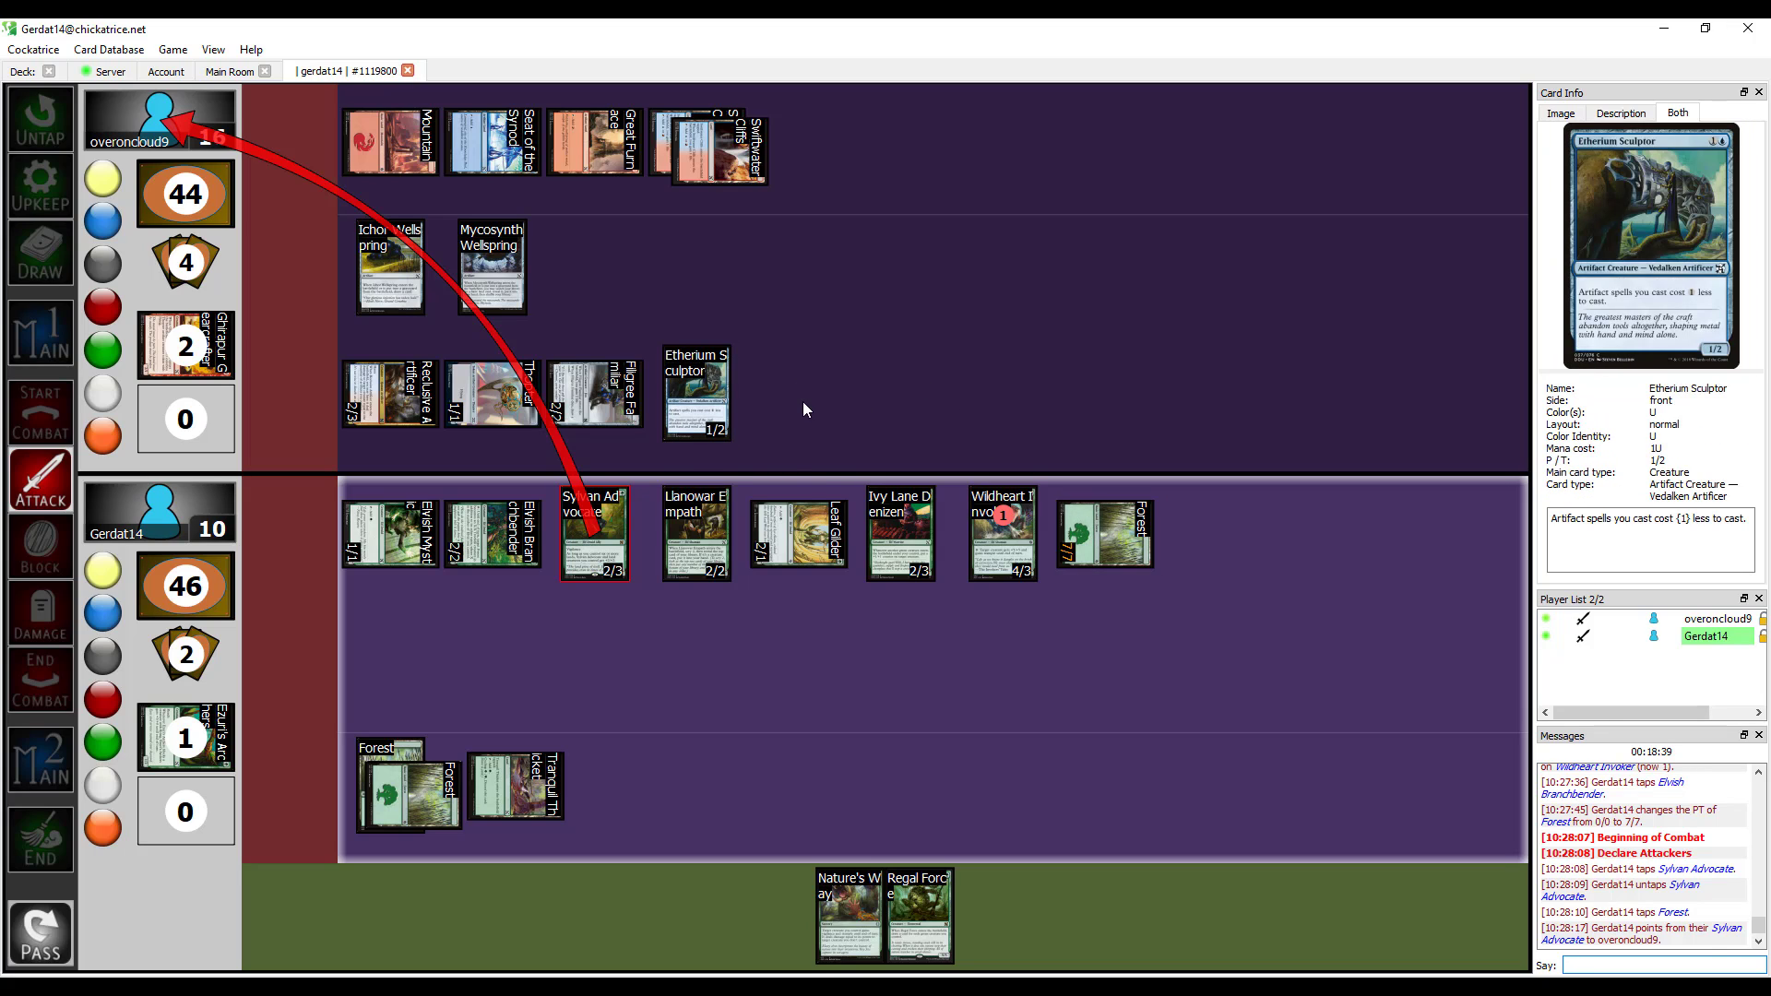
left_click(696, 393)
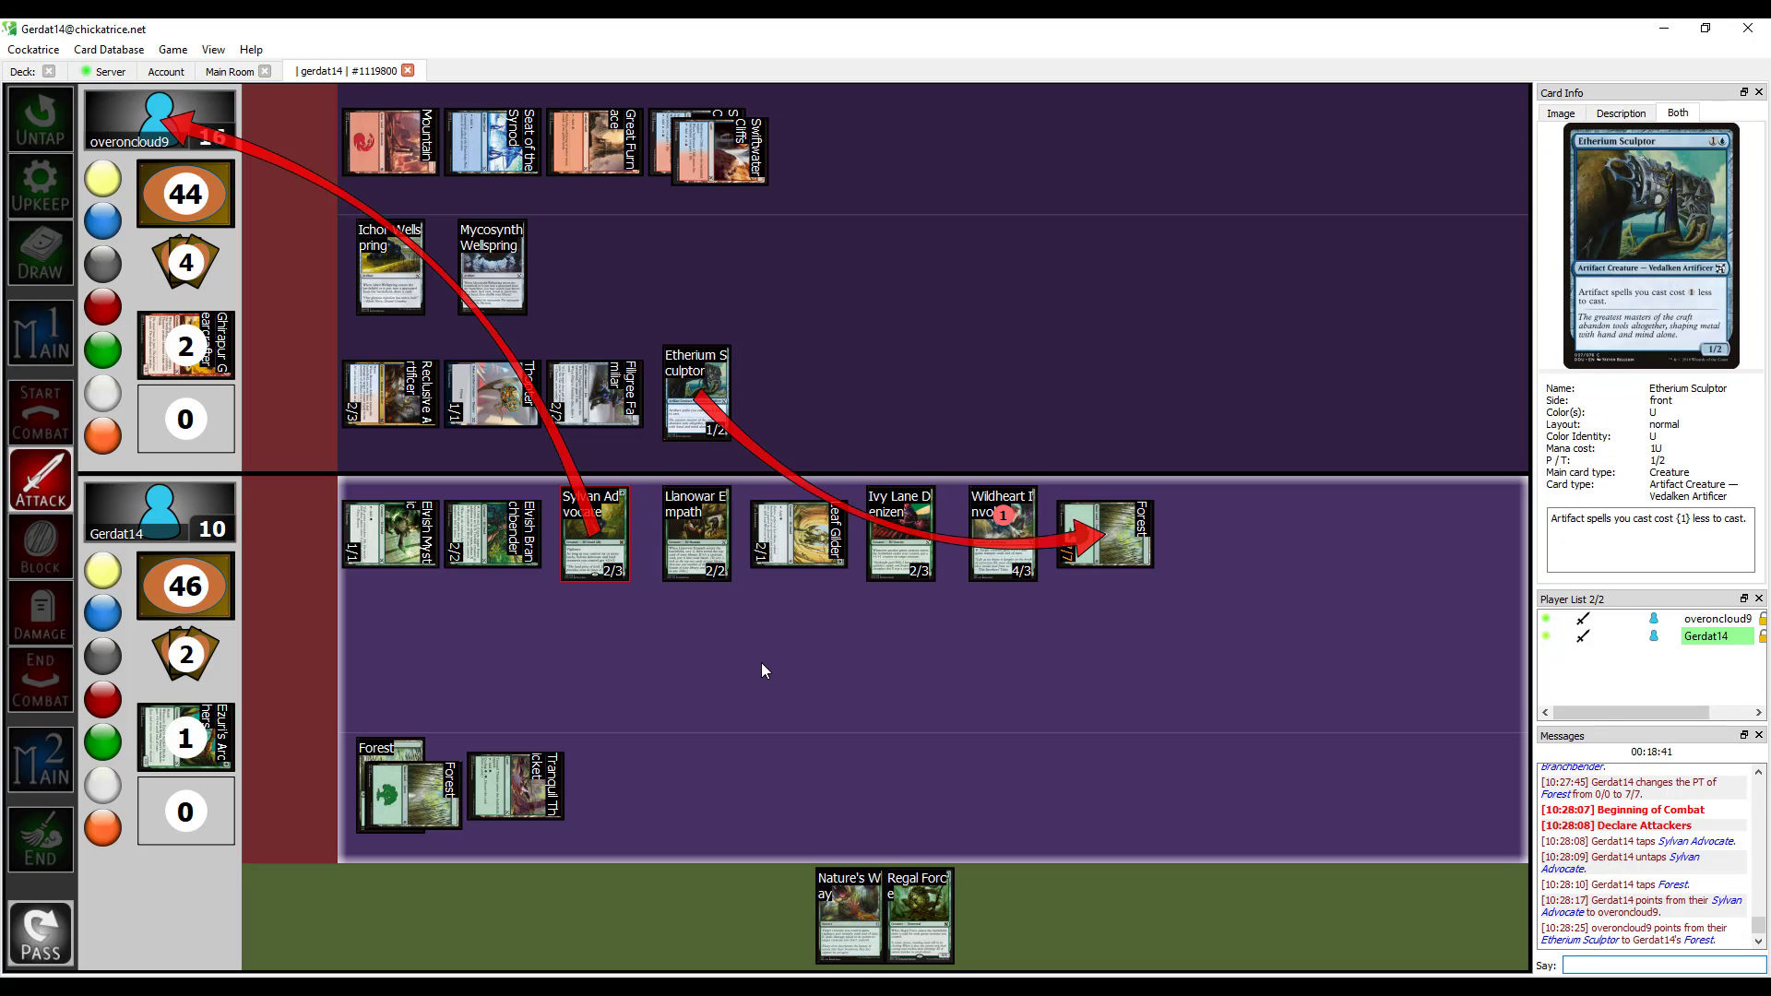